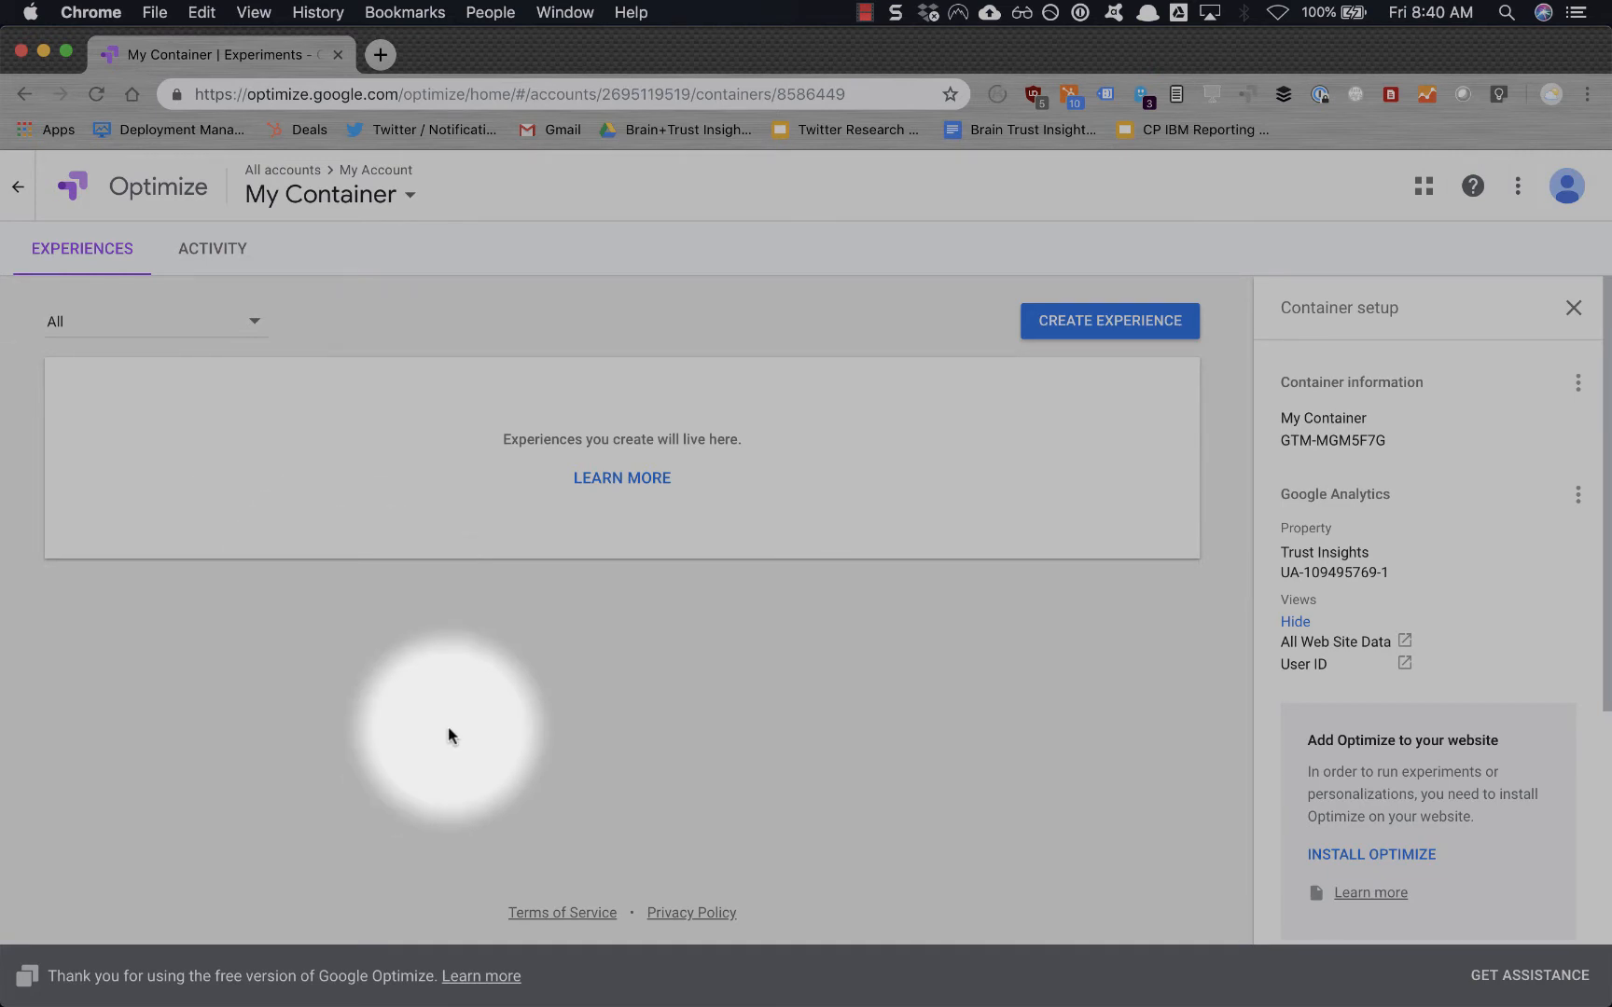
mouse_move(477, 748)
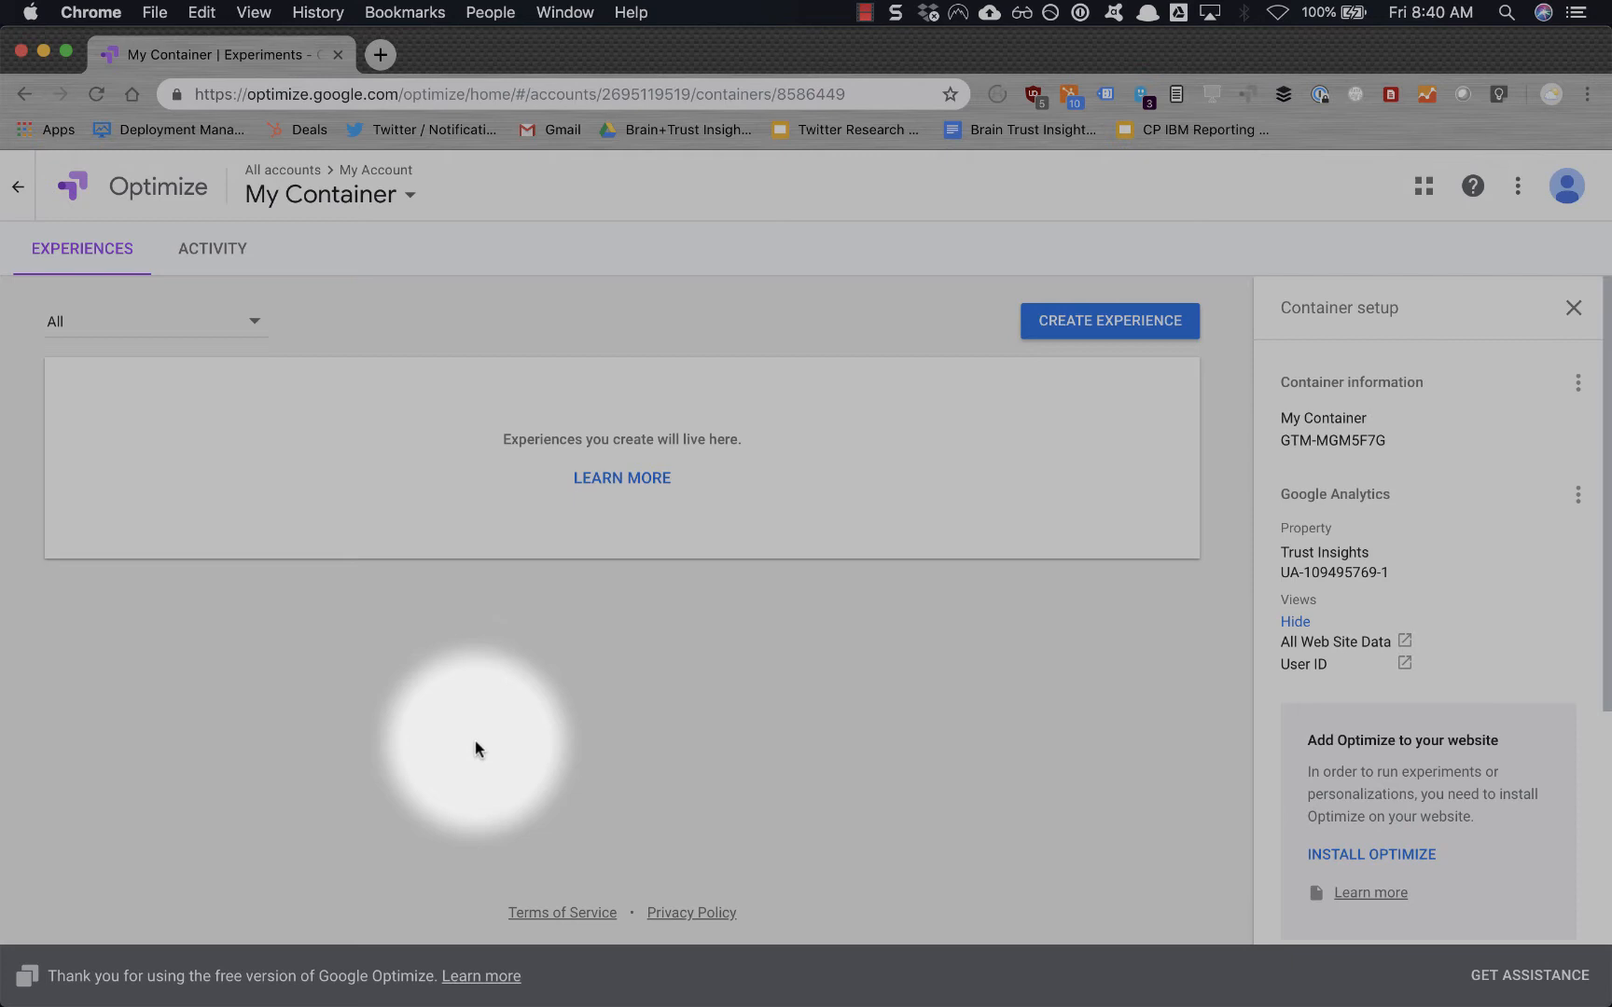
mouse_move(875, 620)
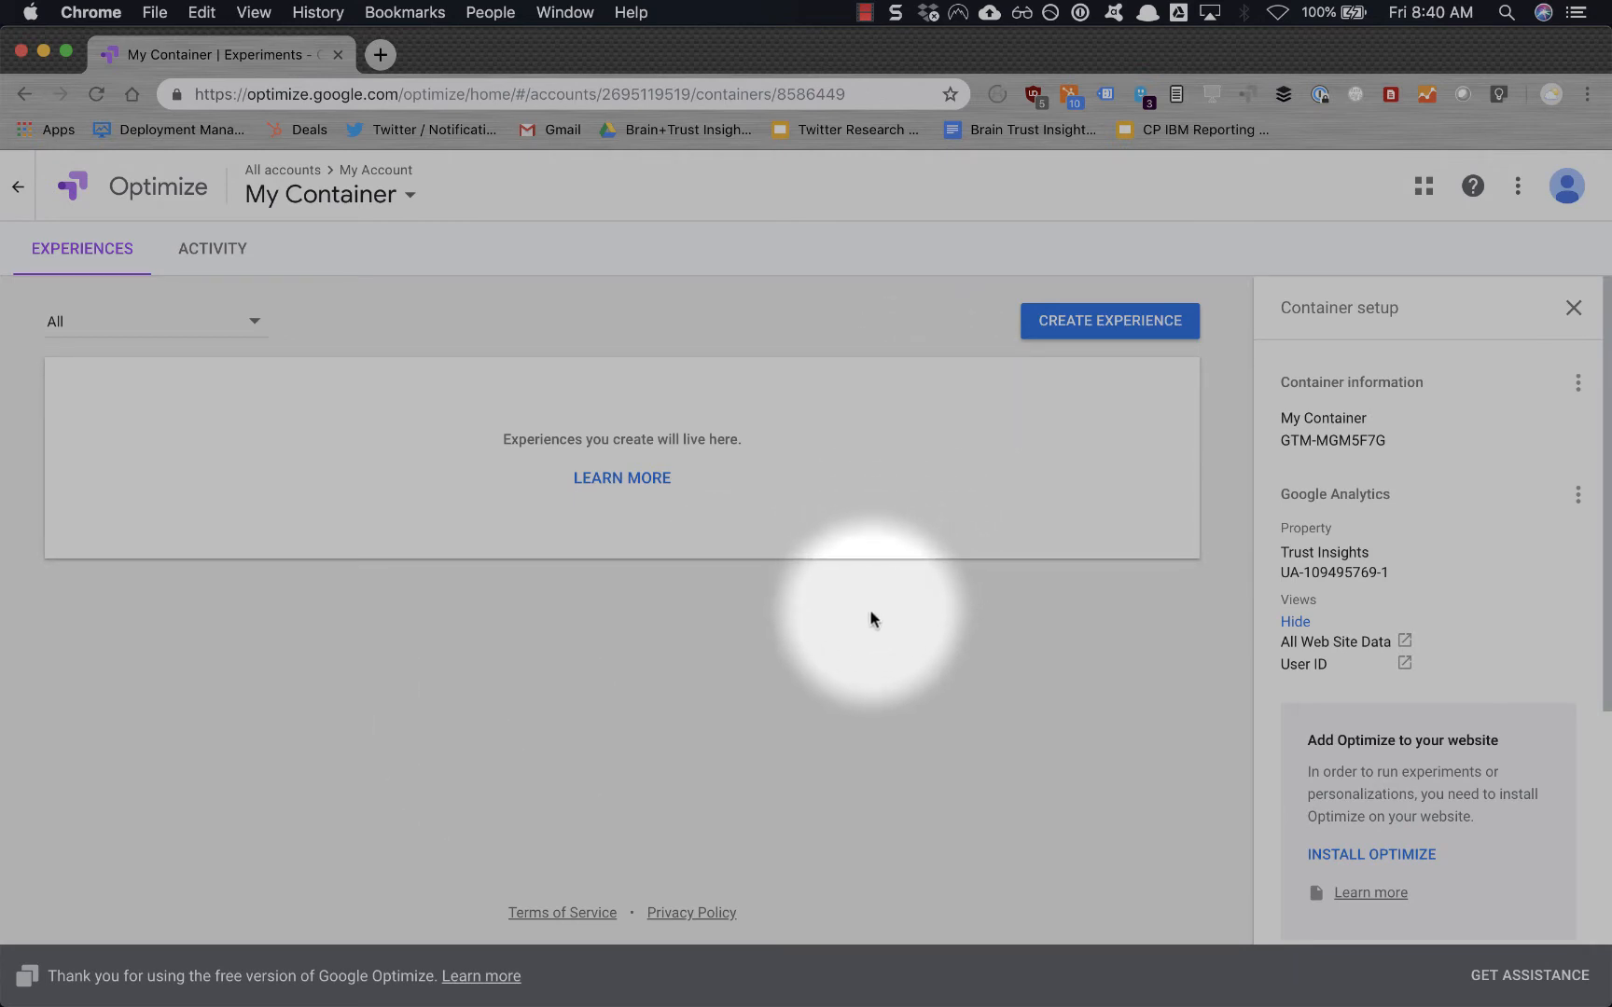
mouse_move(899, 585)
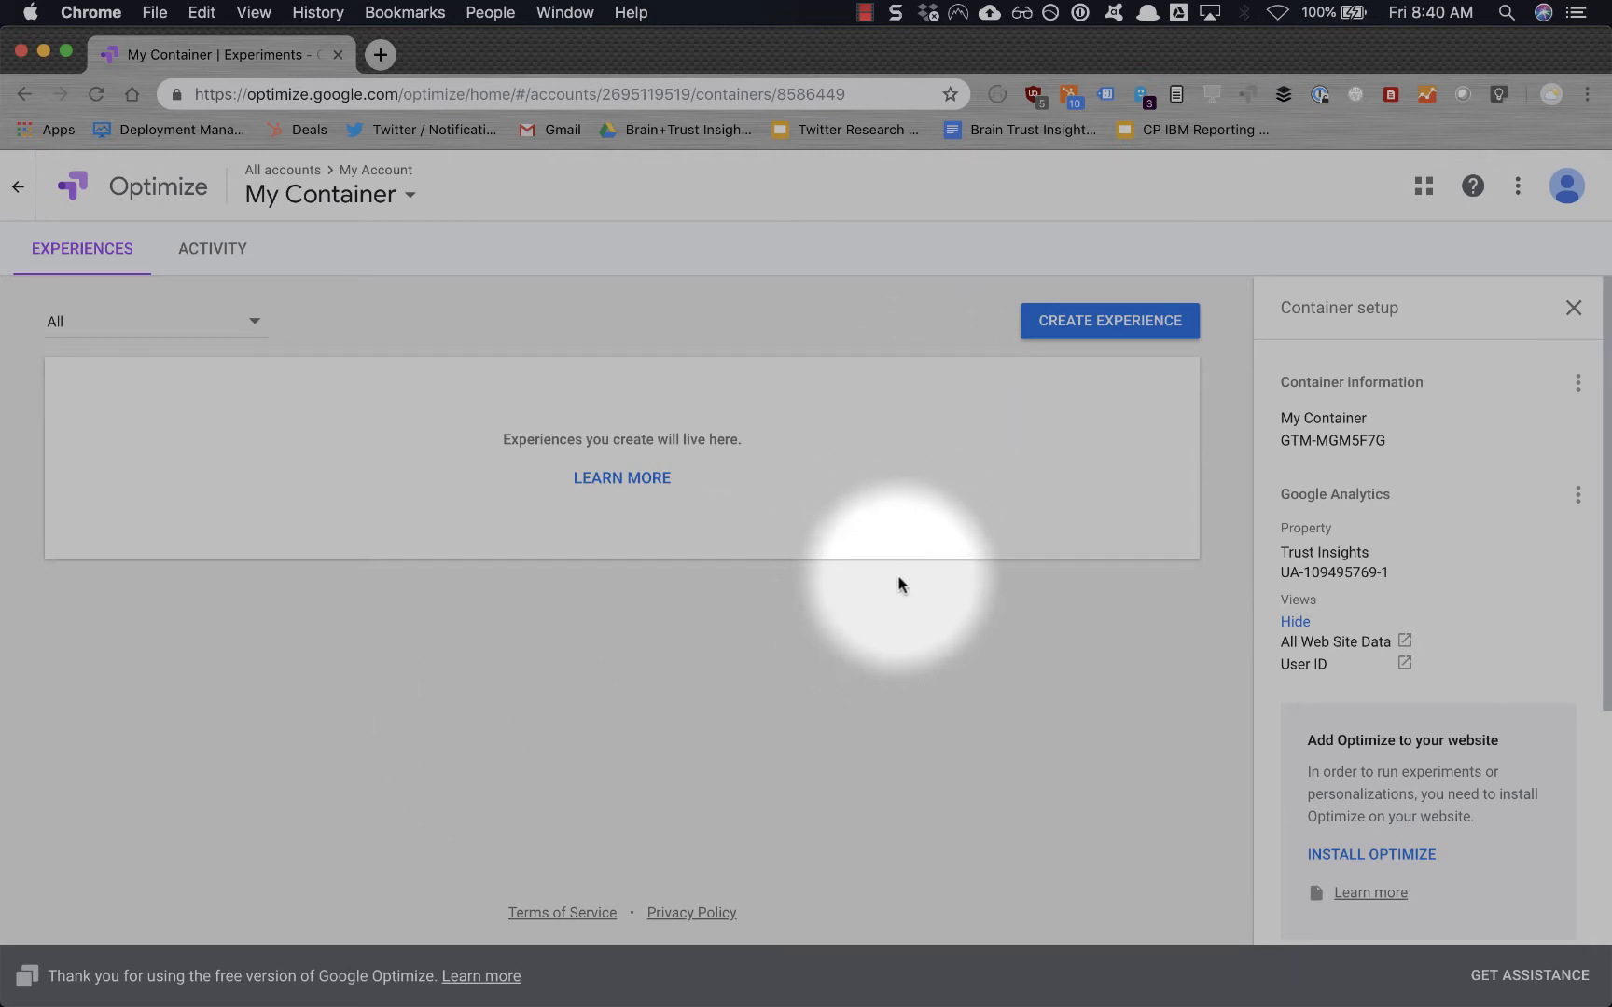
Check which trackers the ad blocker stops on this page, then dismiss the summary.
left_click(1028, 93)
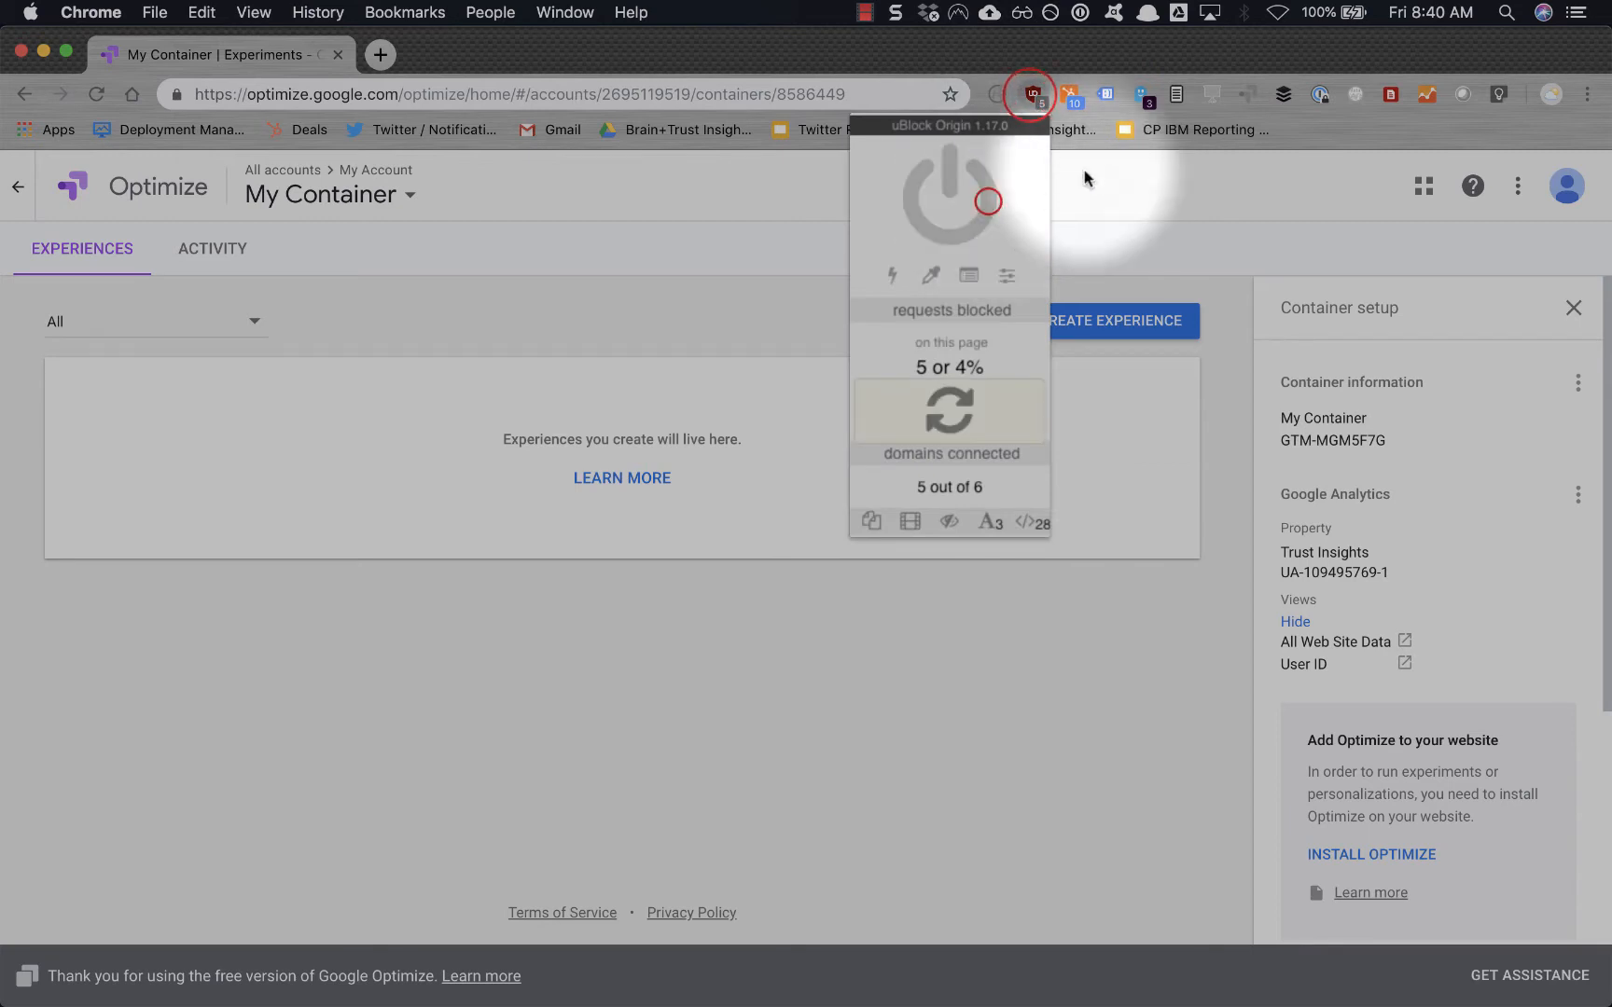
left_click(1141, 94)
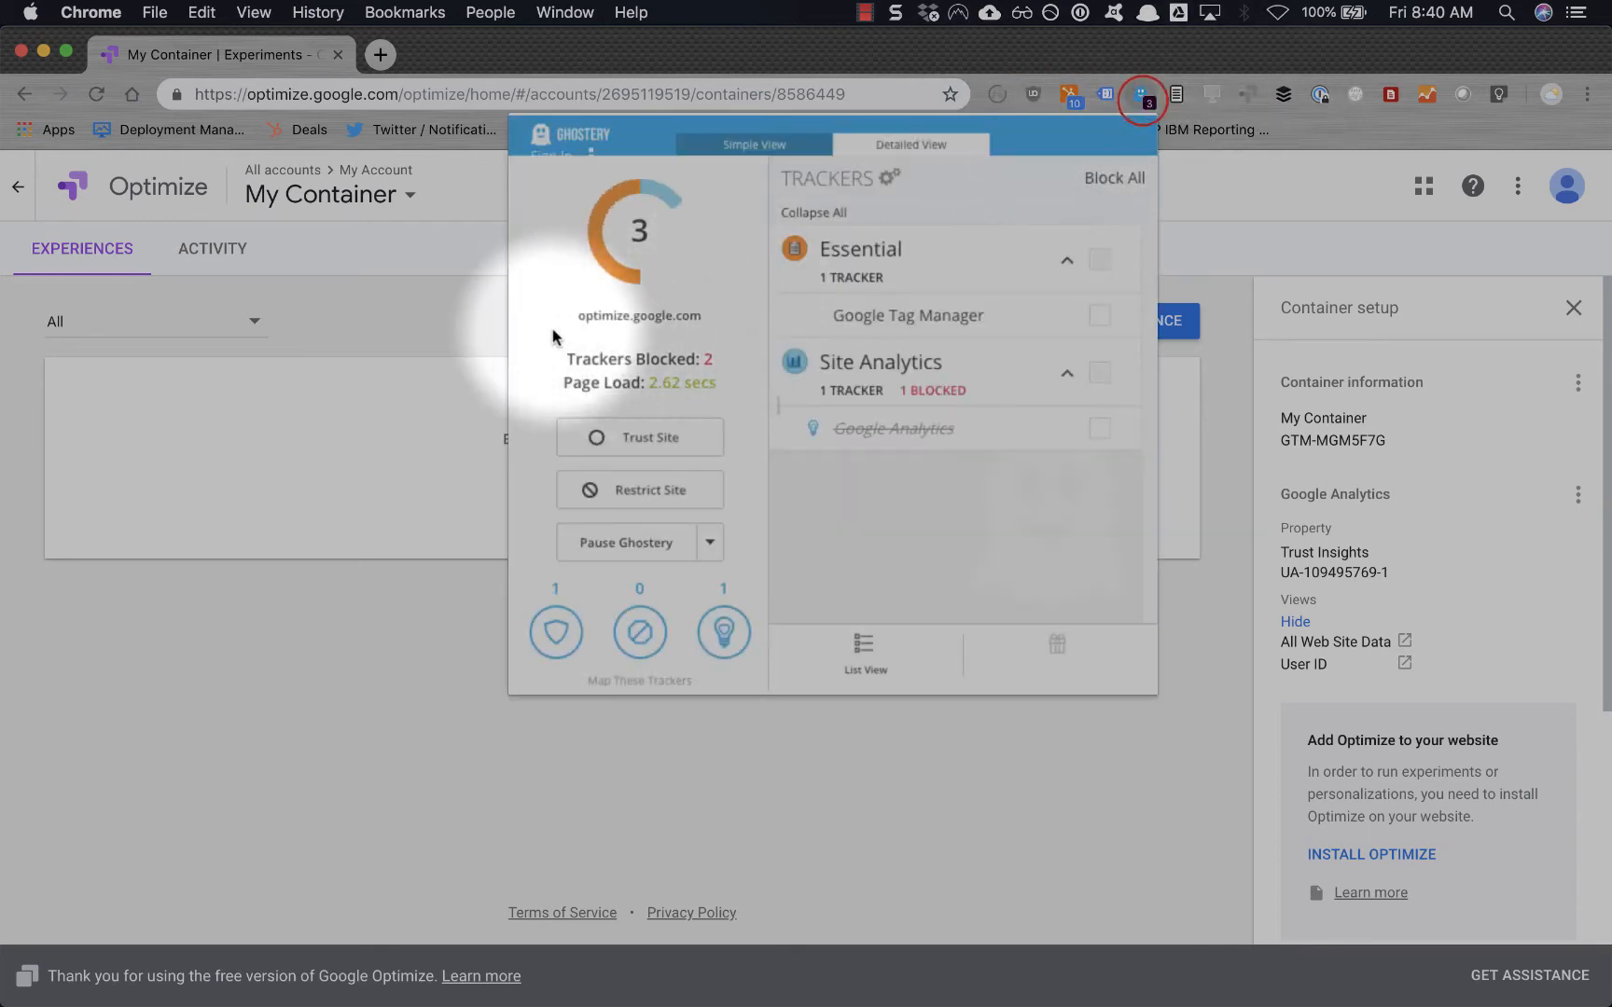
left_click(638, 437)
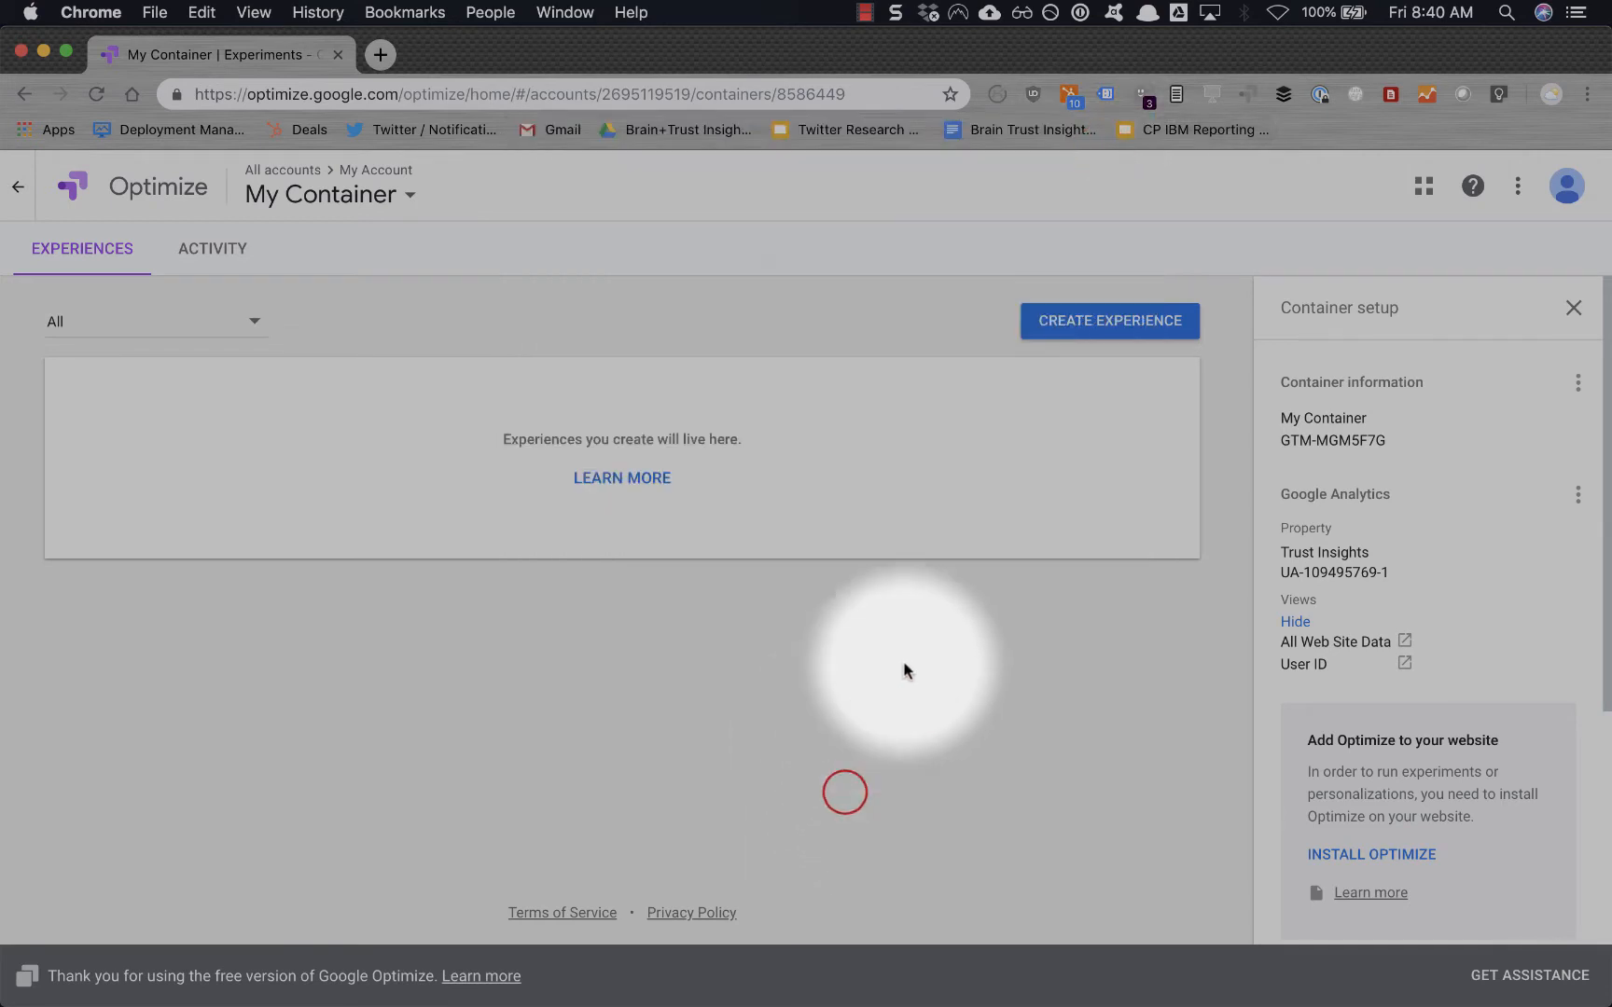
mouse_move(750, 362)
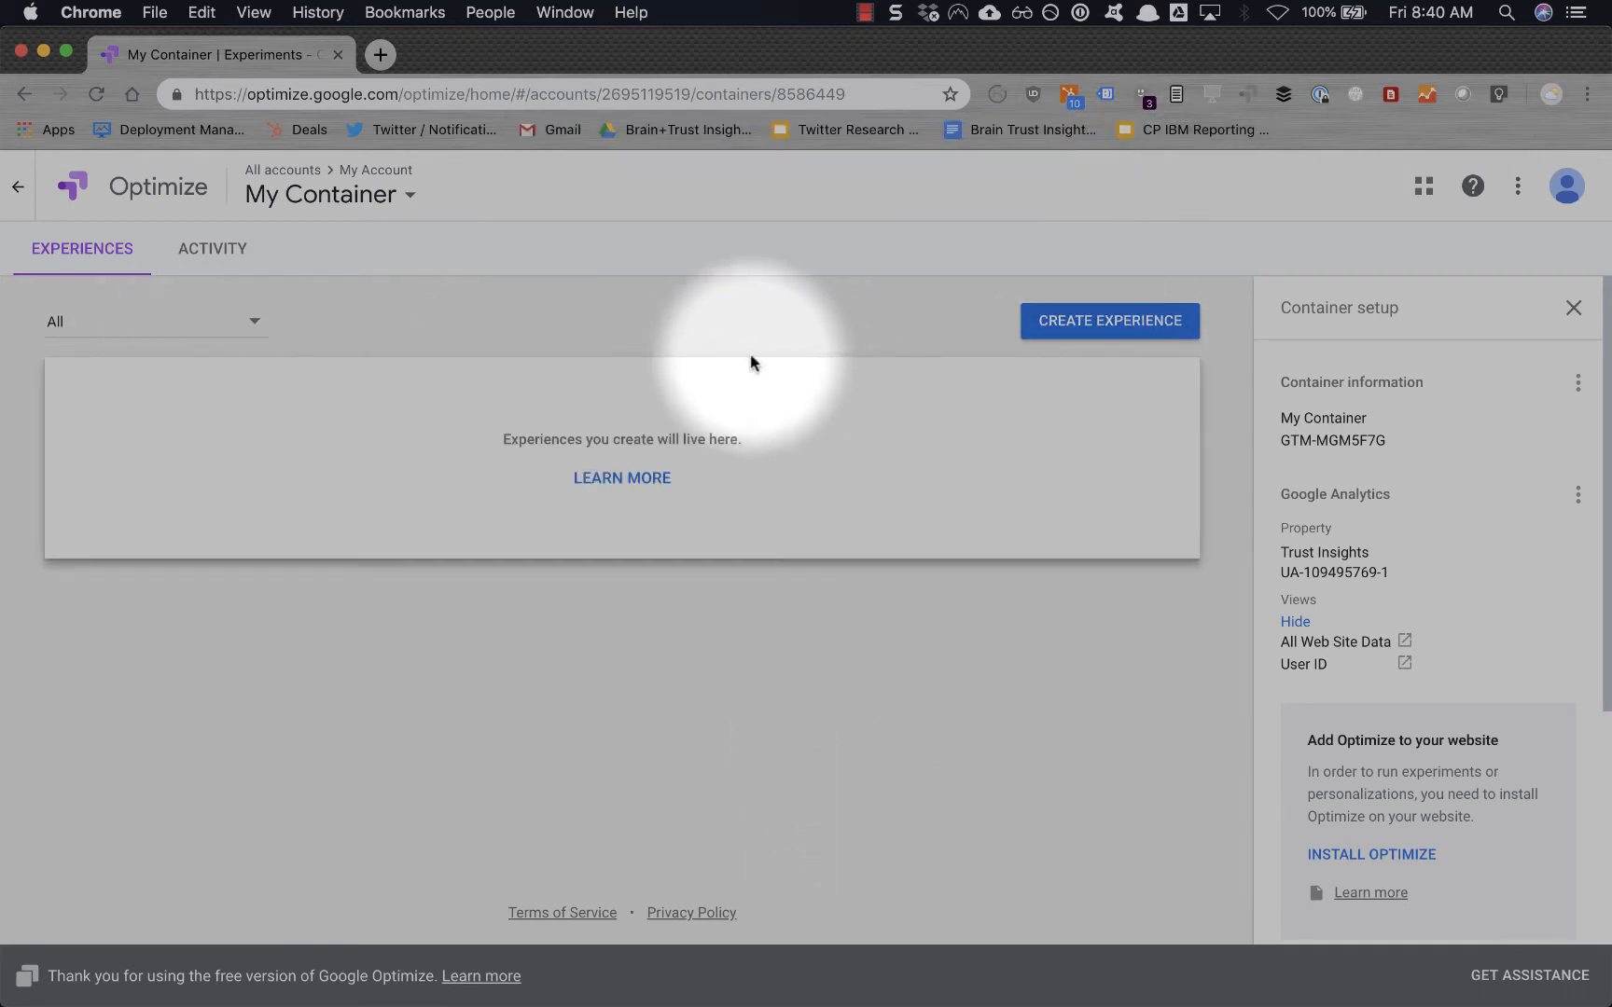
left_click(1108, 321)
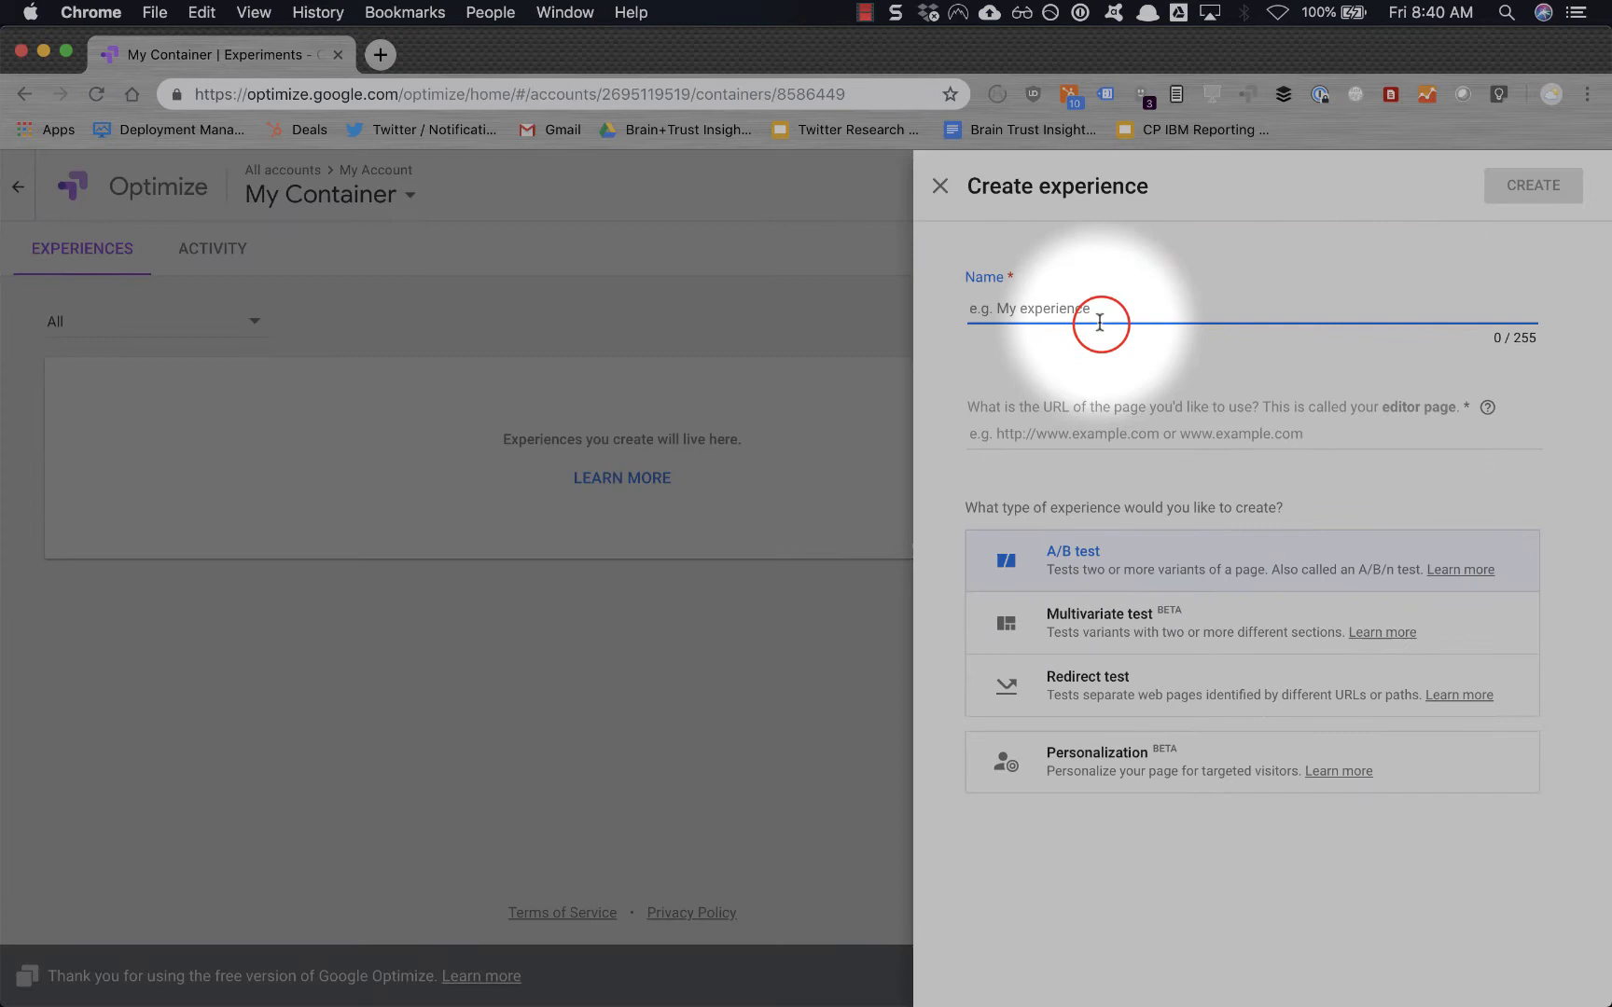
type("Homepage")
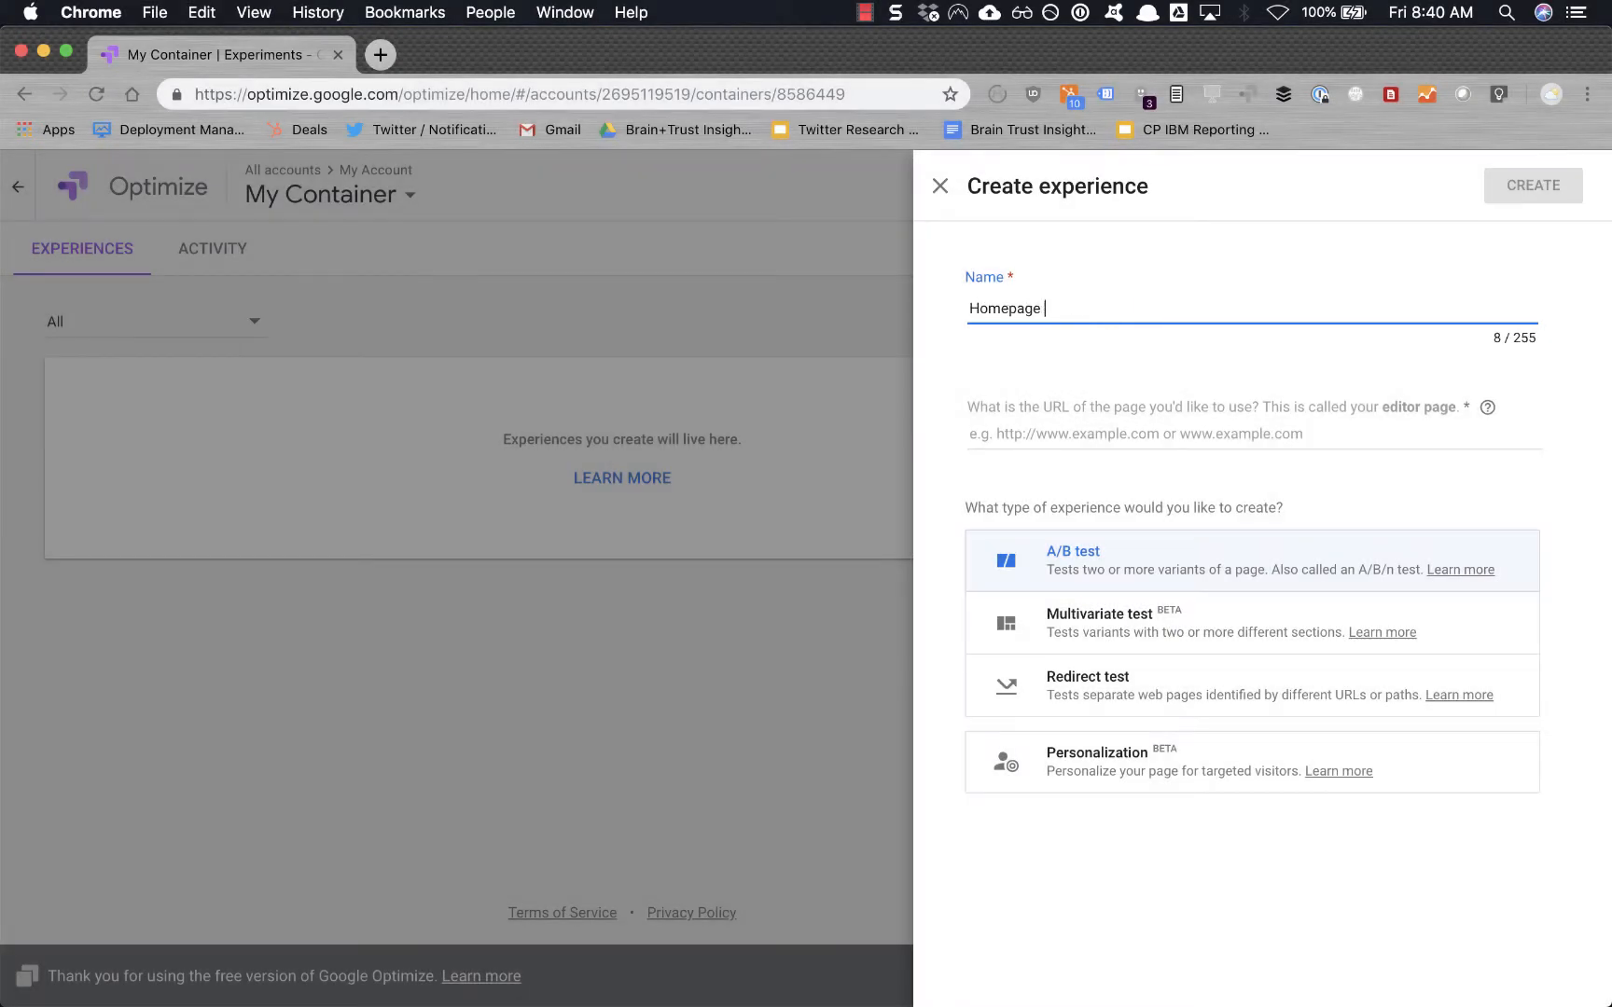
type("Convers")
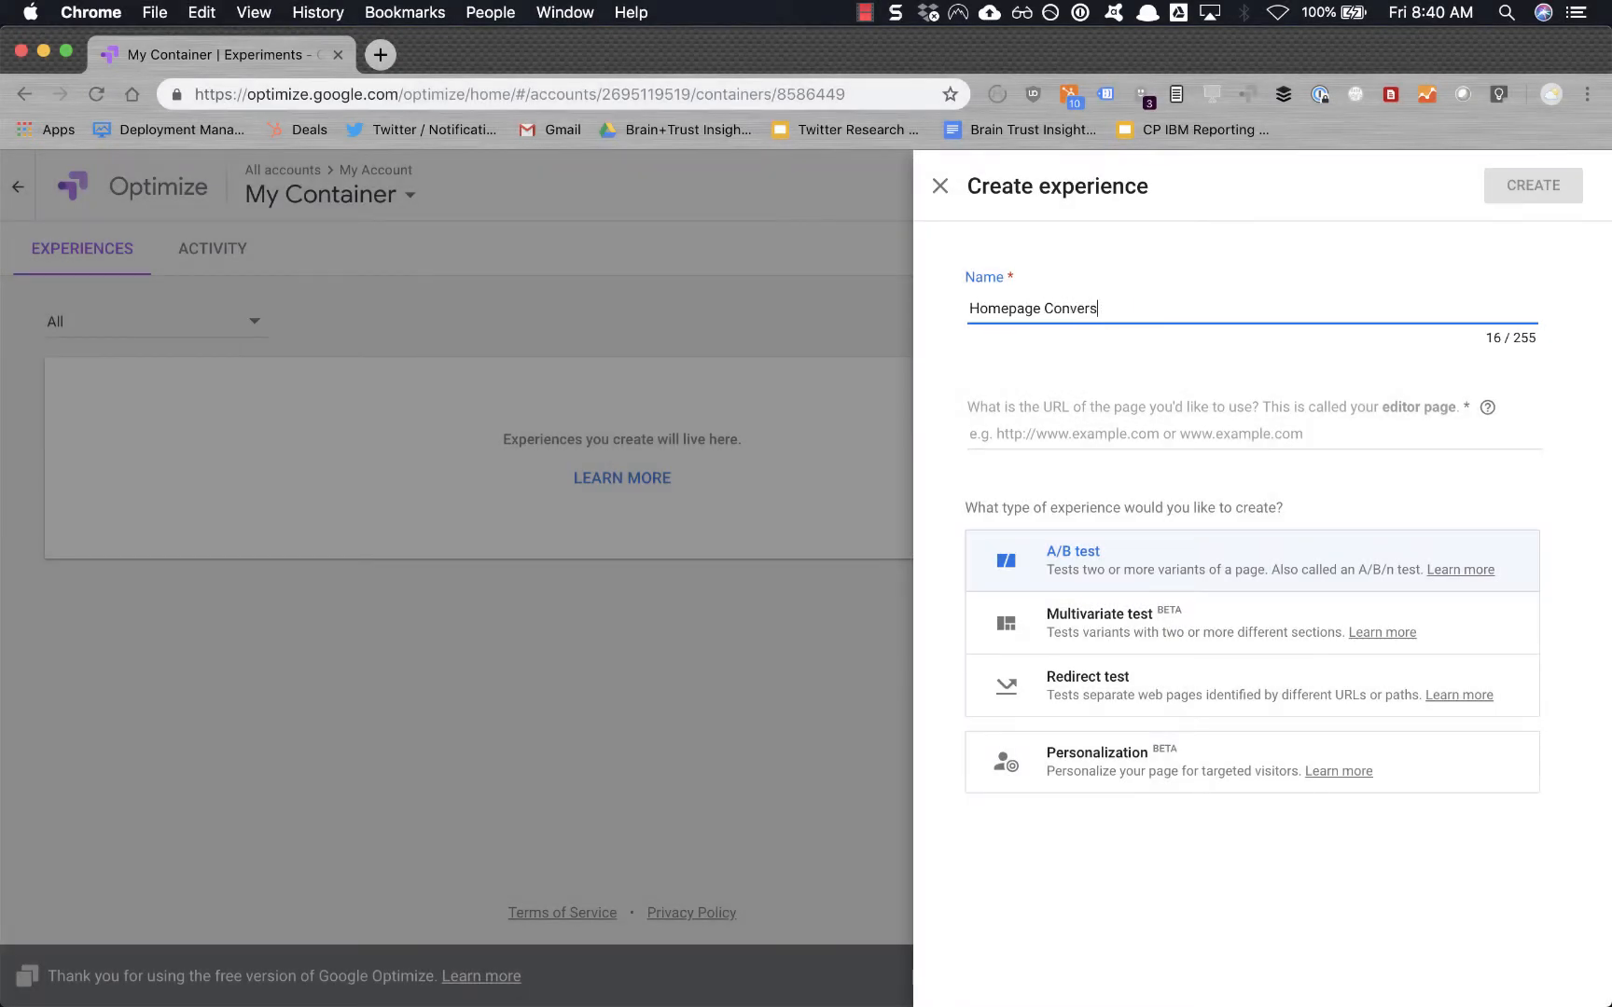
type("ion Test")
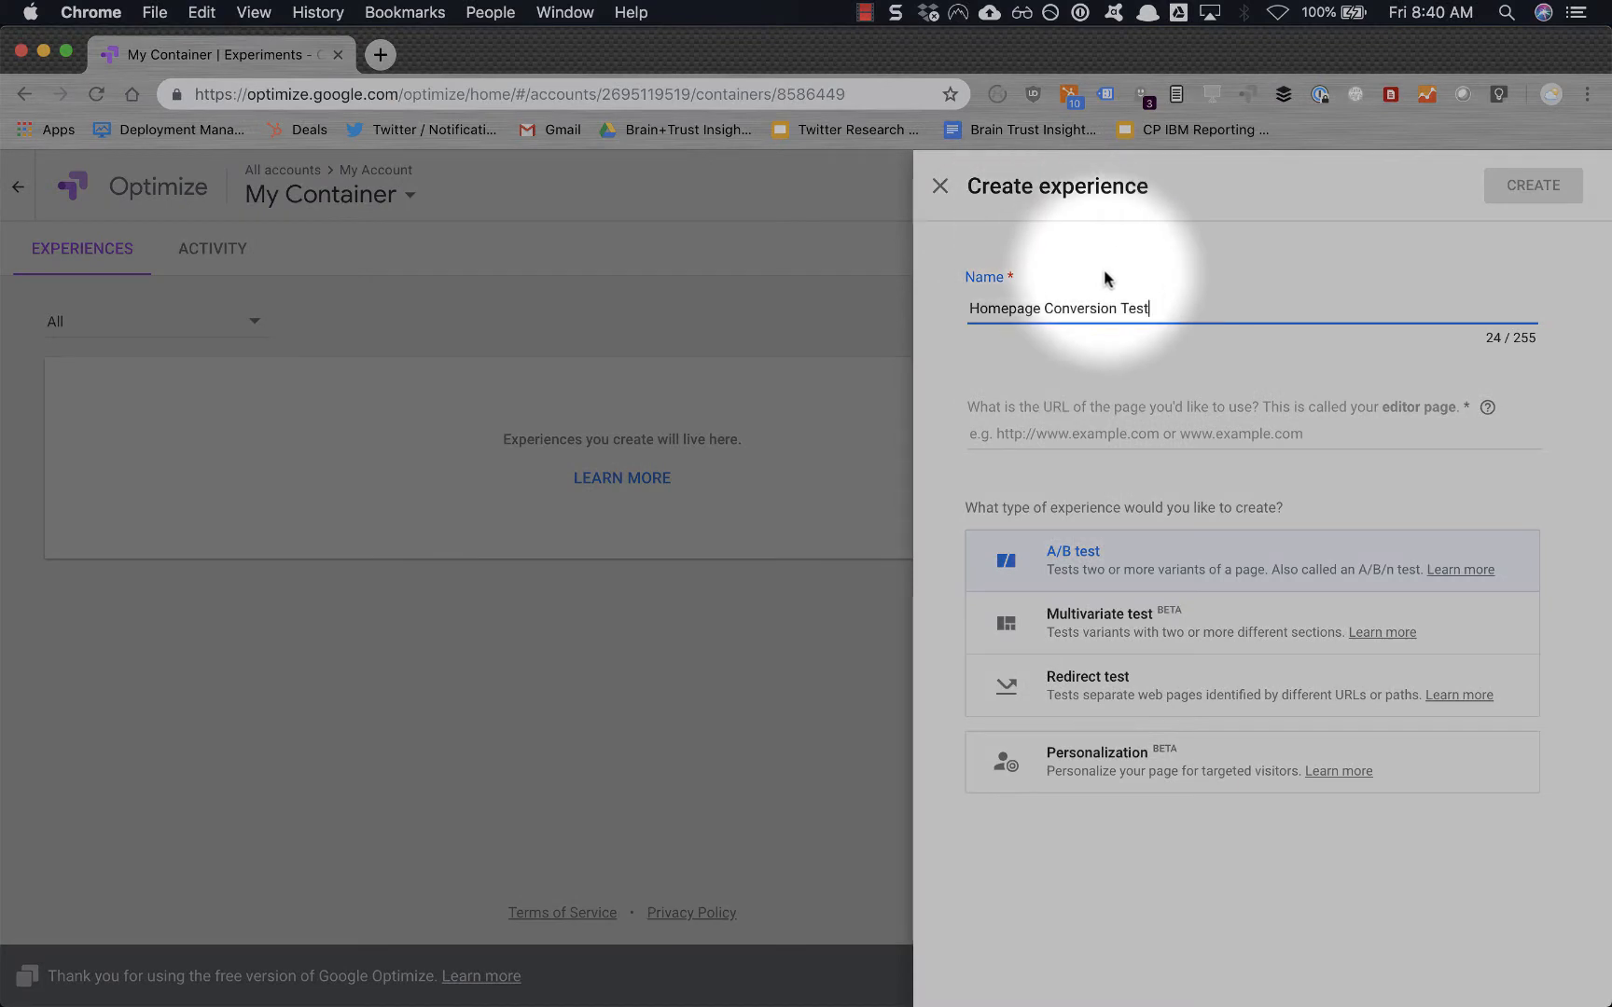
mouse_move(1318, 557)
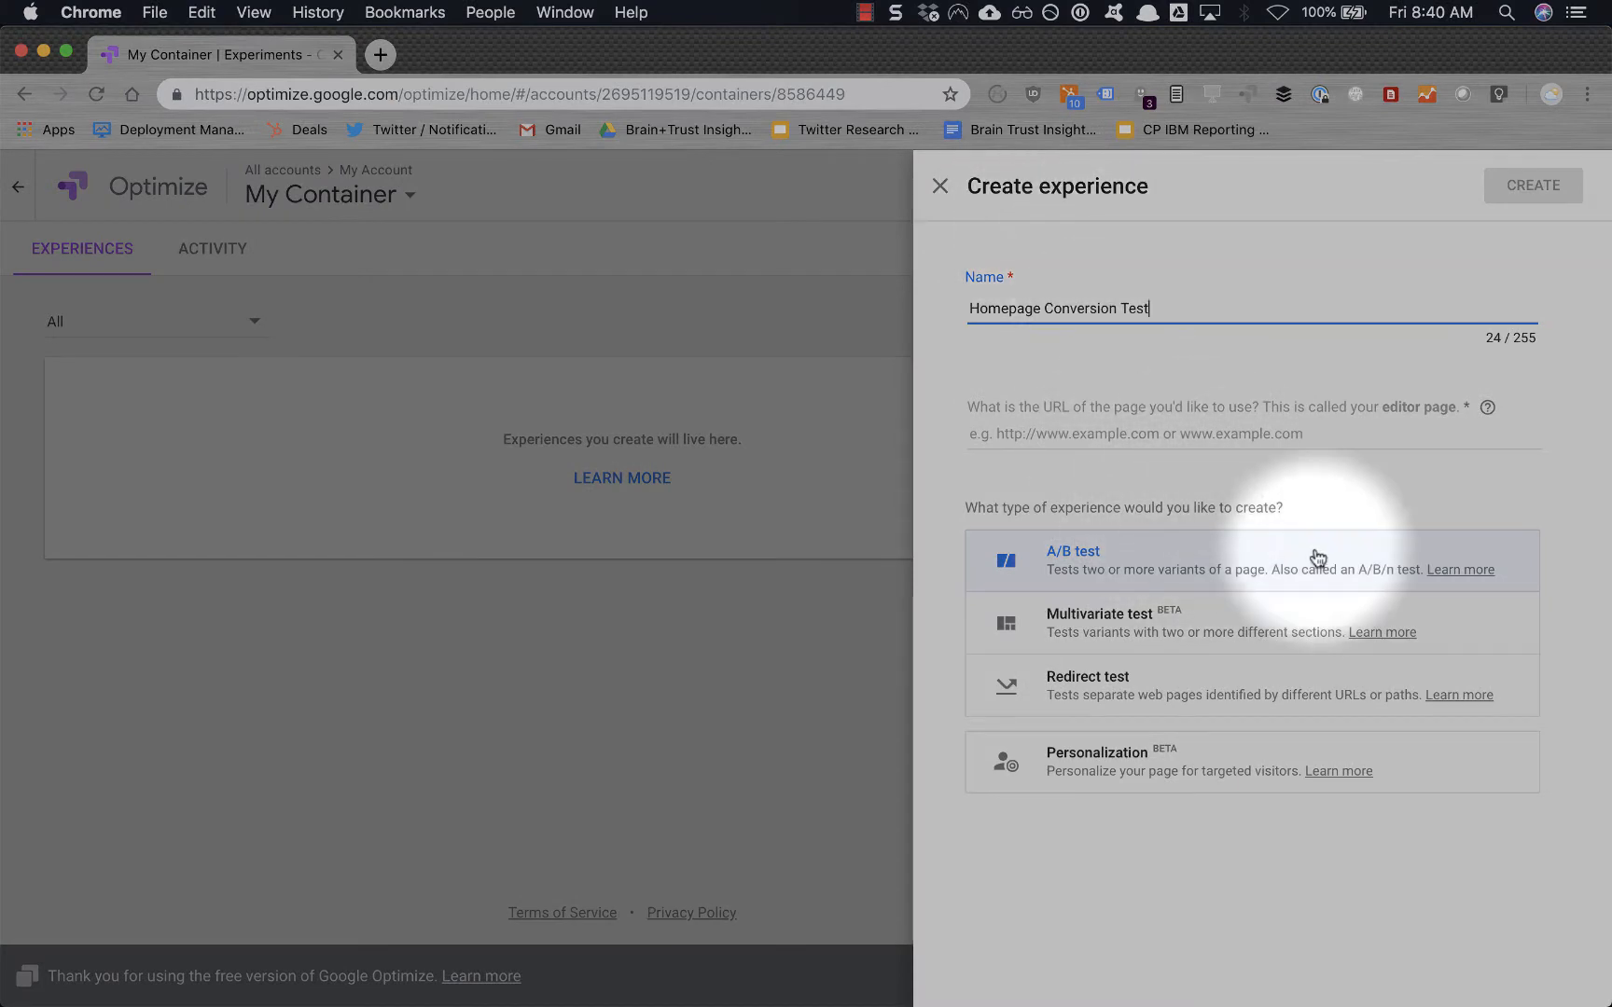
left_click(1394, 573)
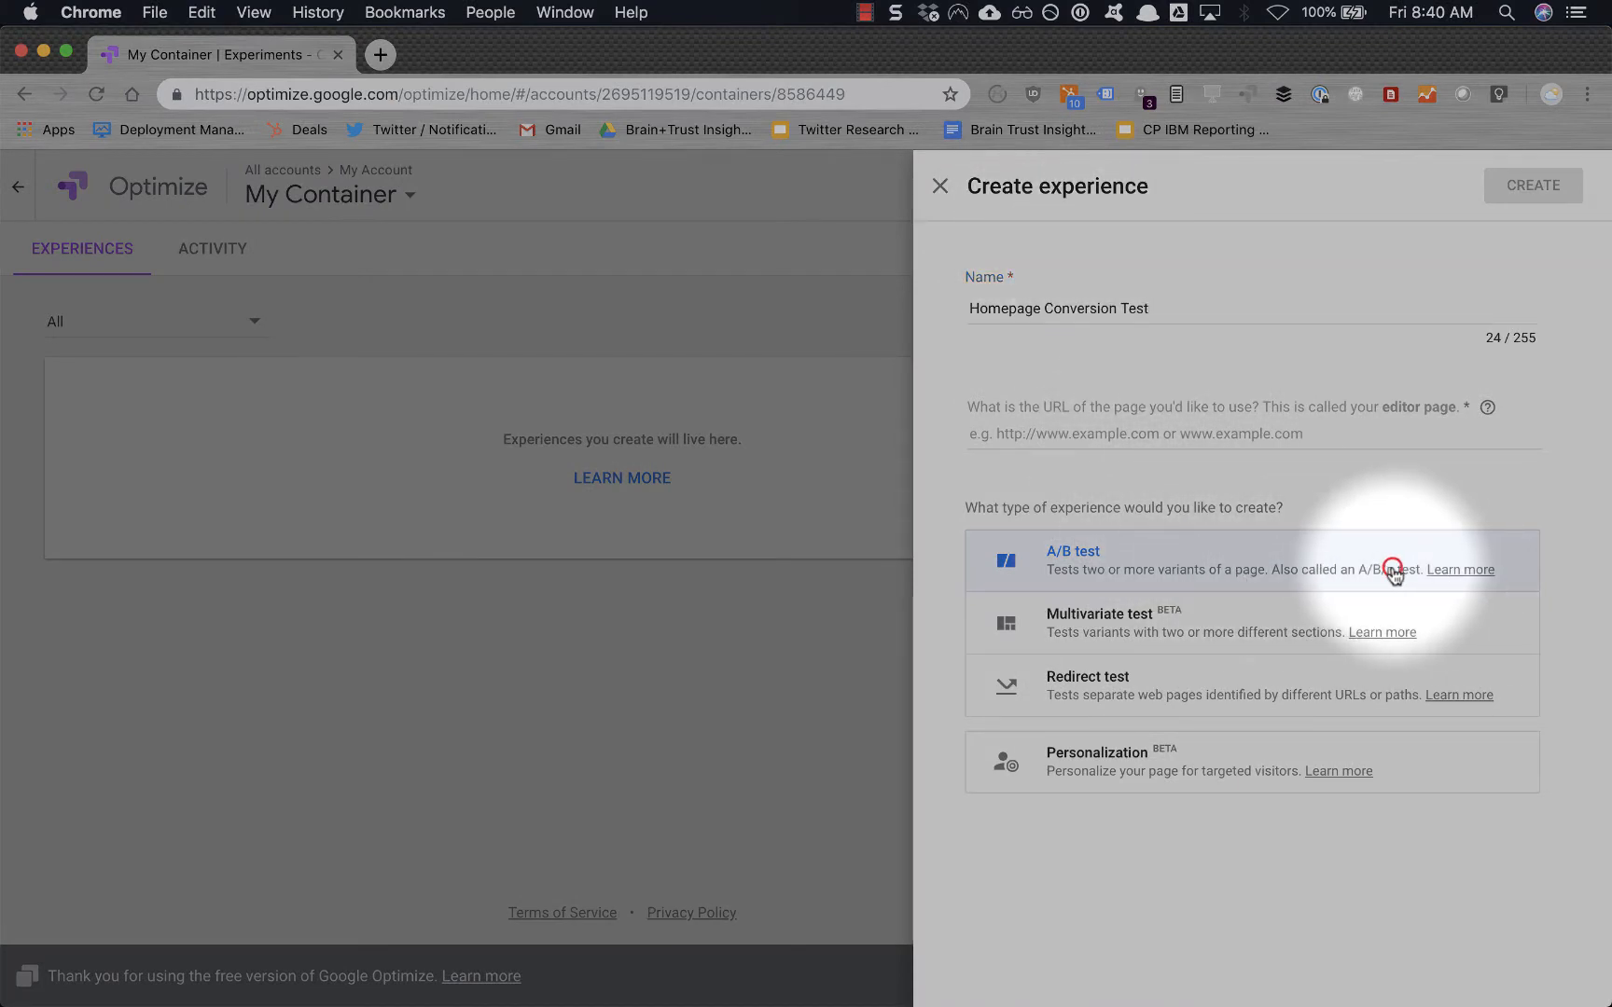
mouse_move(1190, 319)
type("c")
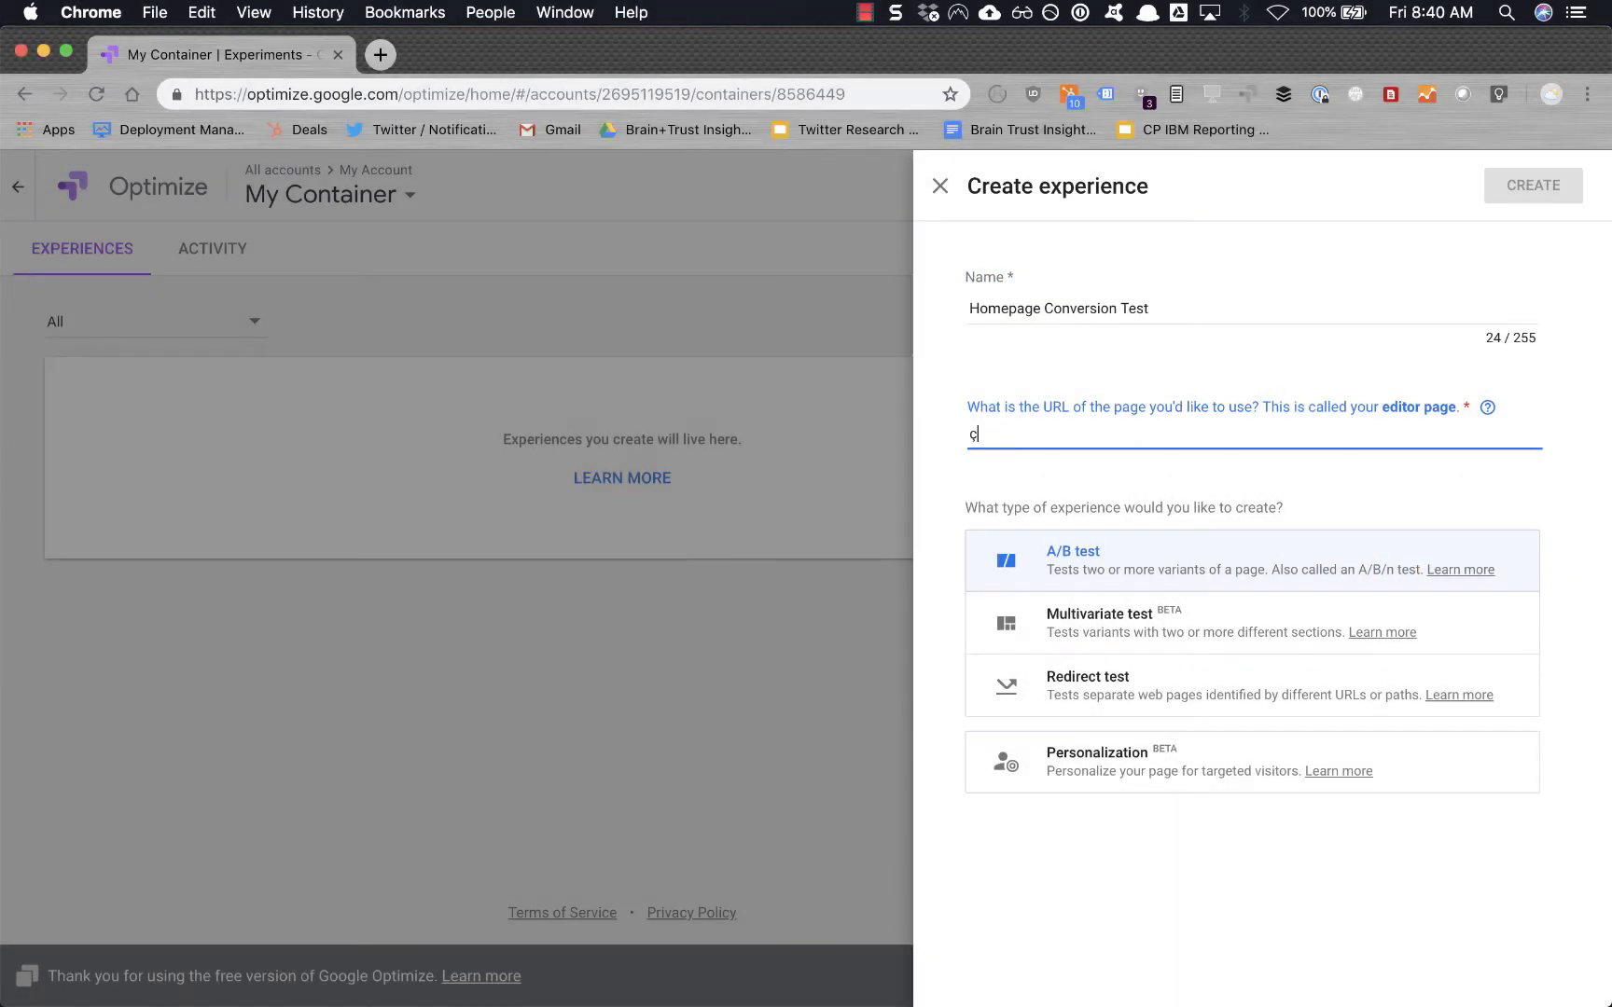
type("https://www.trustinsights.ai")
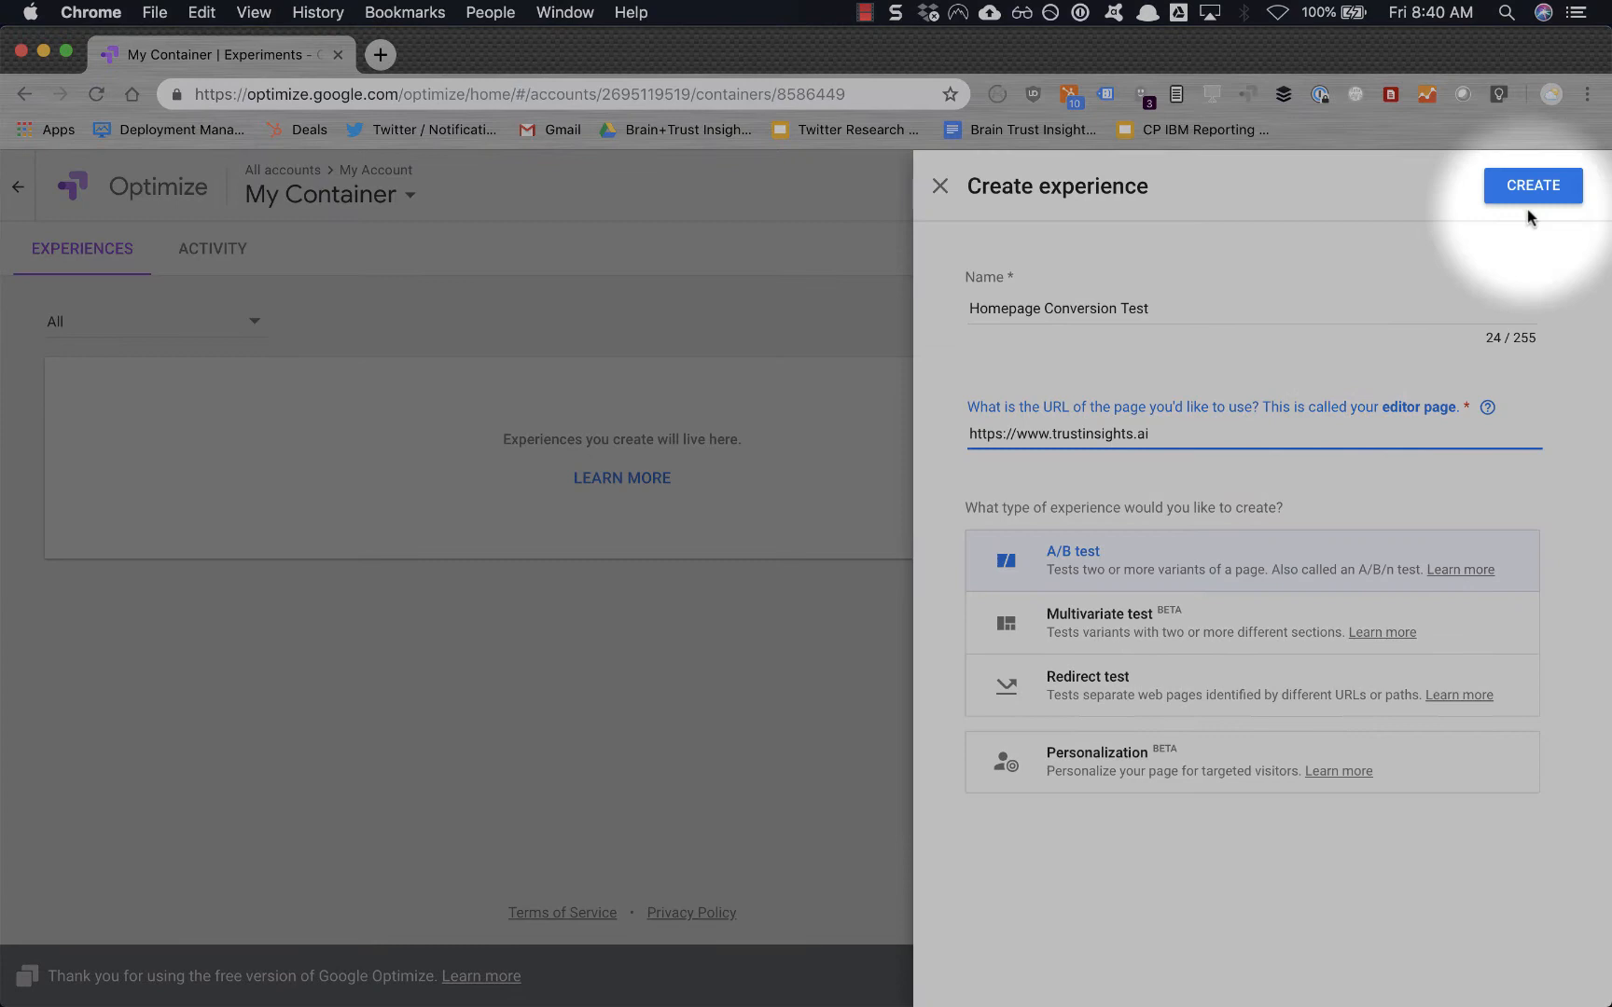
left_click(1532, 186)
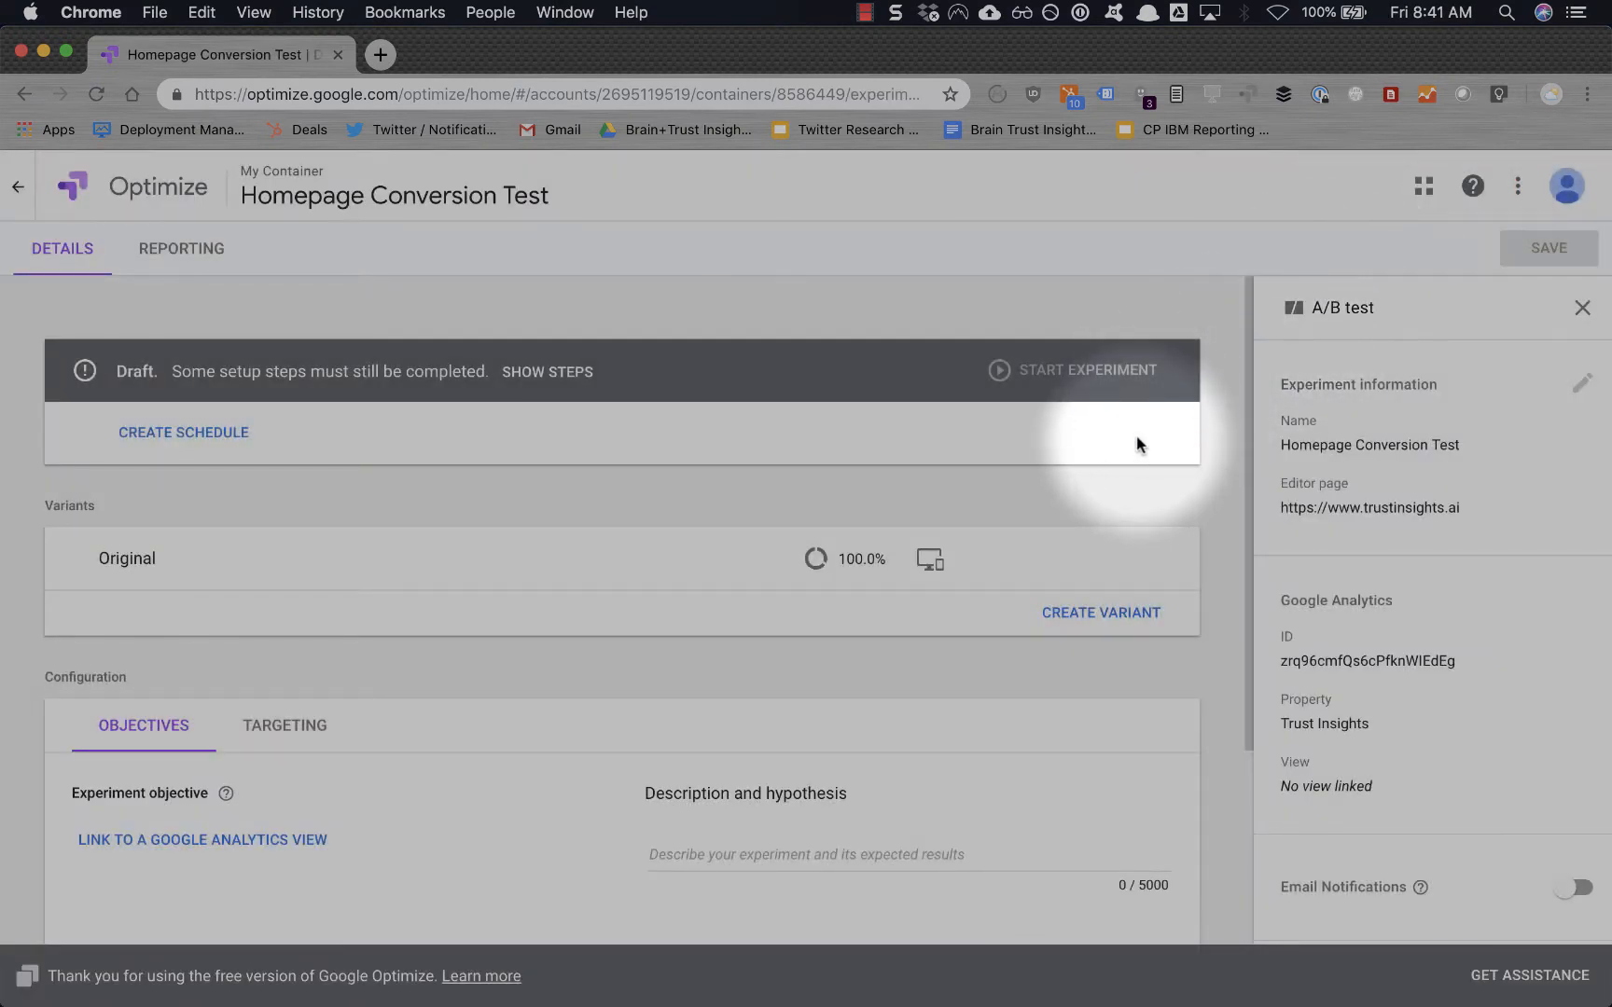
mouse_move(1351, 375)
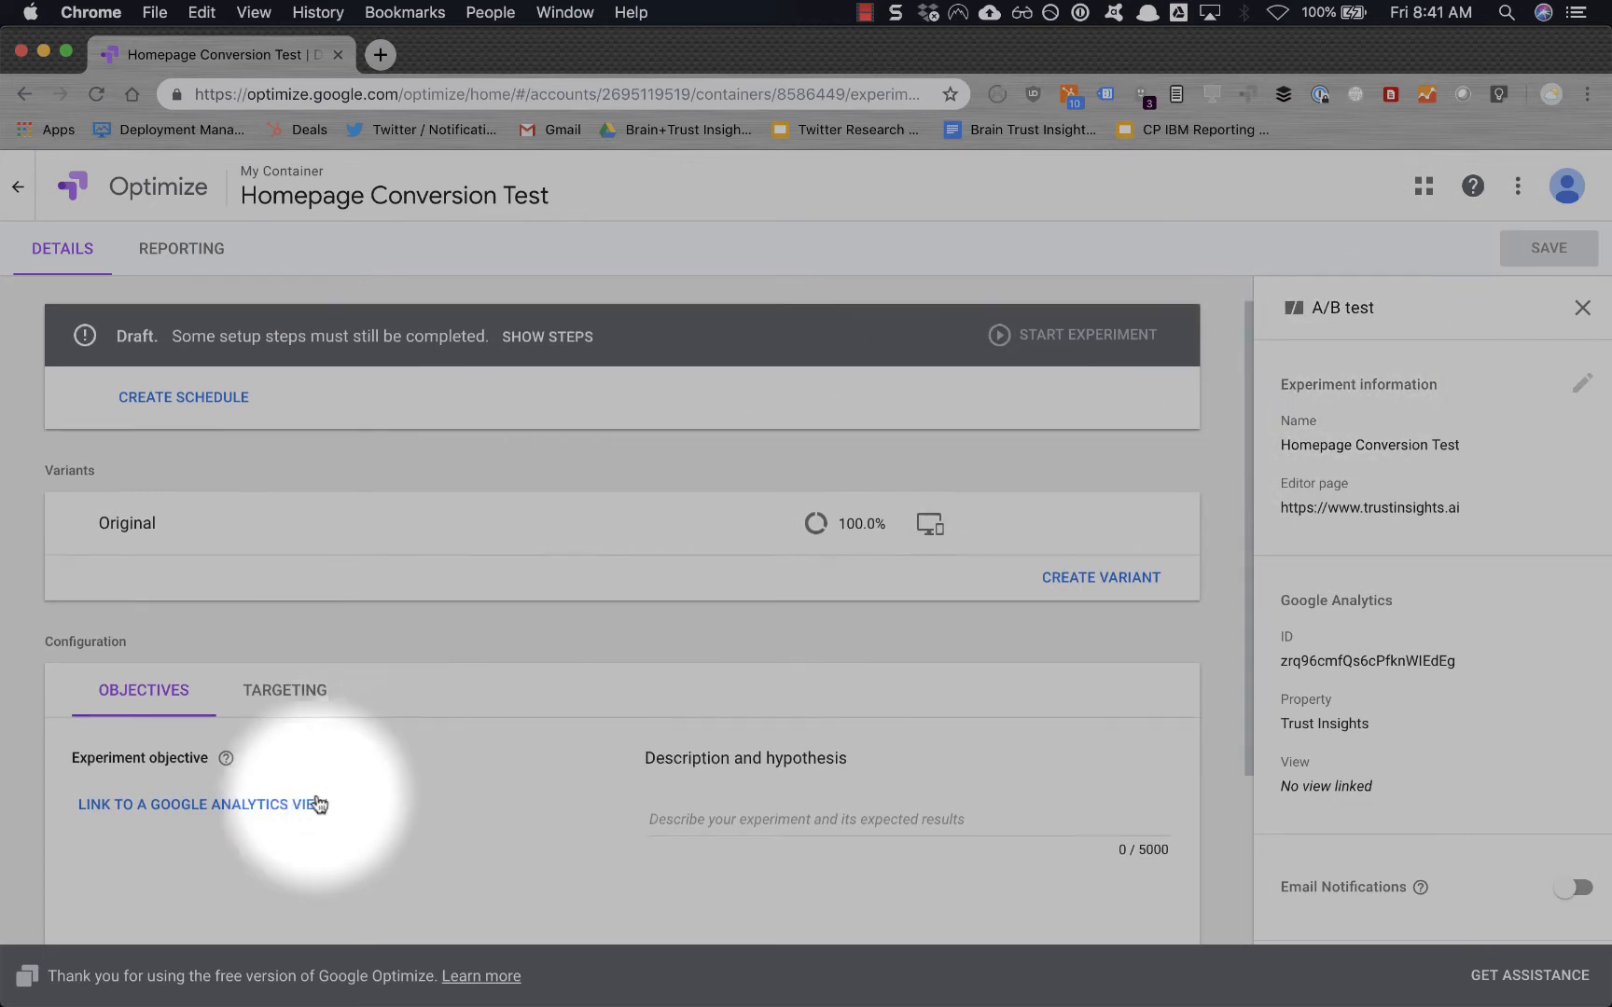
Link the experiment to the 'All Web Site Data' Google Analytics view.
left_click(1582, 384)
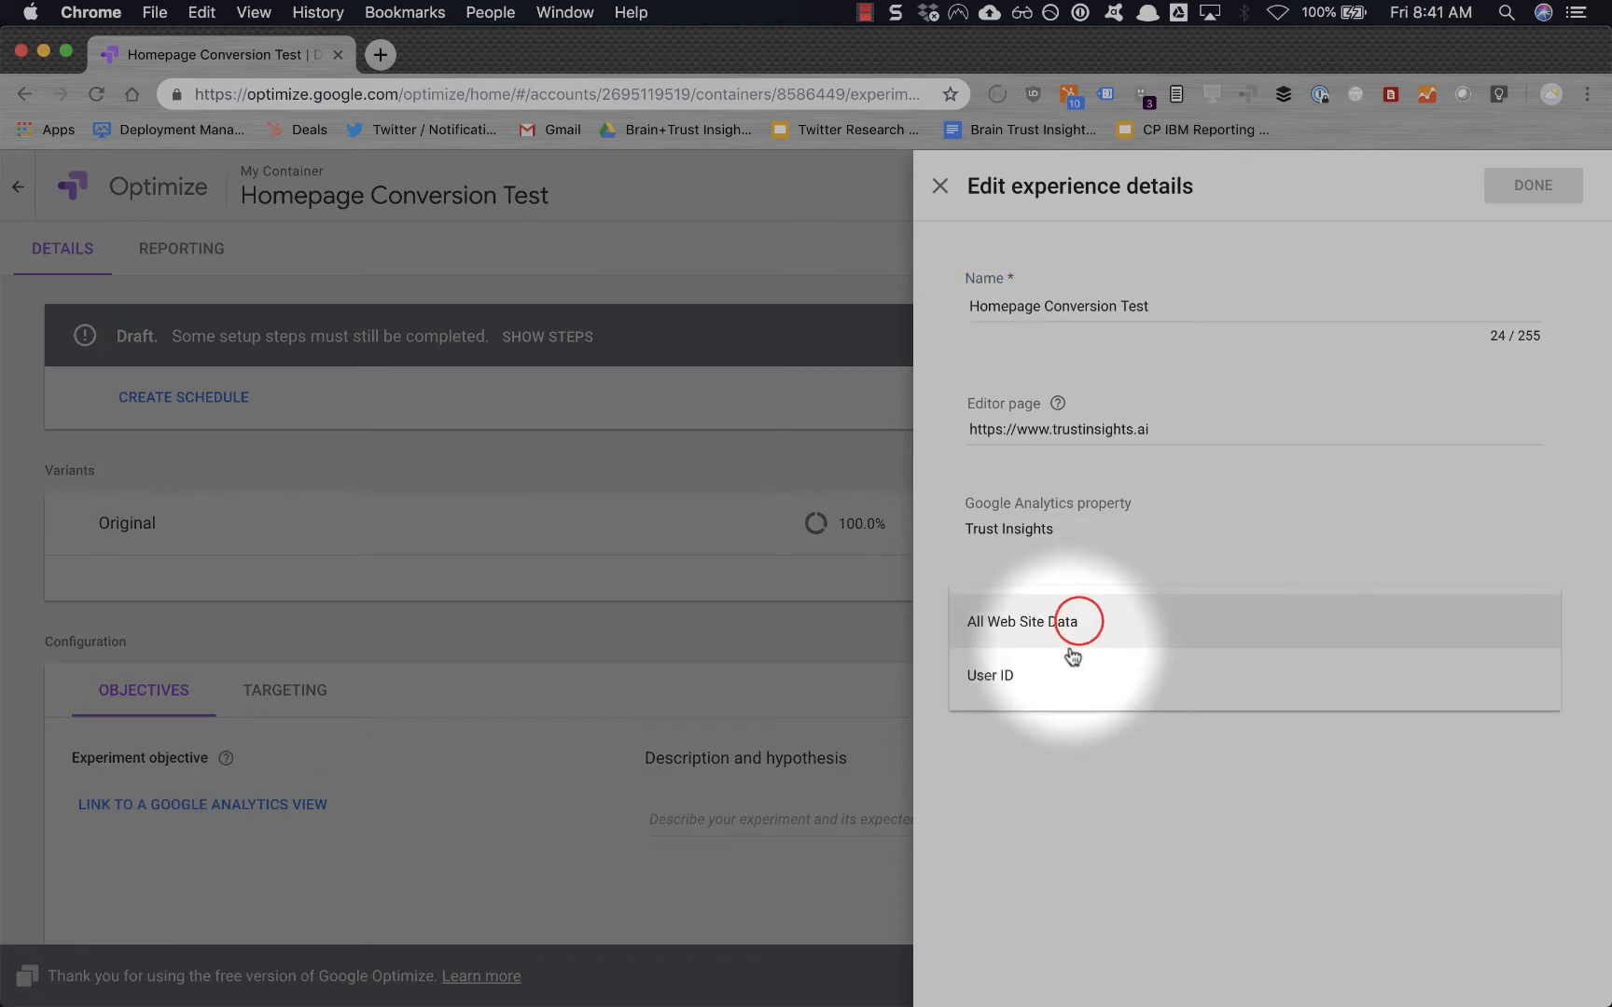
left_click(1021, 621)
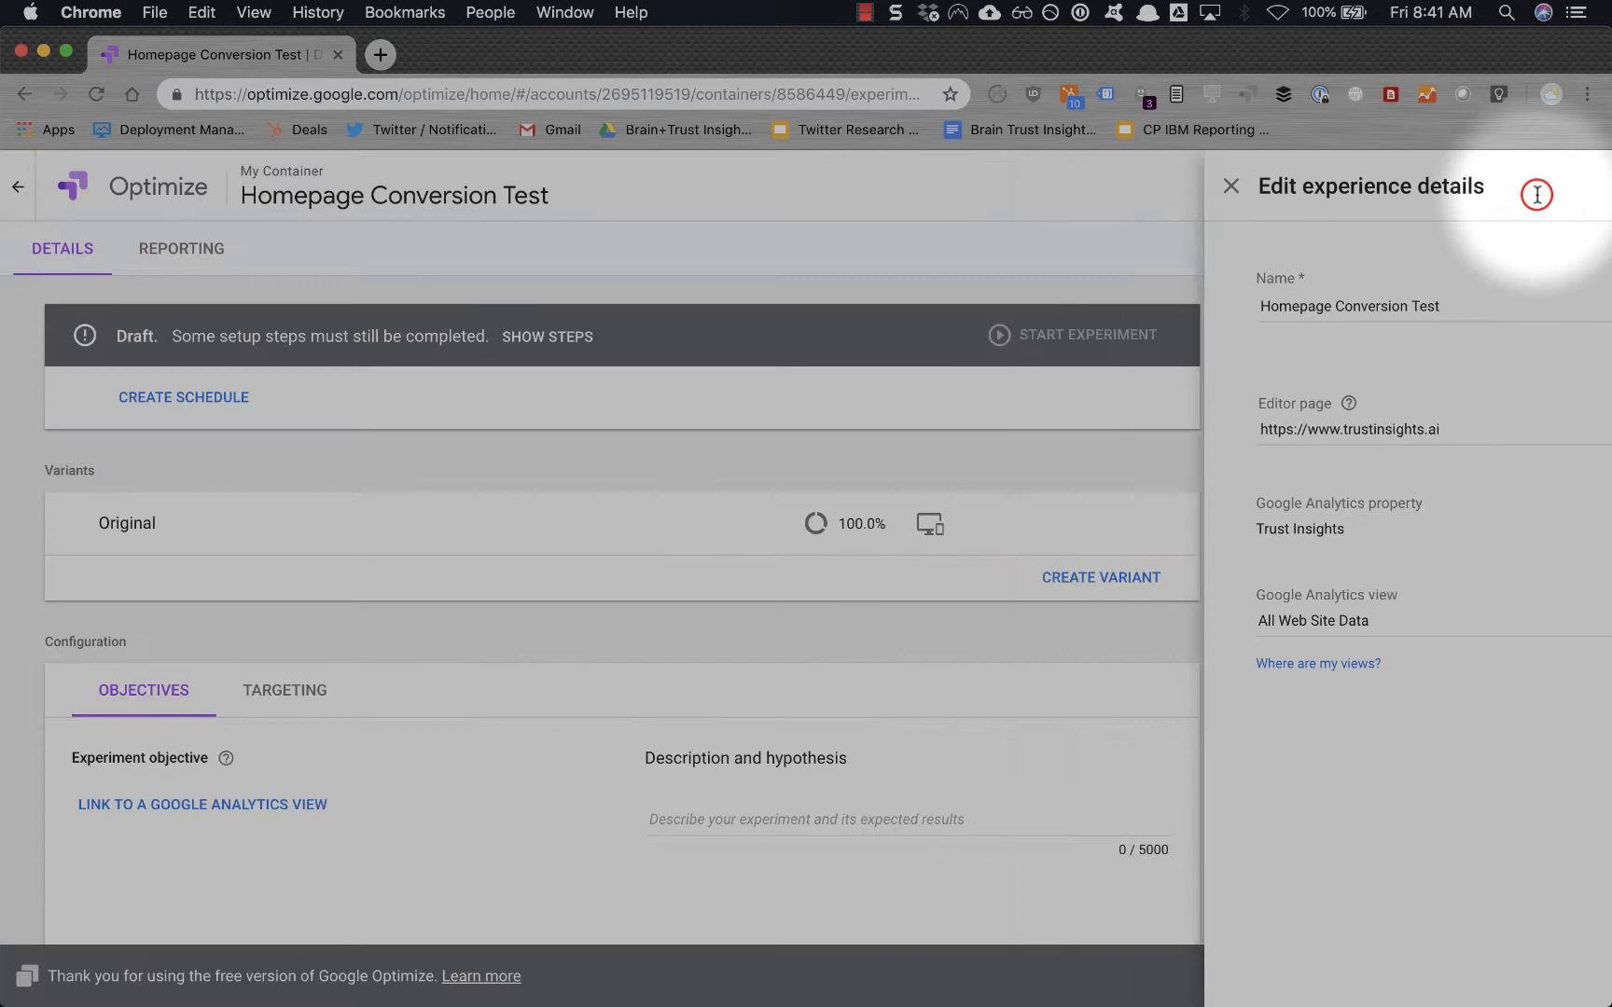
left_click(1231, 186)
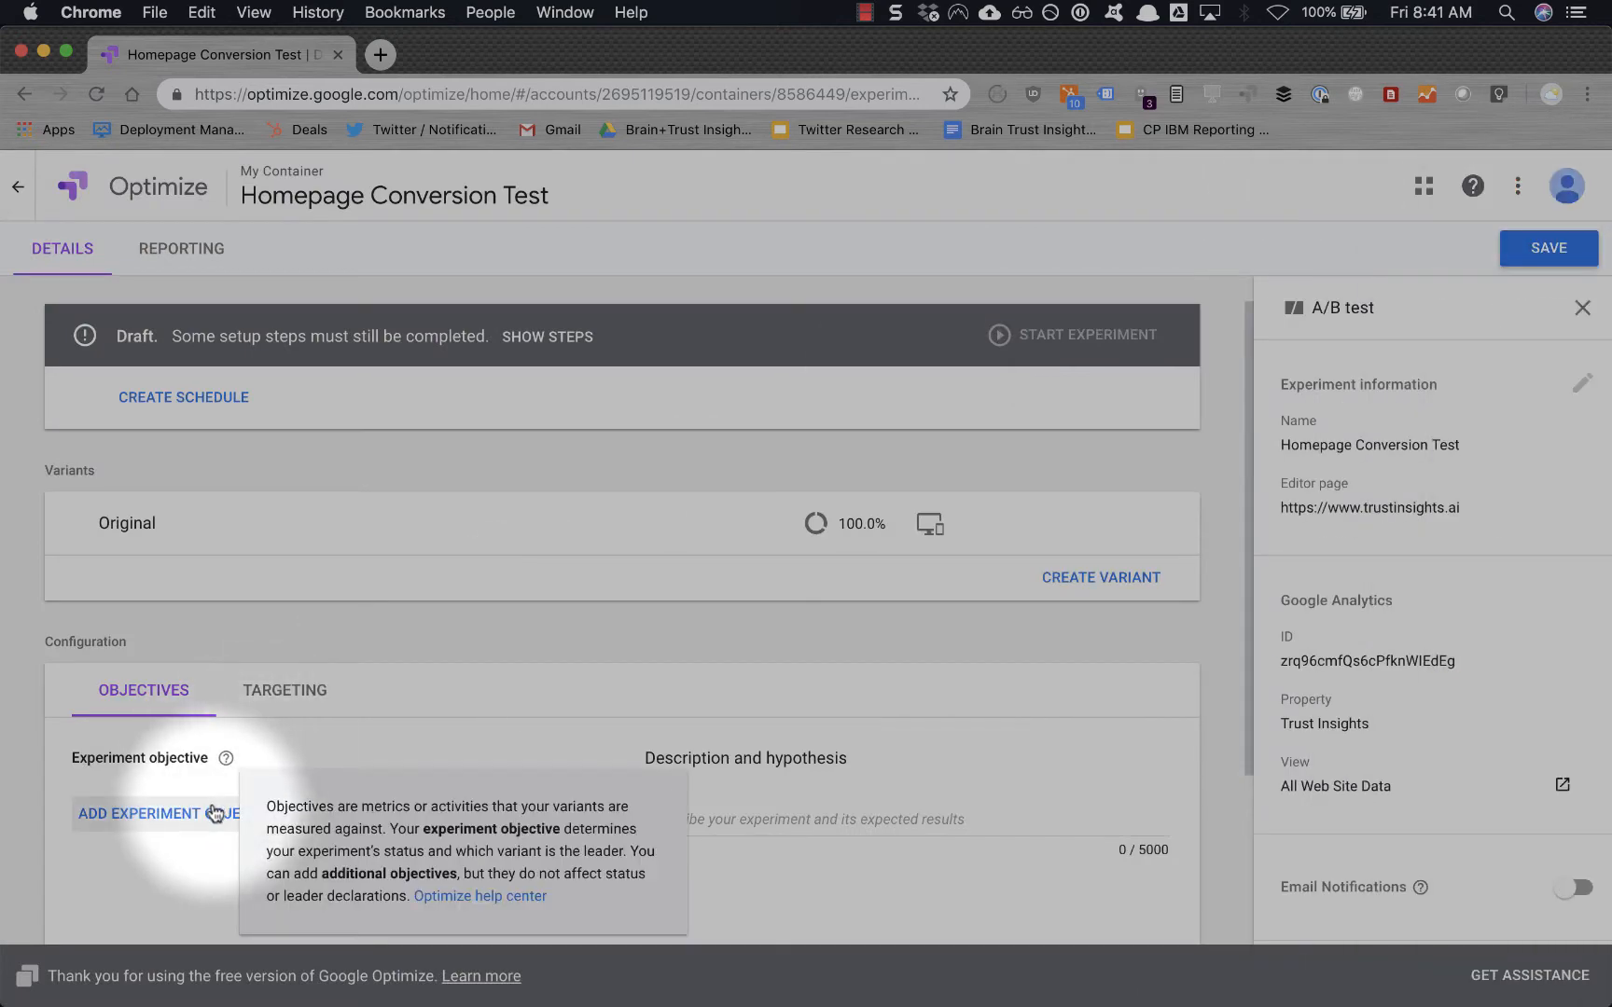
Set the existing 'Contact us form' goal as the experiment objective.
left_click(155, 813)
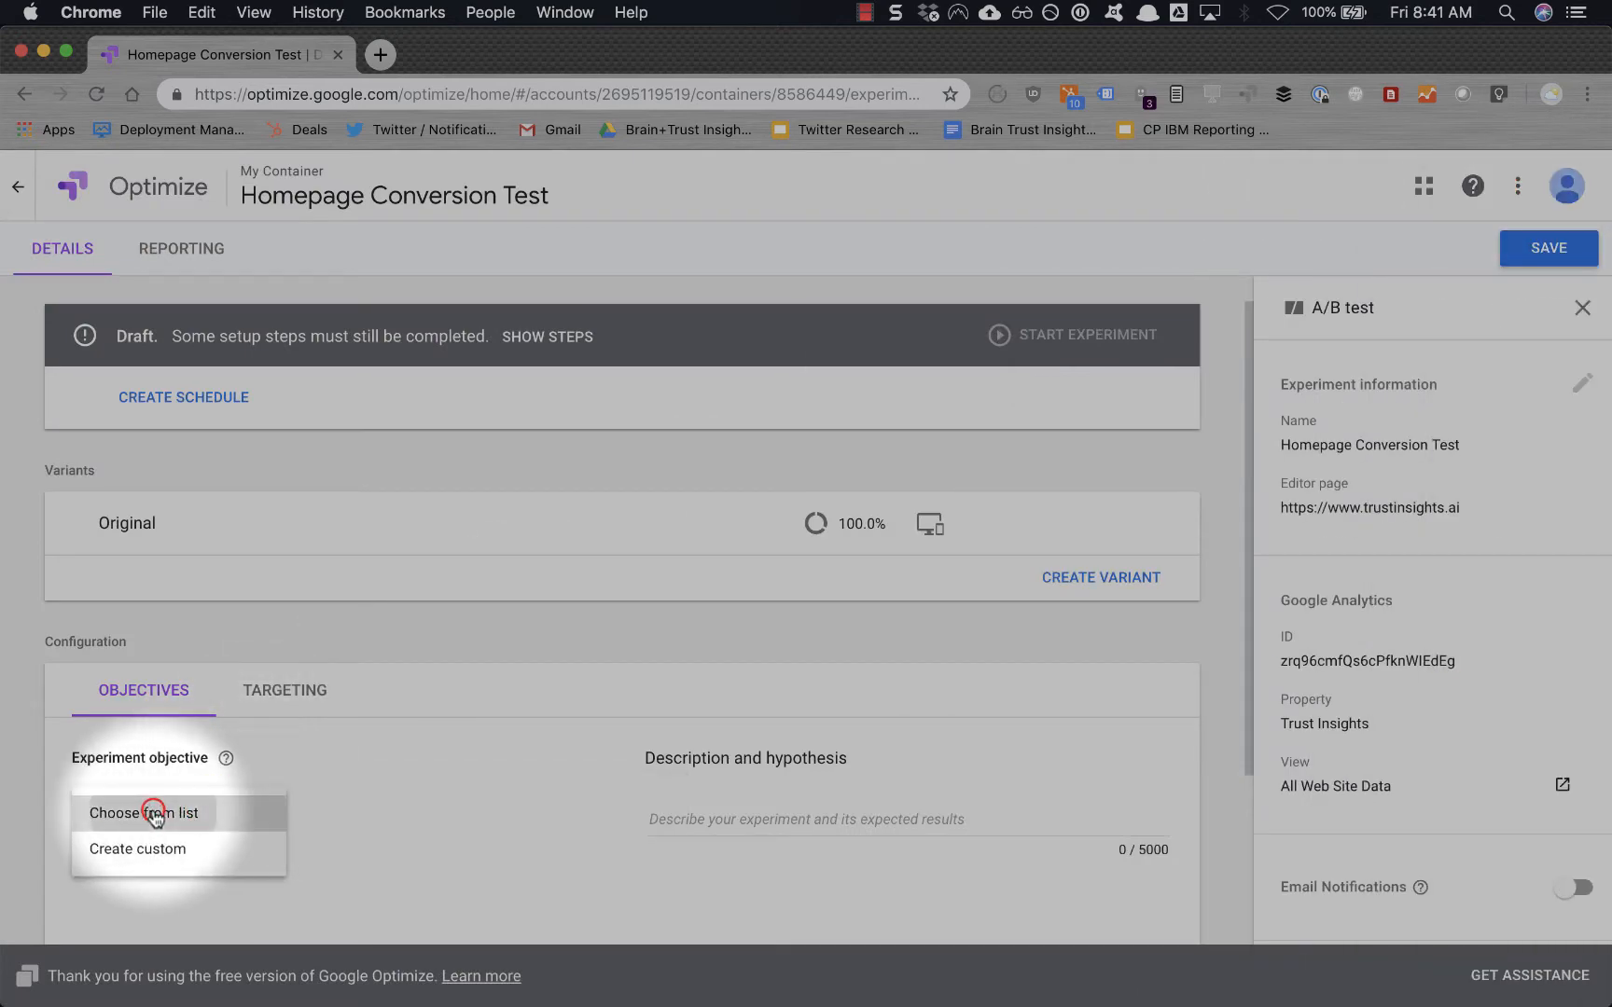
left_click(145, 814)
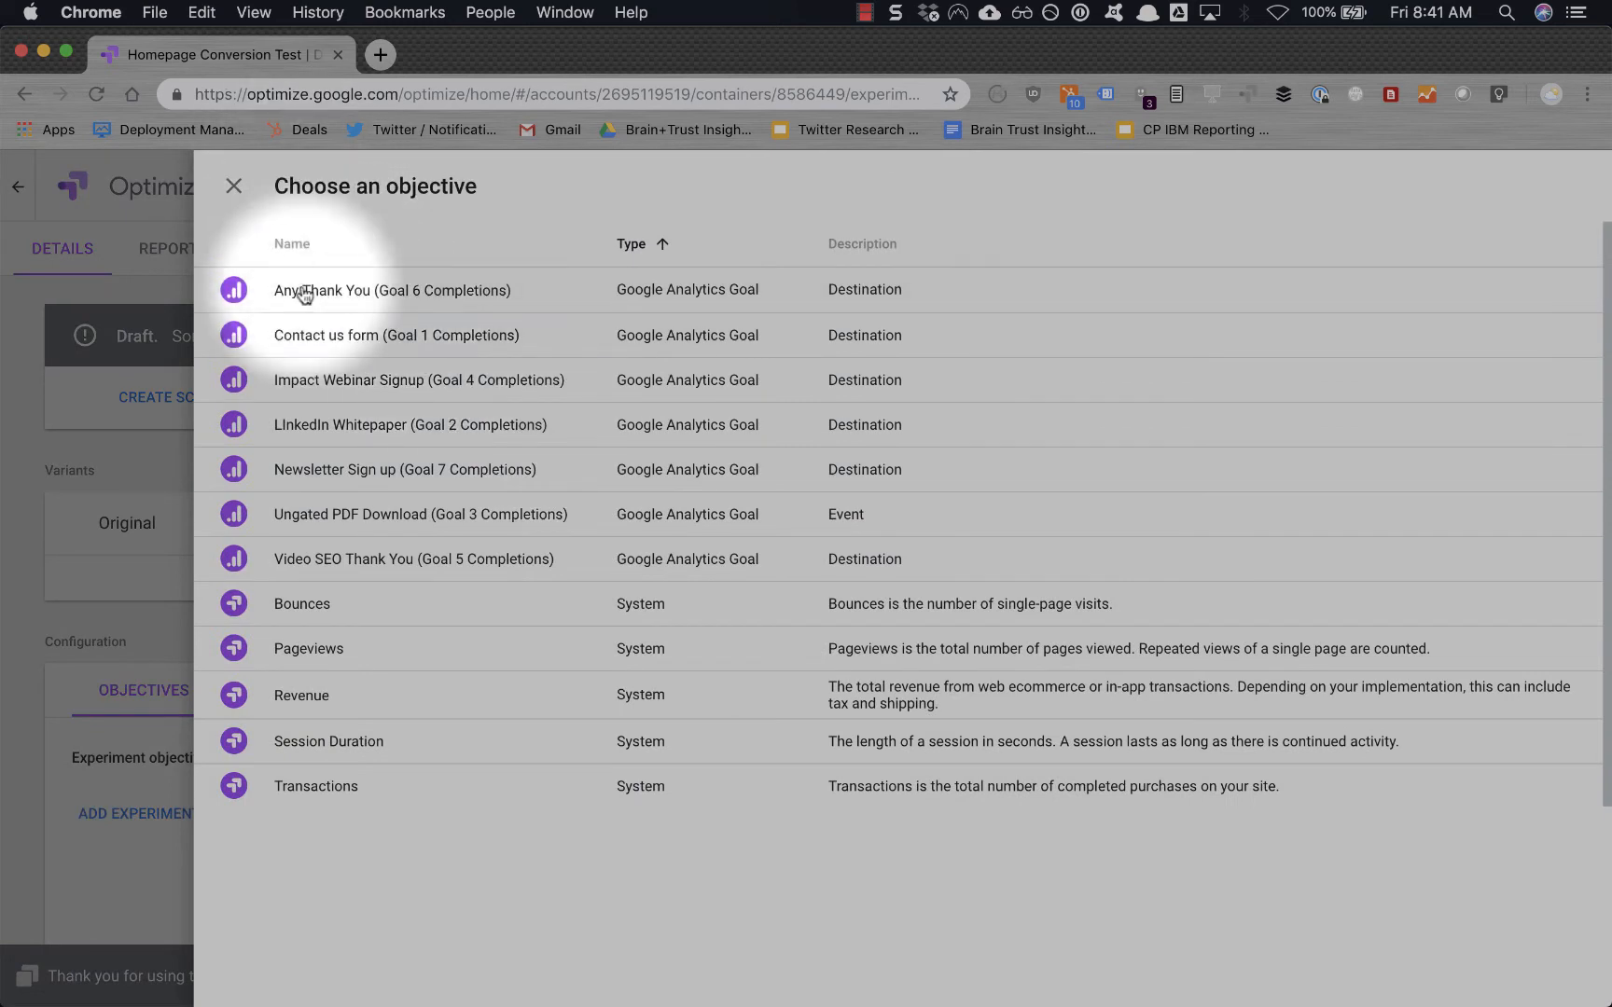
mouse_move(340, 366)
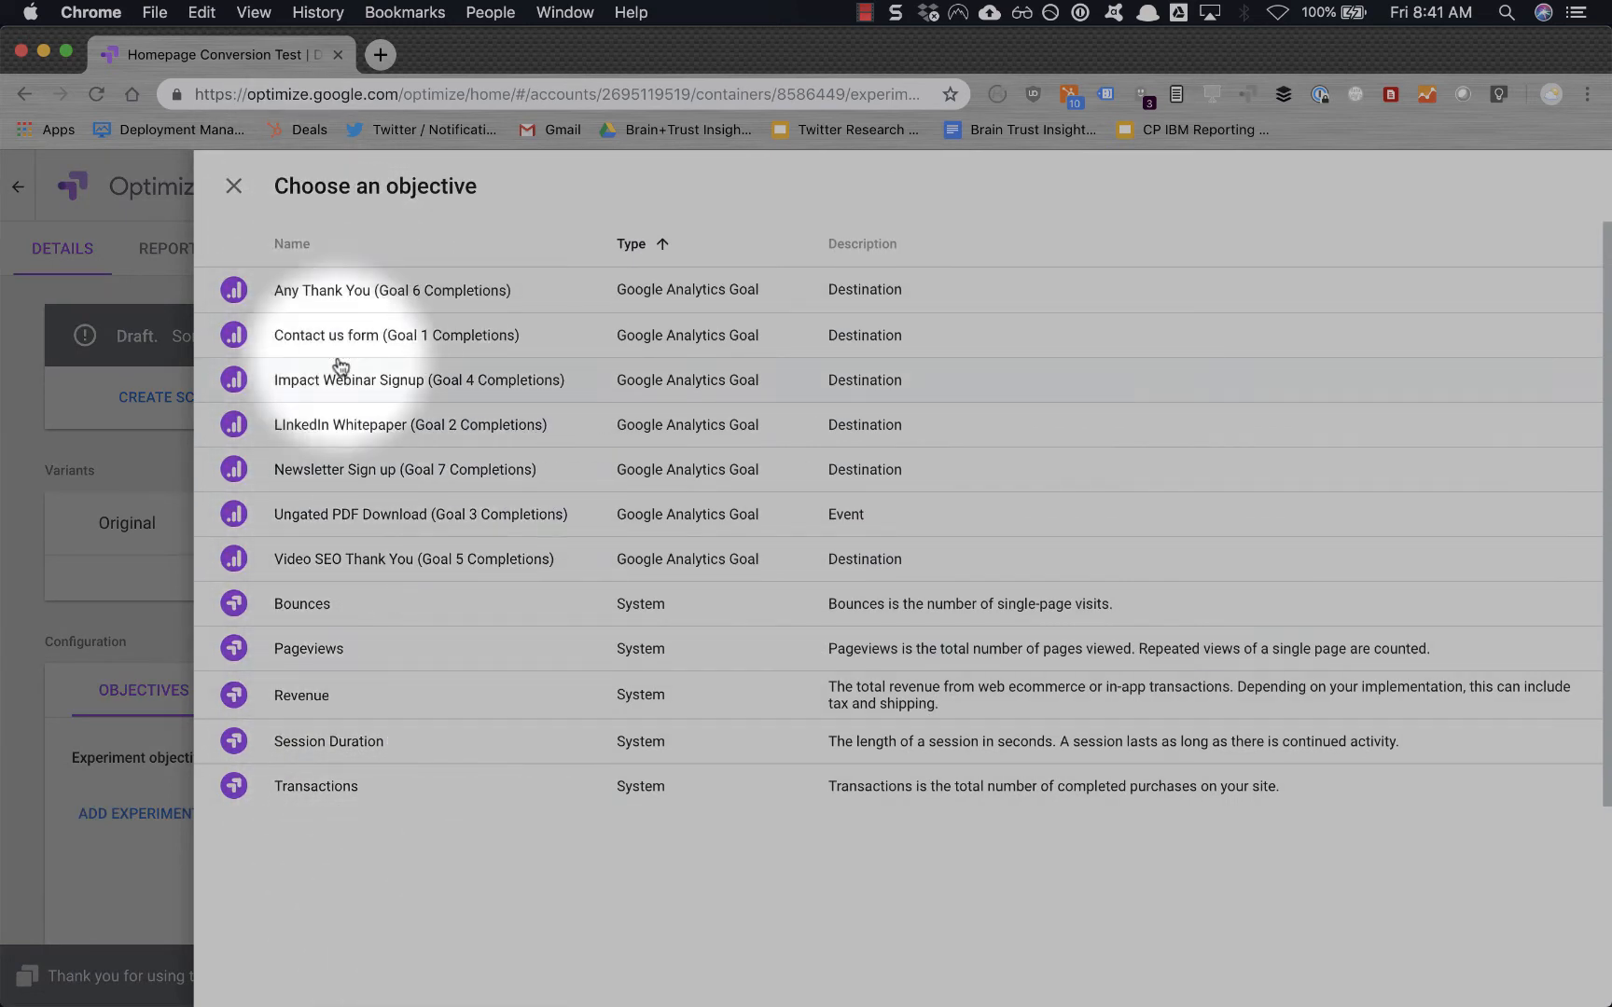
mouse_move(534, 828)
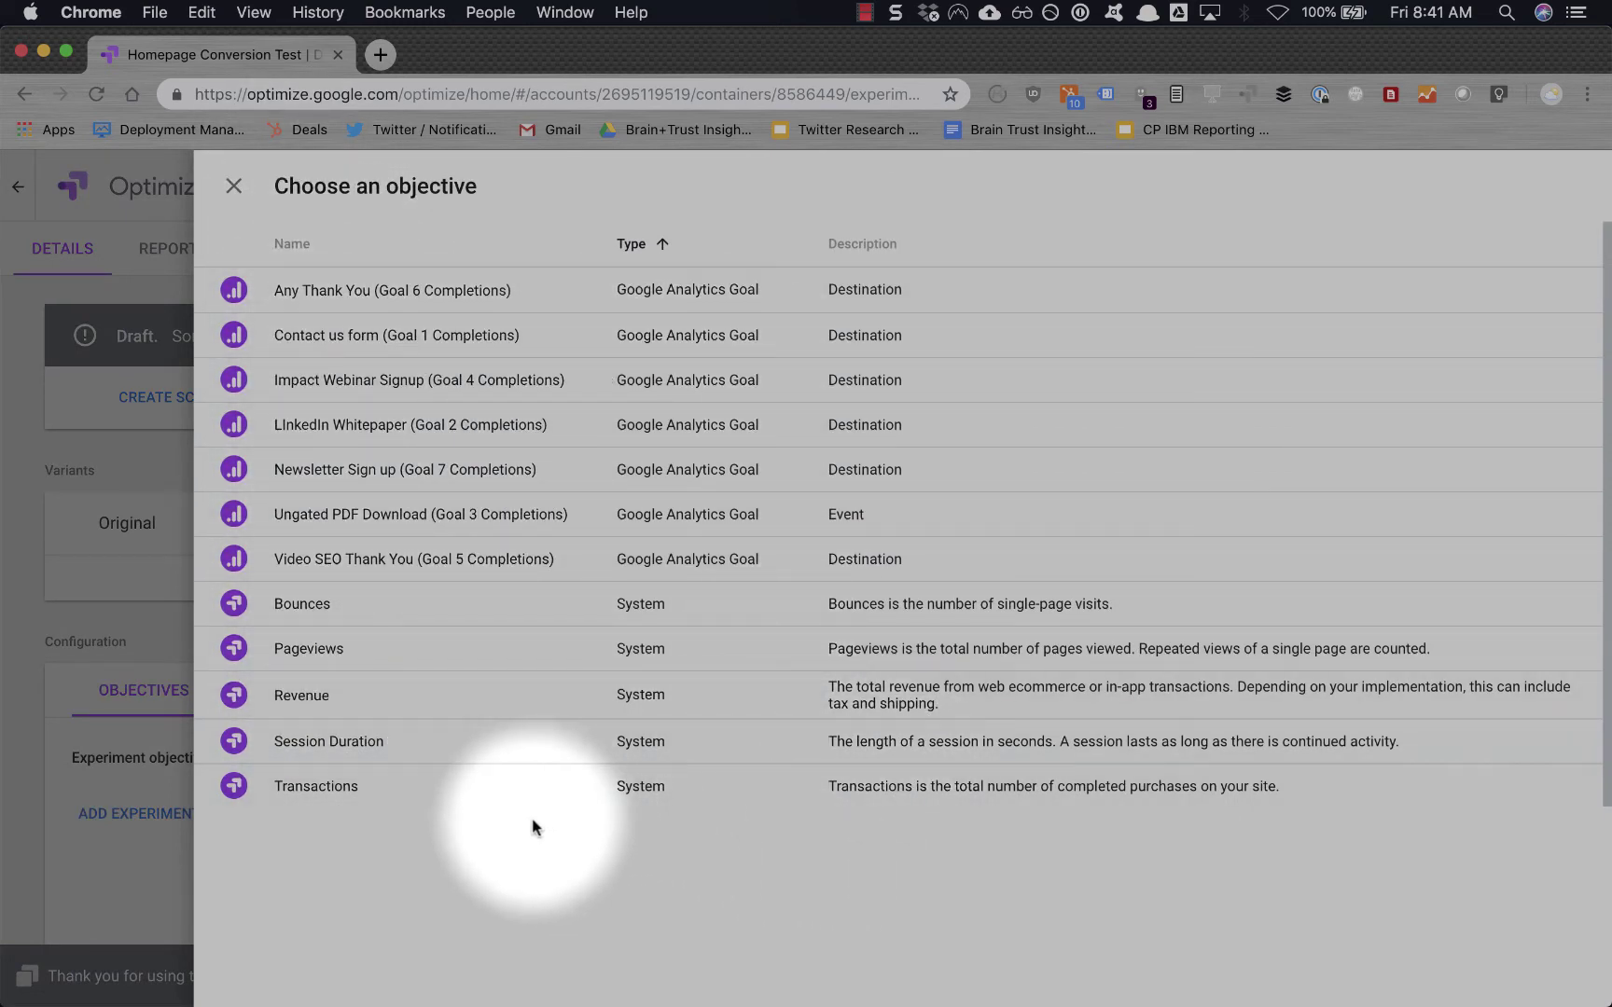
mouse_move(206, 555)
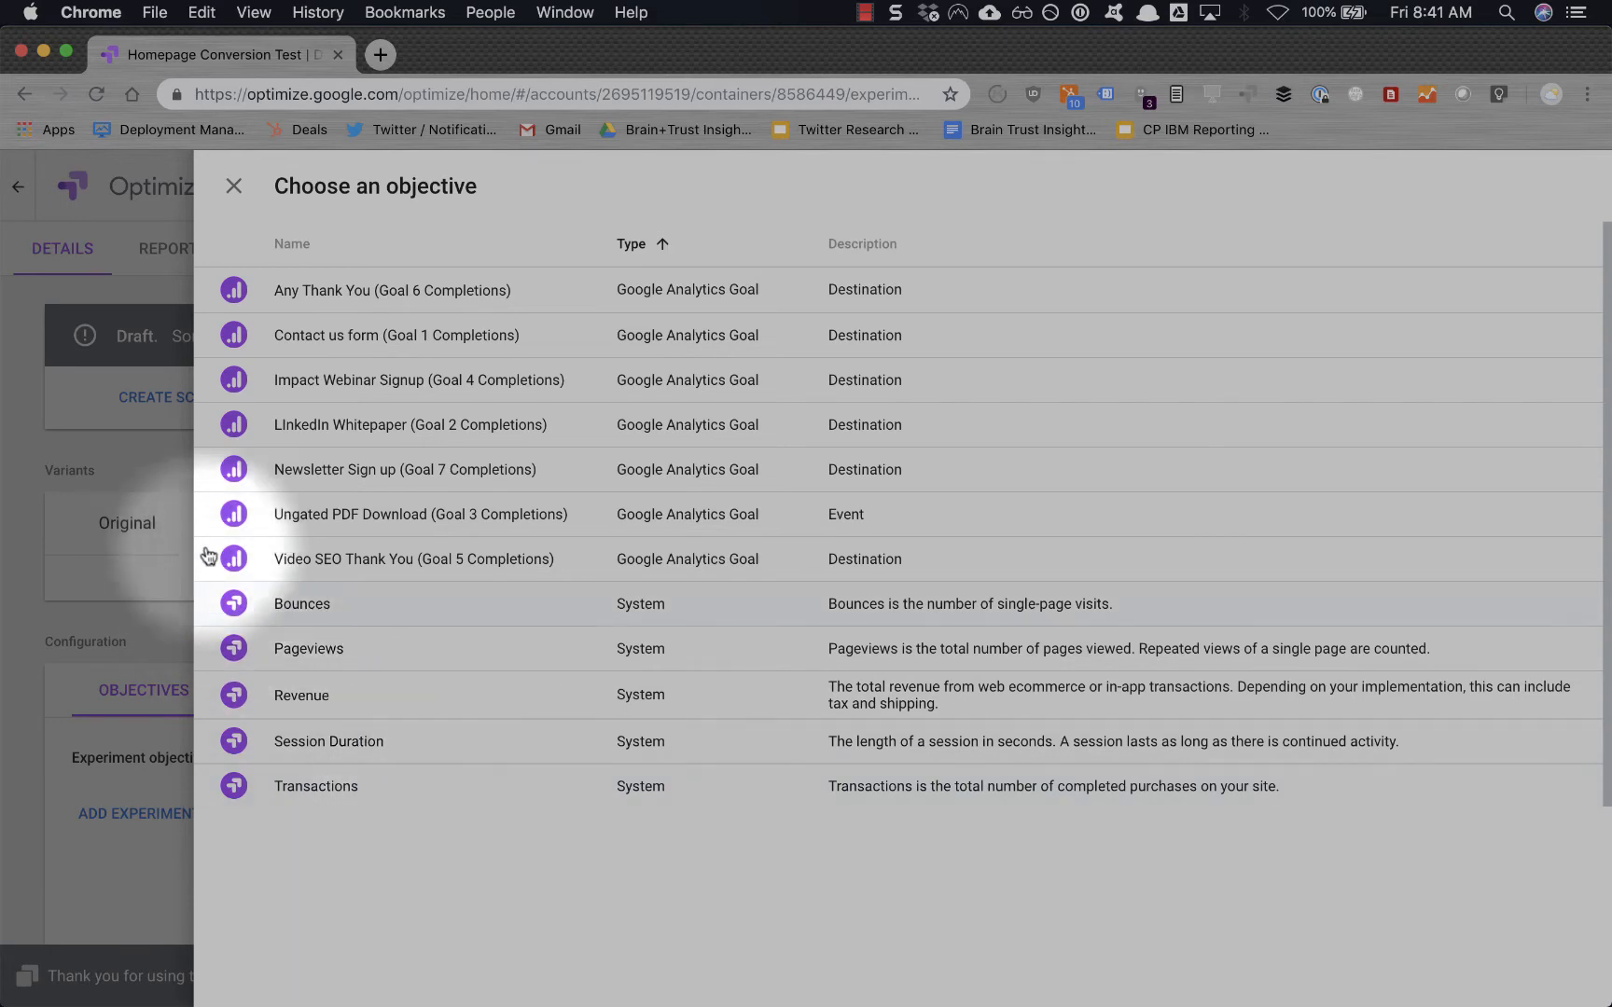
left_click(396, 335)
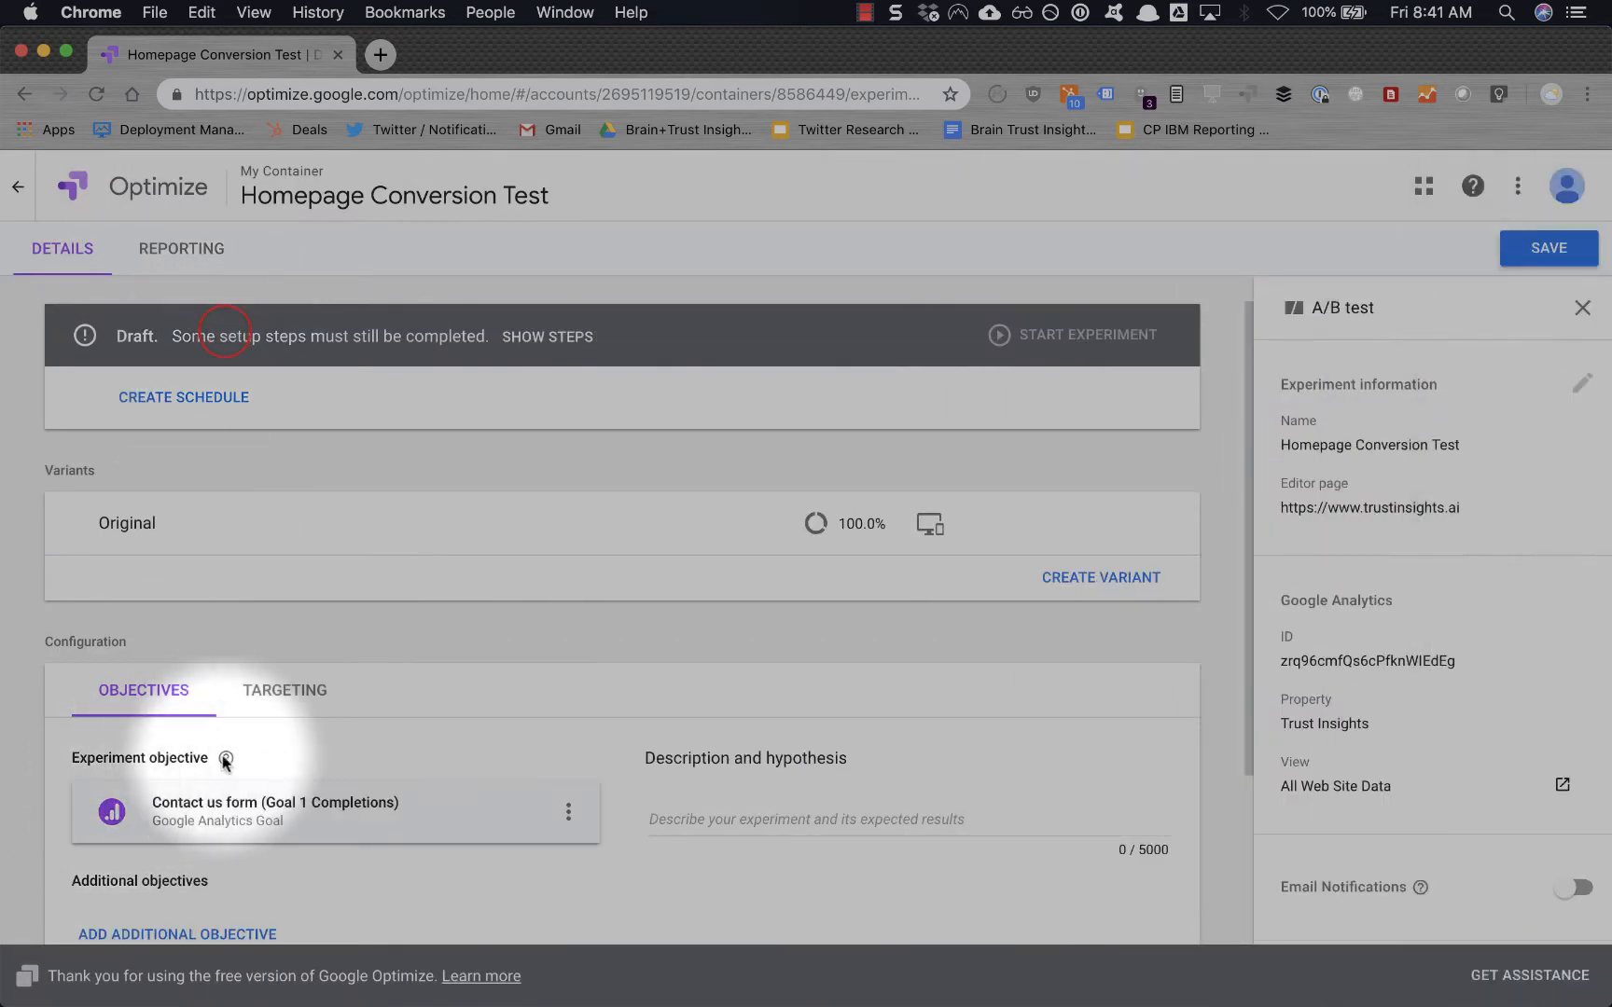
Enter the hypothesis 'Changing UI elements should increase conversions'.
left_click(847, 789)
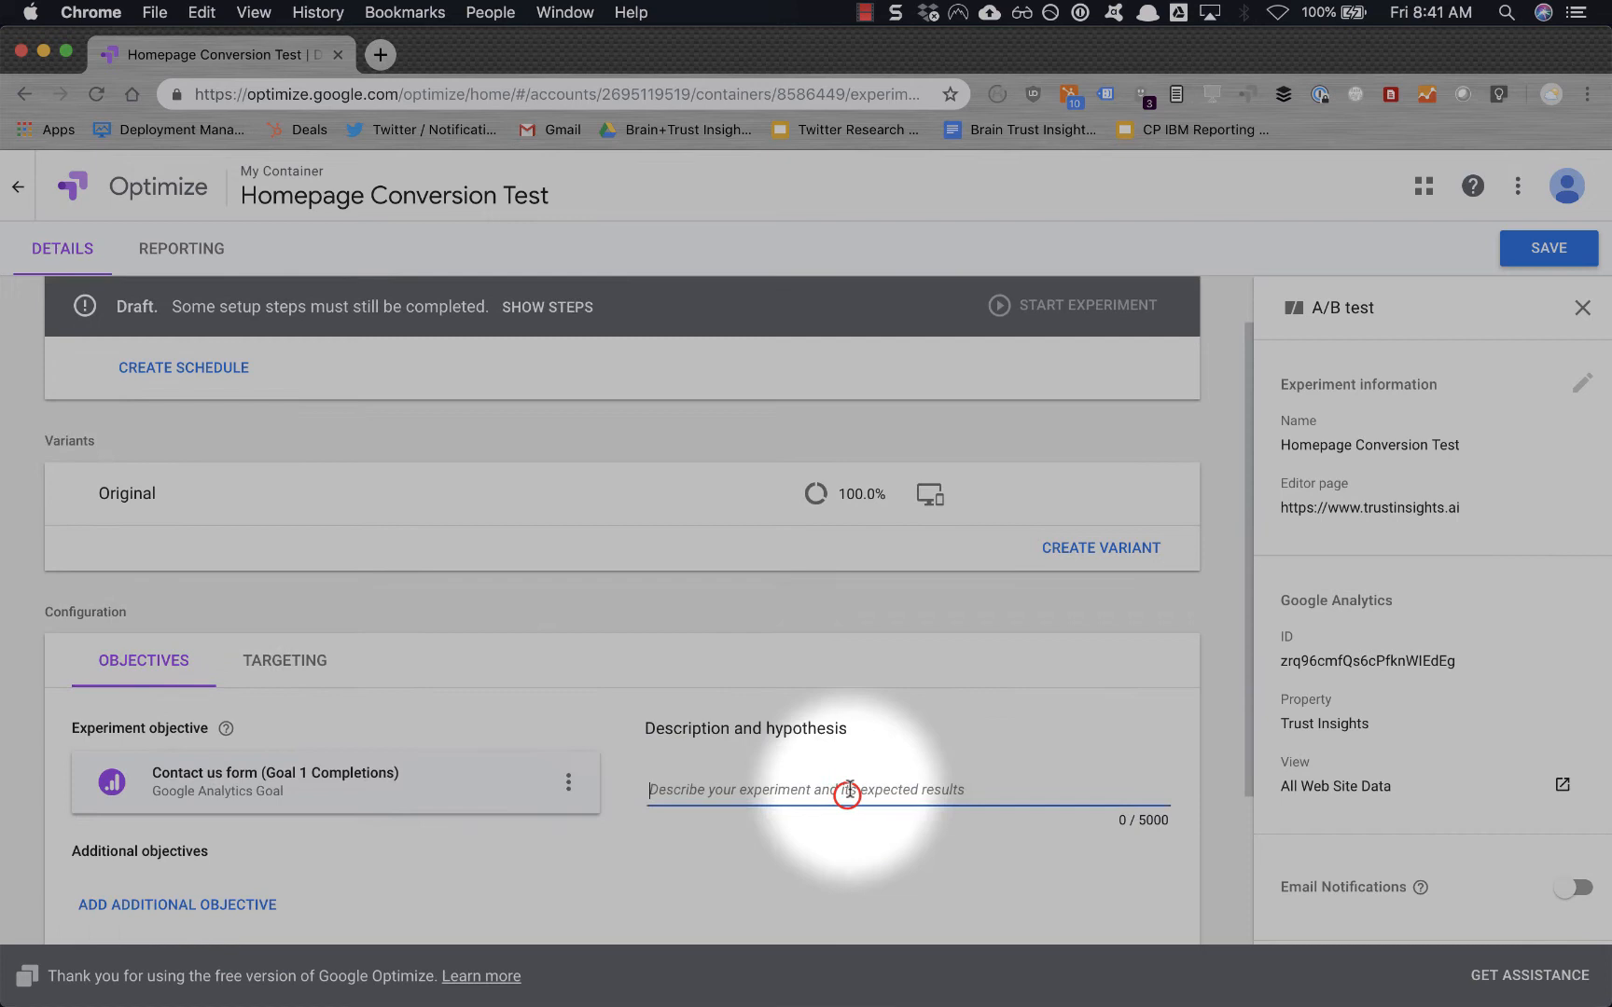
type("Changing UI elemne")
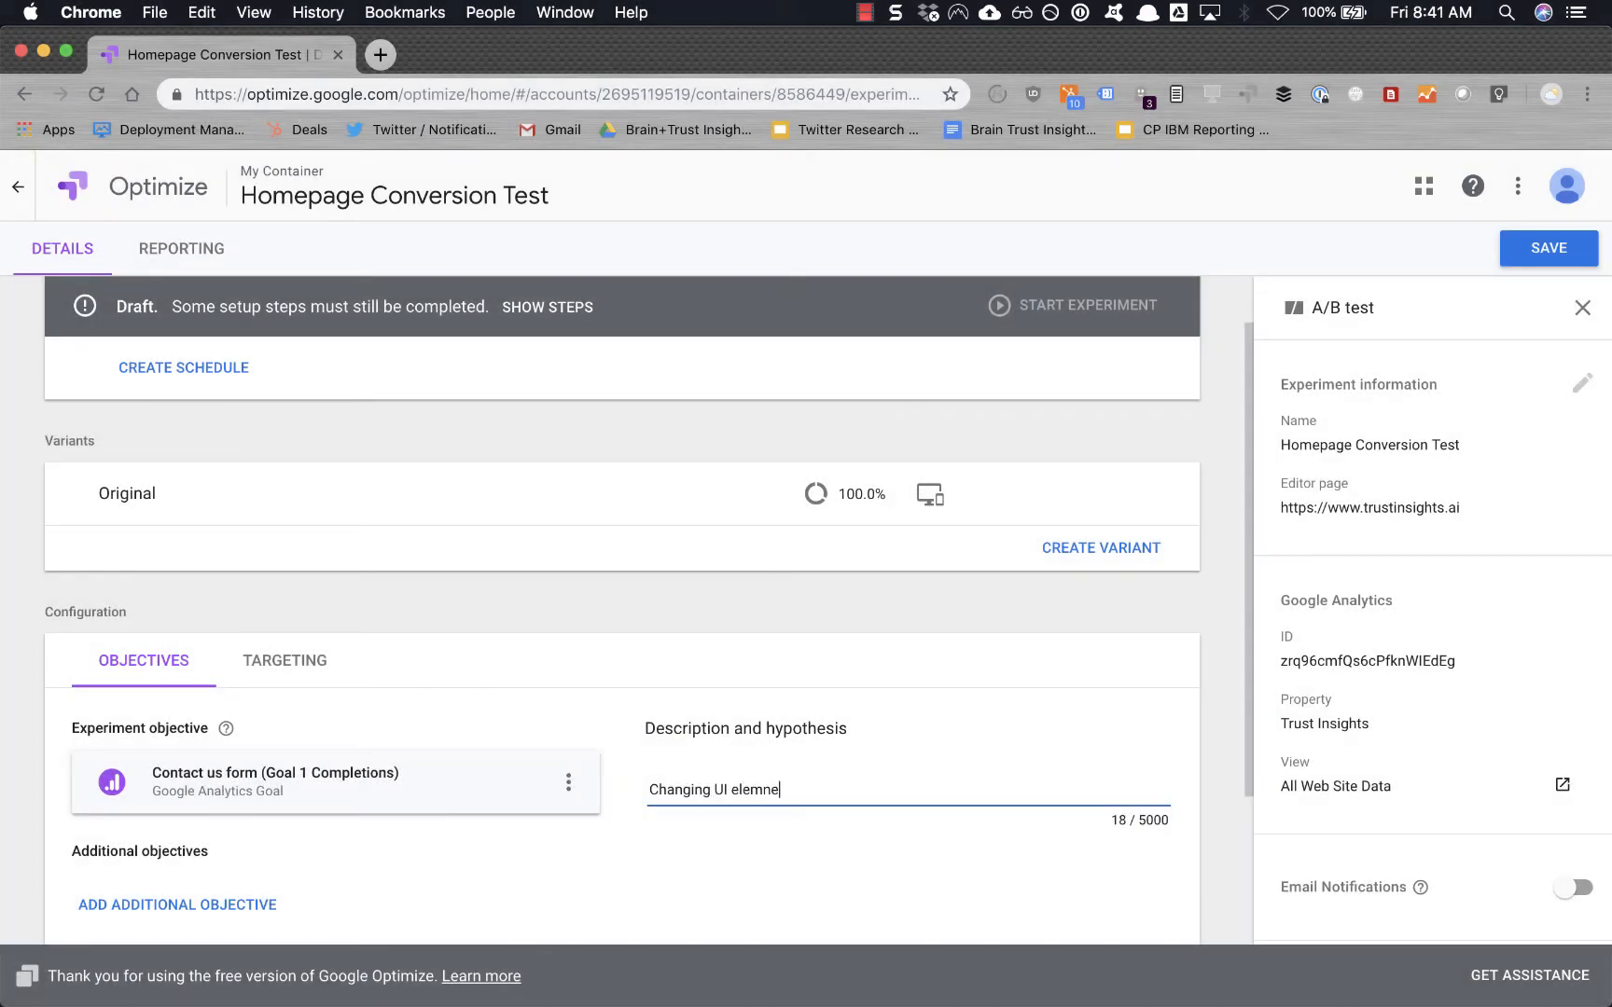
type("nts should incre")
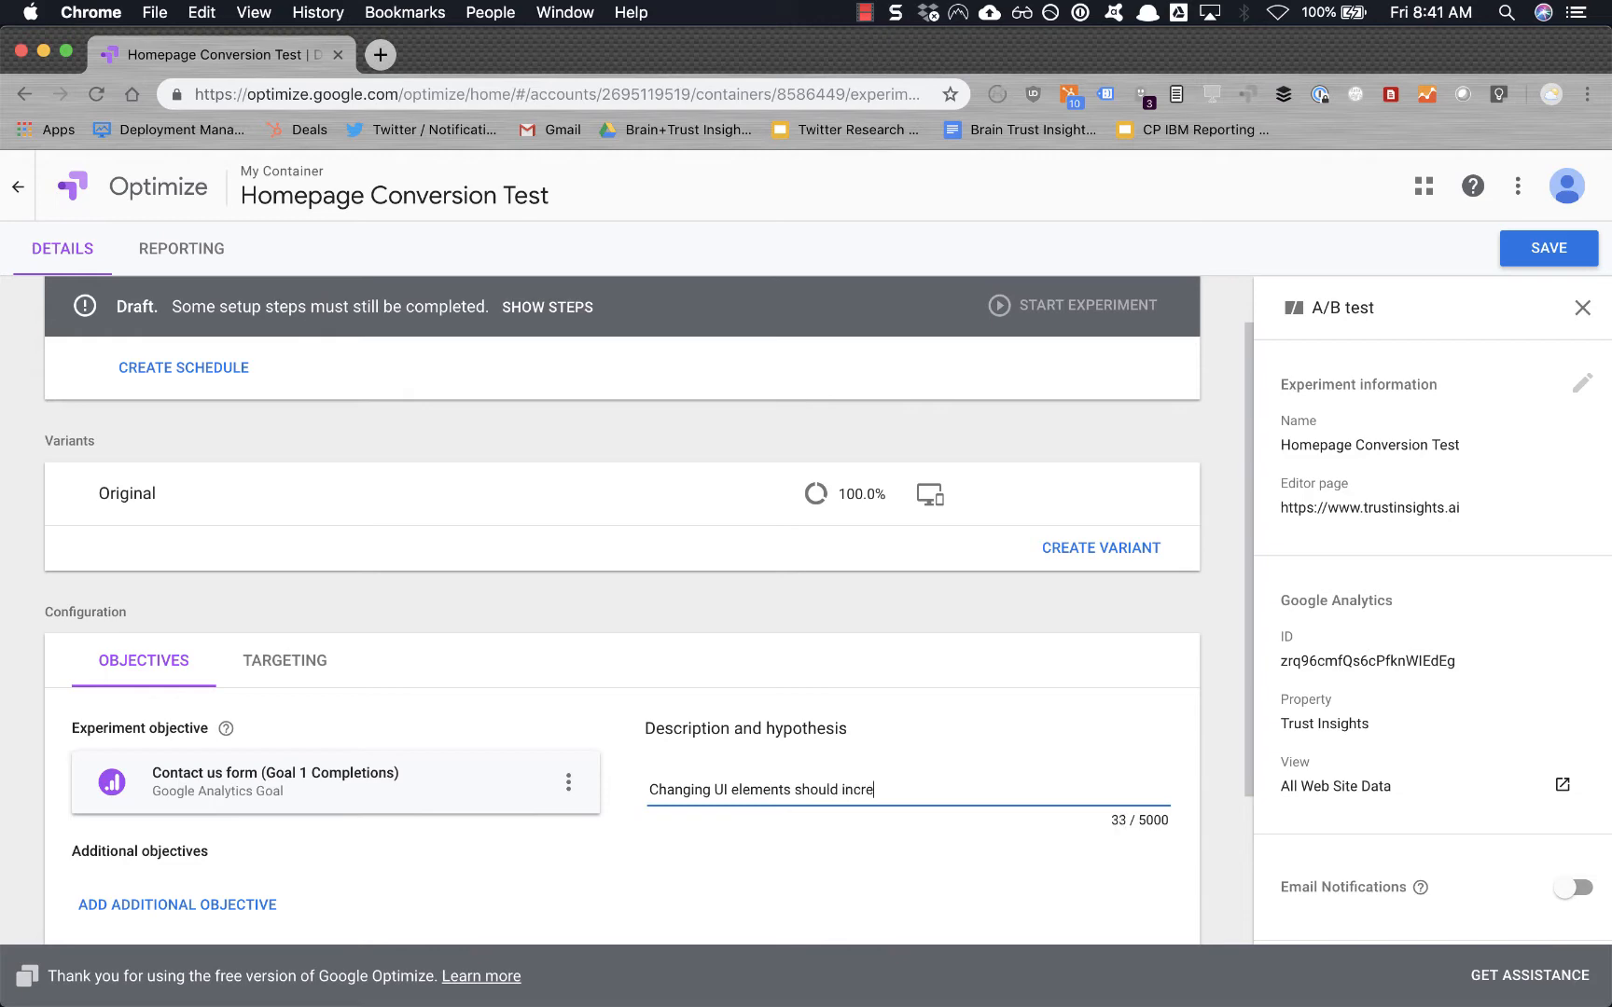
type("ase conversions")
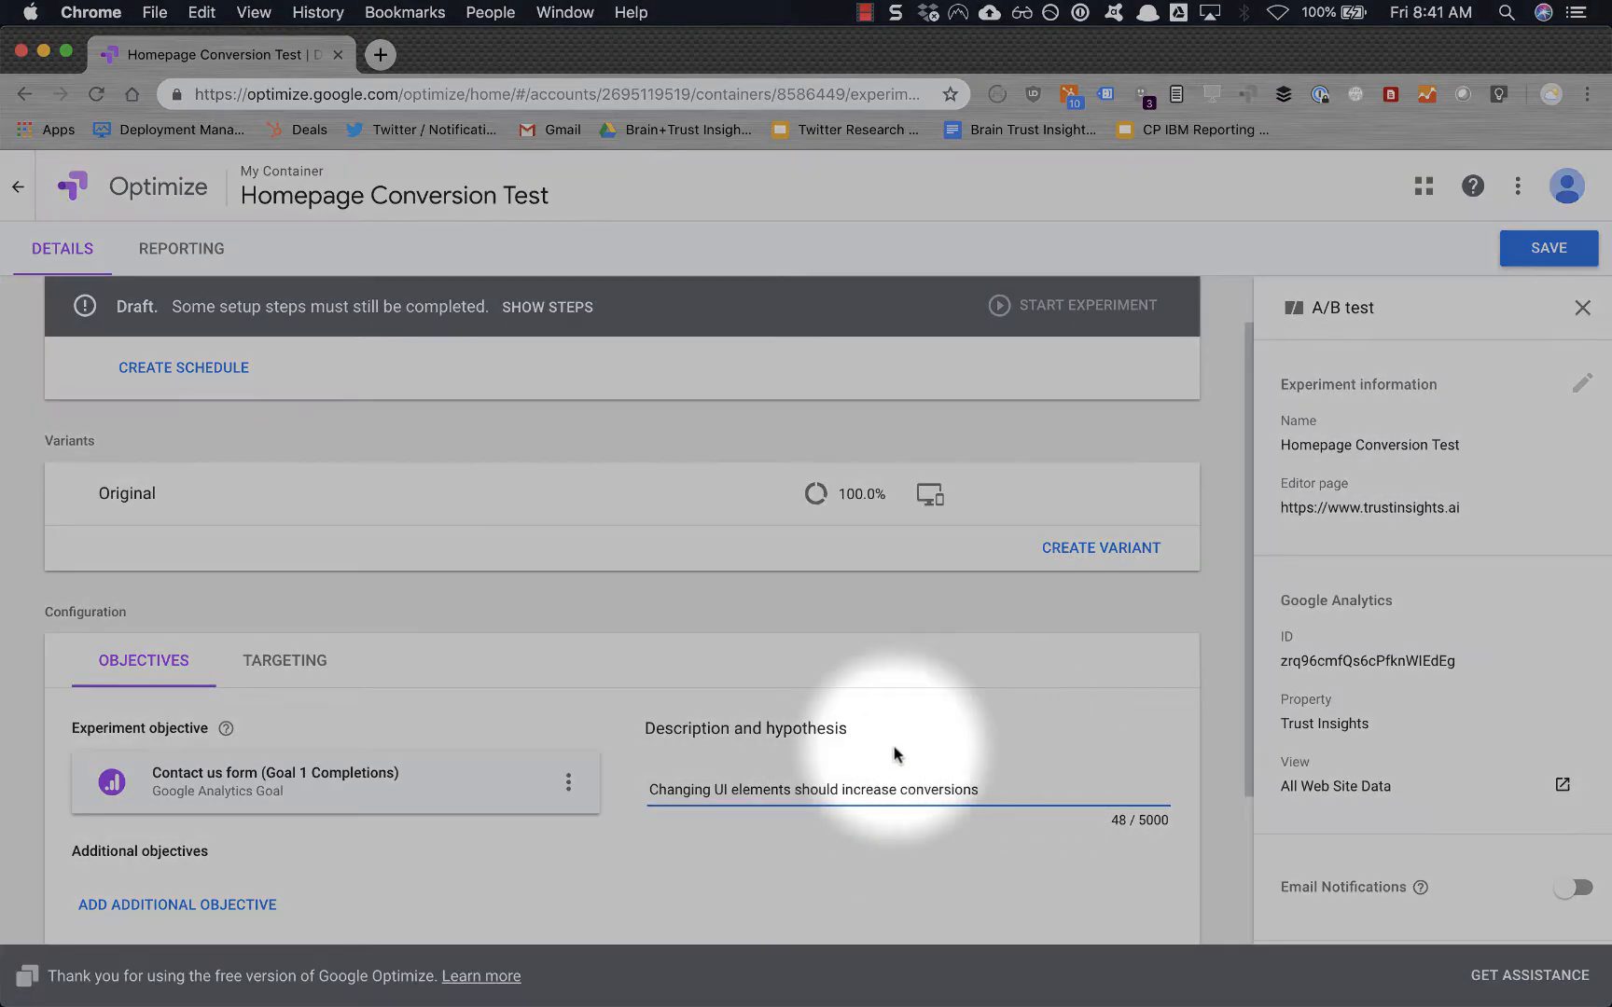
scroll("down", 3)
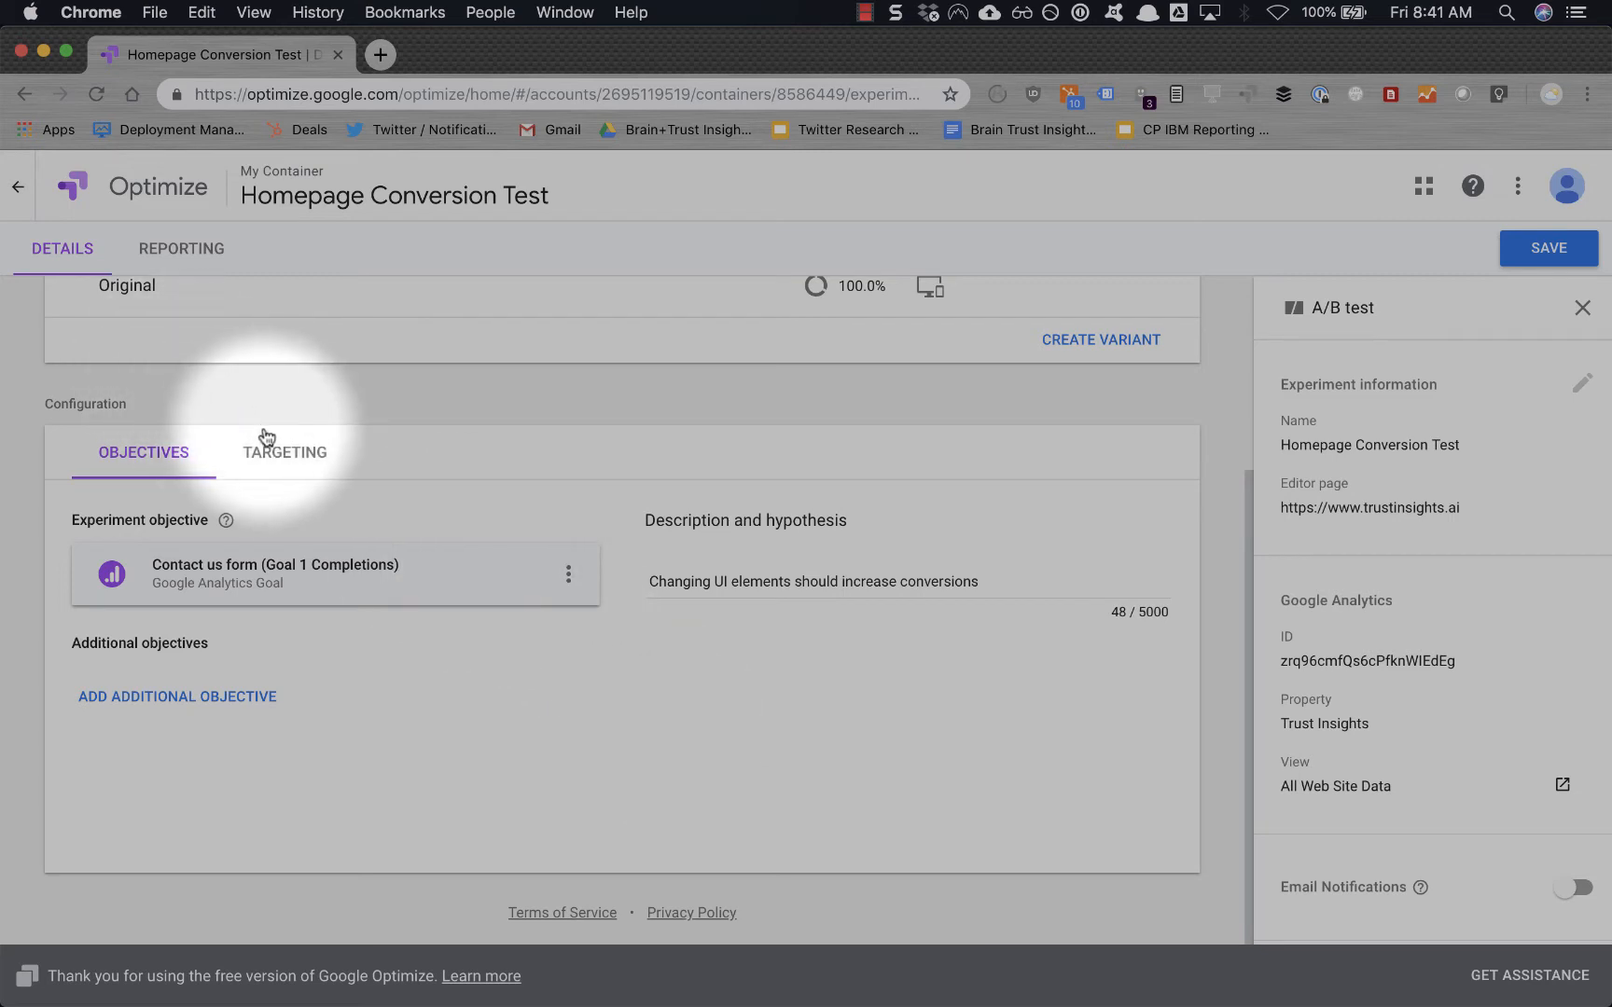
Review the 100% visitor, on-page-load targeting and save the draft experiment.
left_click(285, 452)
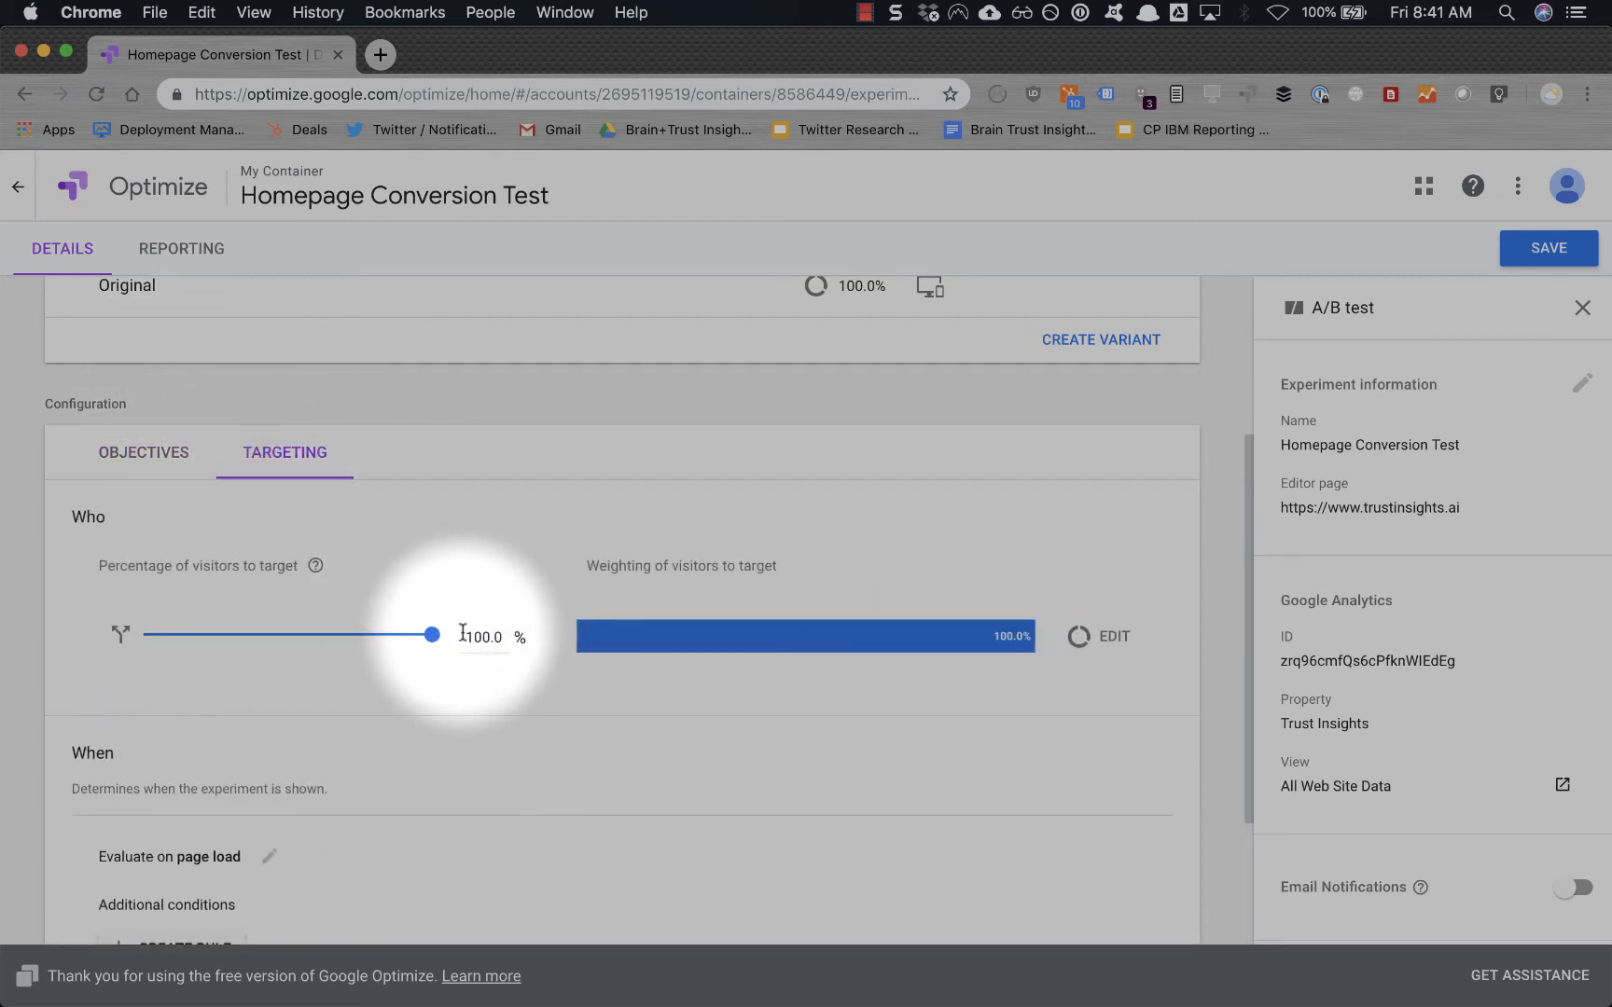
scroll("down", 3)
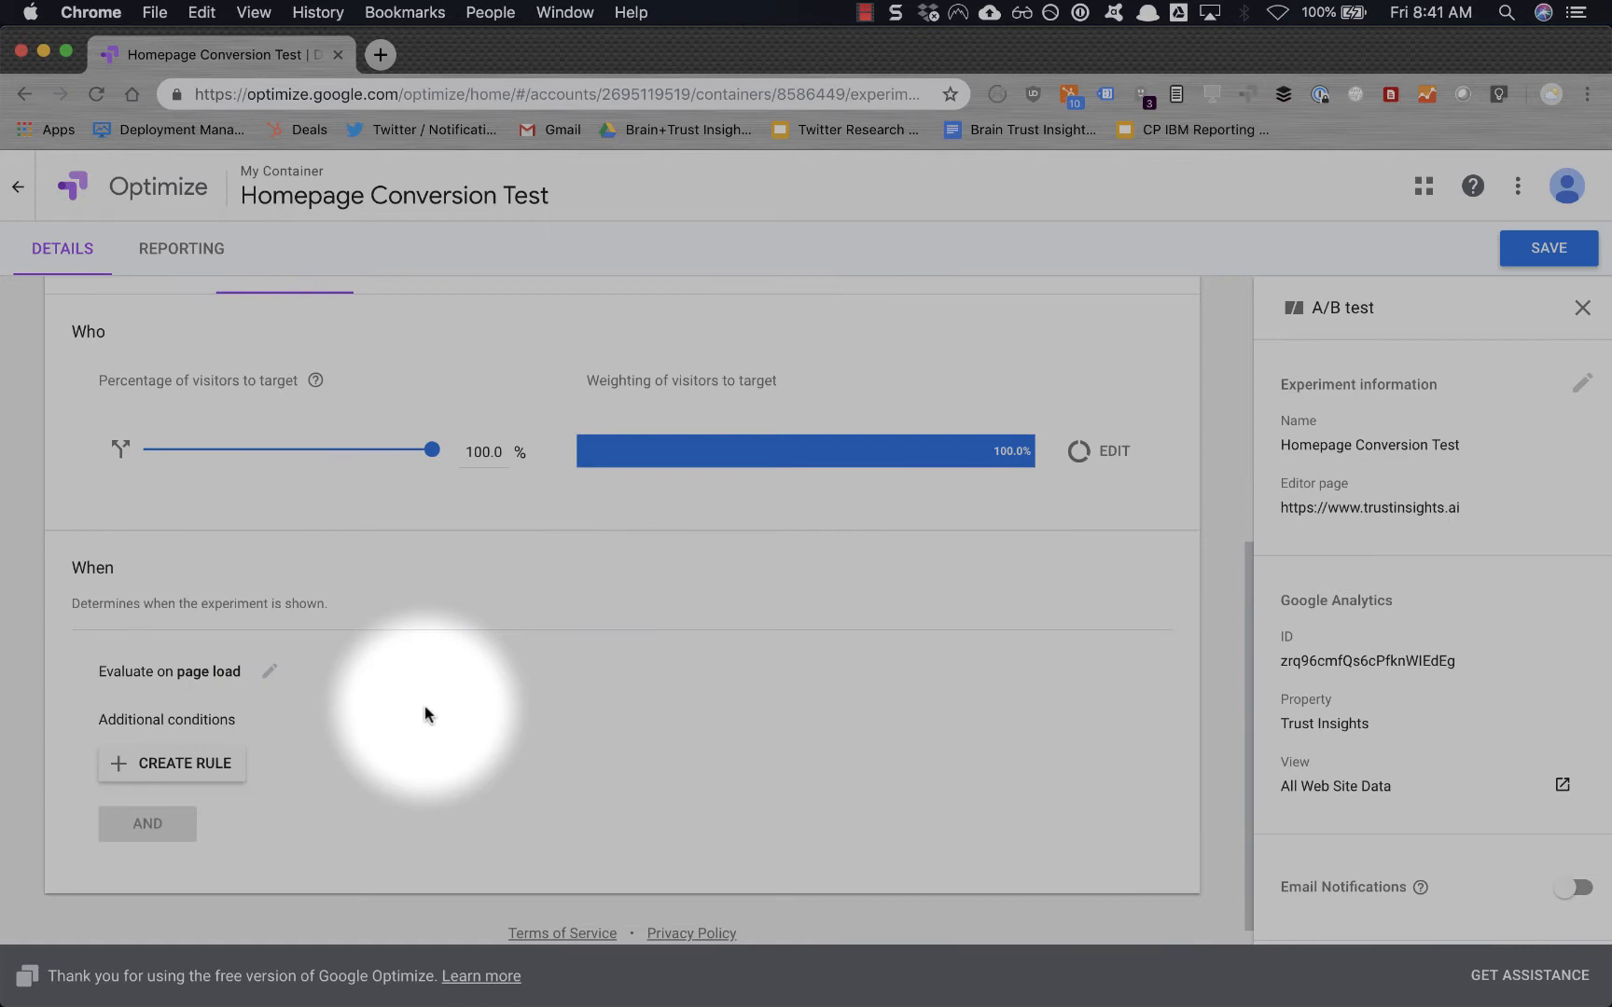
mouse_move(260, 849)
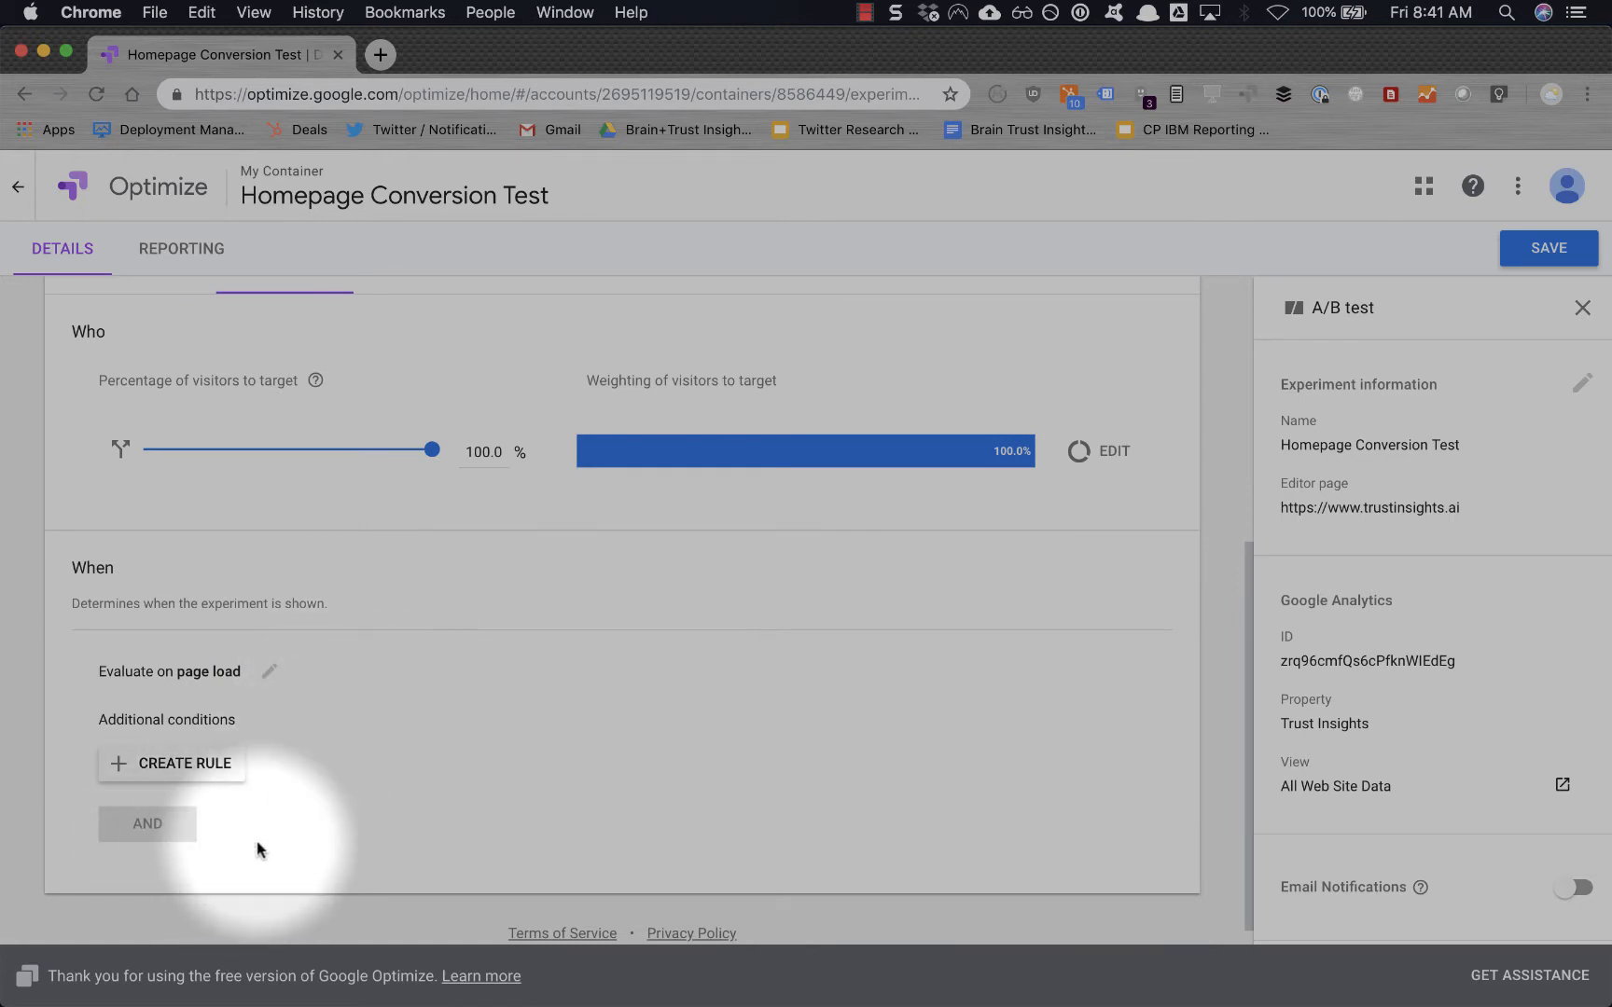
scroll("up", 3)
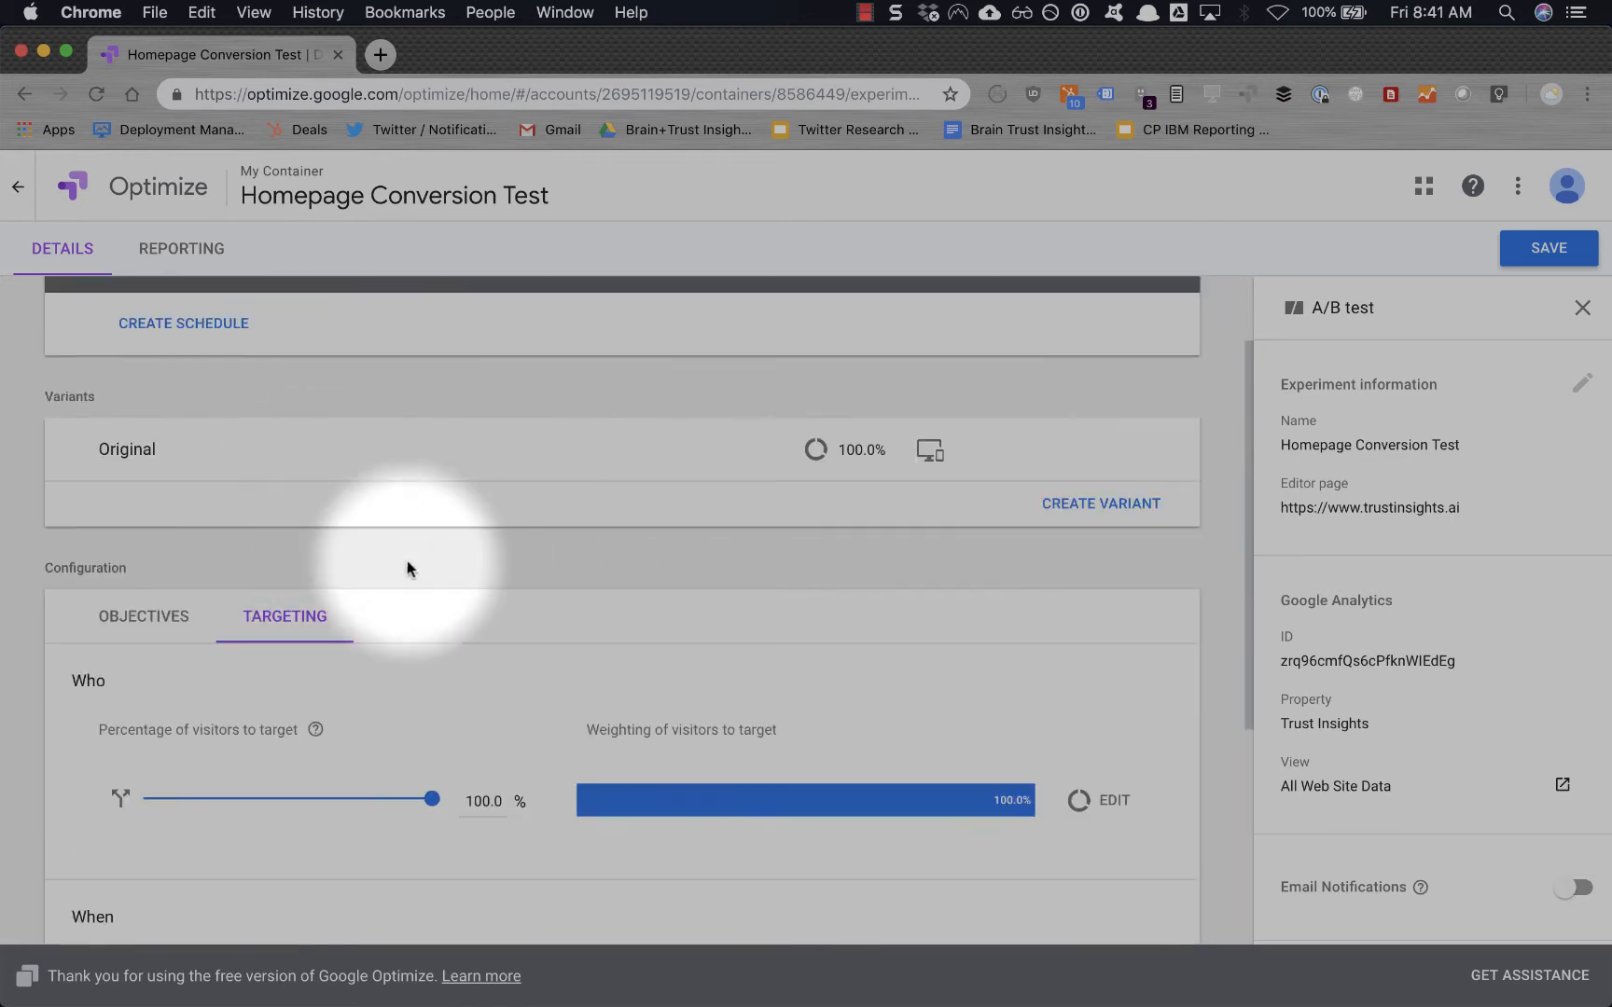
left_click(1549, 248)
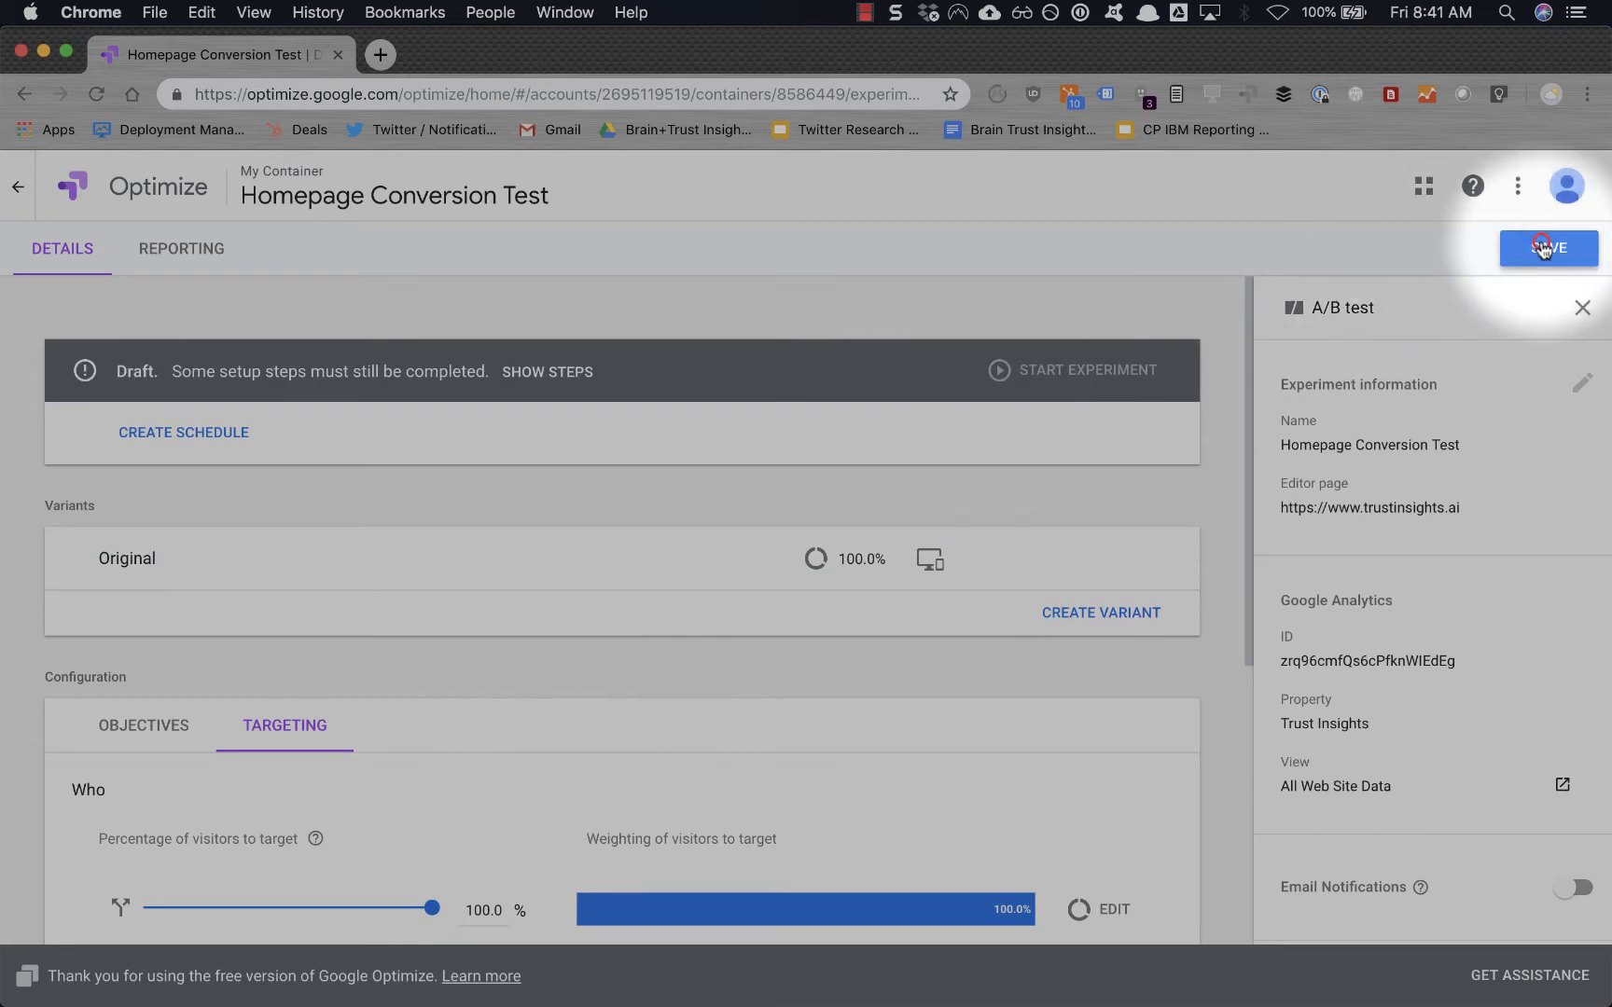
left_click(1548, 248)
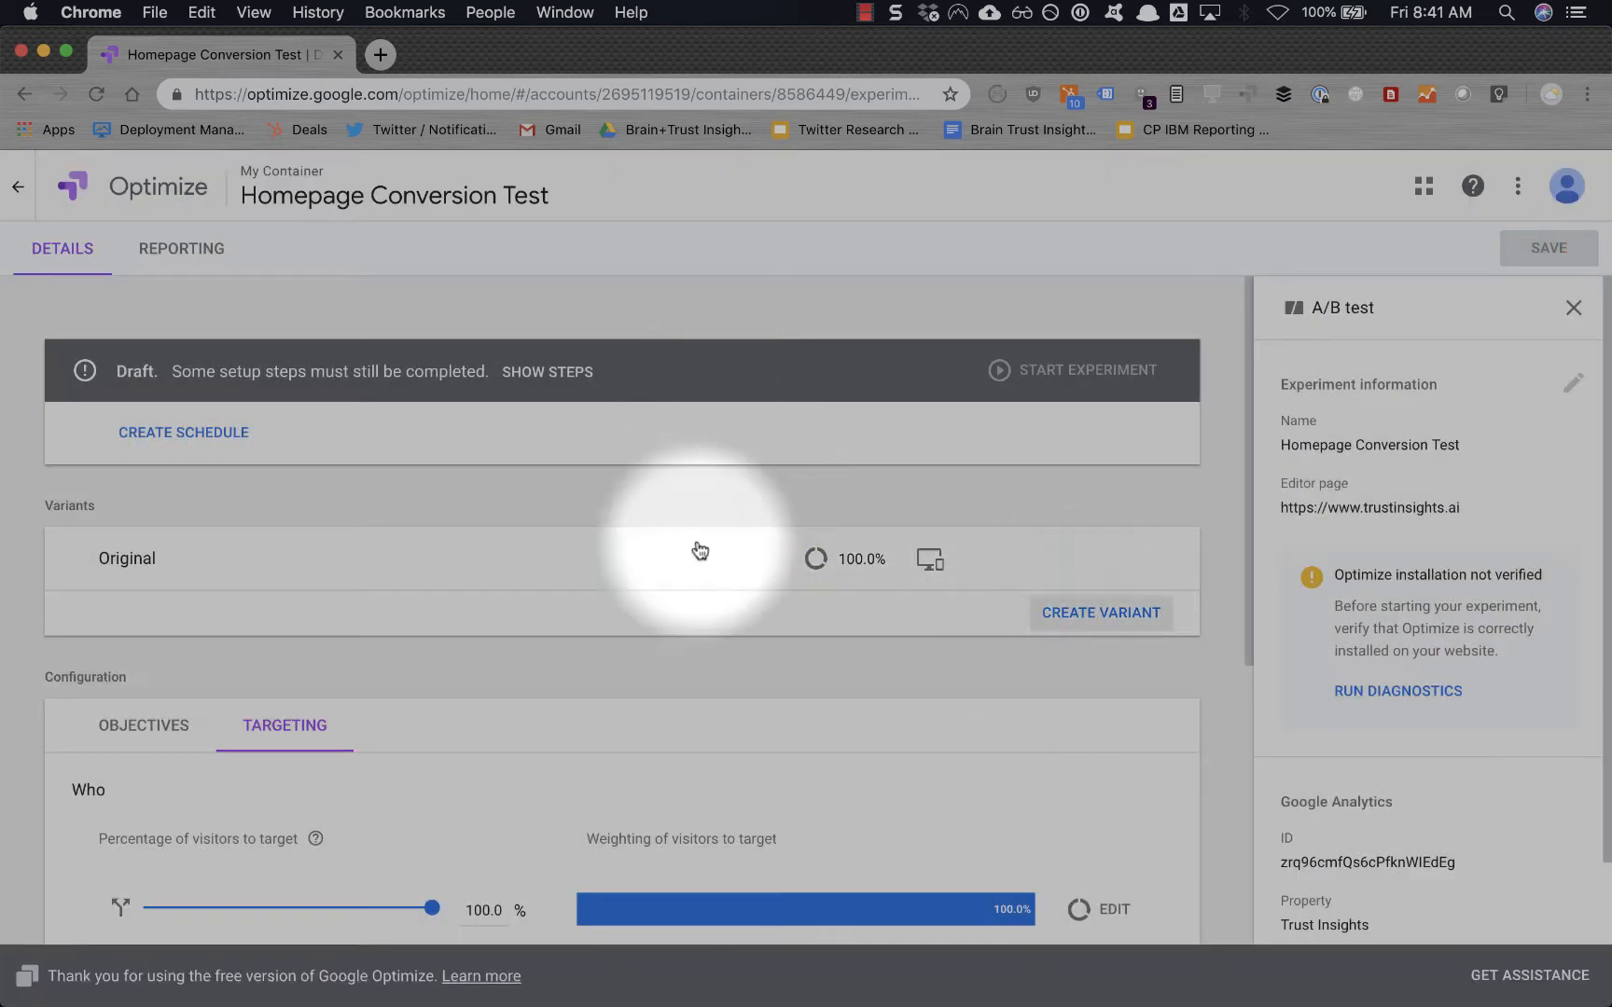
mouse_move(1099, 613)
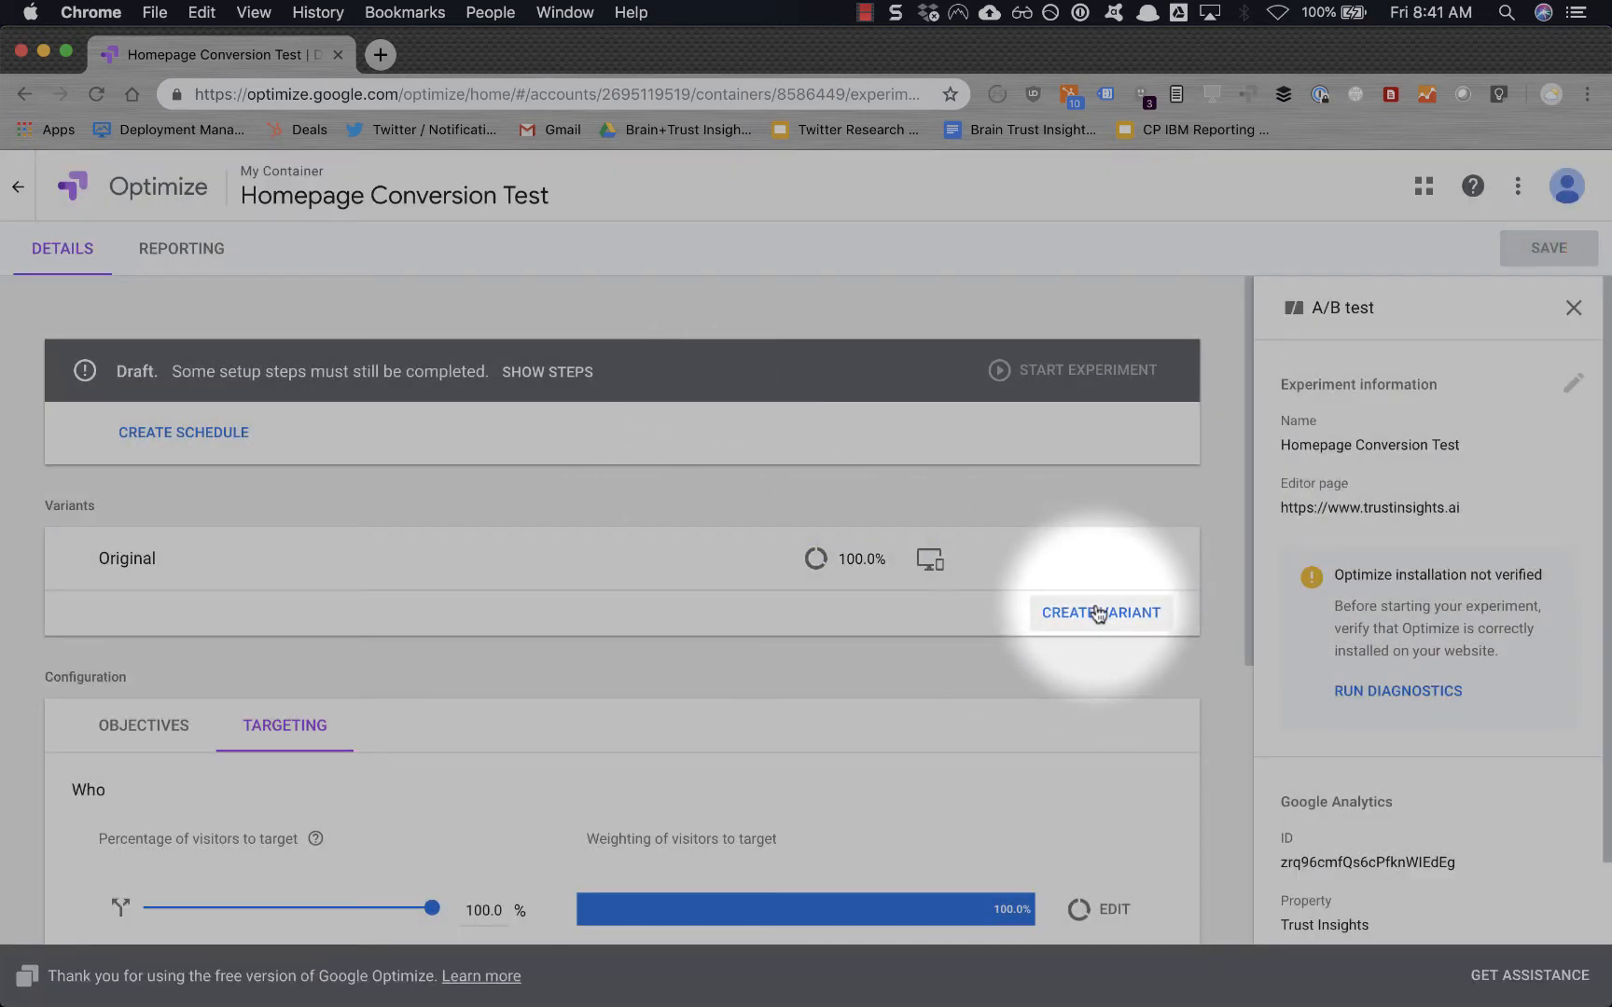
Enter 'Yellow Button' as the new variant's name and confirm it.
left_click(1099, 613)
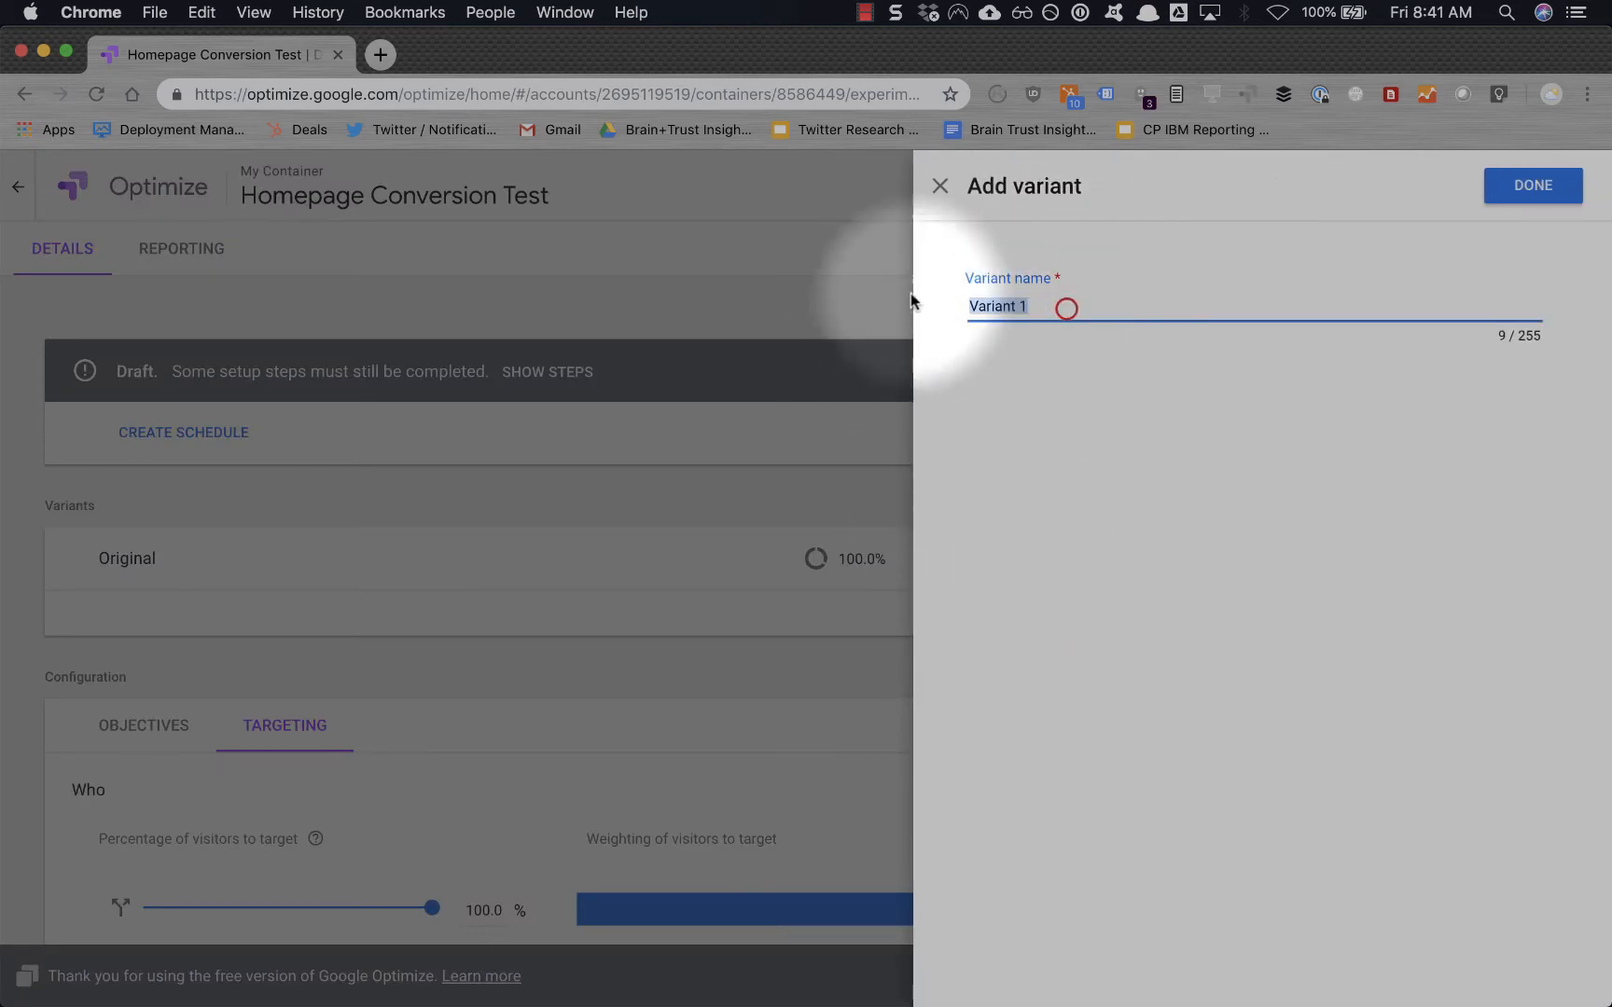
type("Yellow")
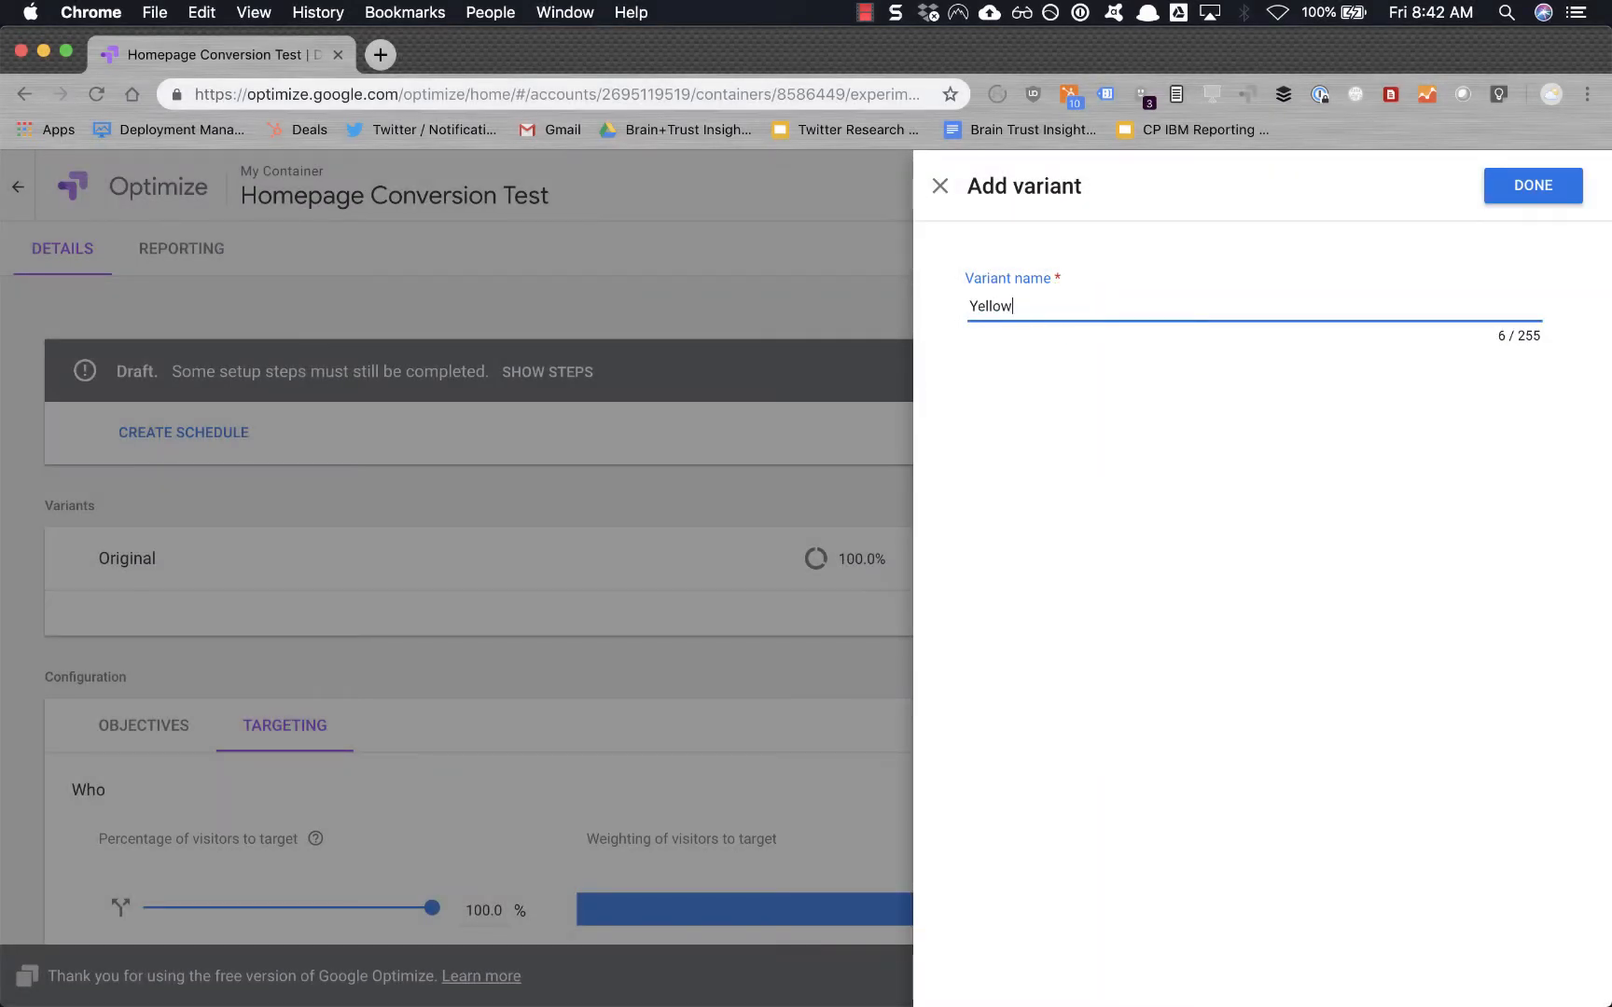
type("Button")
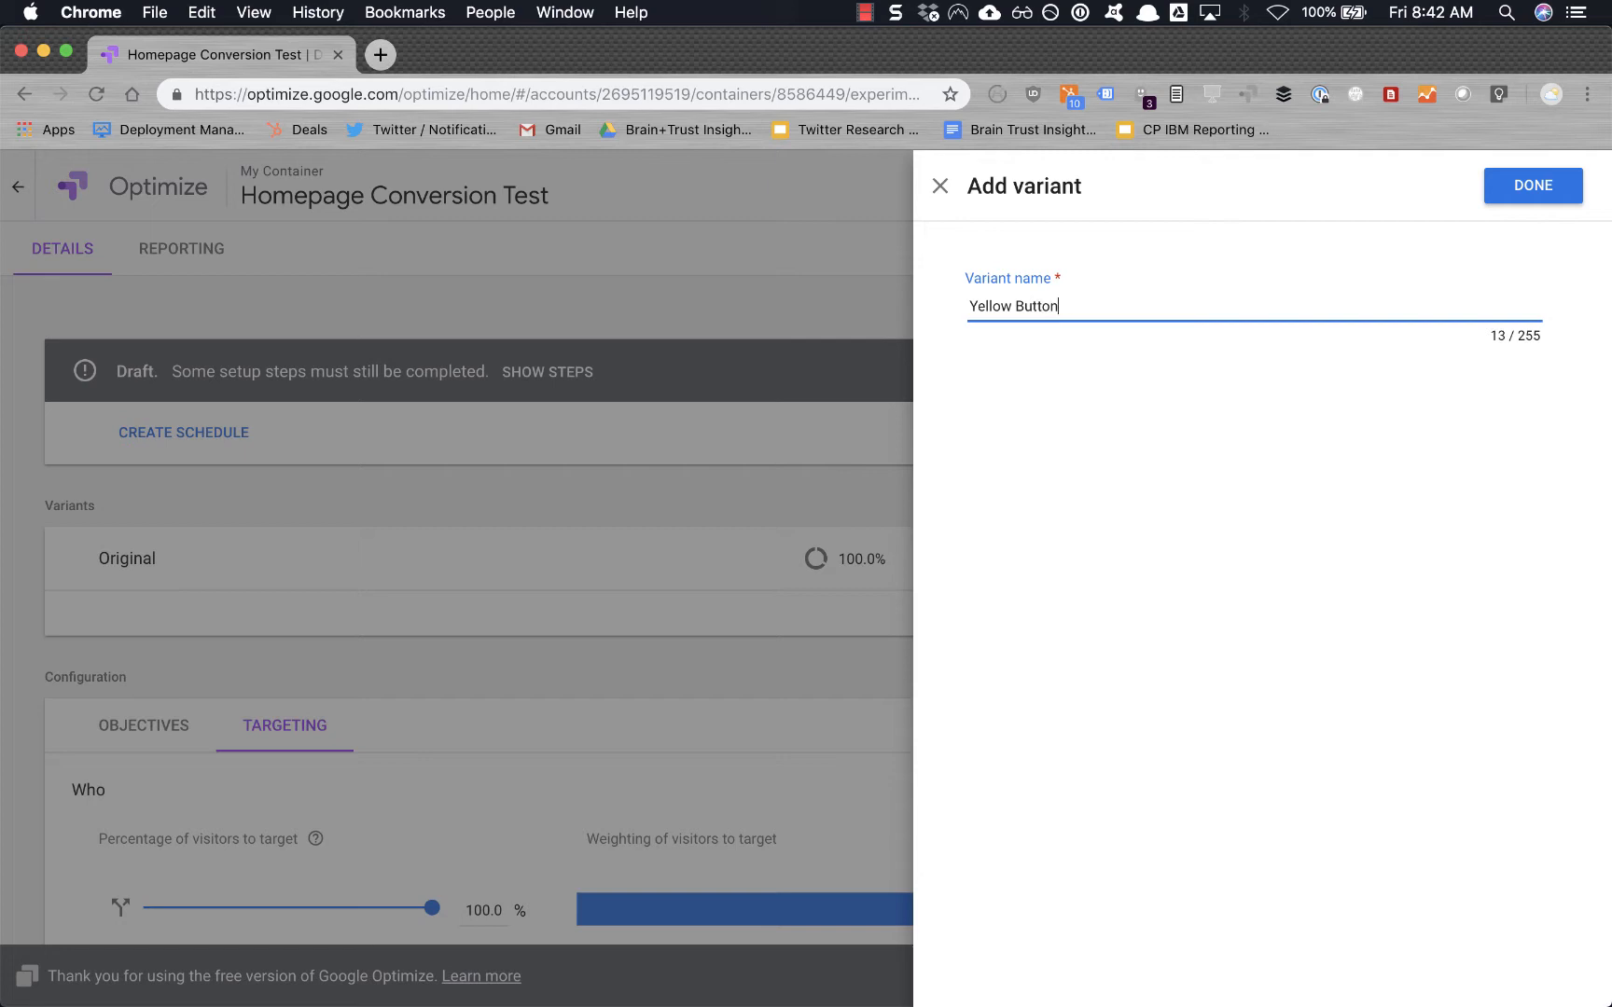
left_click(379, 54)
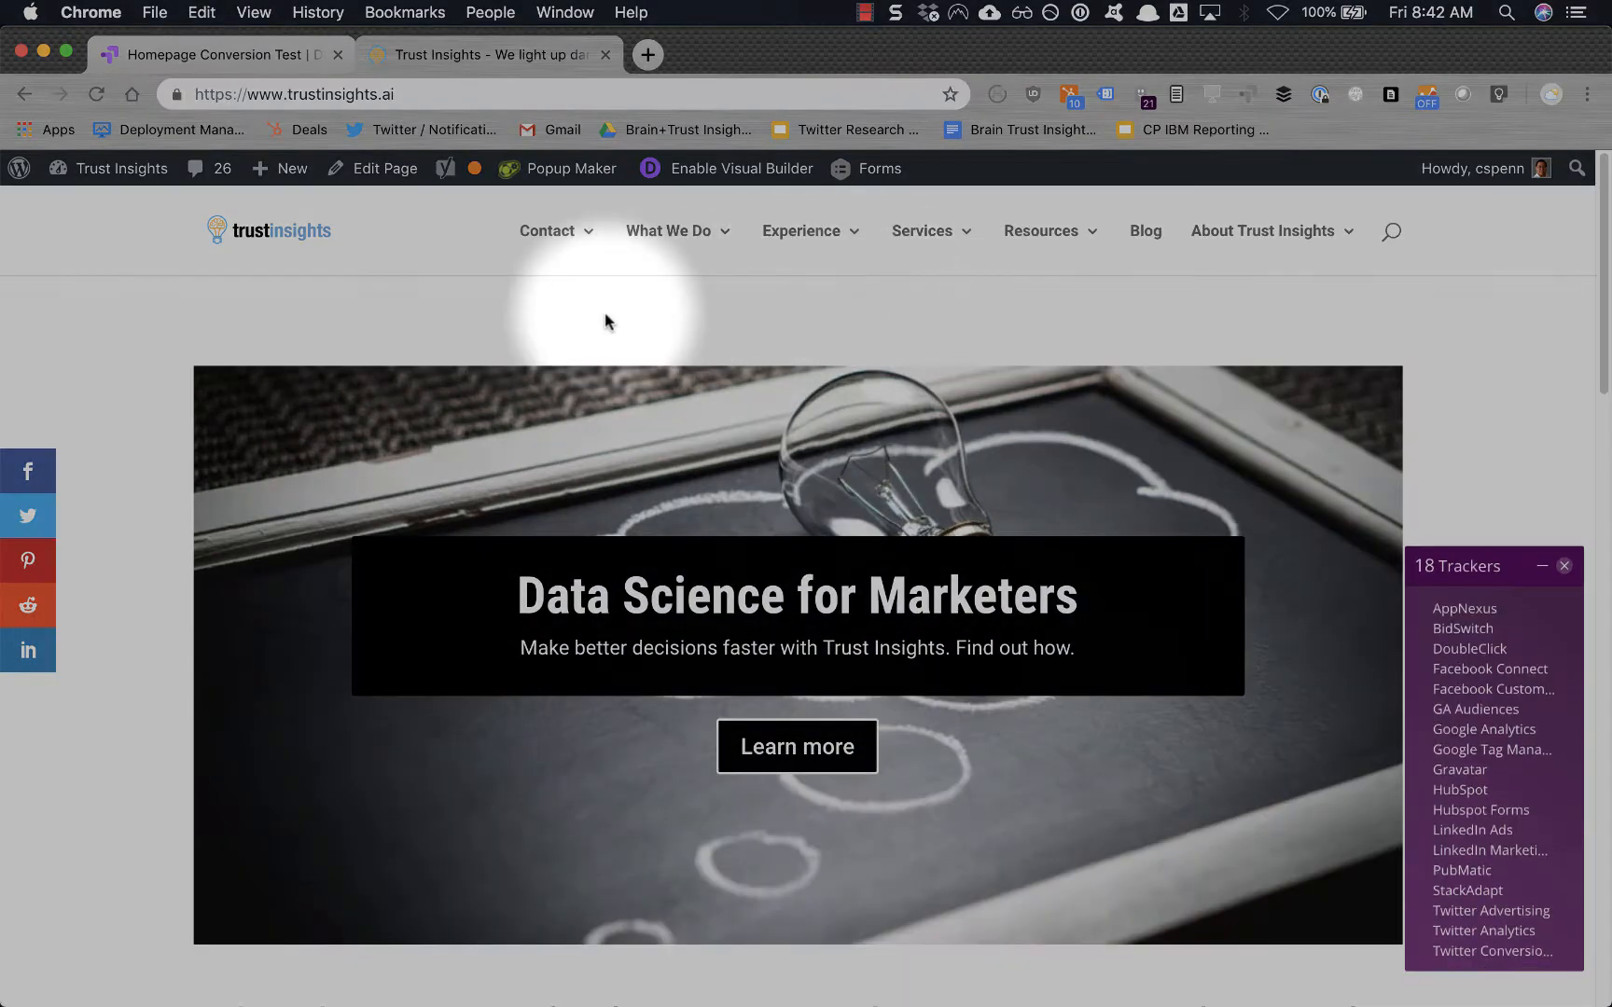
mouse_move(633, 300)
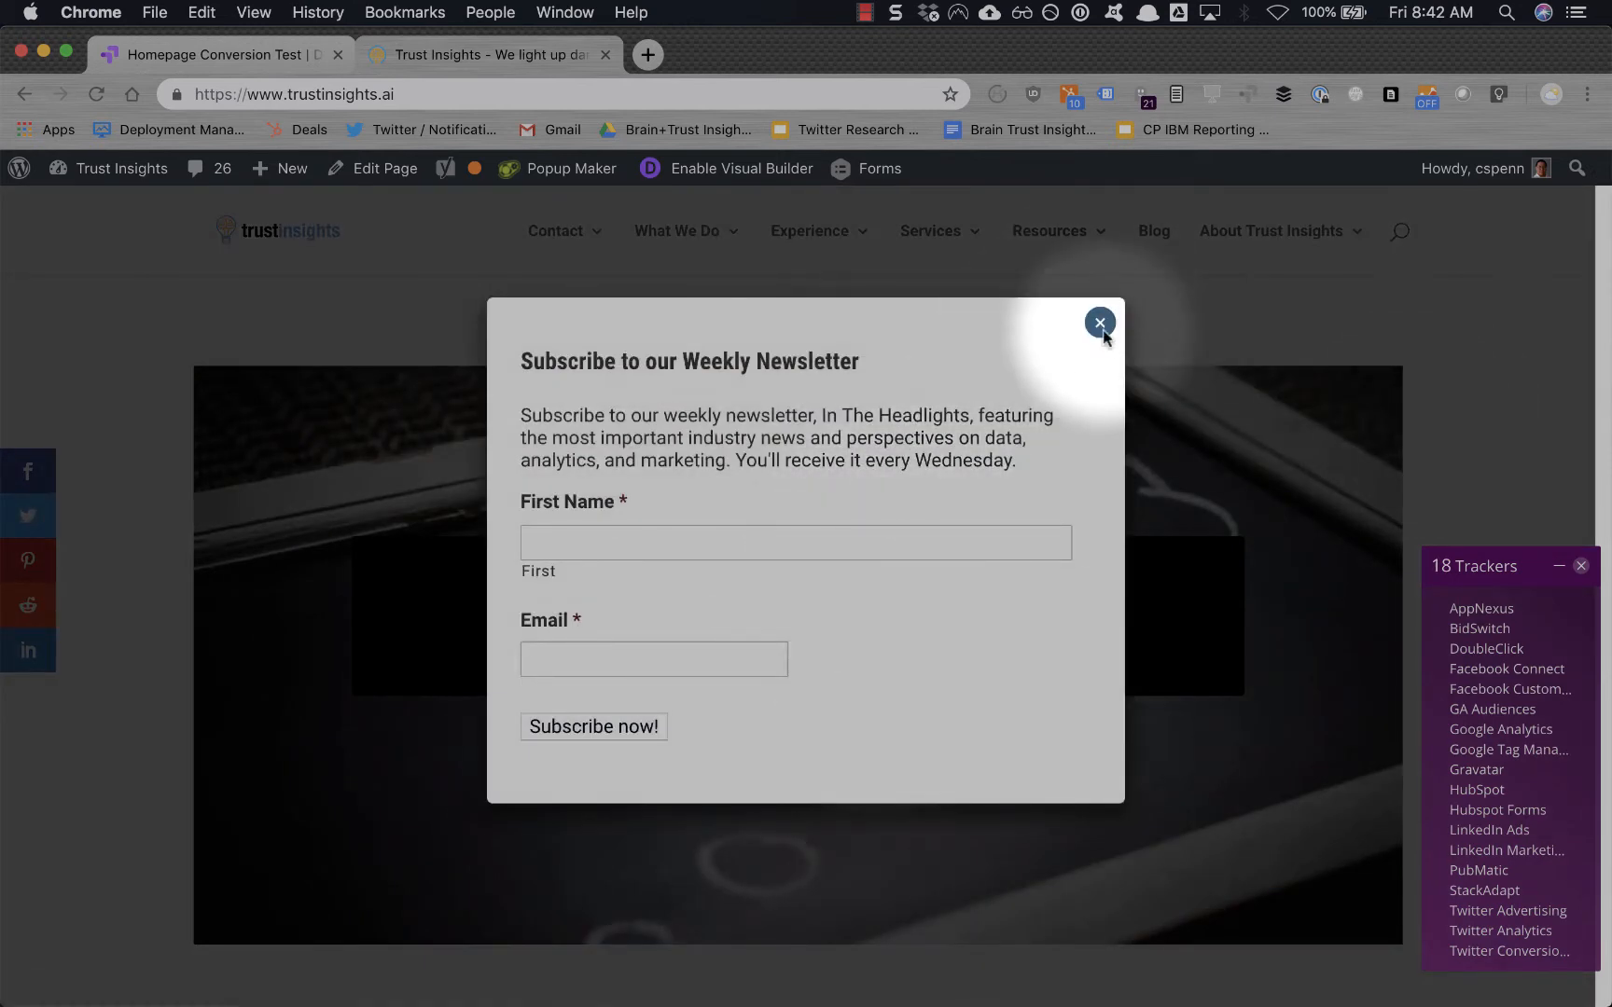
Dismiss the newsletter popup and tracker list, then look over the homepage hero.
left_click(1099, 323)
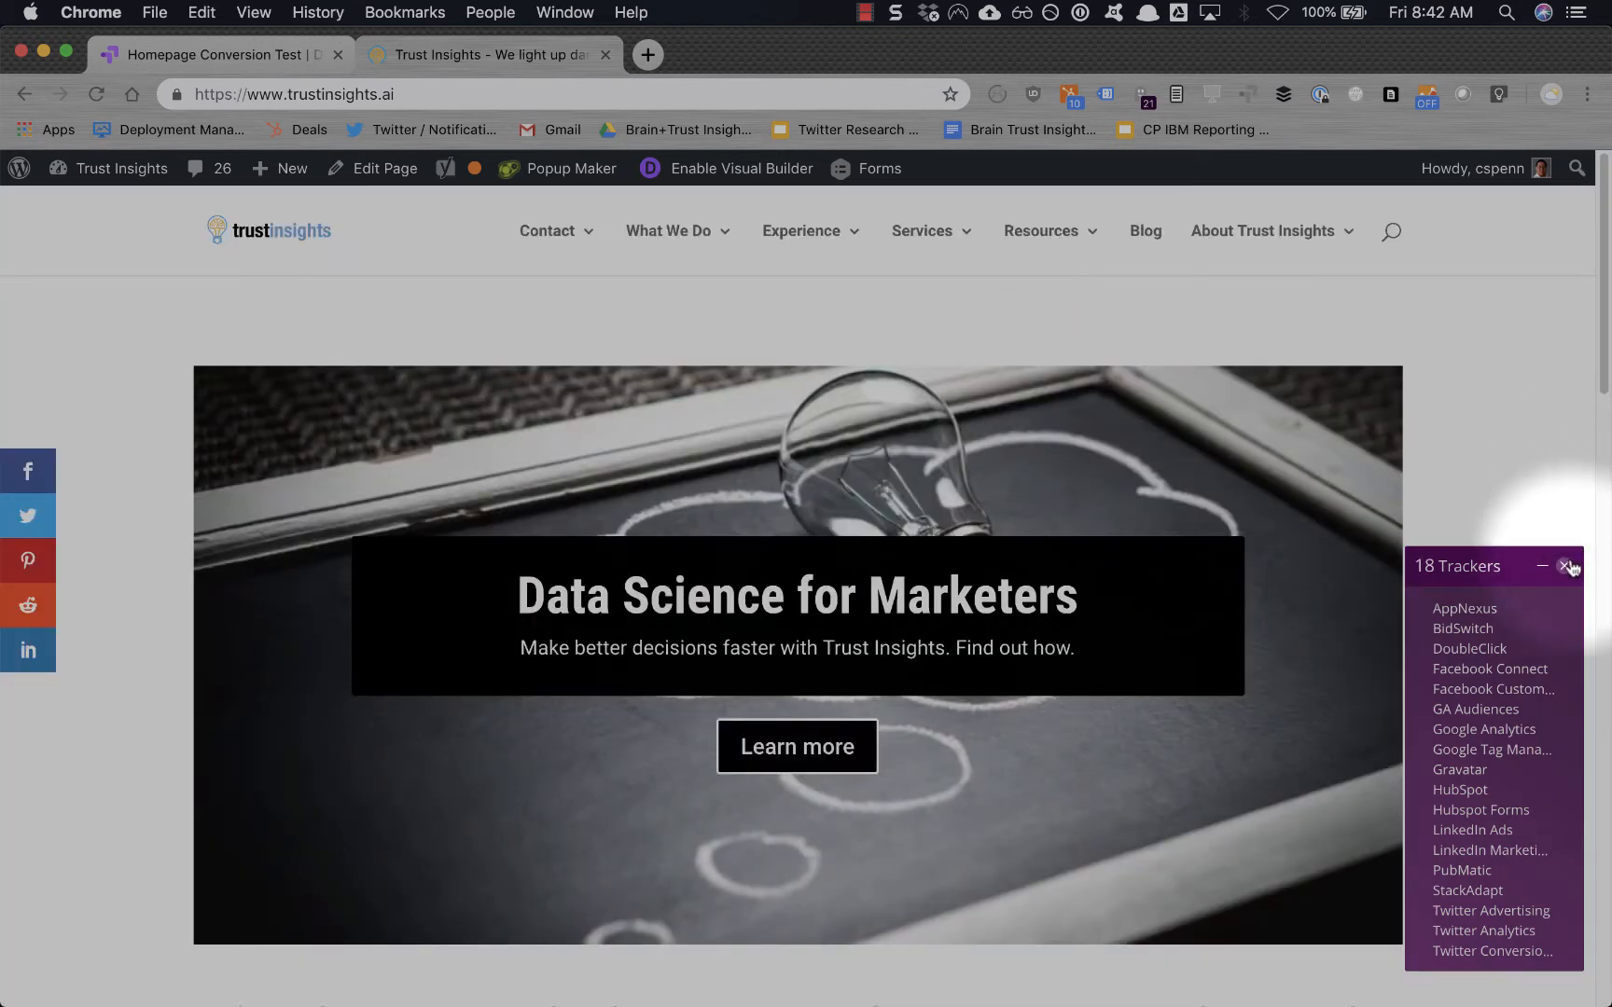
left_click(1564, 566)
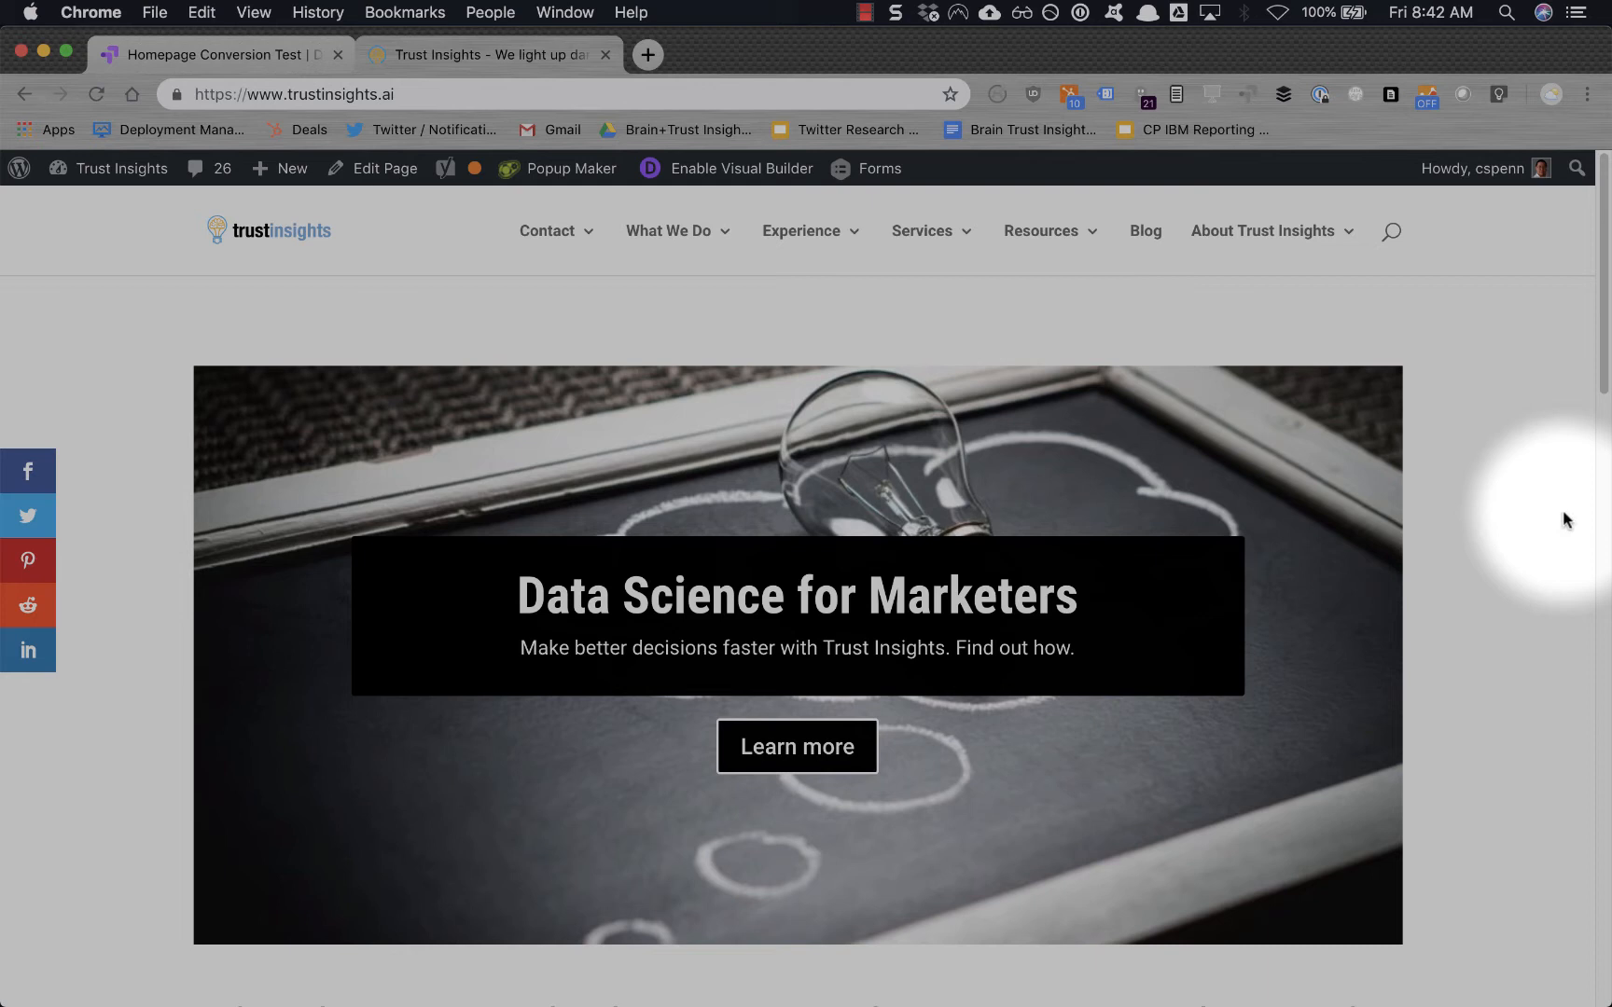
mouse_move(1569, 514)
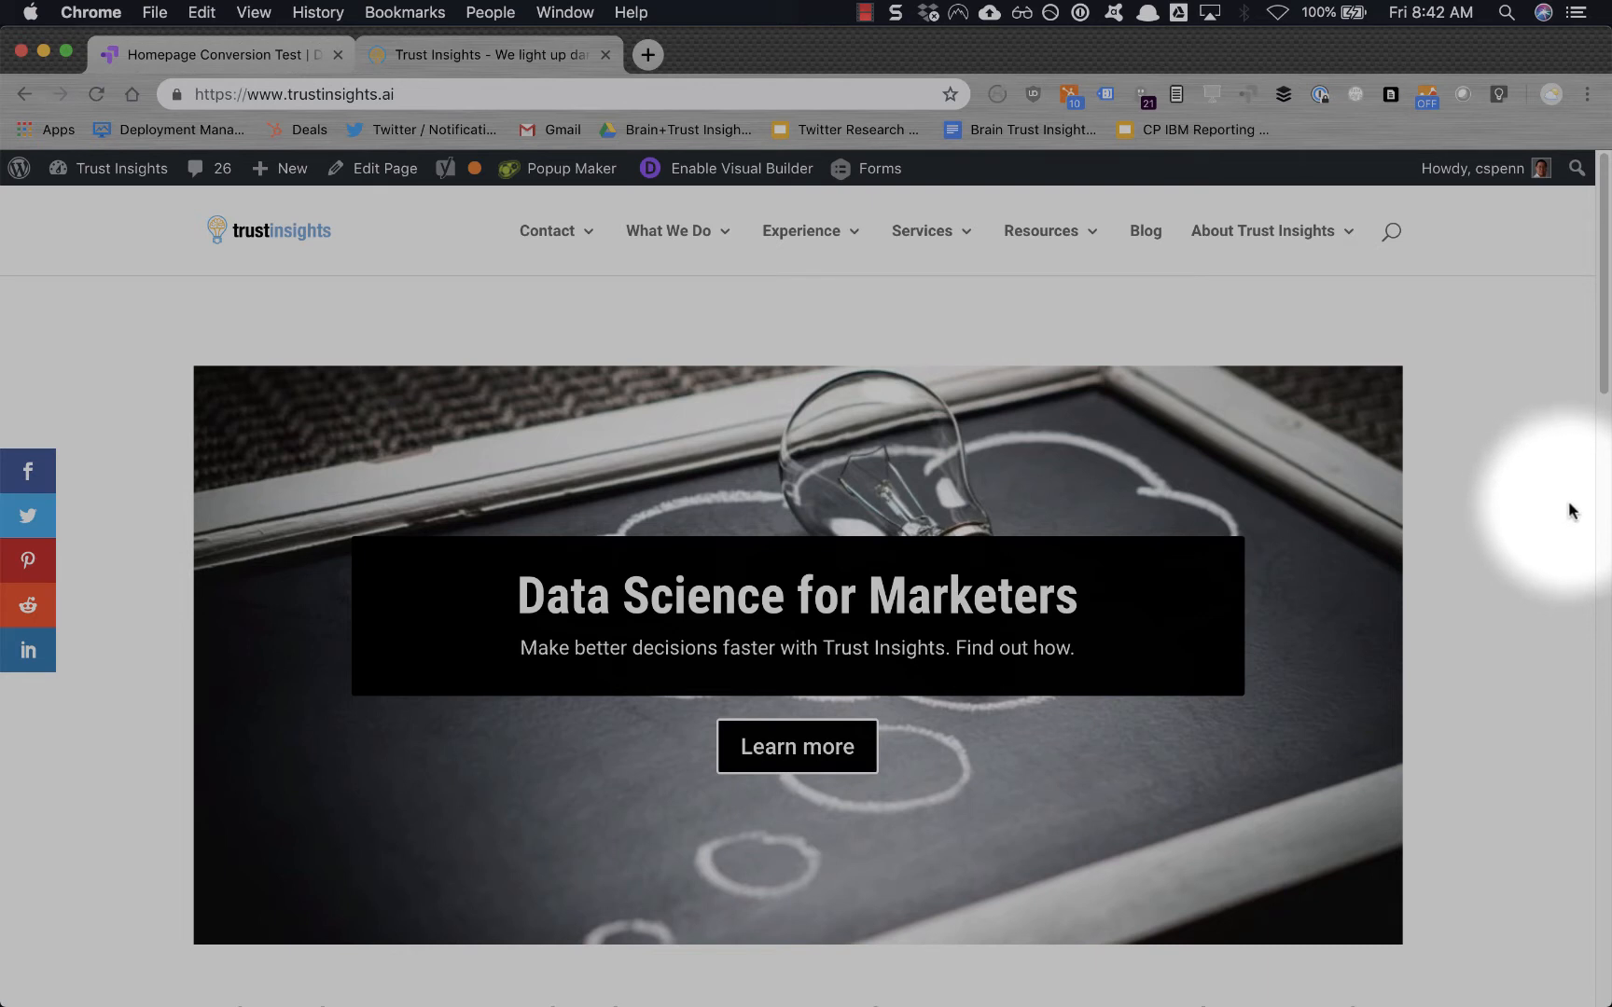
mouse_move(1559, 722)
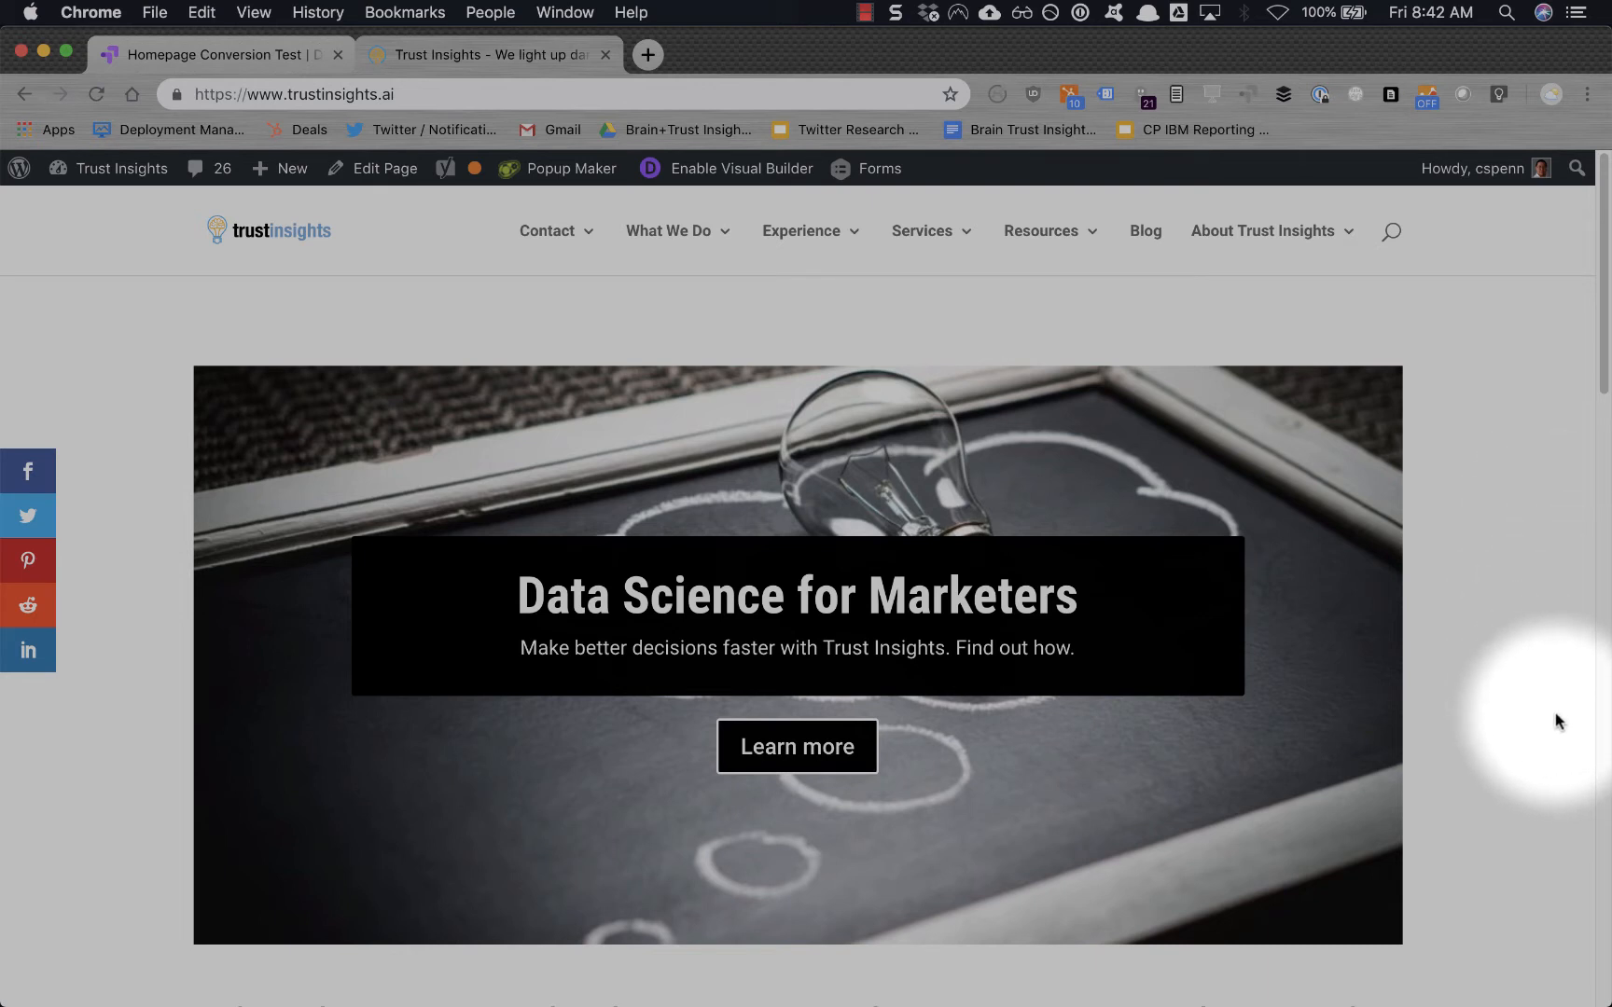
mouse_move(1545, 669)
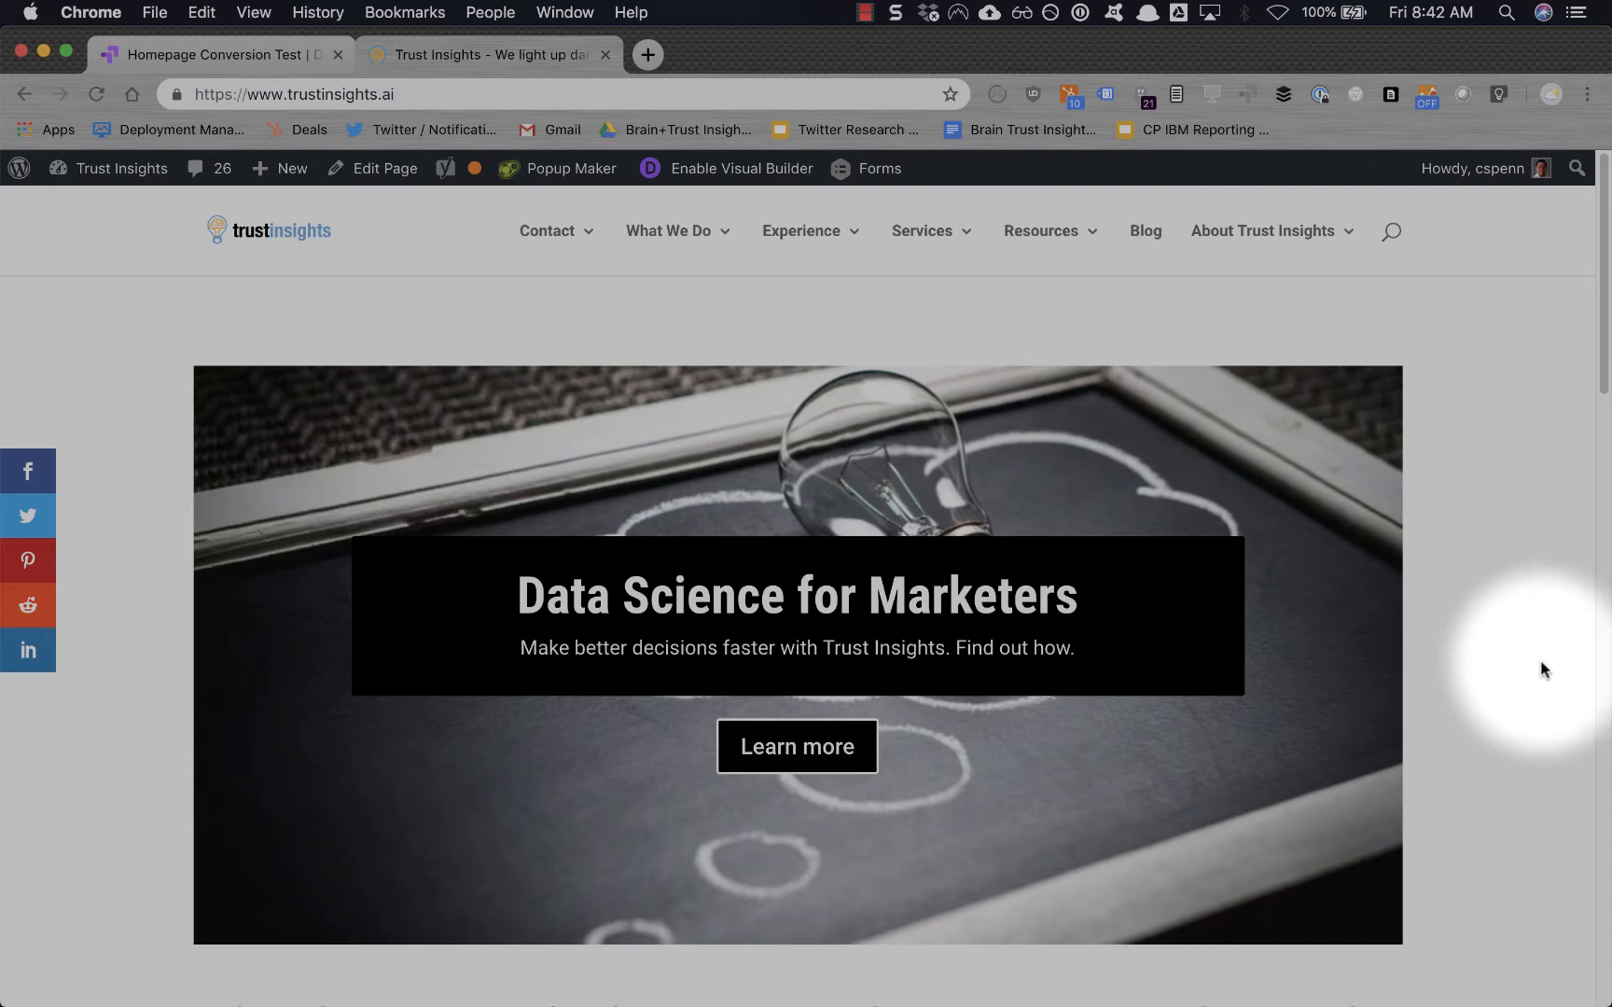
scroll("down", 3)
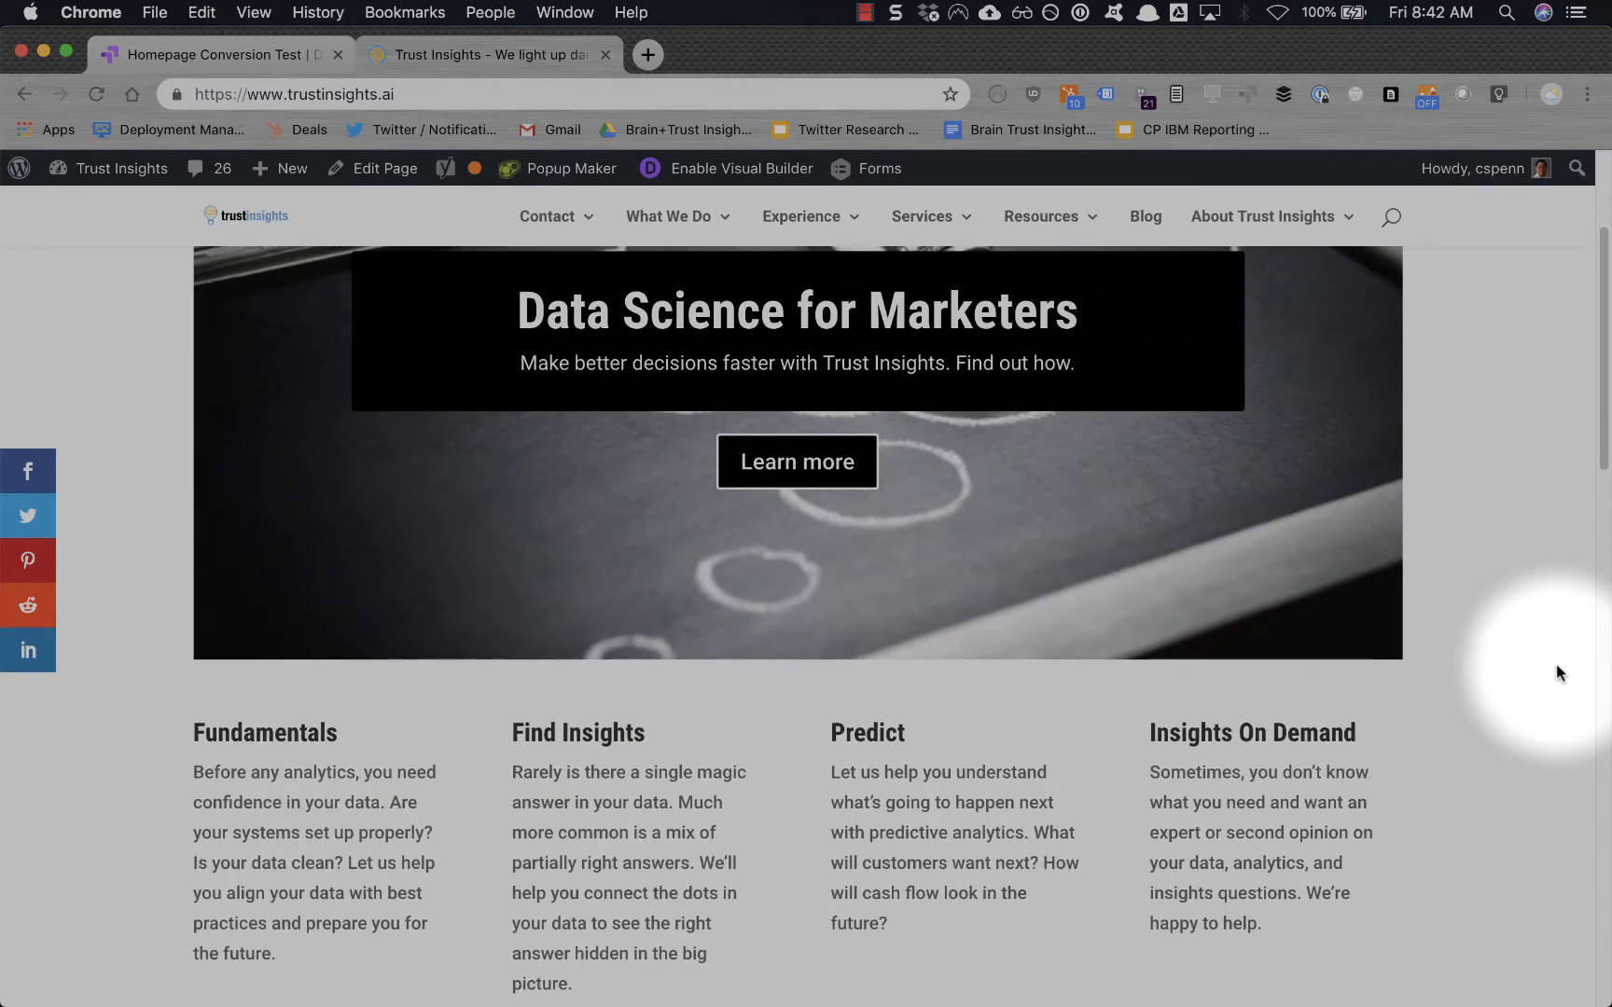
scroll("up", 3)
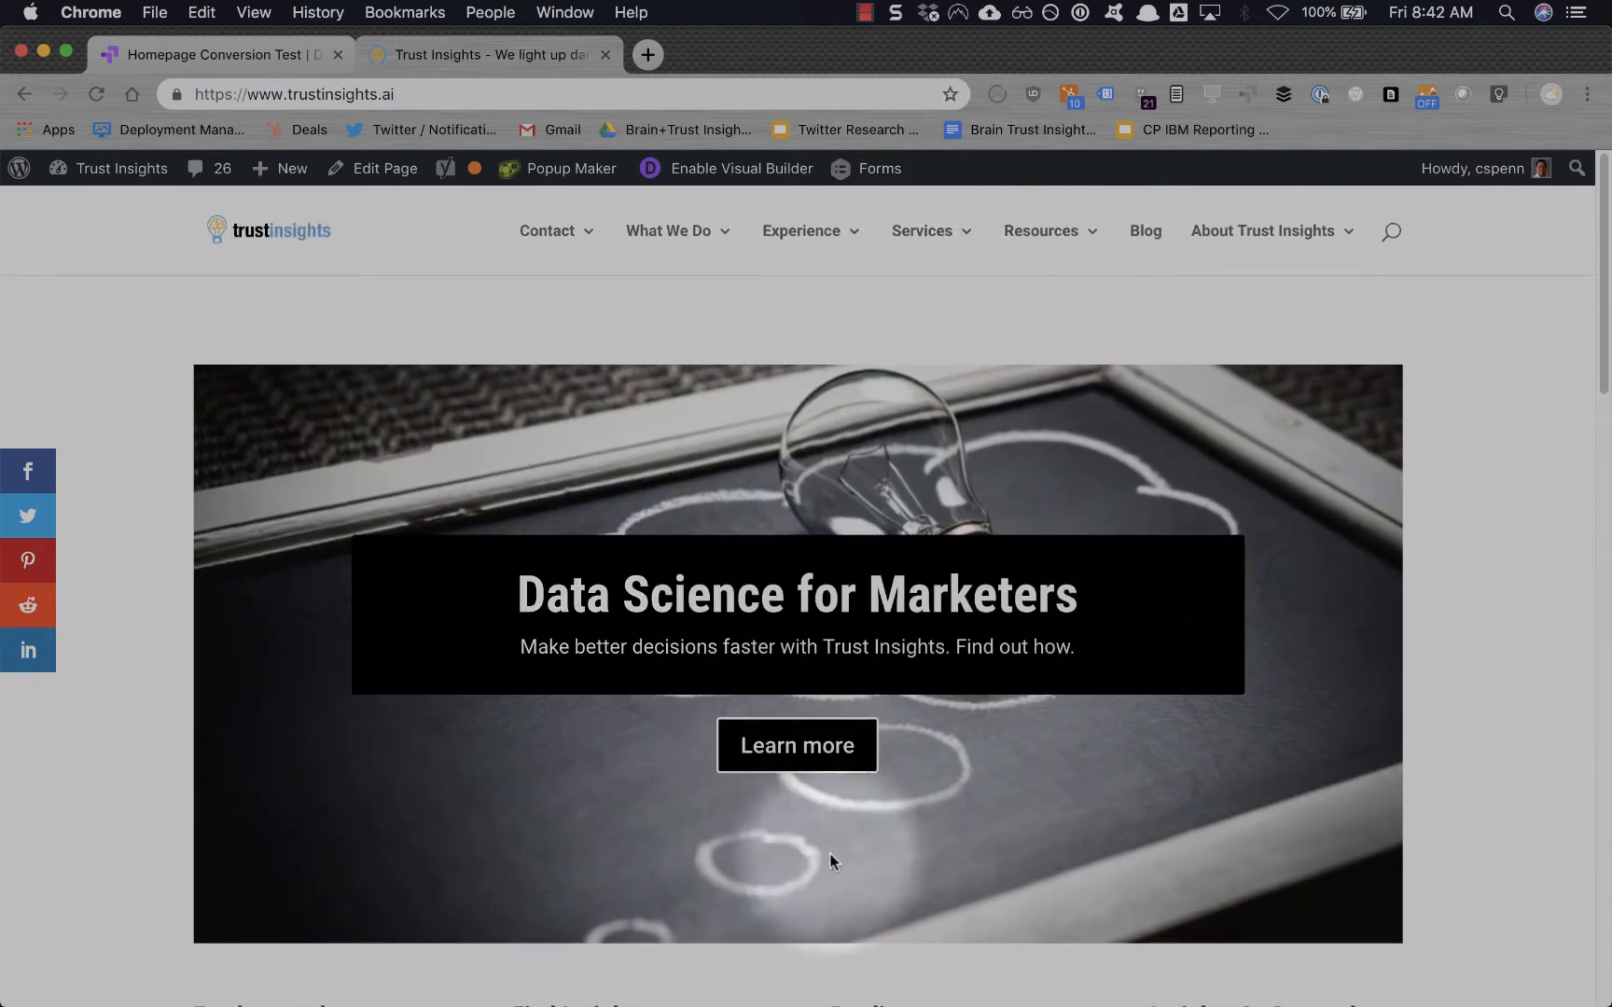
mouse_move(671, 872)
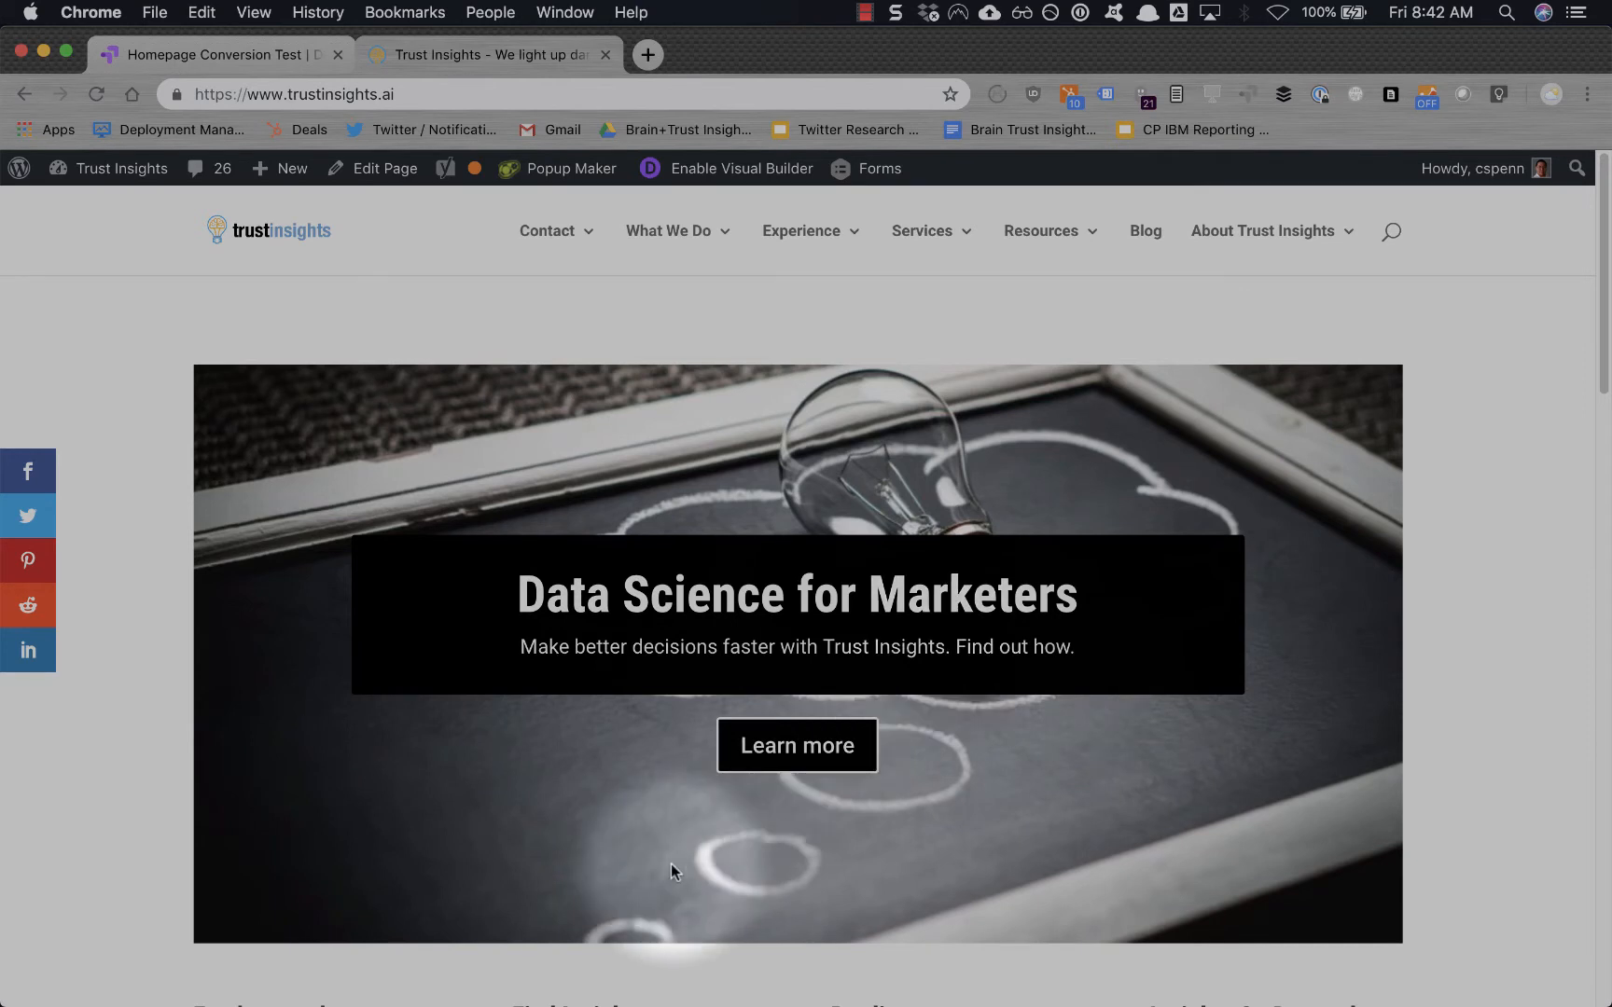
mouse_move(651, 782)
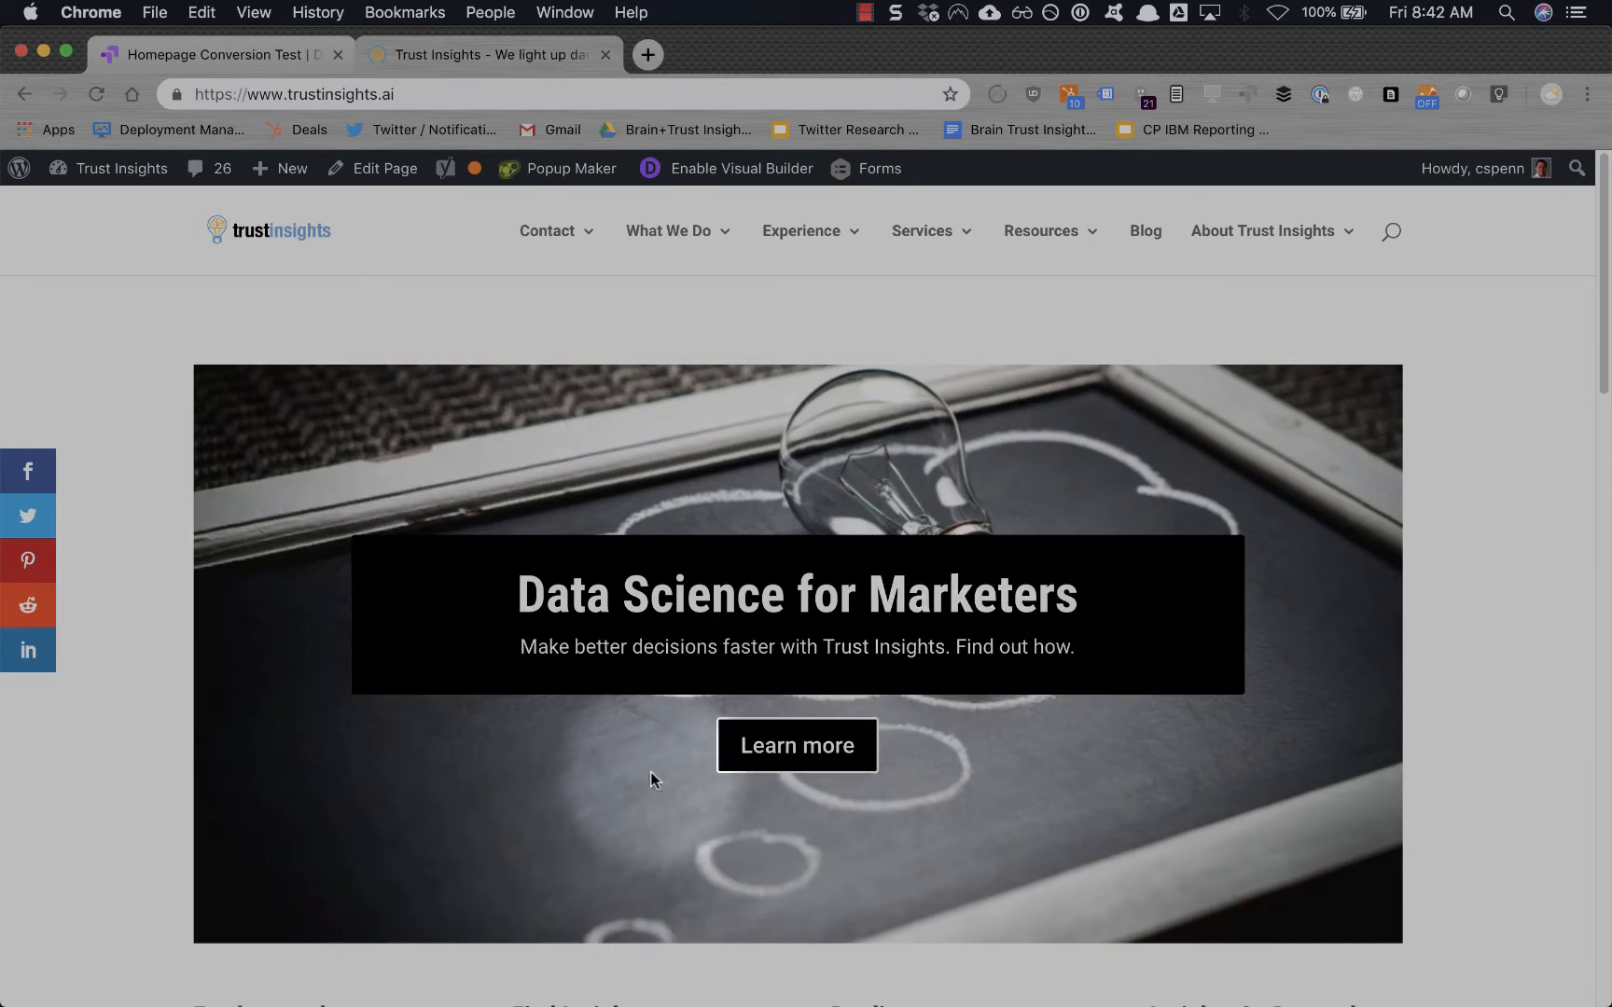
mouse_move(994, 684)
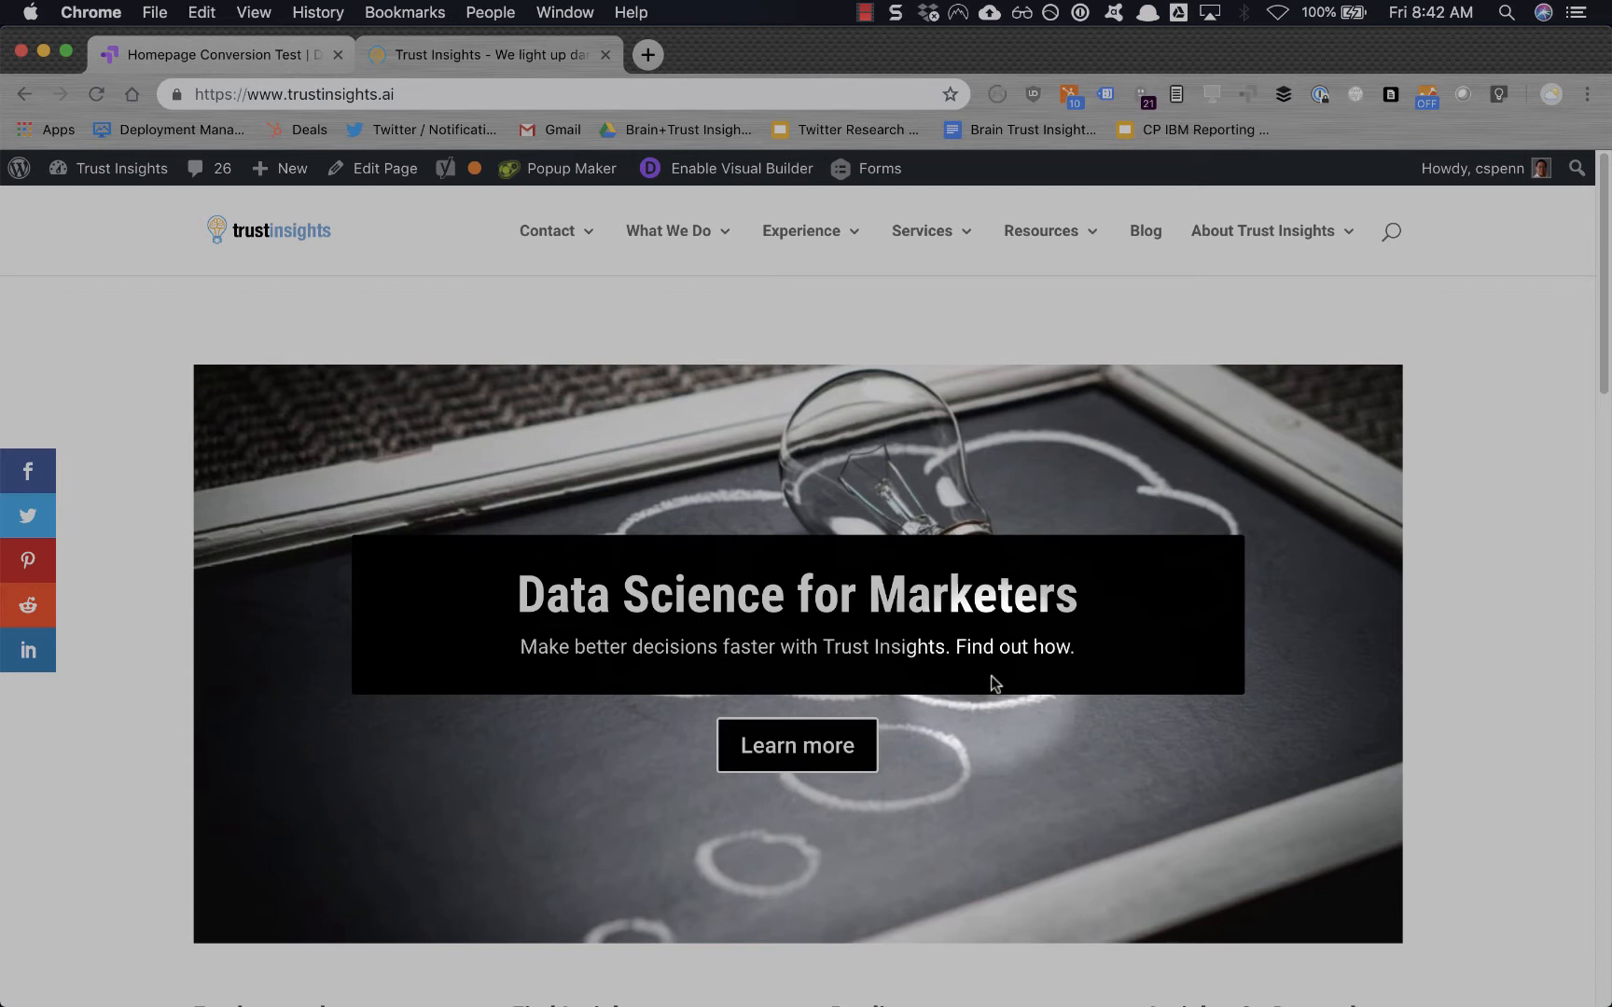
mouse_move(692, 754)
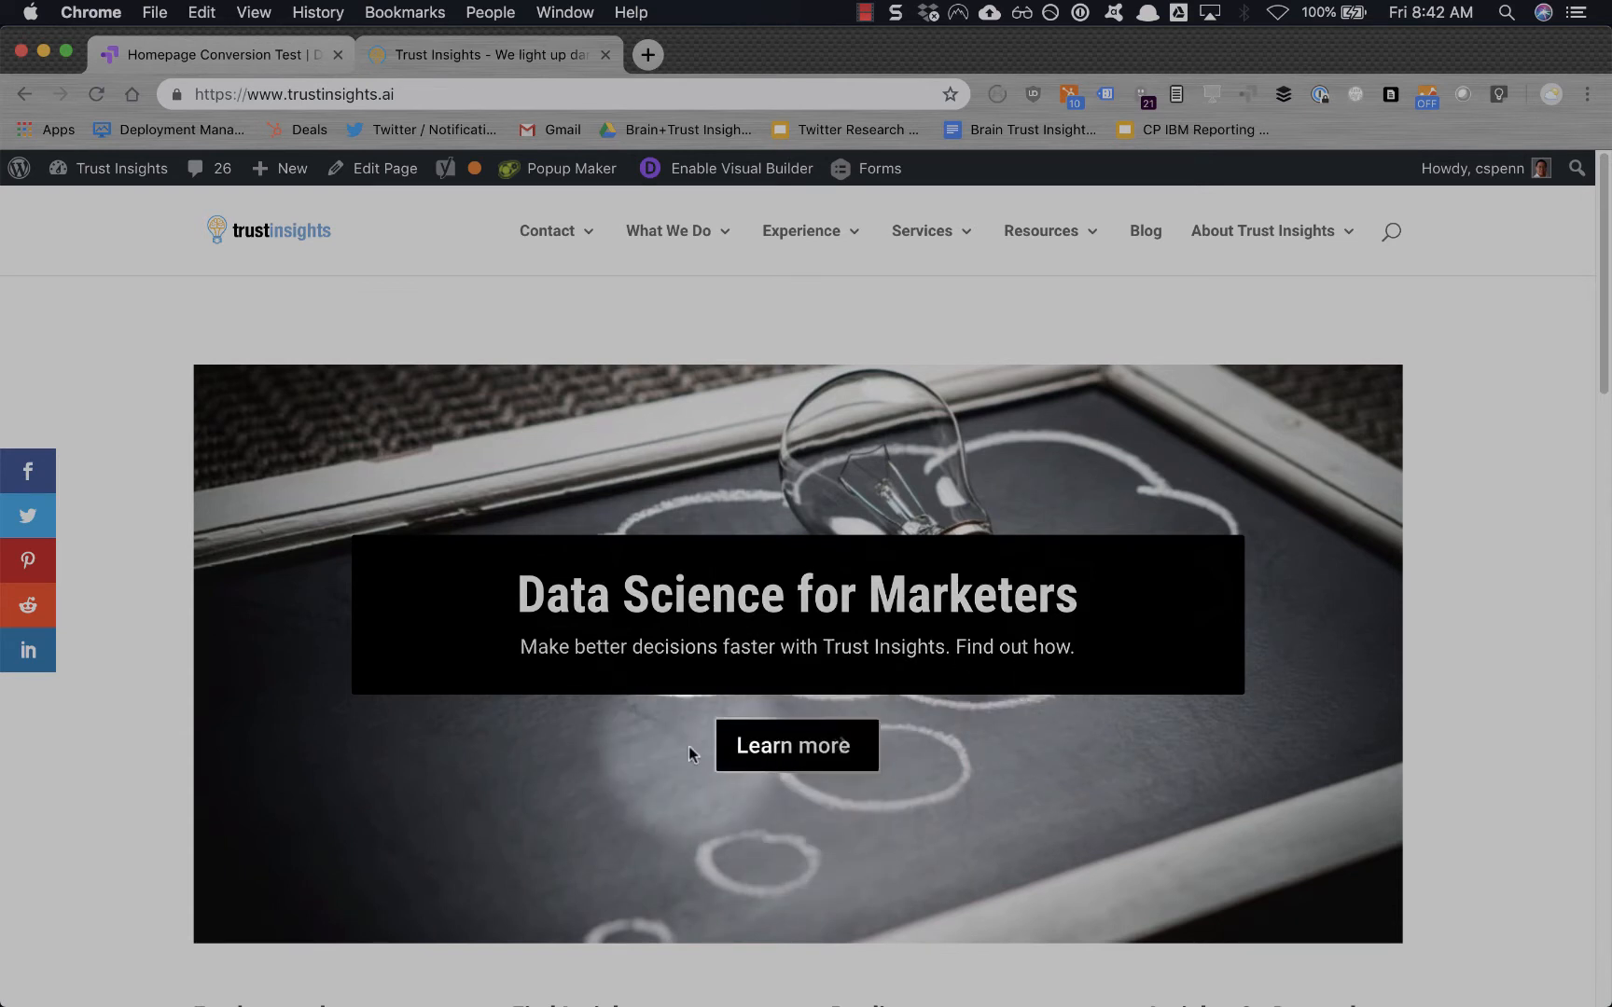
mouse_move(946, 679)
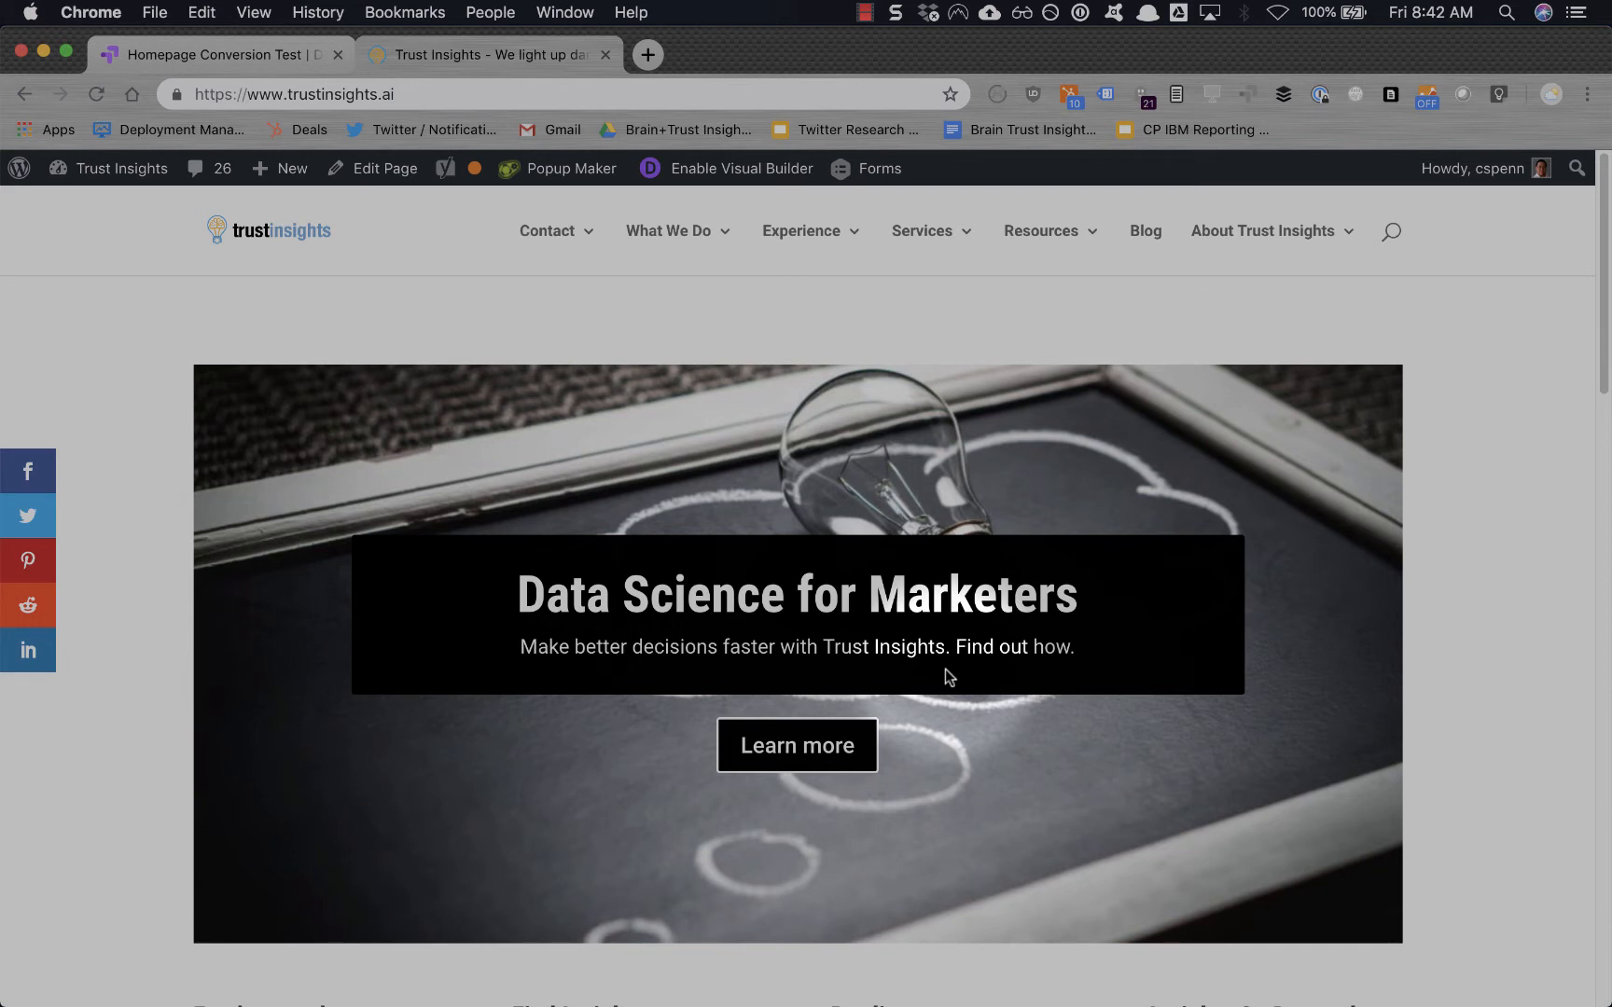
mouse_move(971, 334)
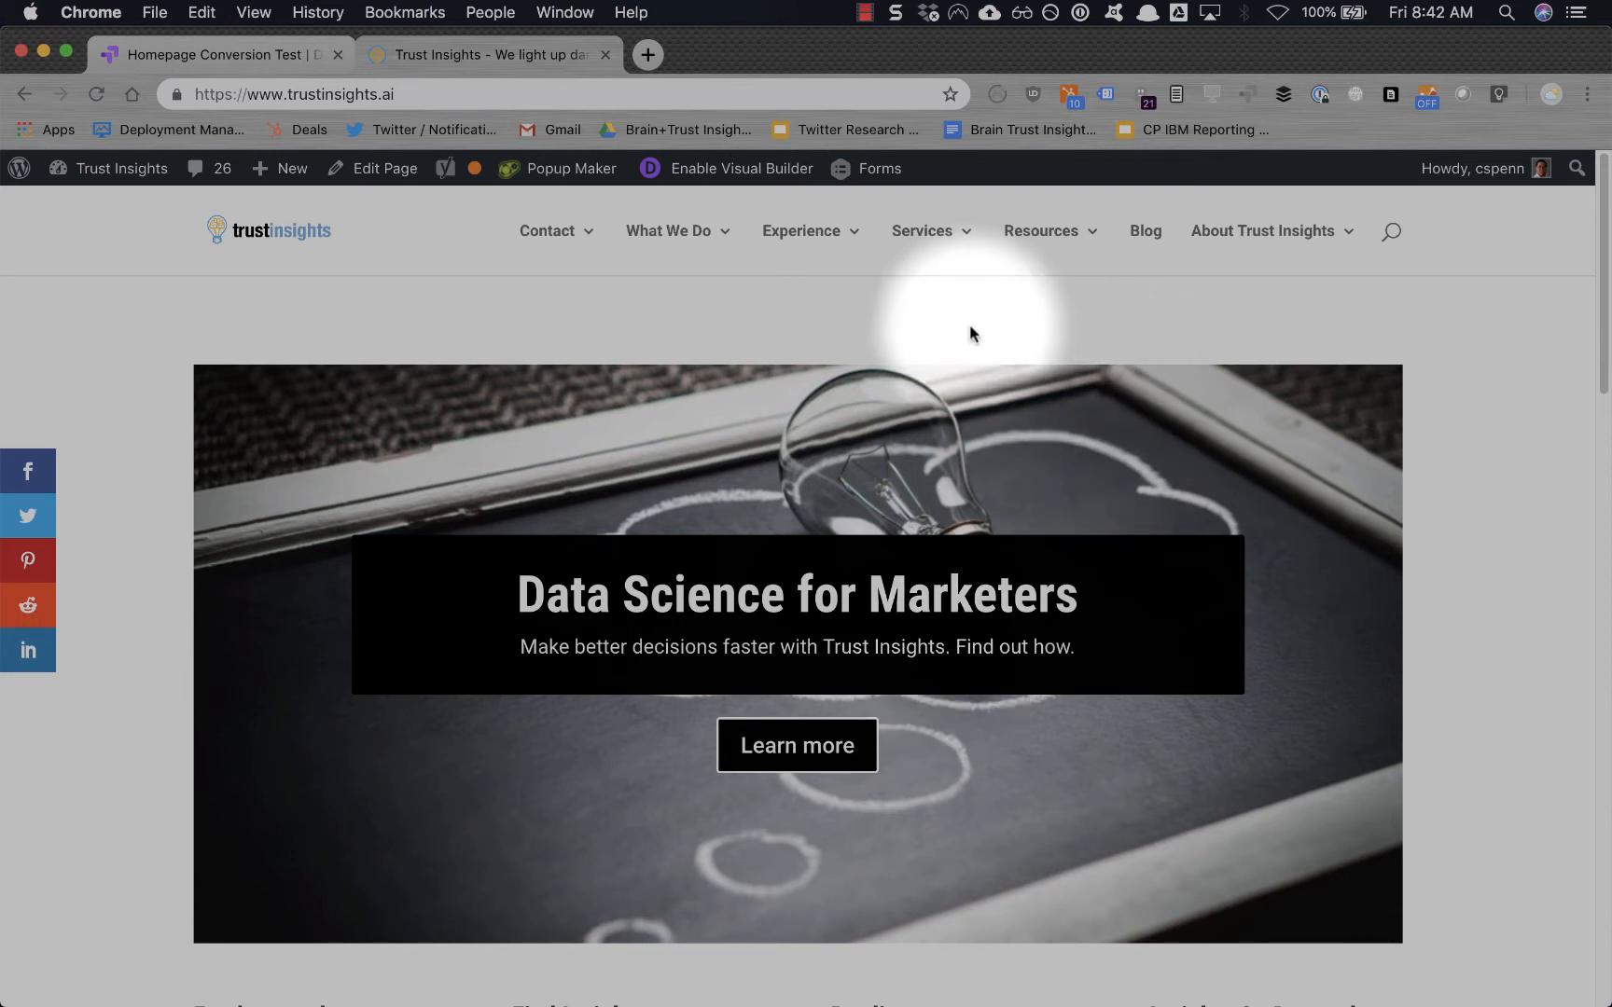
mouse_move(254, 64)
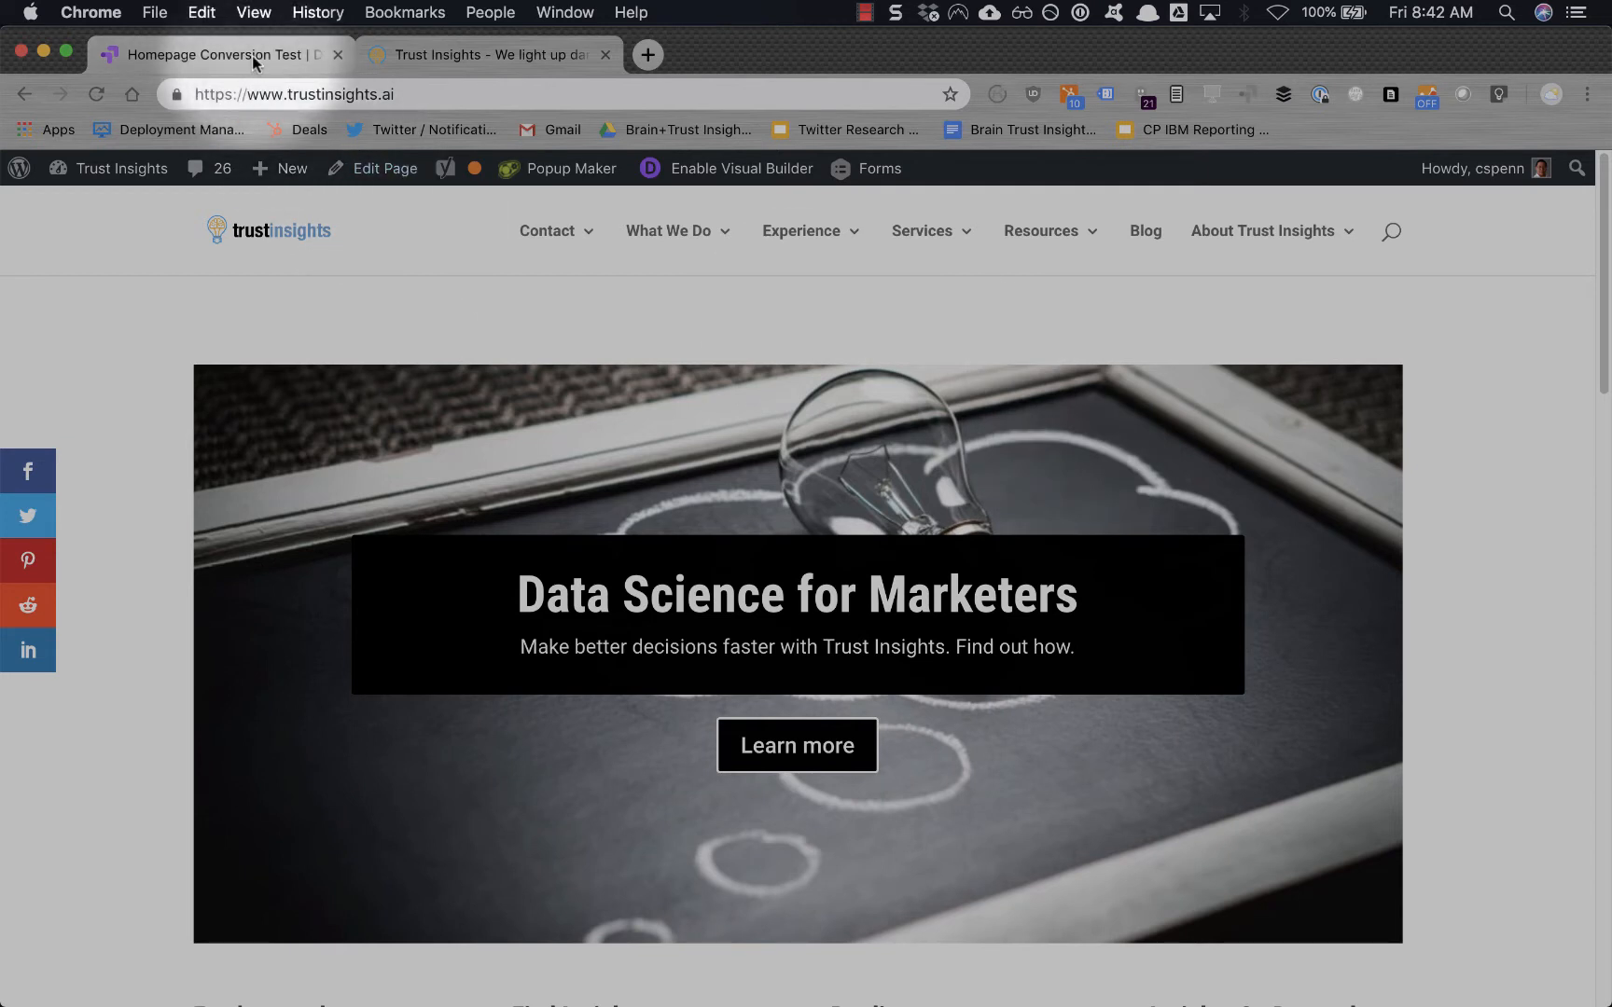
mouse_move(216, 54)
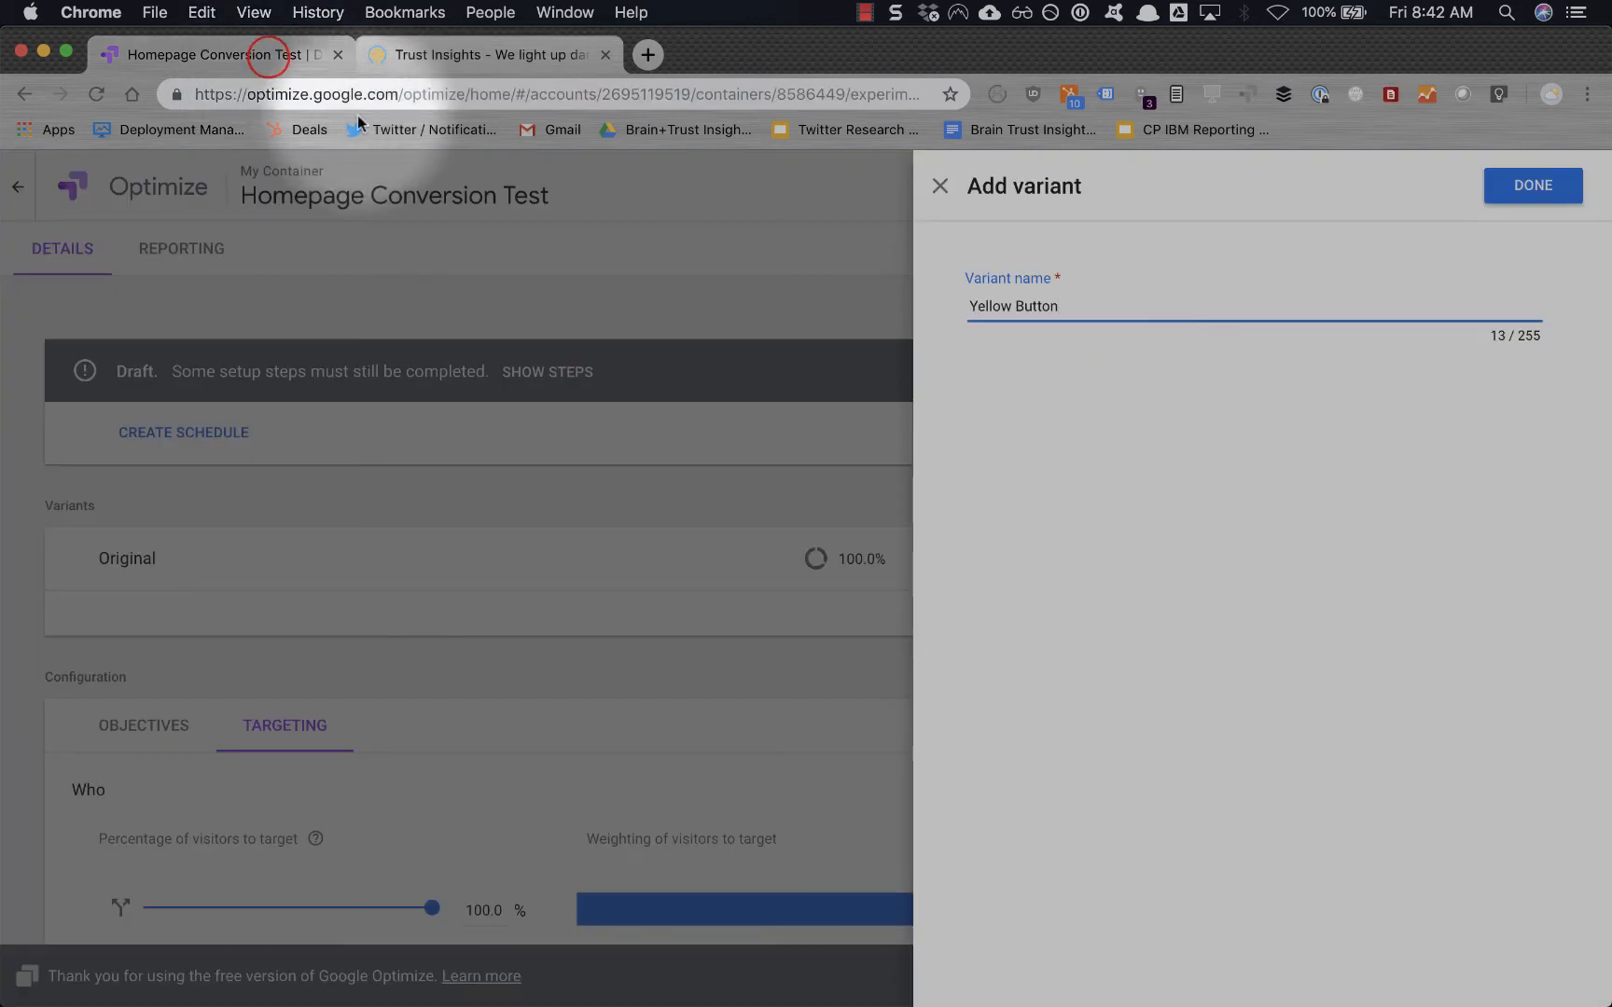
Confirm the Yellow Button variant and add 'Red button' and 'Blue button' variants.
left_click(1531, 185)
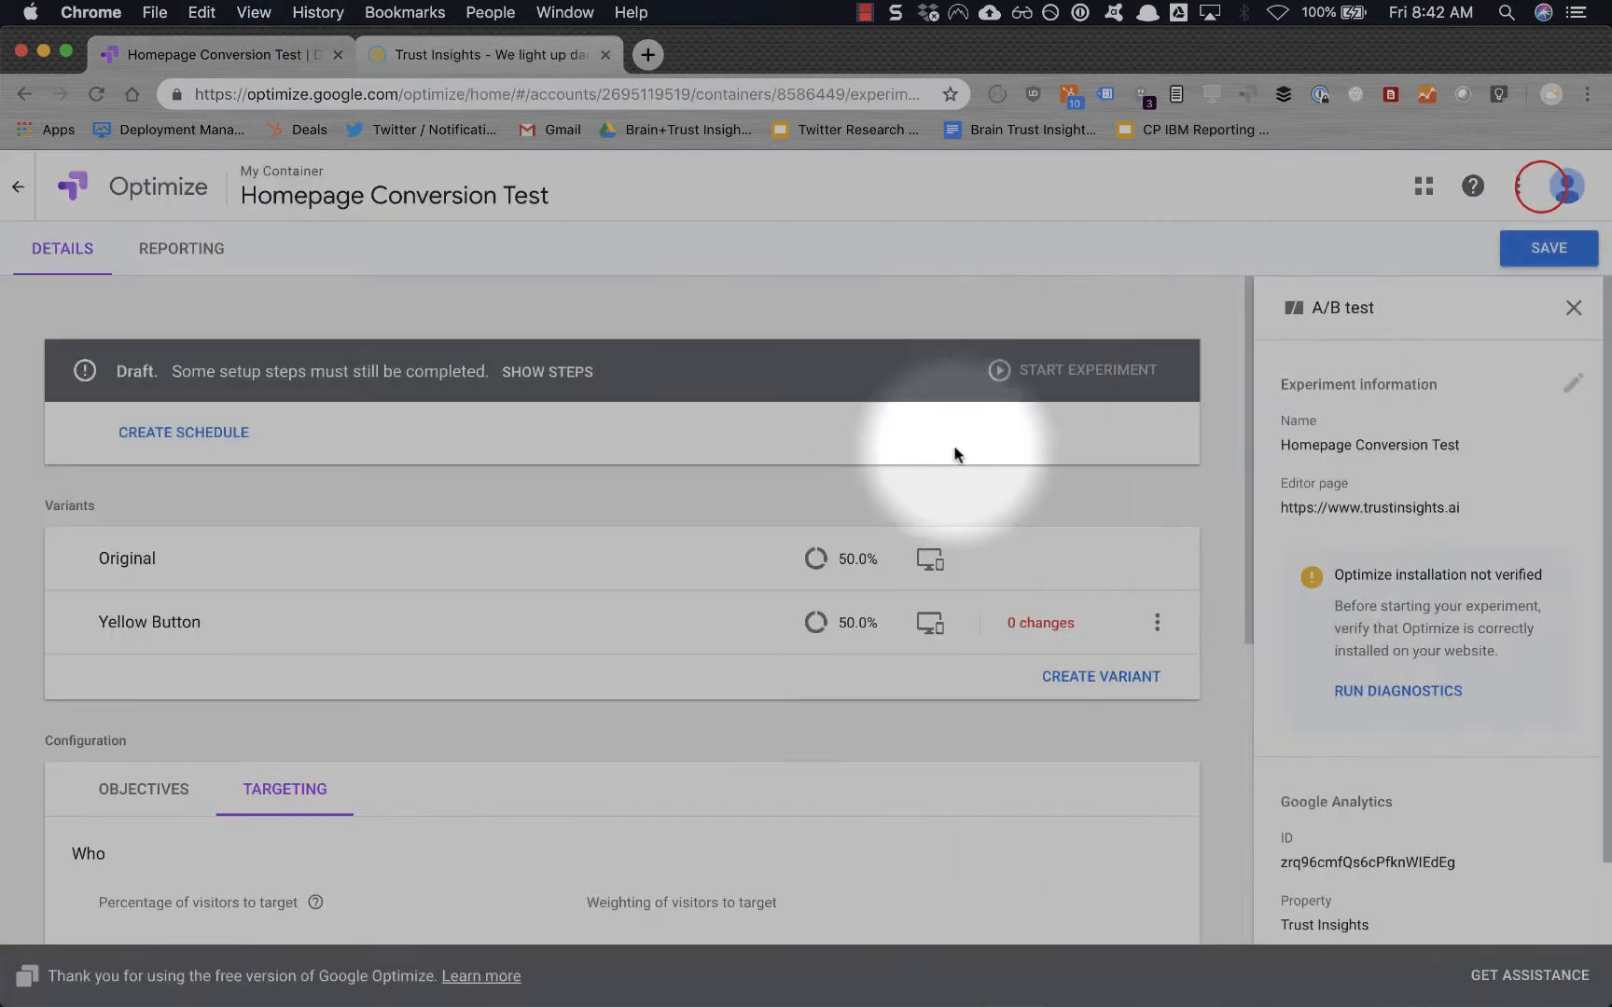
mouse_move(1100, 676)
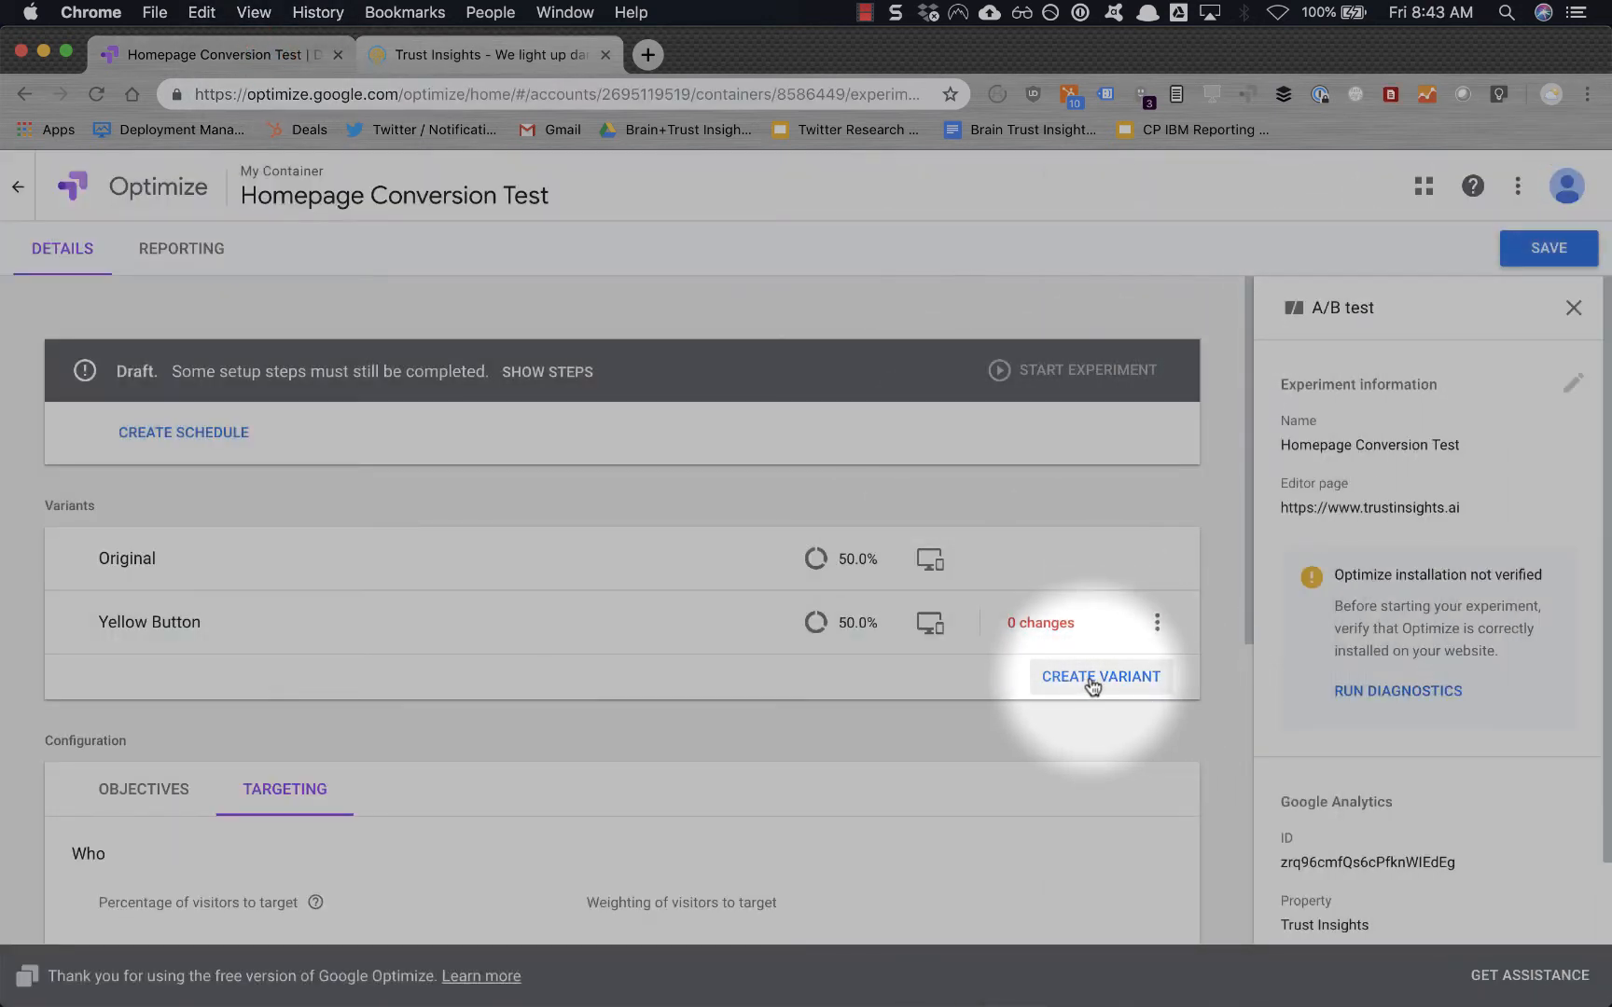
left_click(1099, 676)
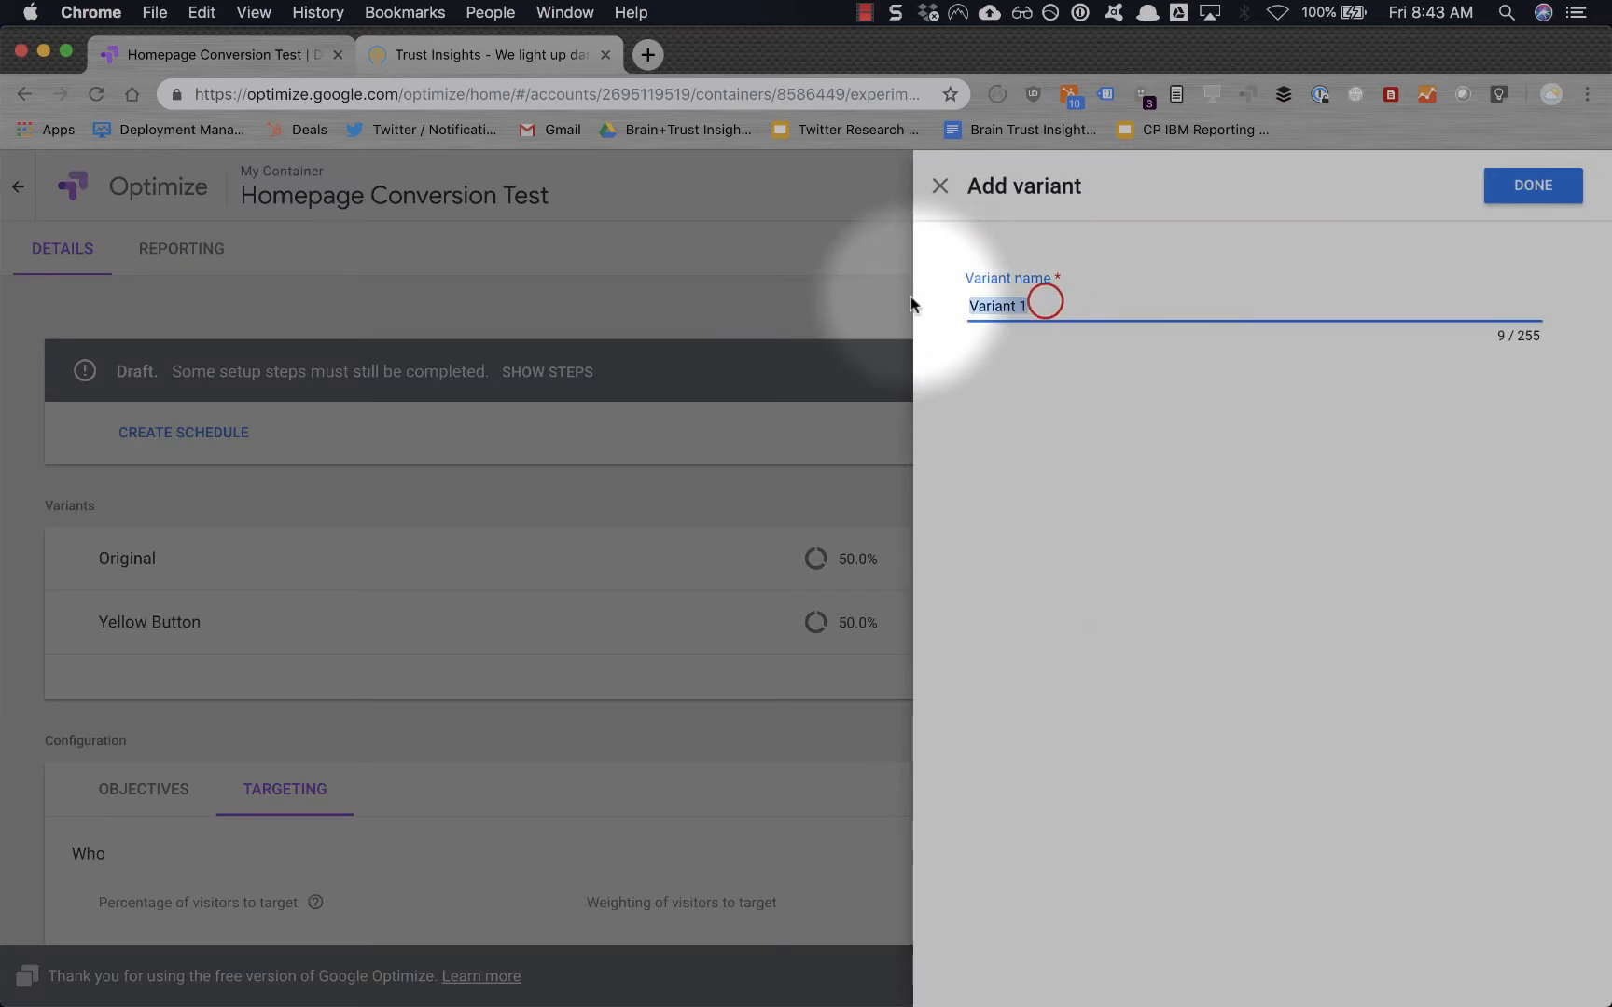
type("Red button")
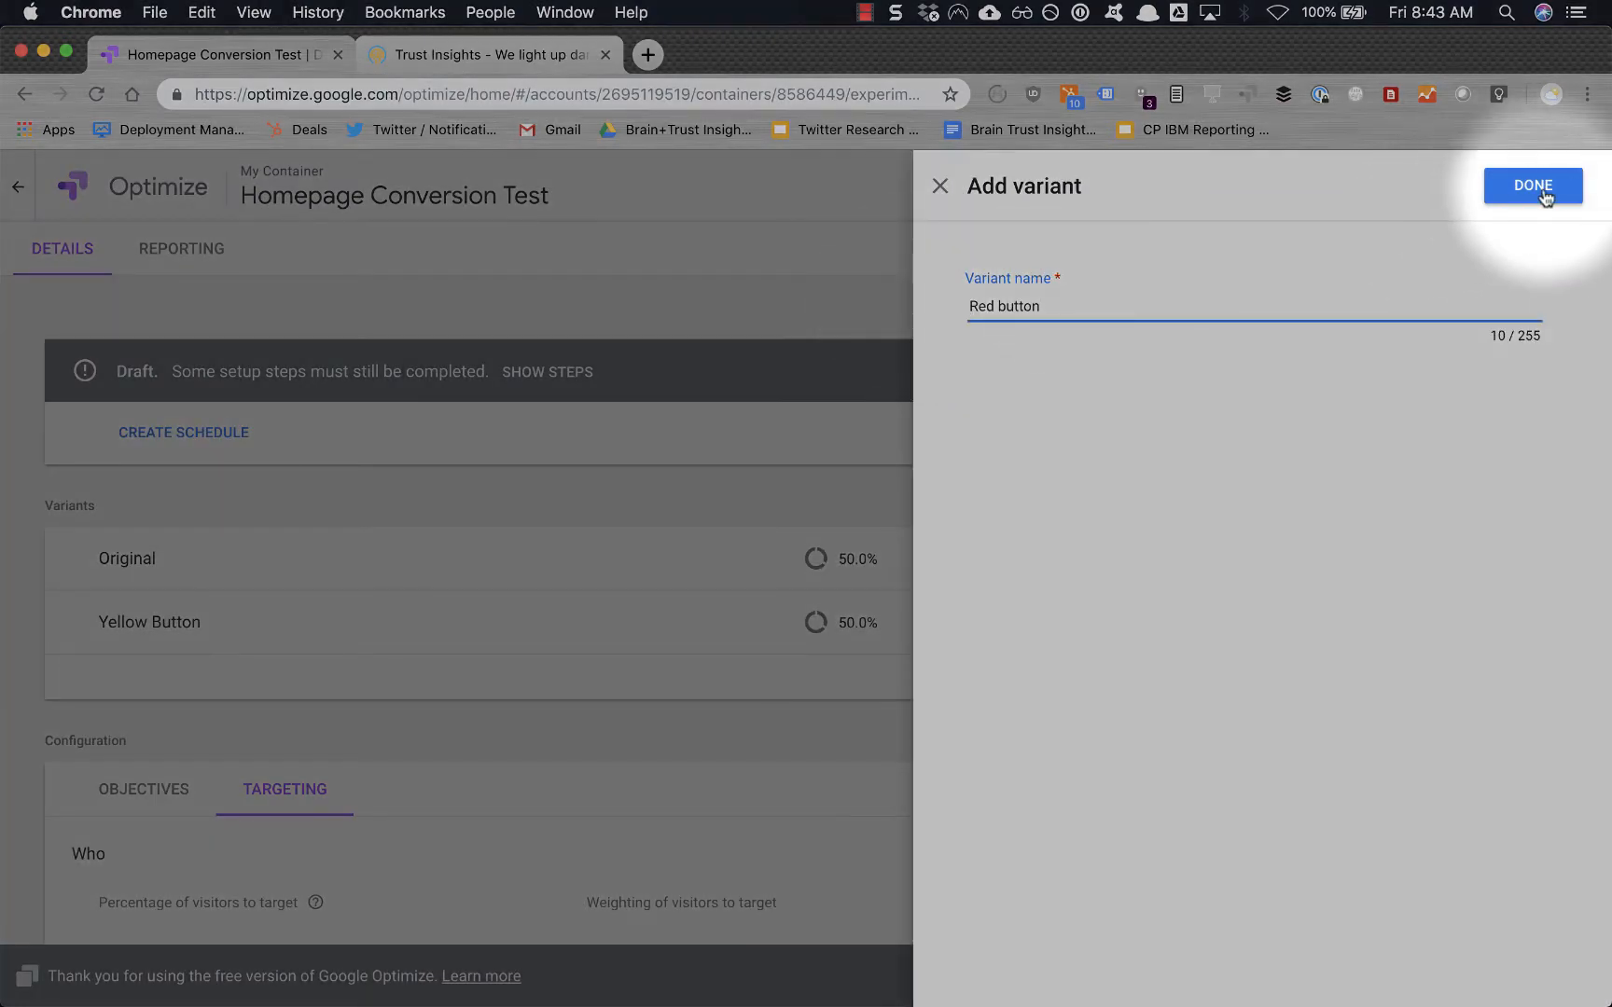
left_click(1531, 185)
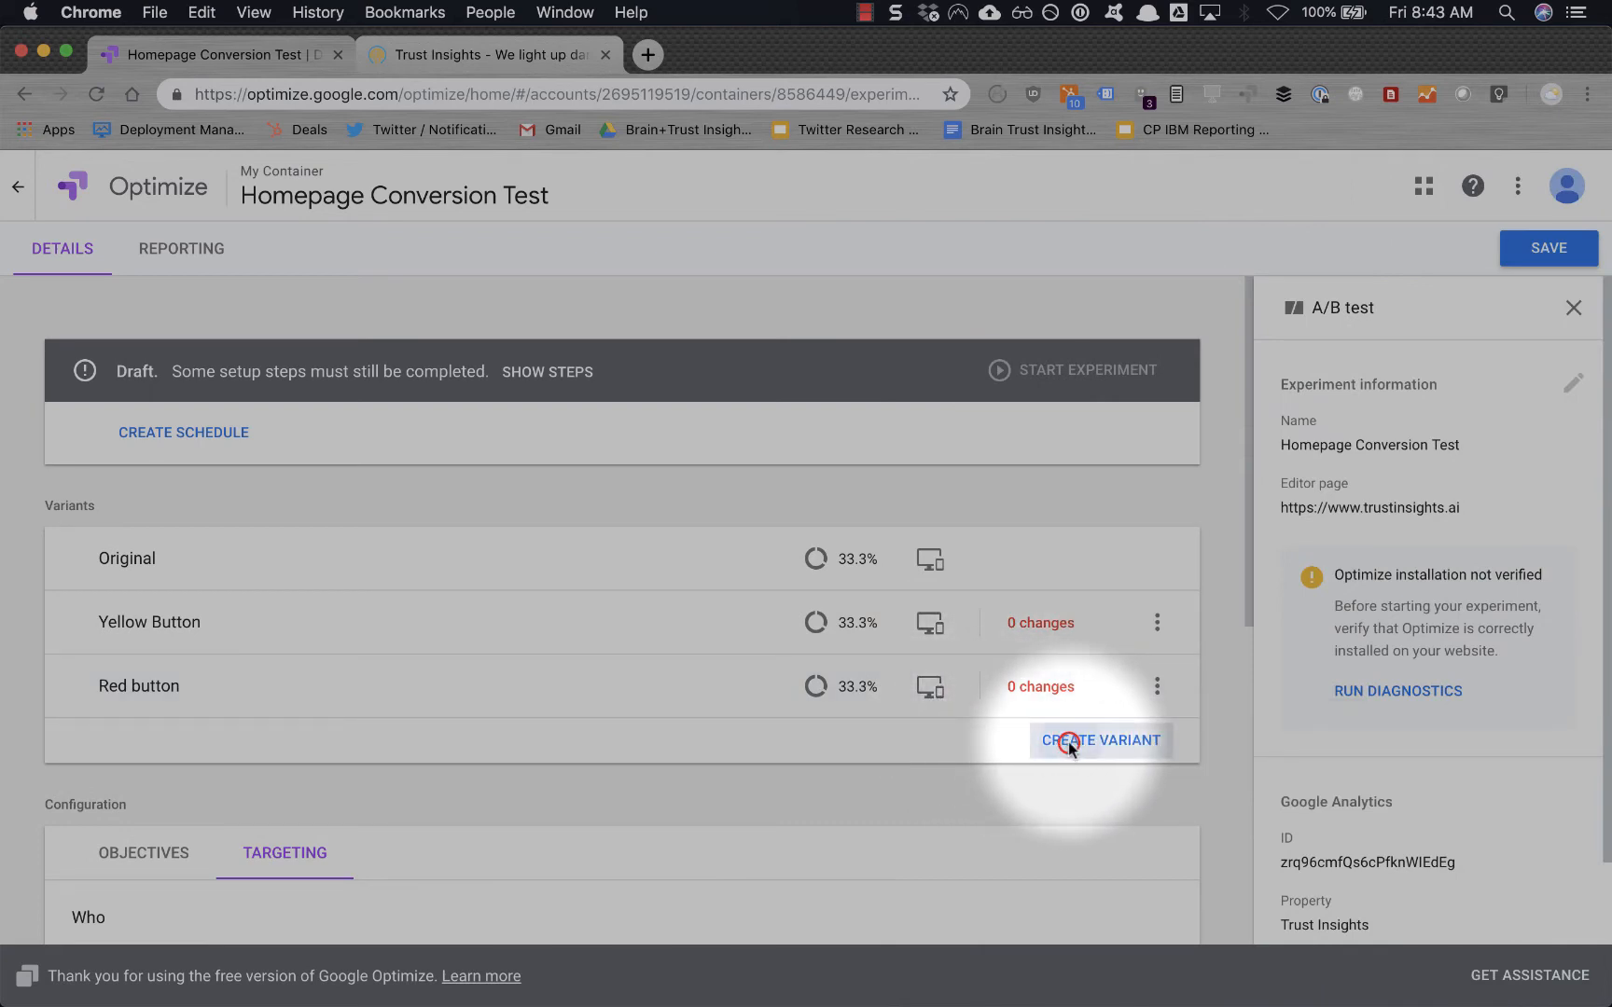
left_click(1098, 740)
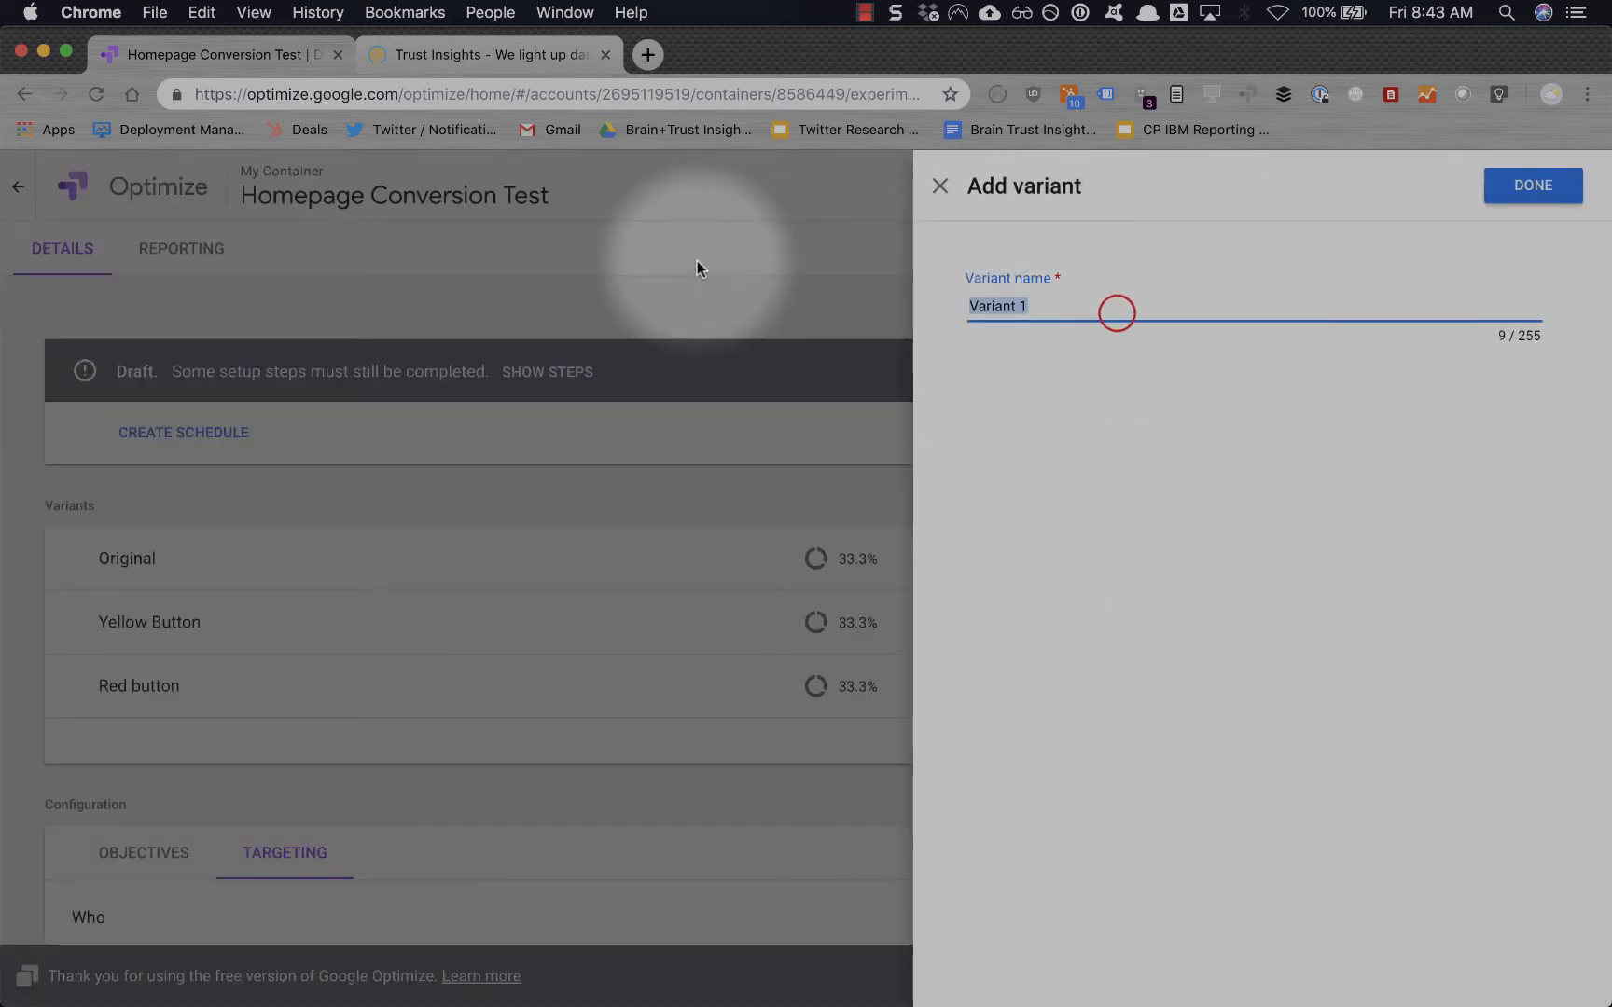
type("Bk")
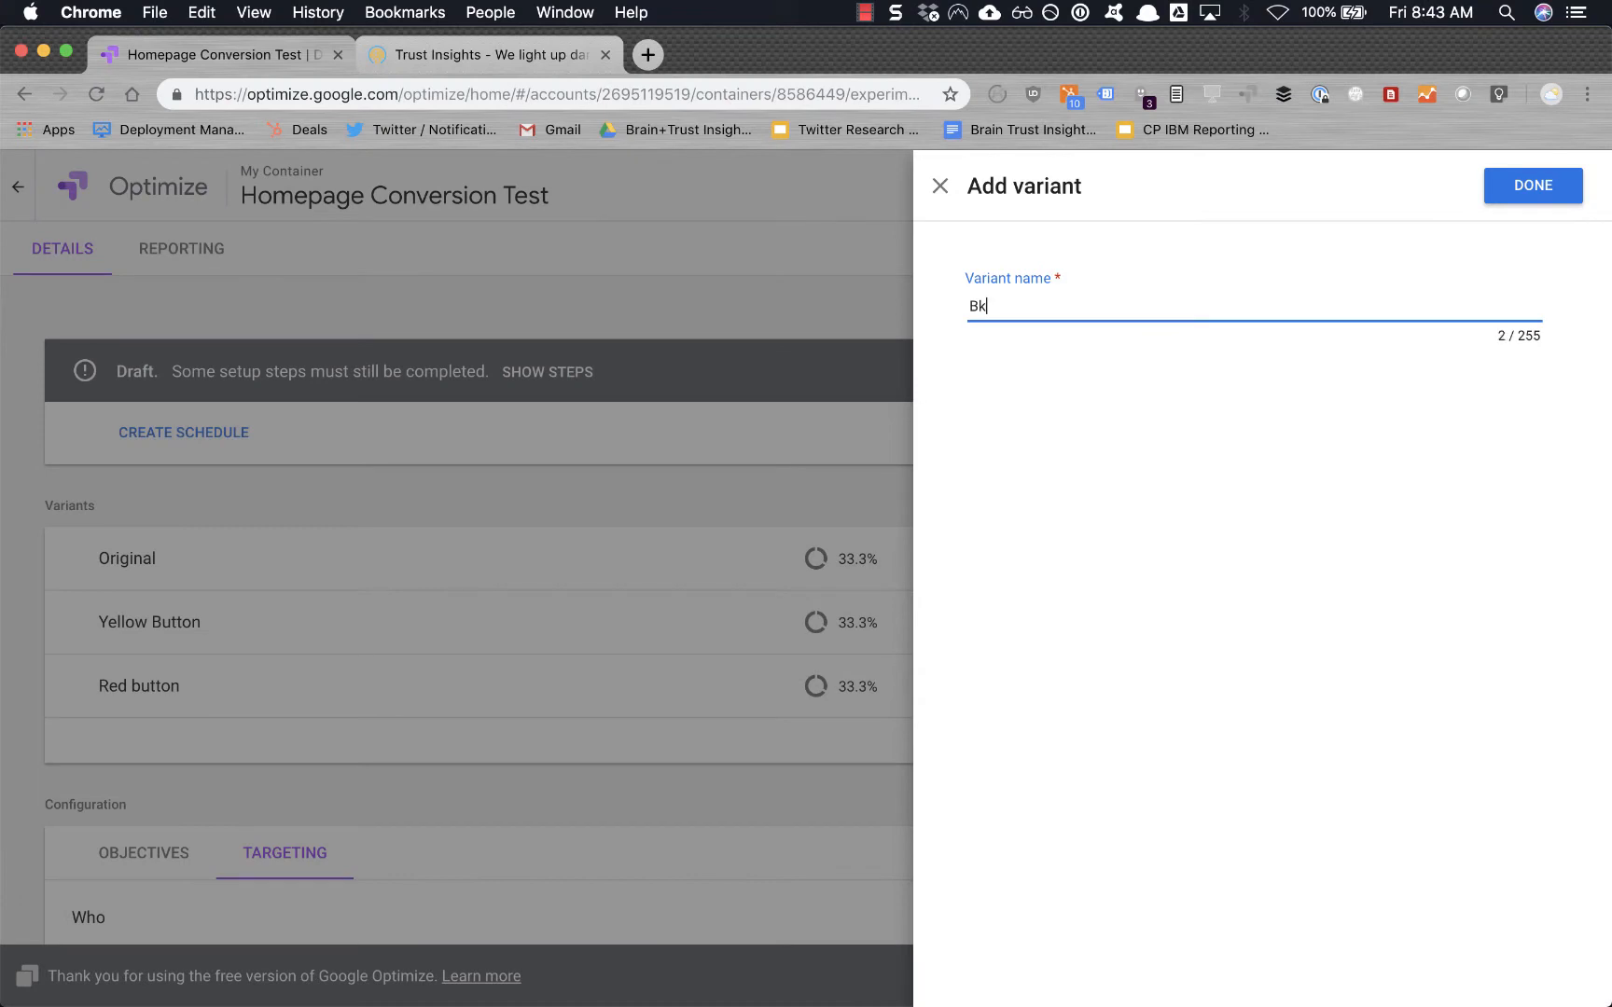
type("Blue button")
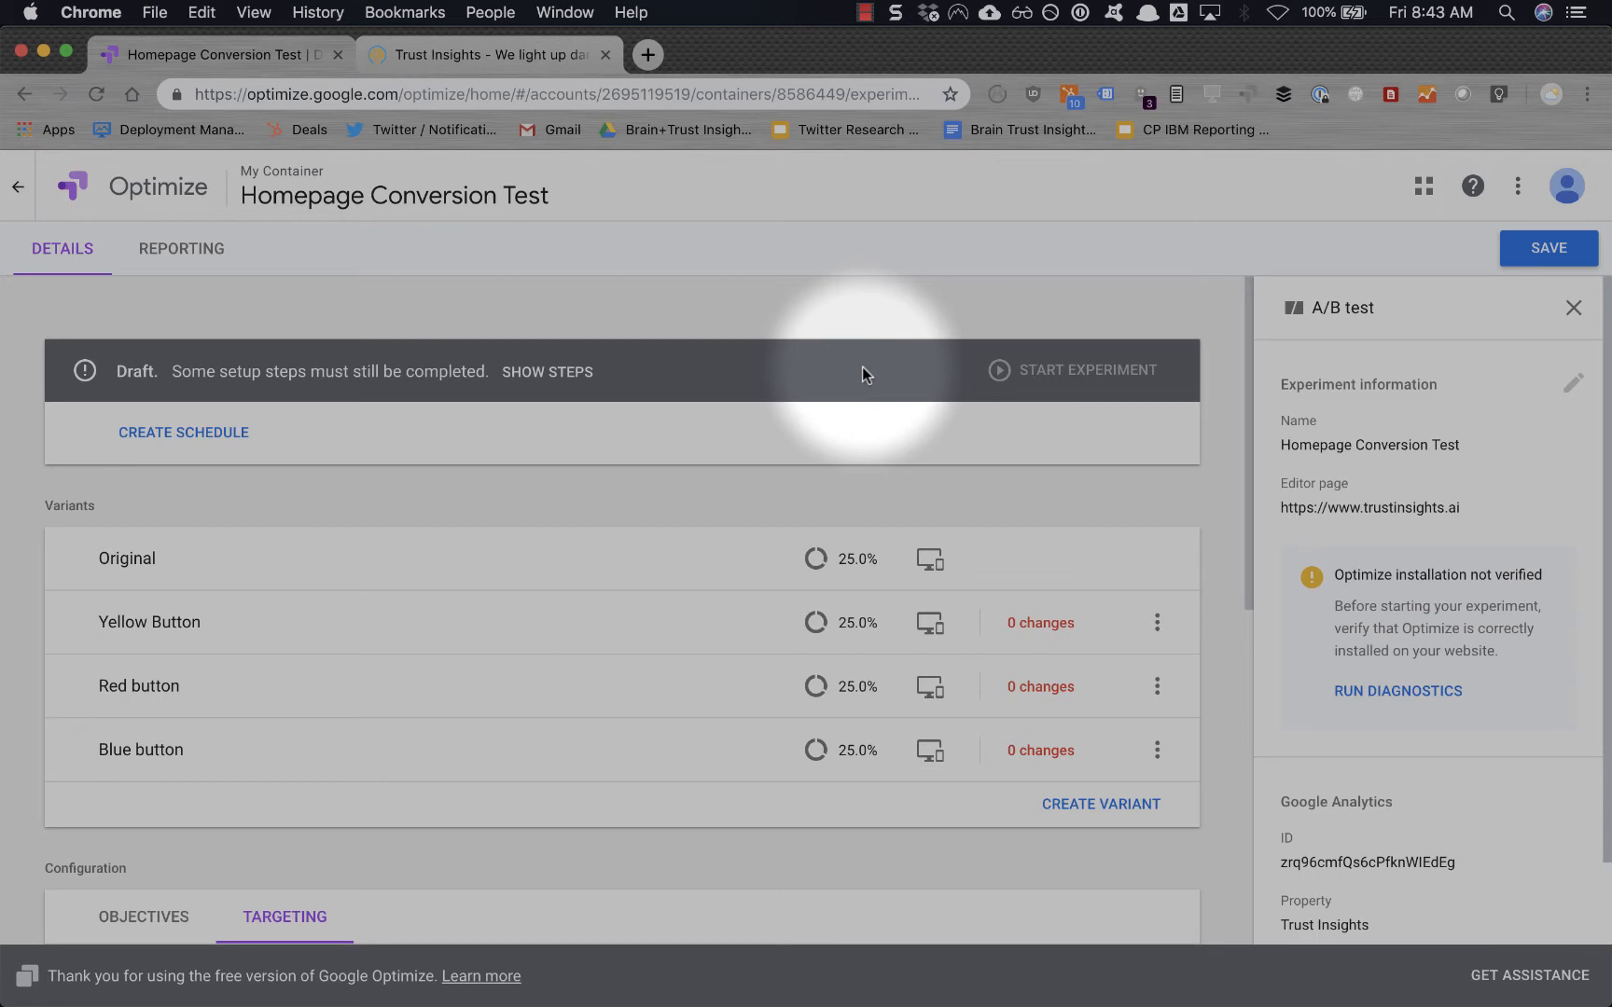
mouse_move(608, 616)
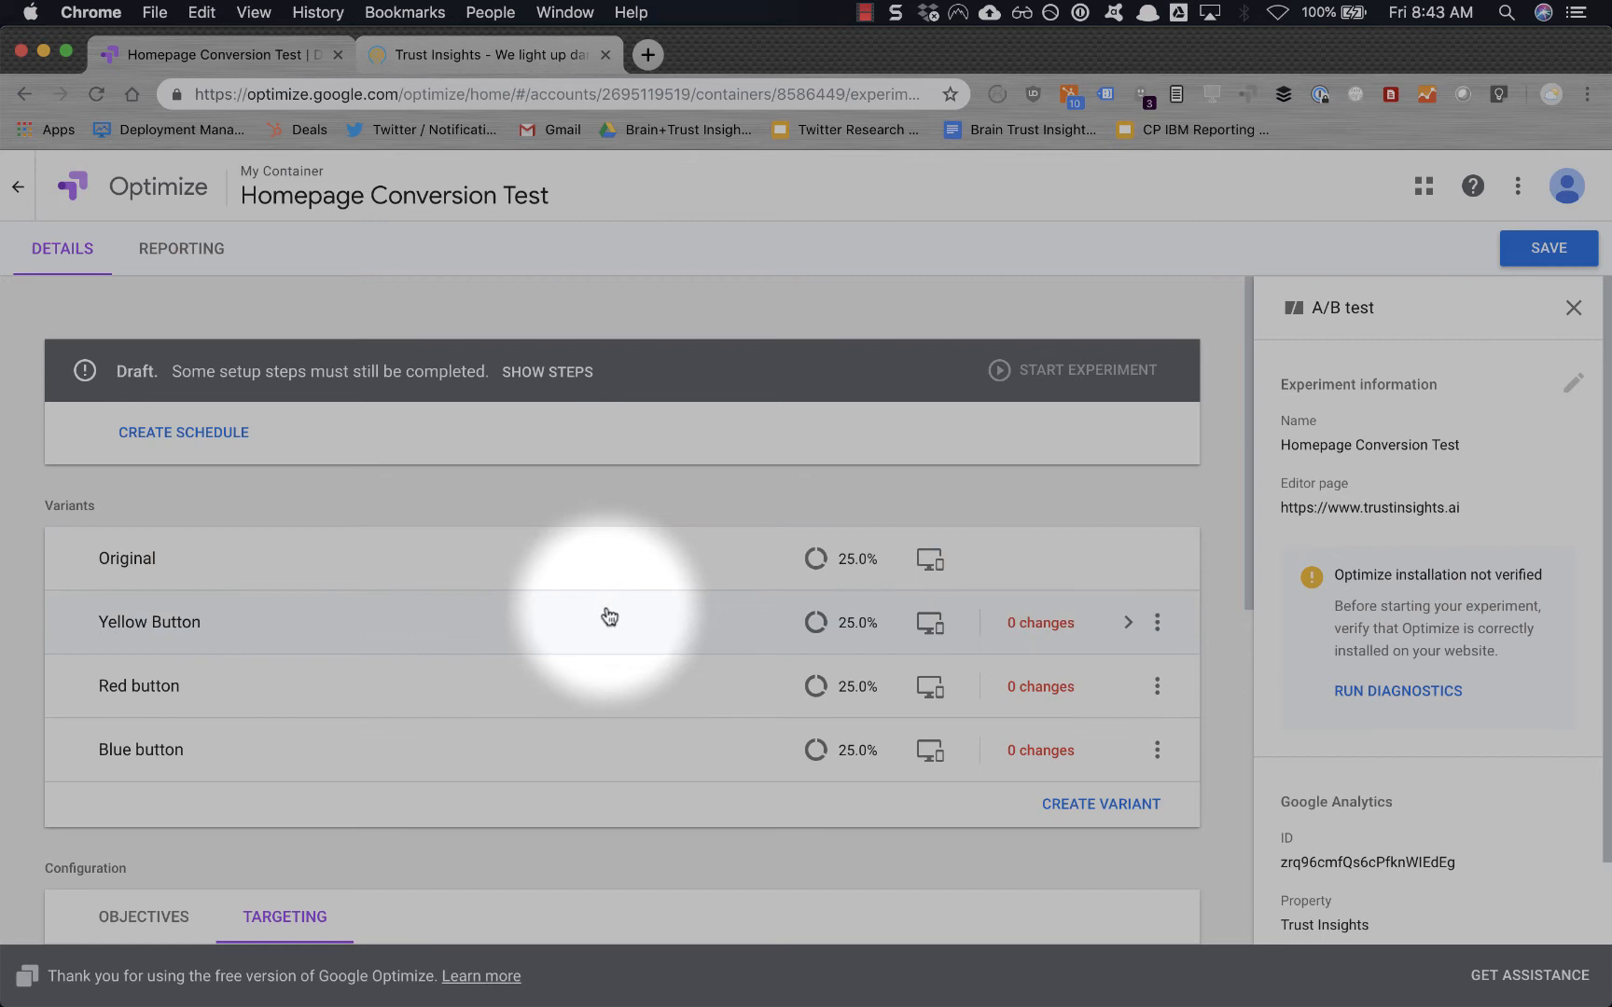
mouse_move(628, 593)
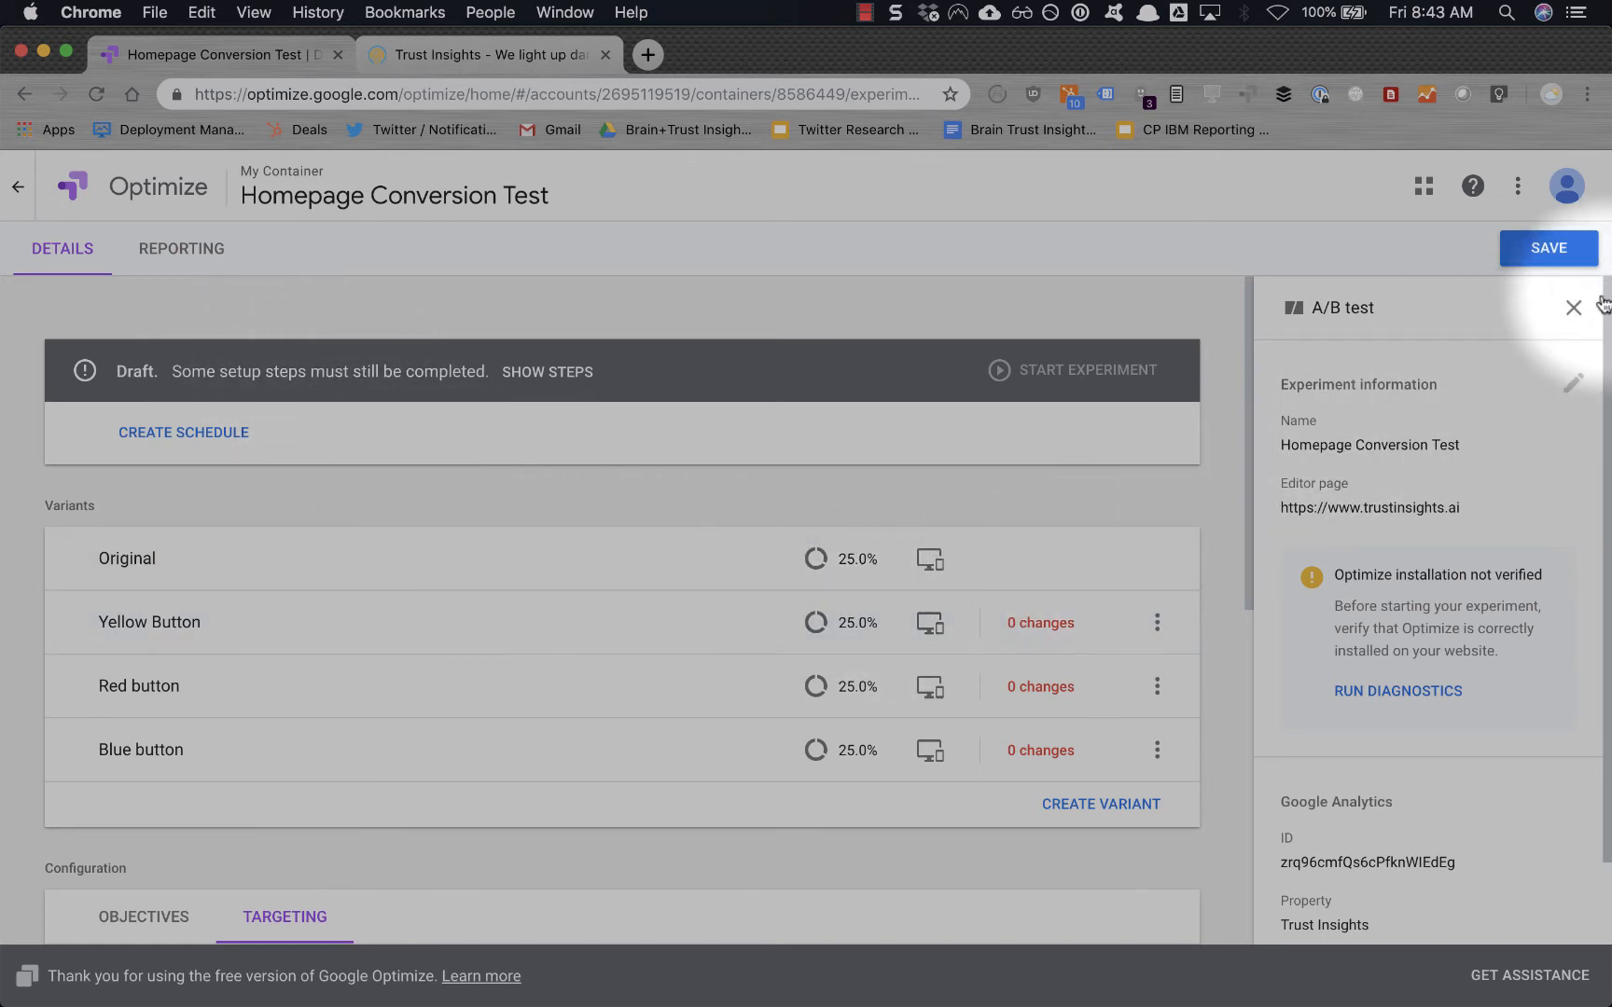
Close the info panel and leave the A/B test, discarding unsaved changes.
left_click(1572, 308)
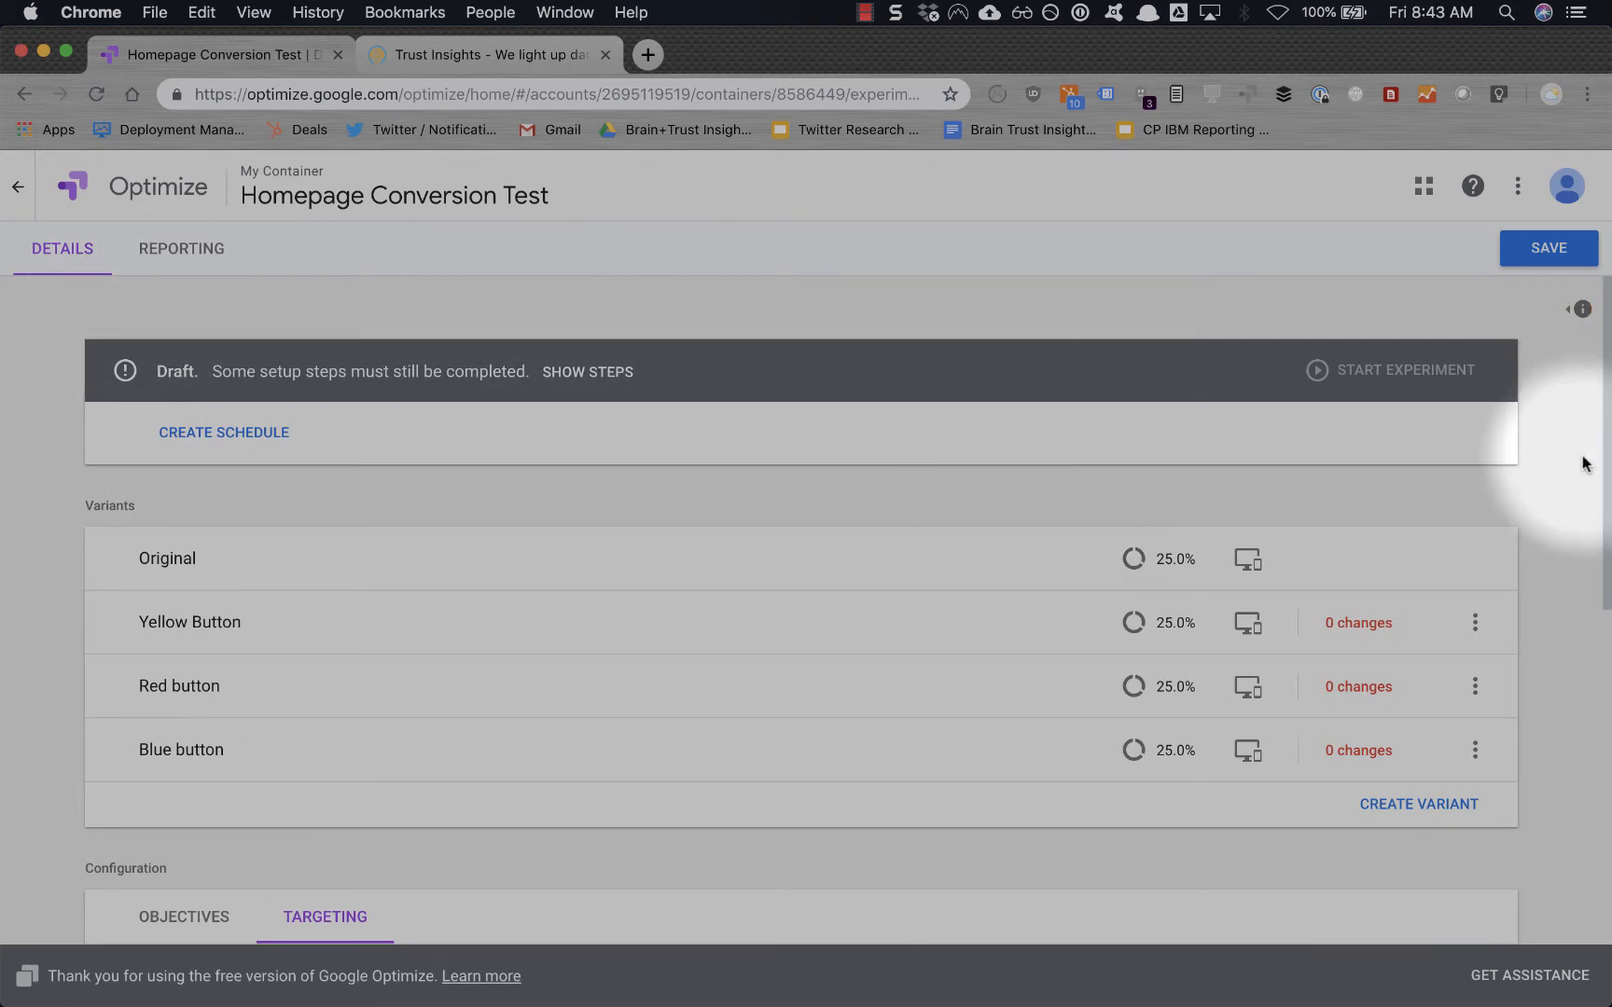
left_click(19, 186)
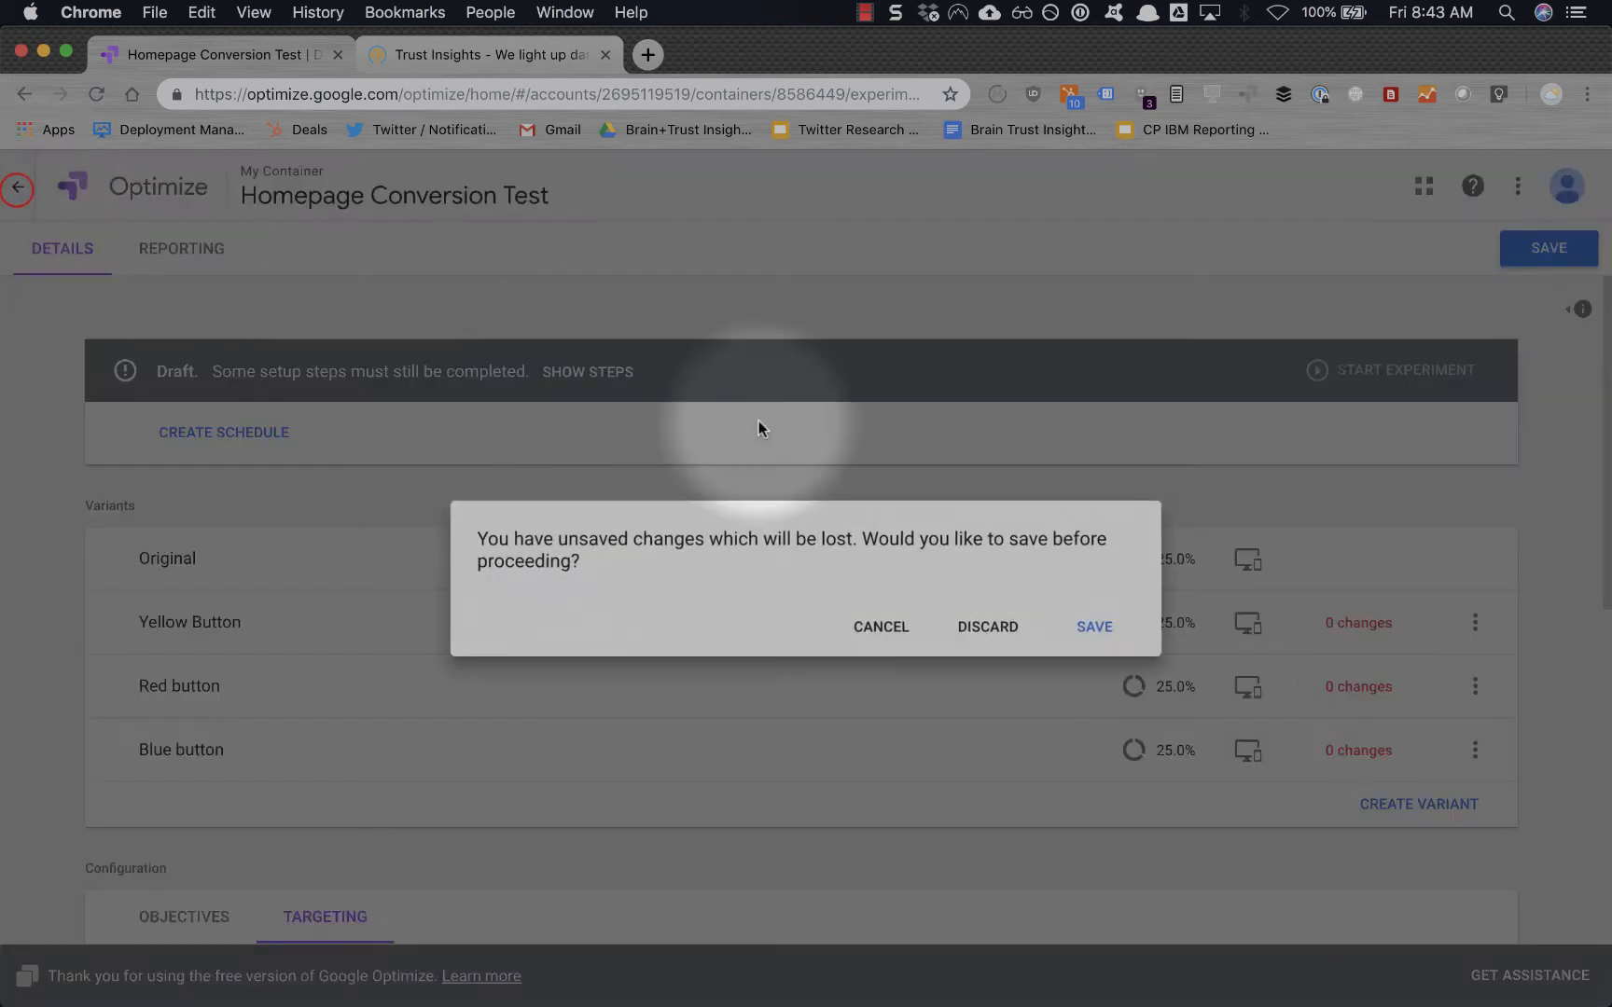
left_click(986, 626)
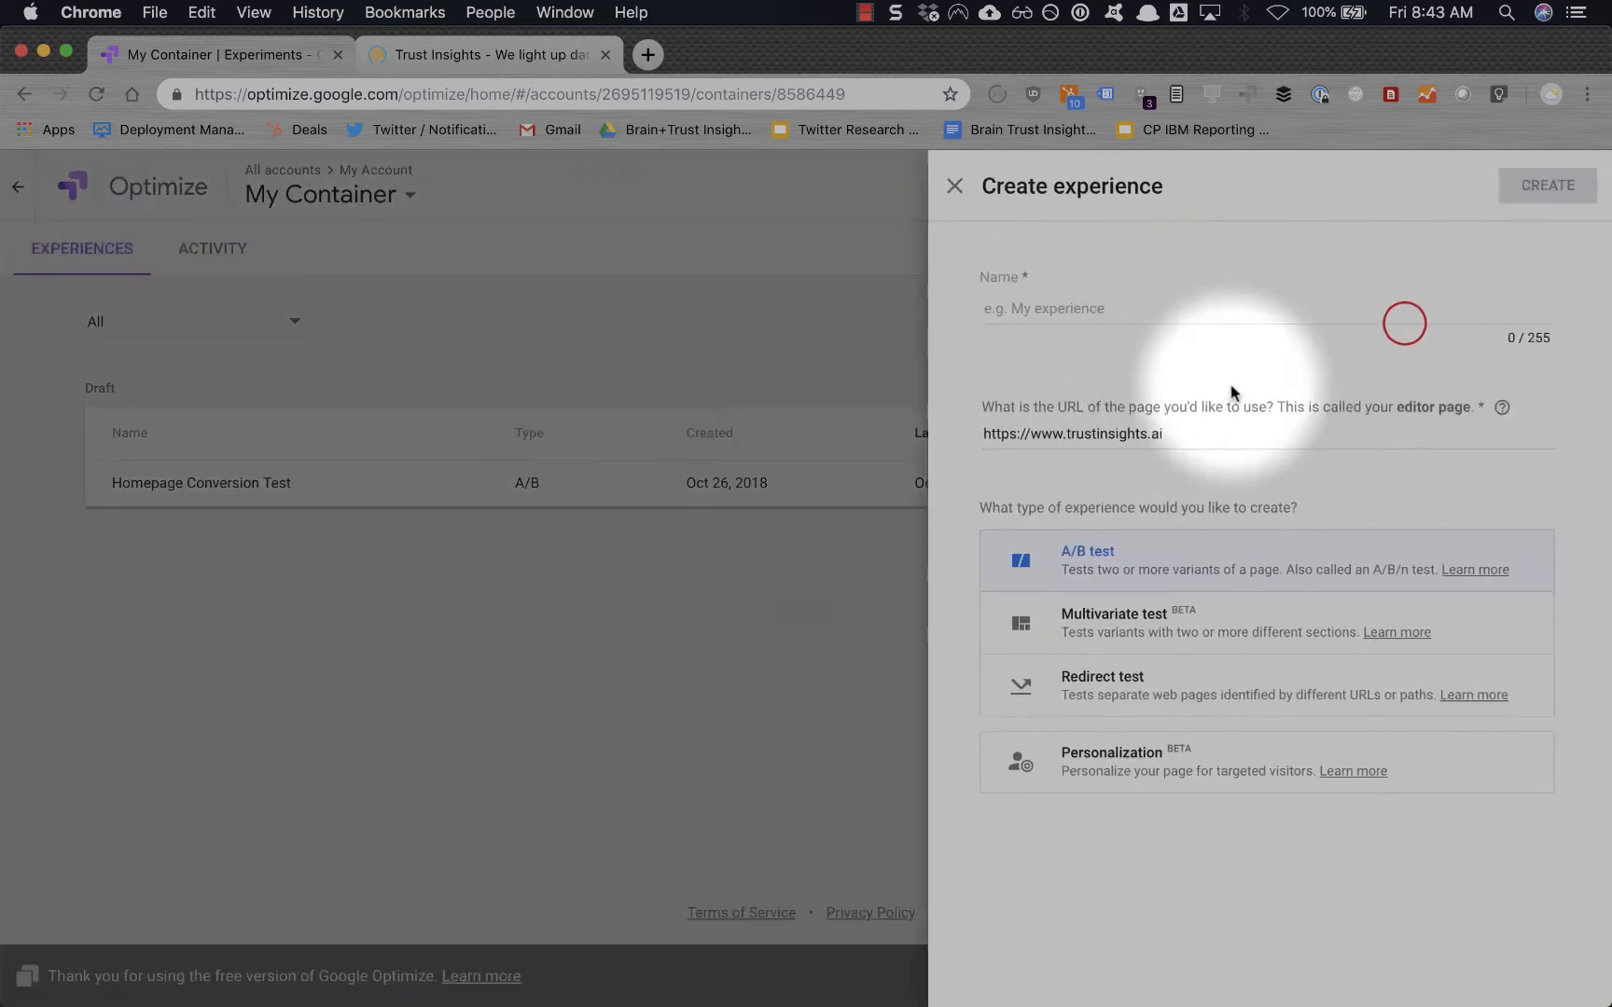
Create a multivariate experience named 'Homepage Multivariate'.
type("Homepage M")
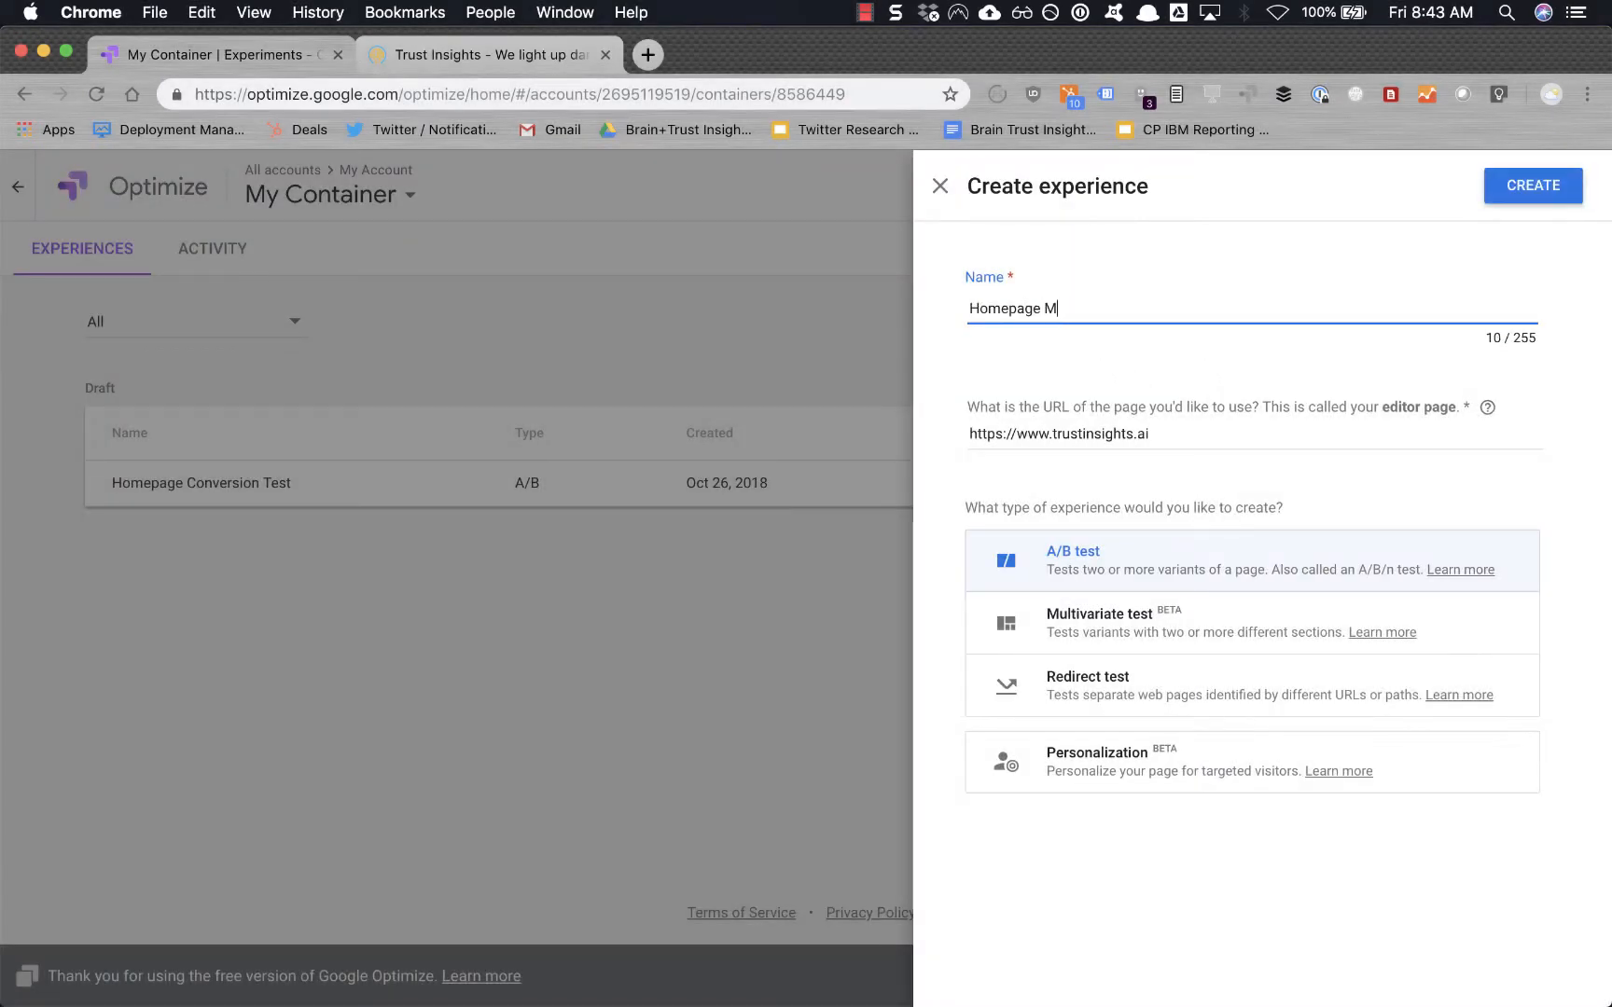
type("ultivariate")
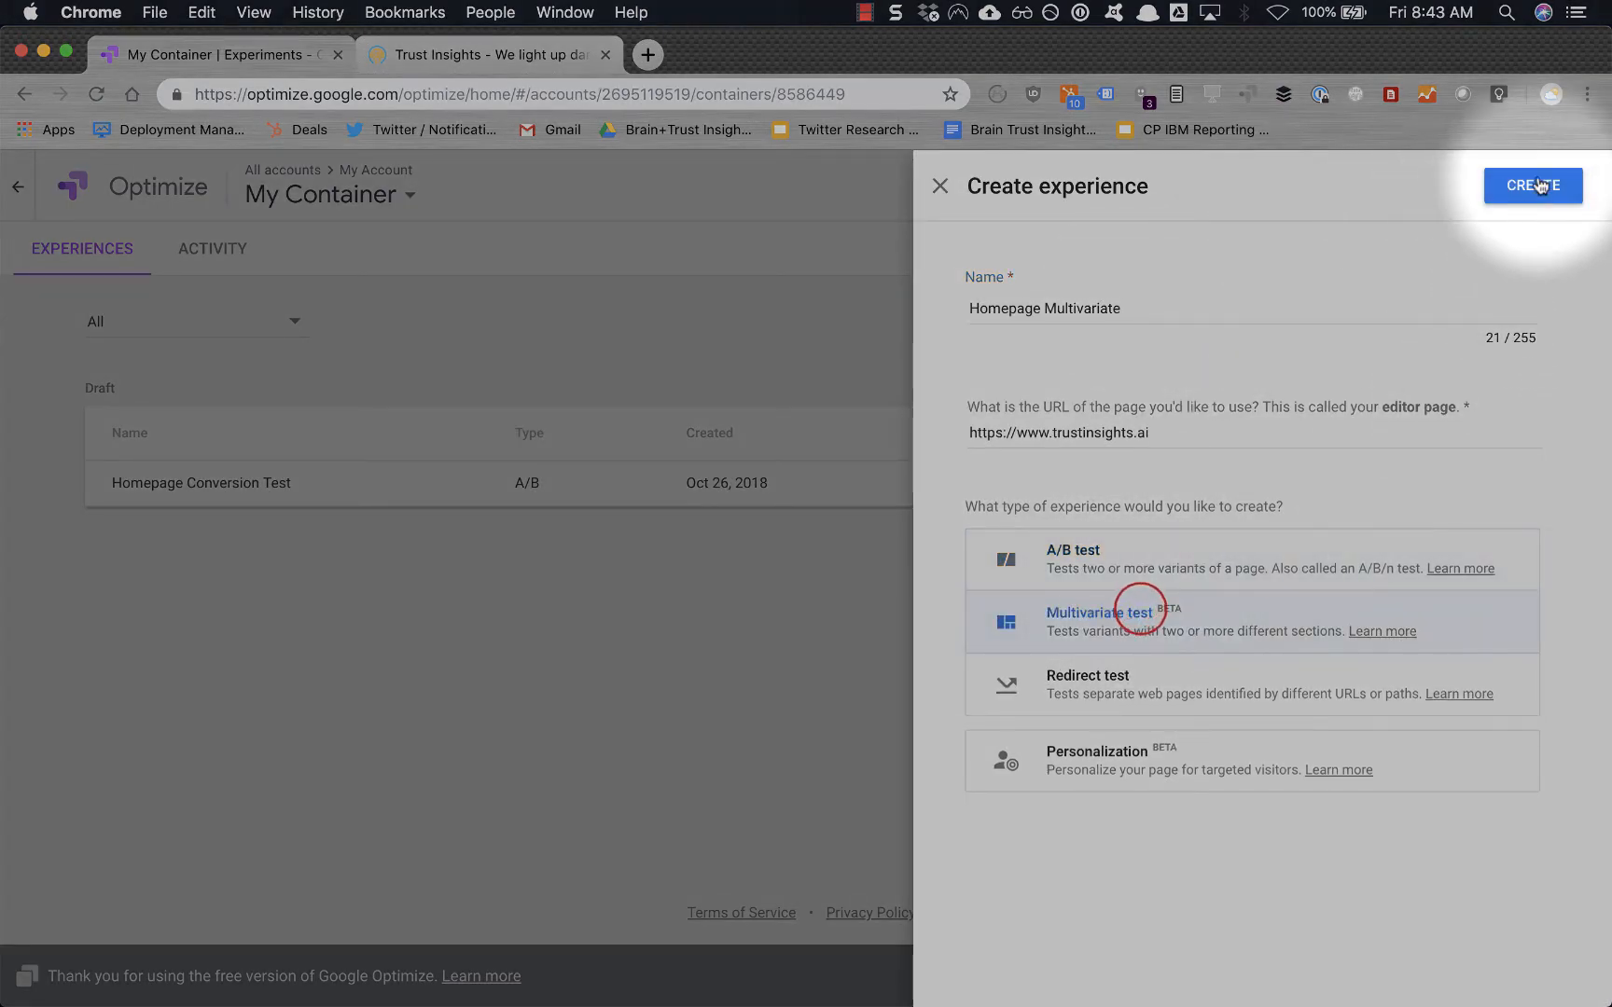
left_click(1533, 186)
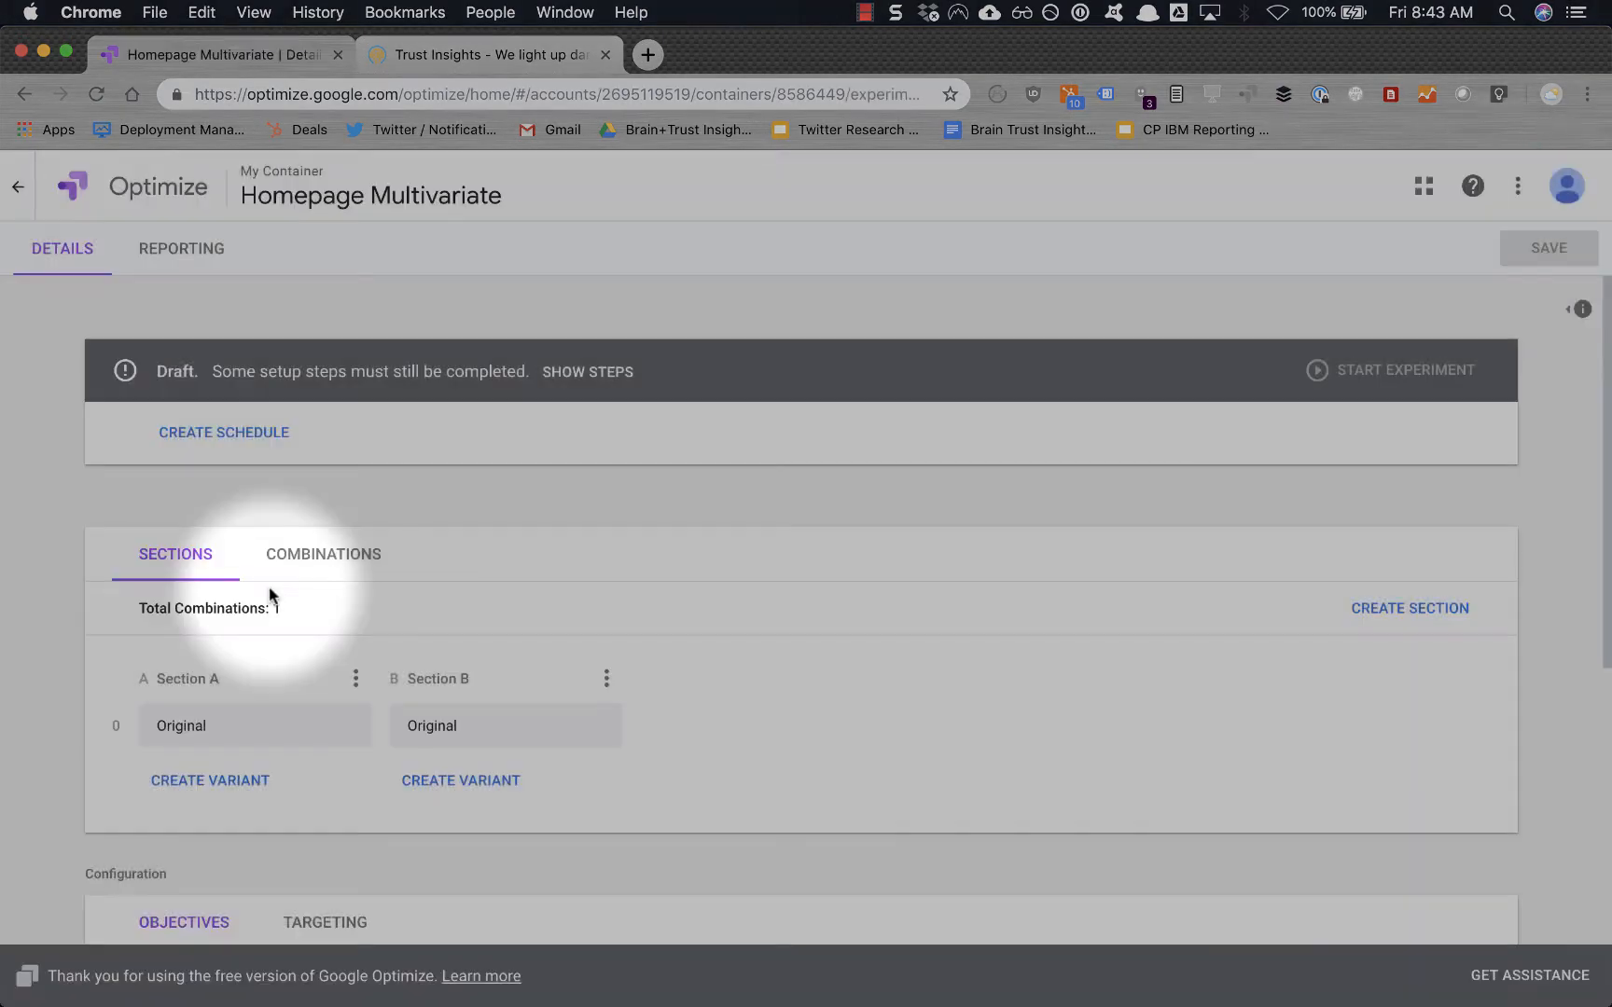
Link Homepage Multivariate to the 'All Web Site Data' analytics view.
scroll("down", 3)
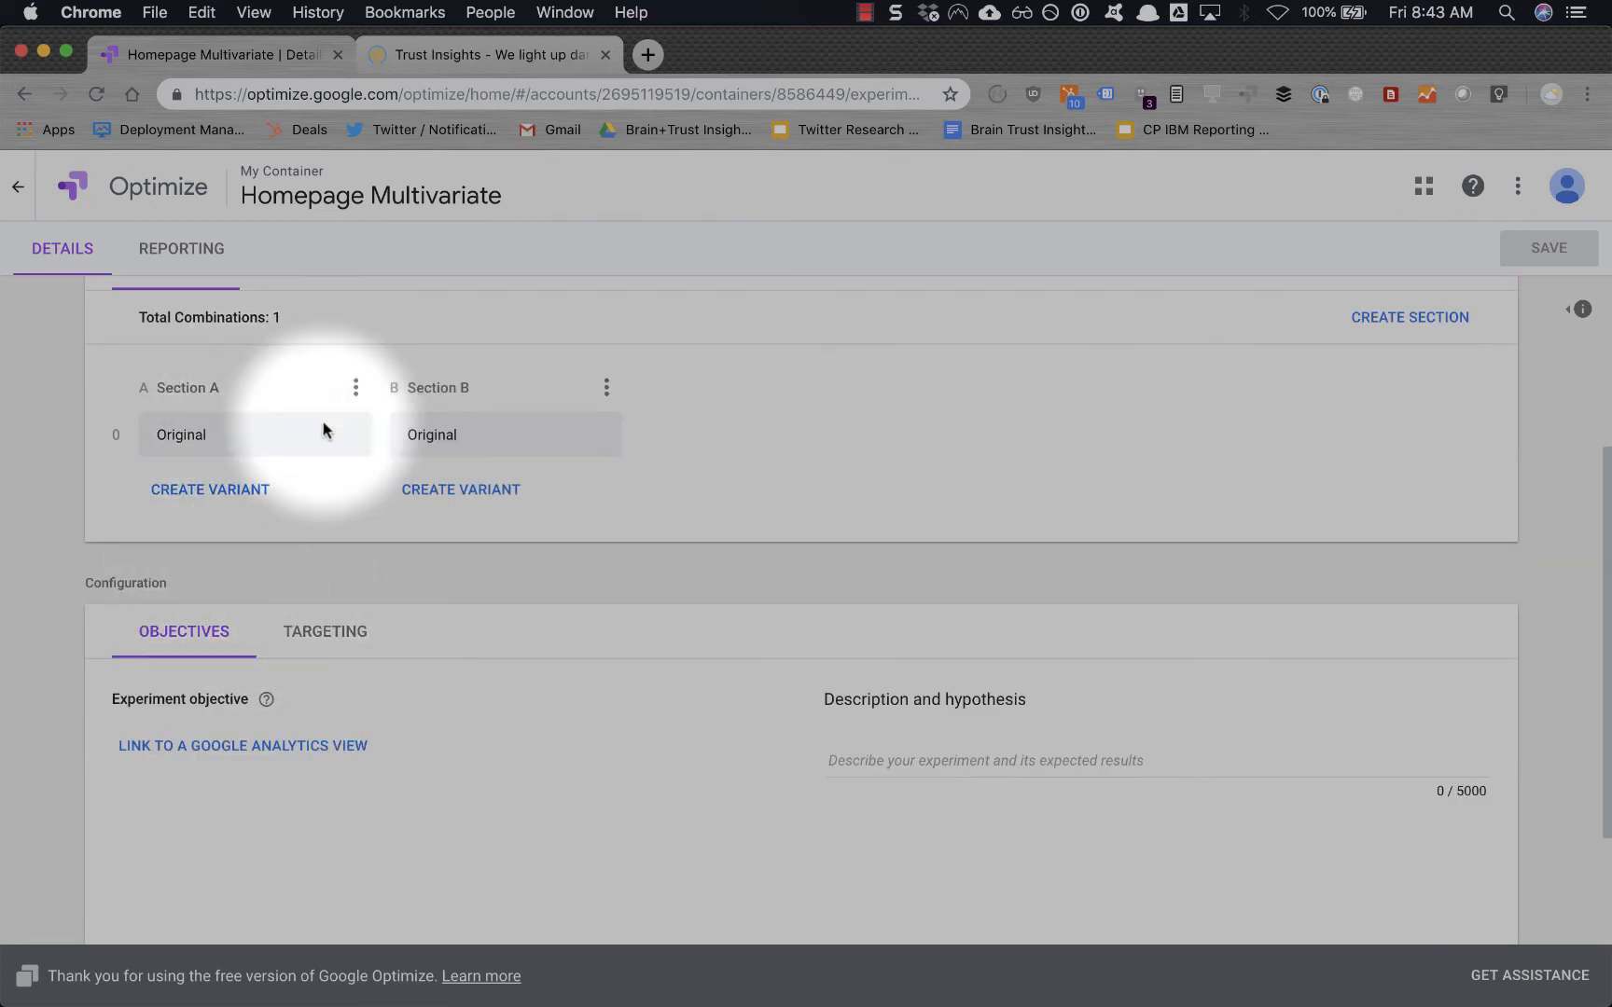
mouse_move(457, 441)
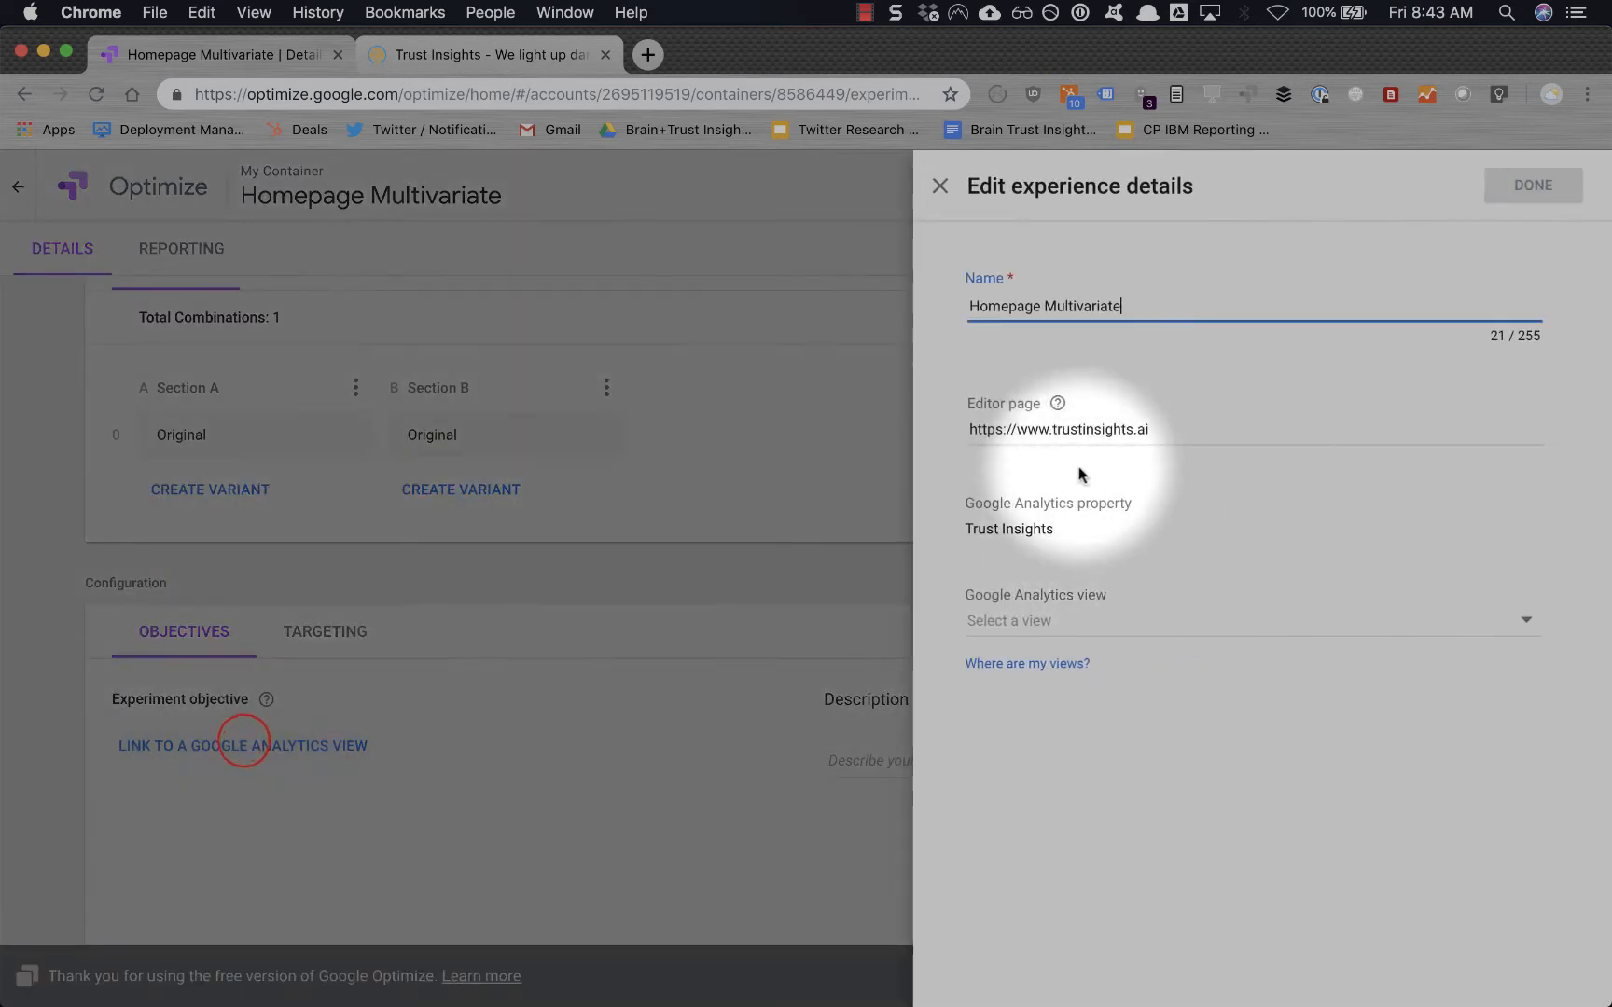
left_click(1130, 620)
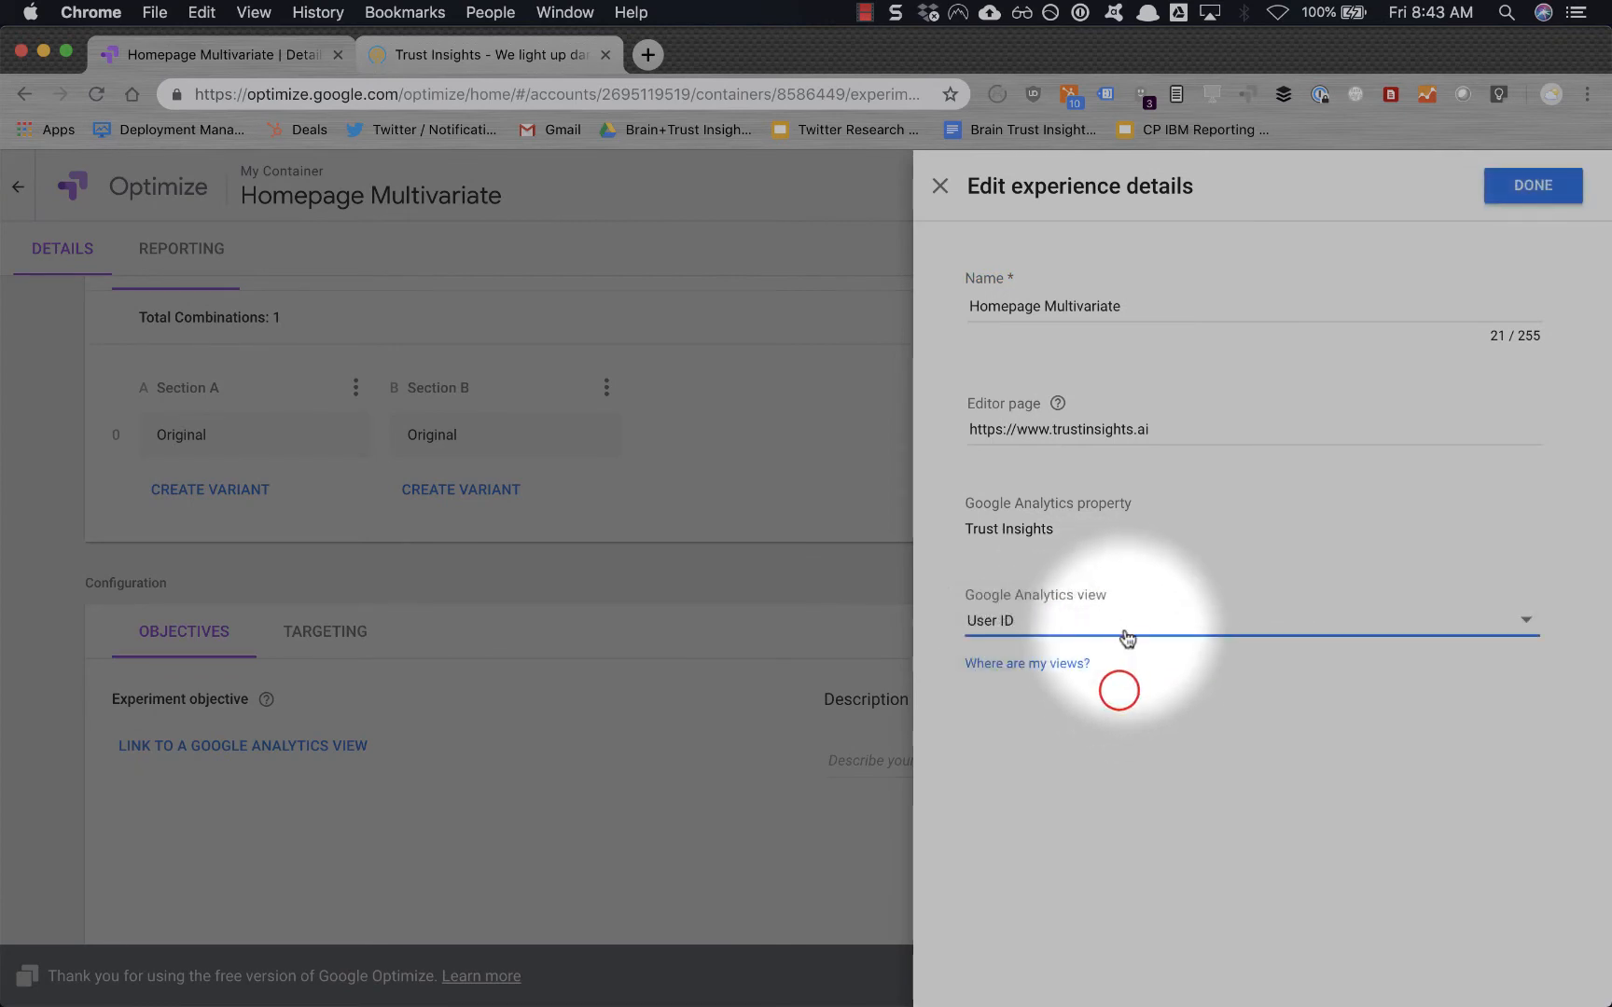
left_click(1130, 621)
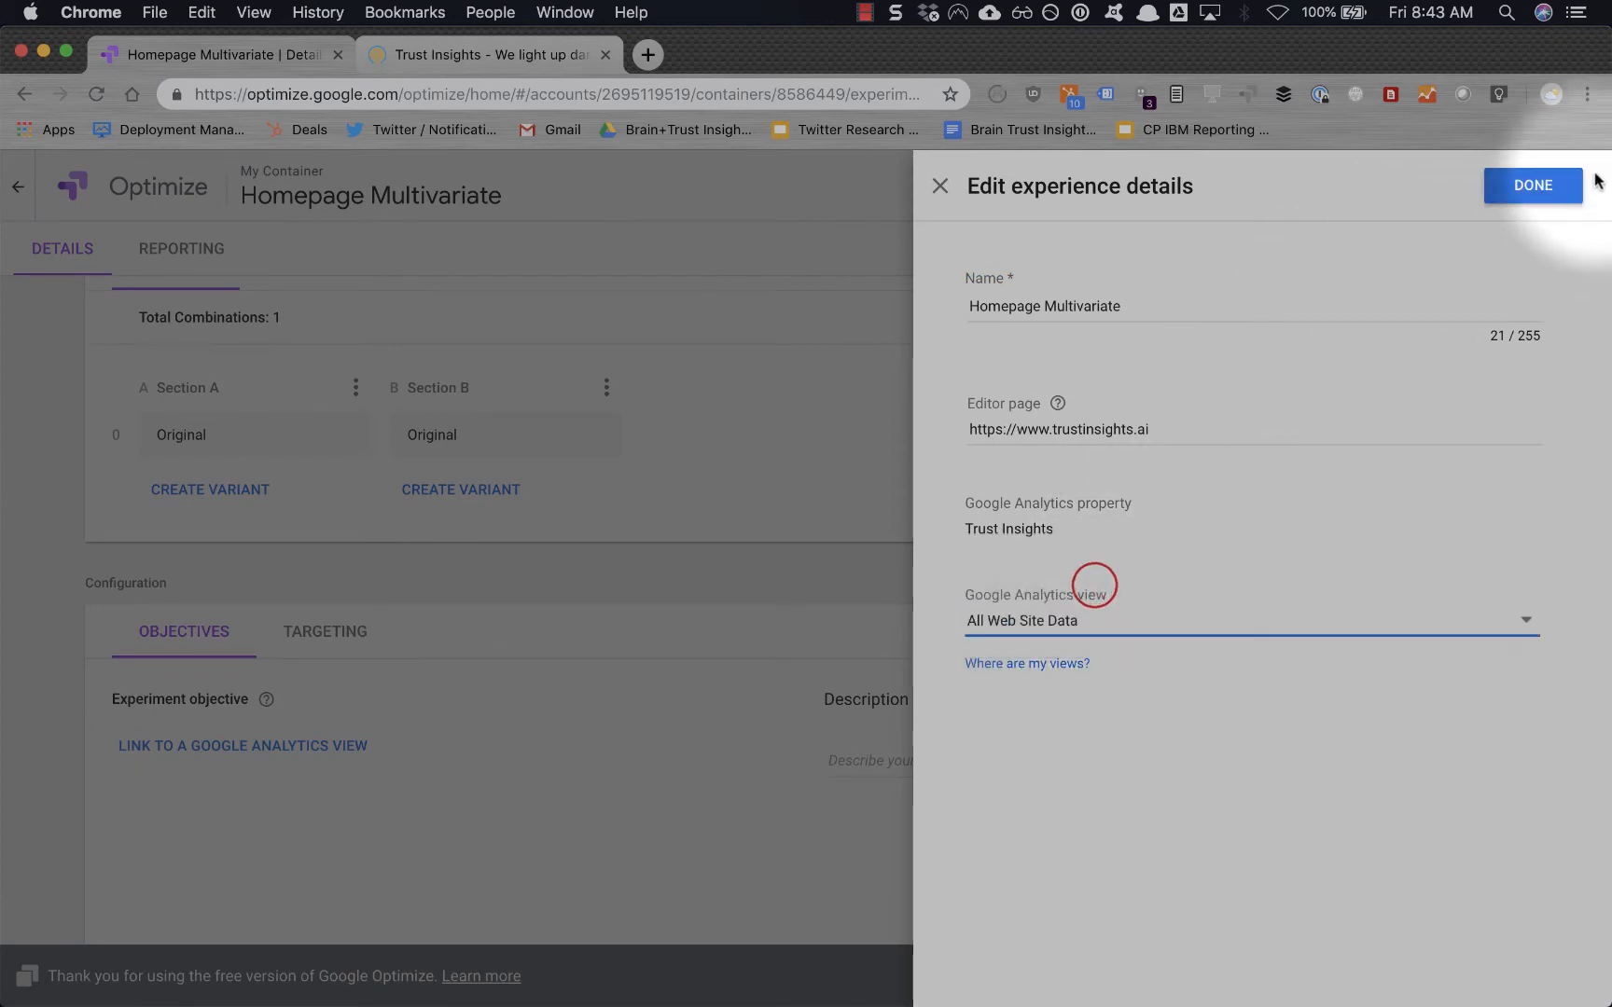
left_click(1531, 184)
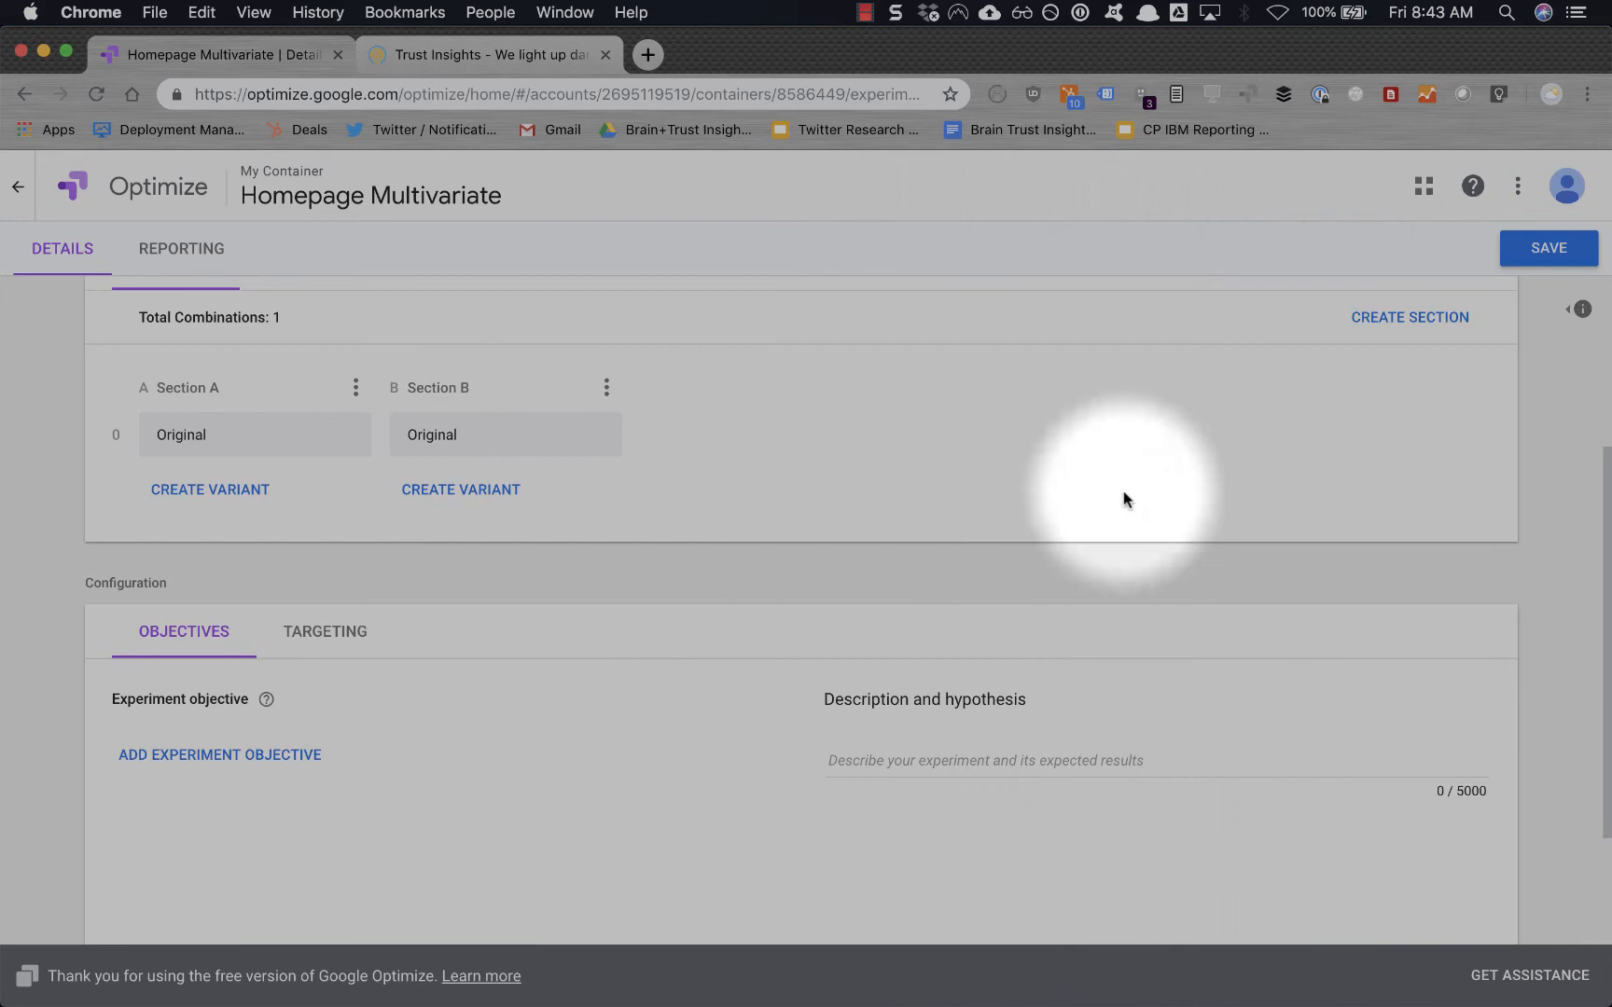
Set 'Contact us form' as the objective and enter a description about testing UI versions.
left_click(220, 754)
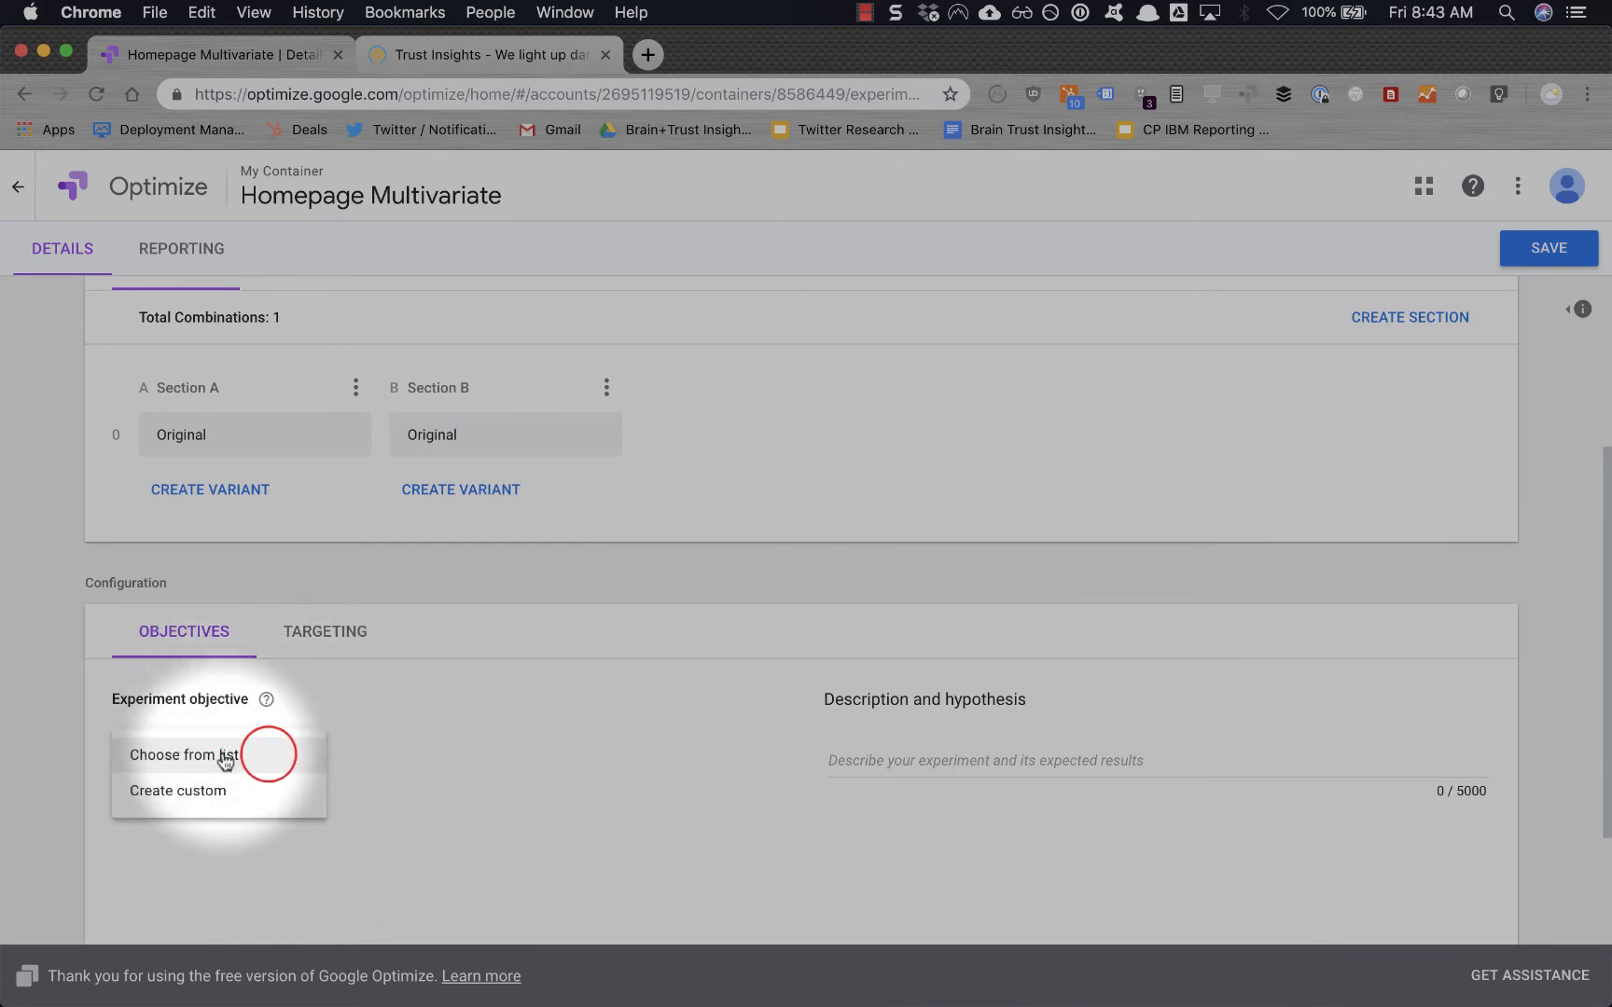
left_click(184, 754)
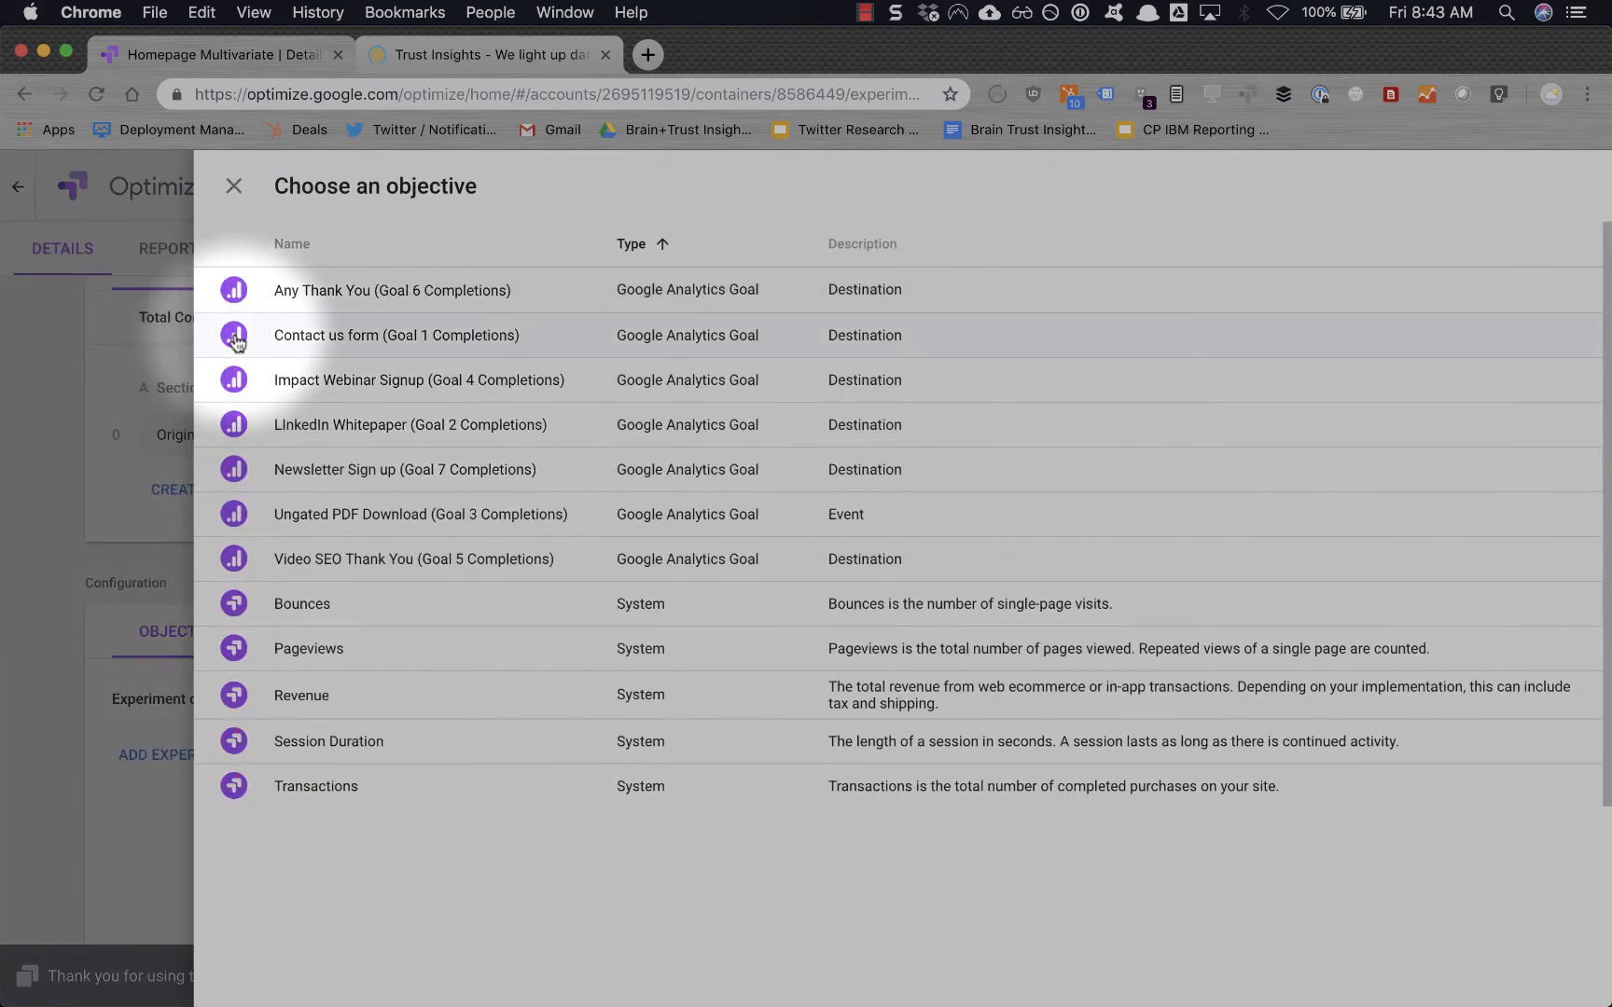
left_click(395, 335)
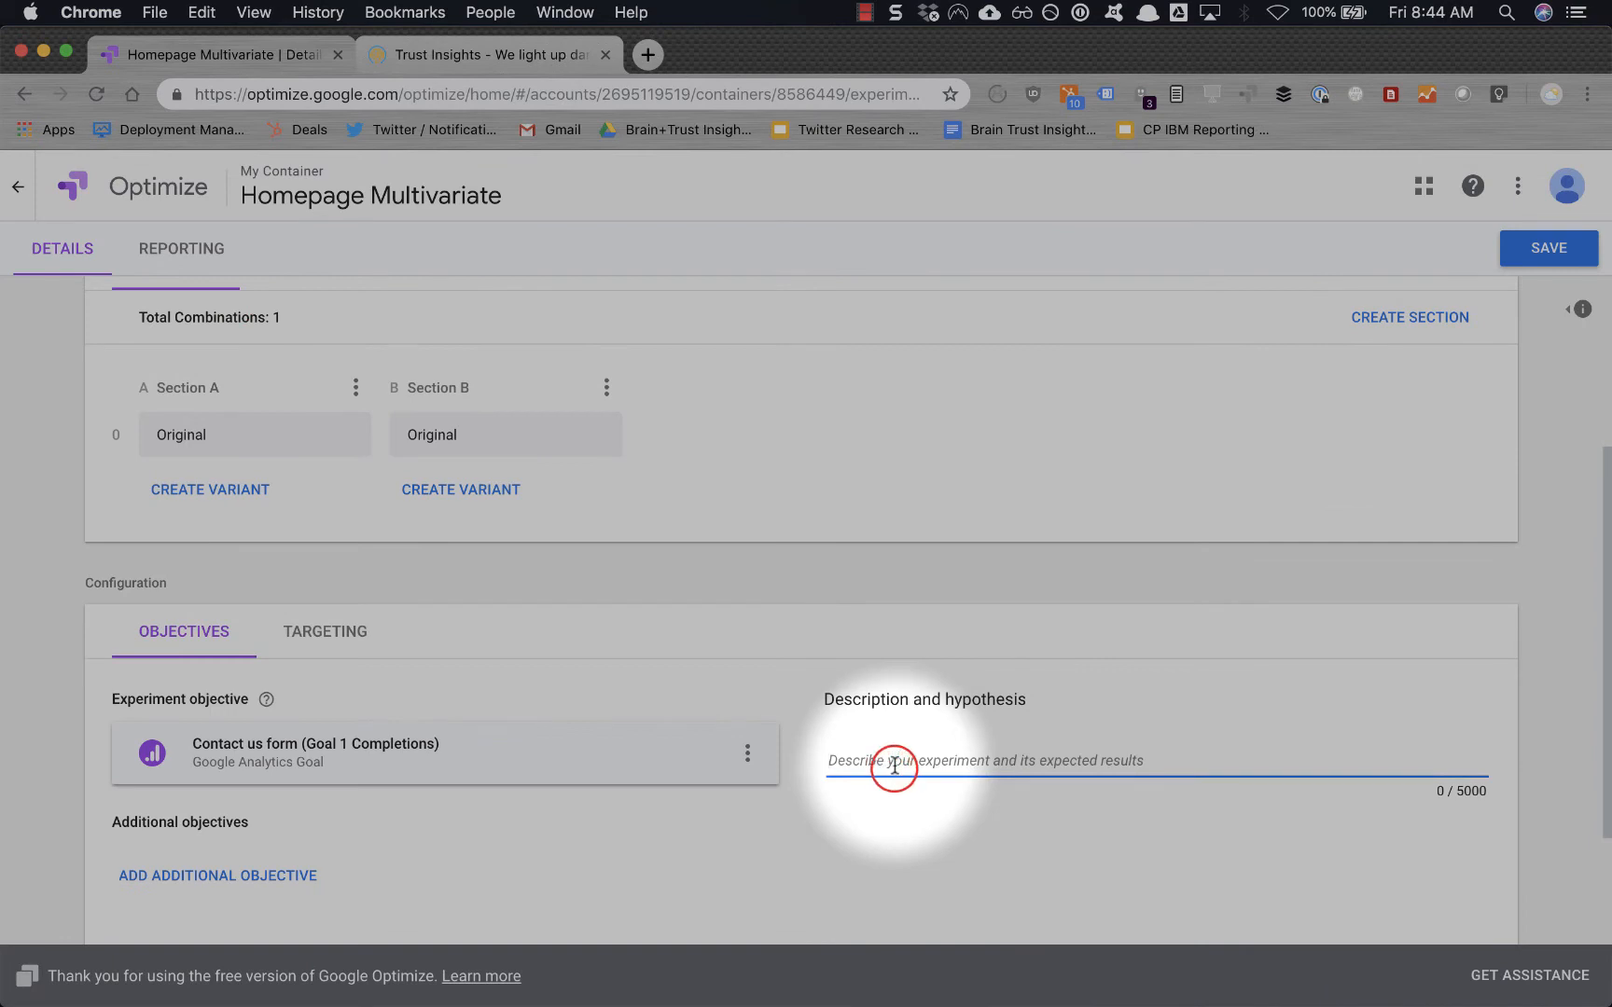
type("Testing UI elements to increase con")
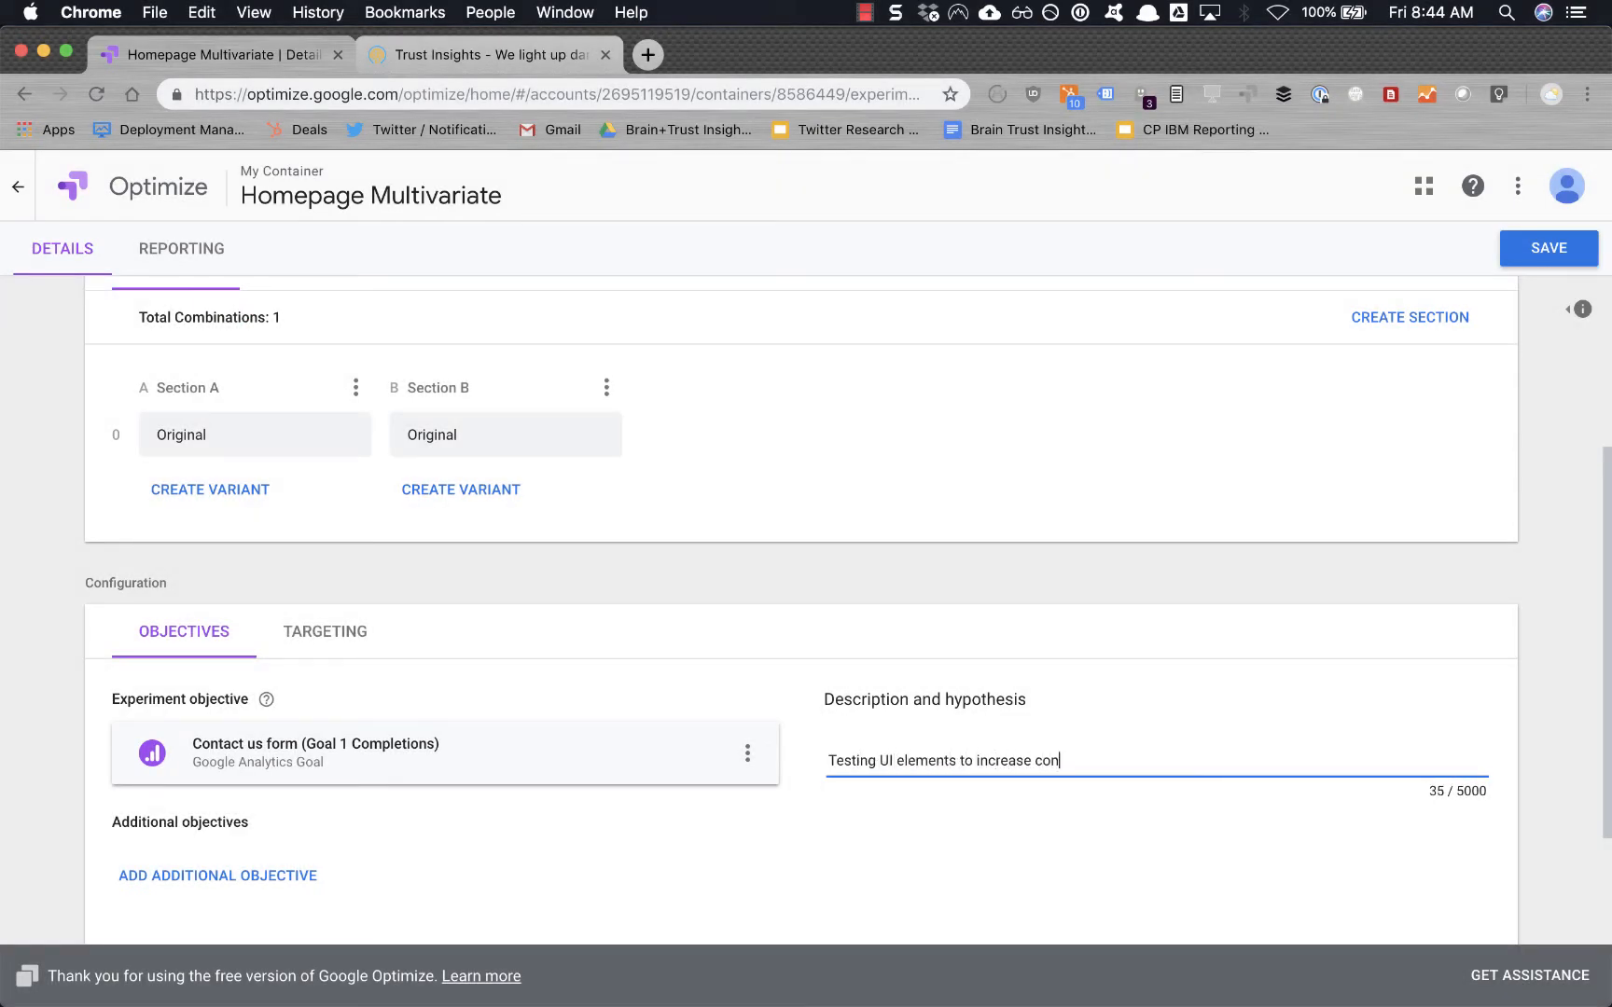
type("versions")
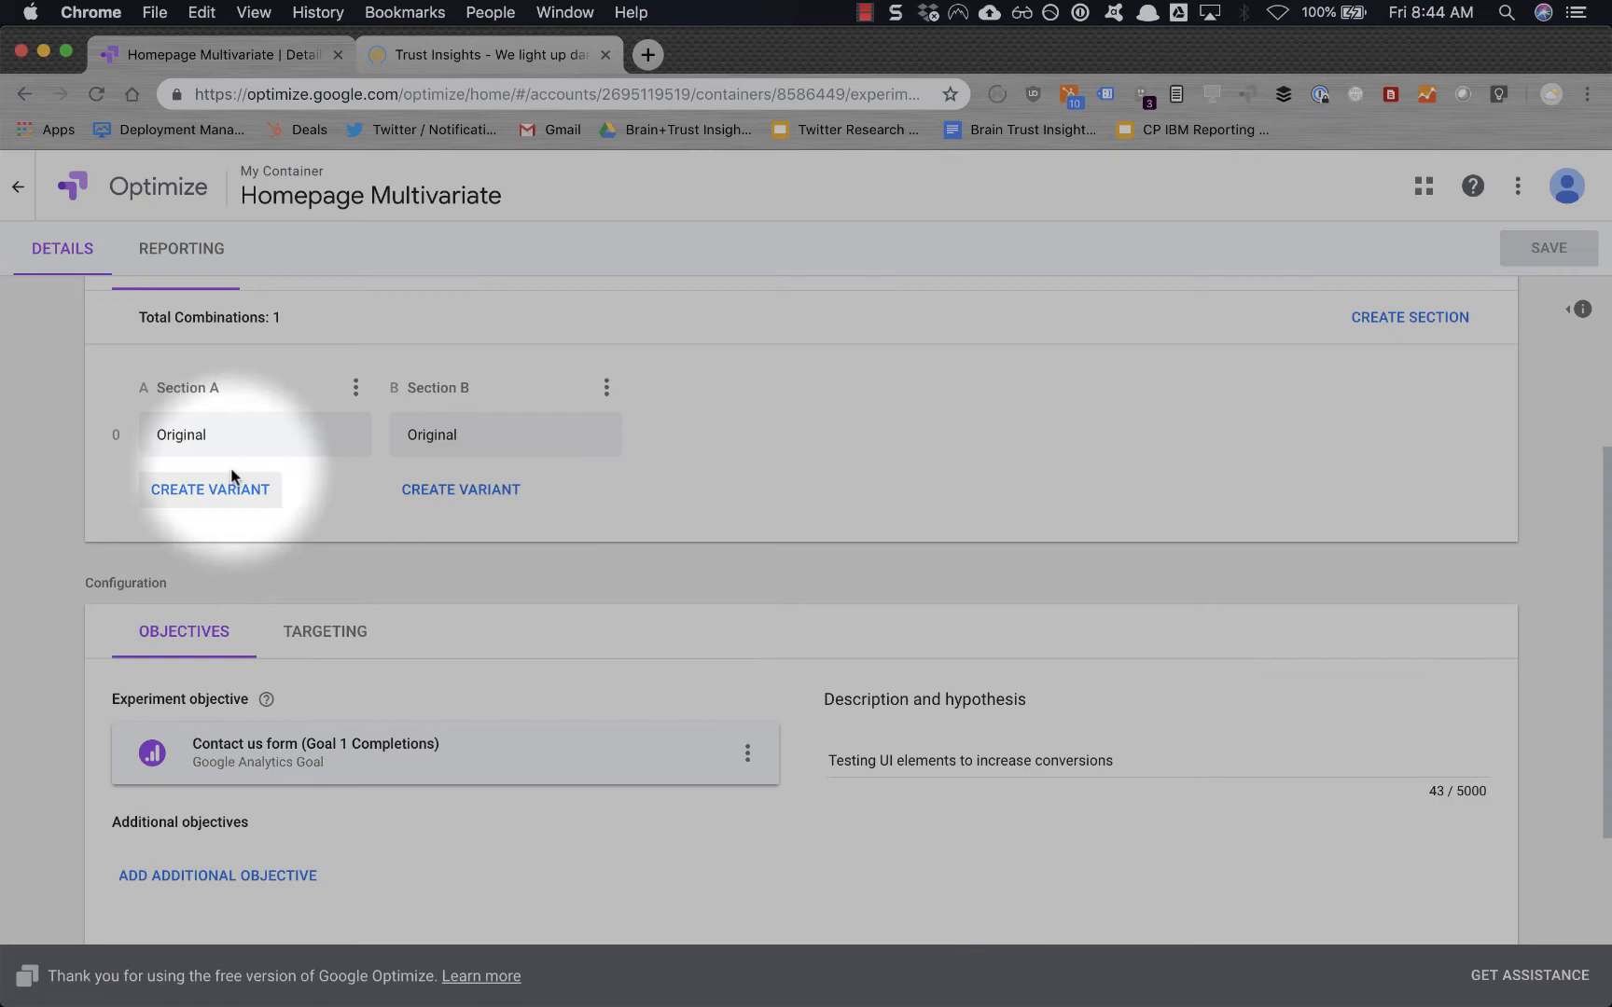
Add 'Background box color blue' and 'Background box yellow' variants to Section A.
left_click(209, 489)
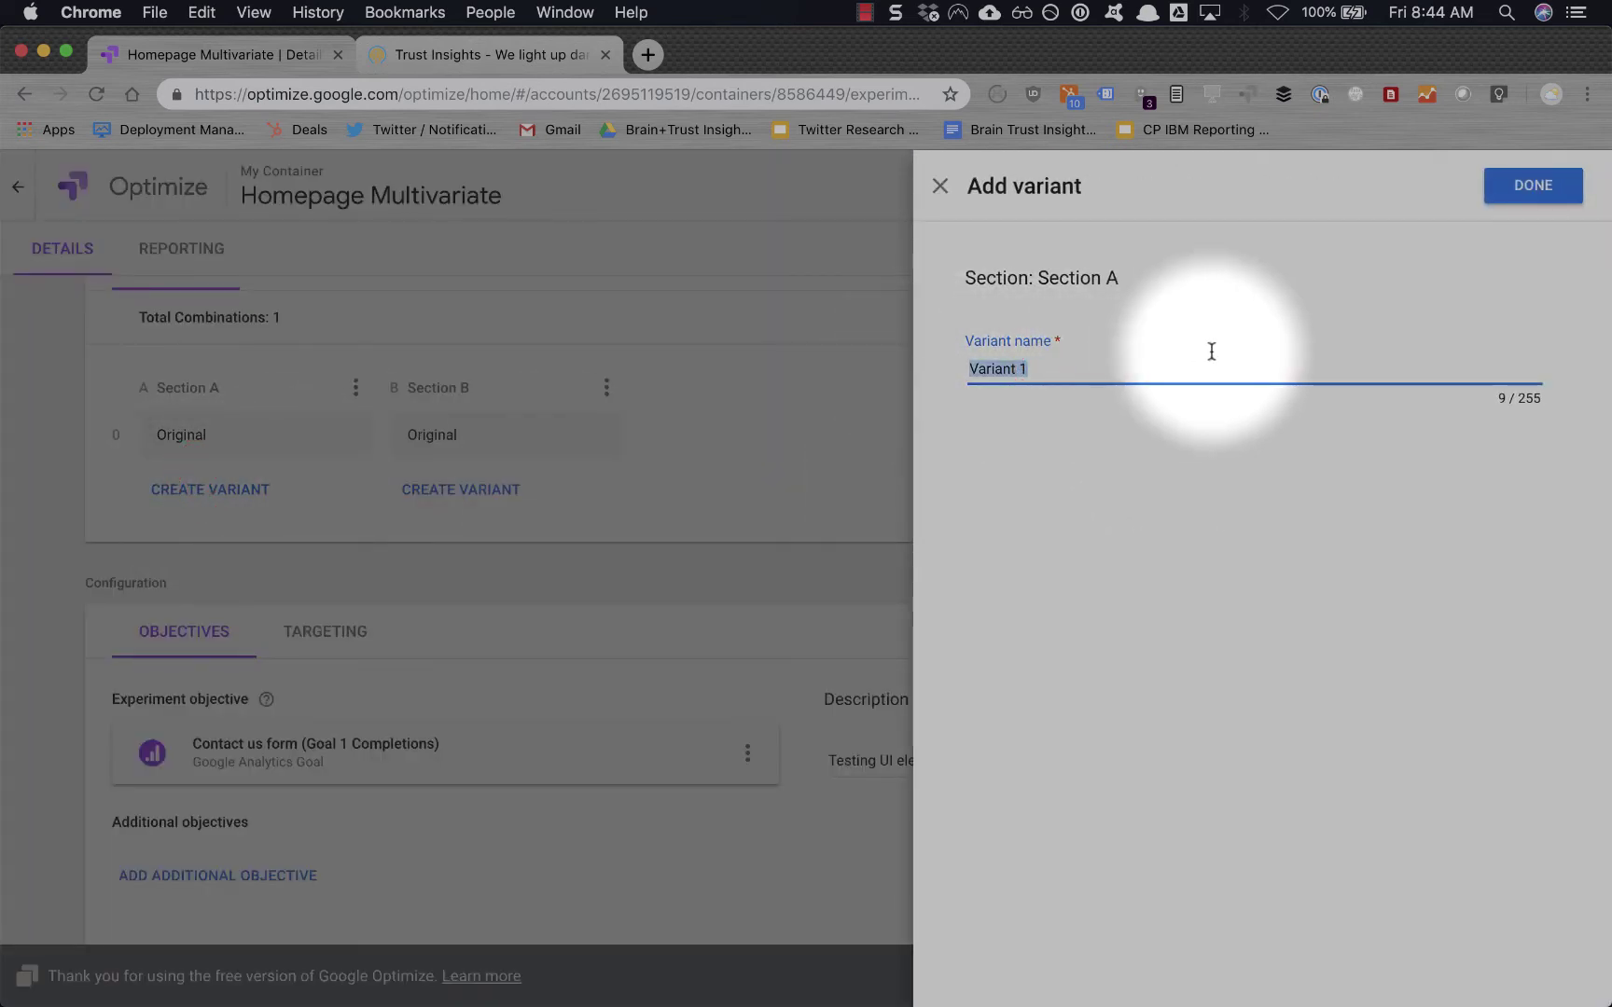
type("Background")
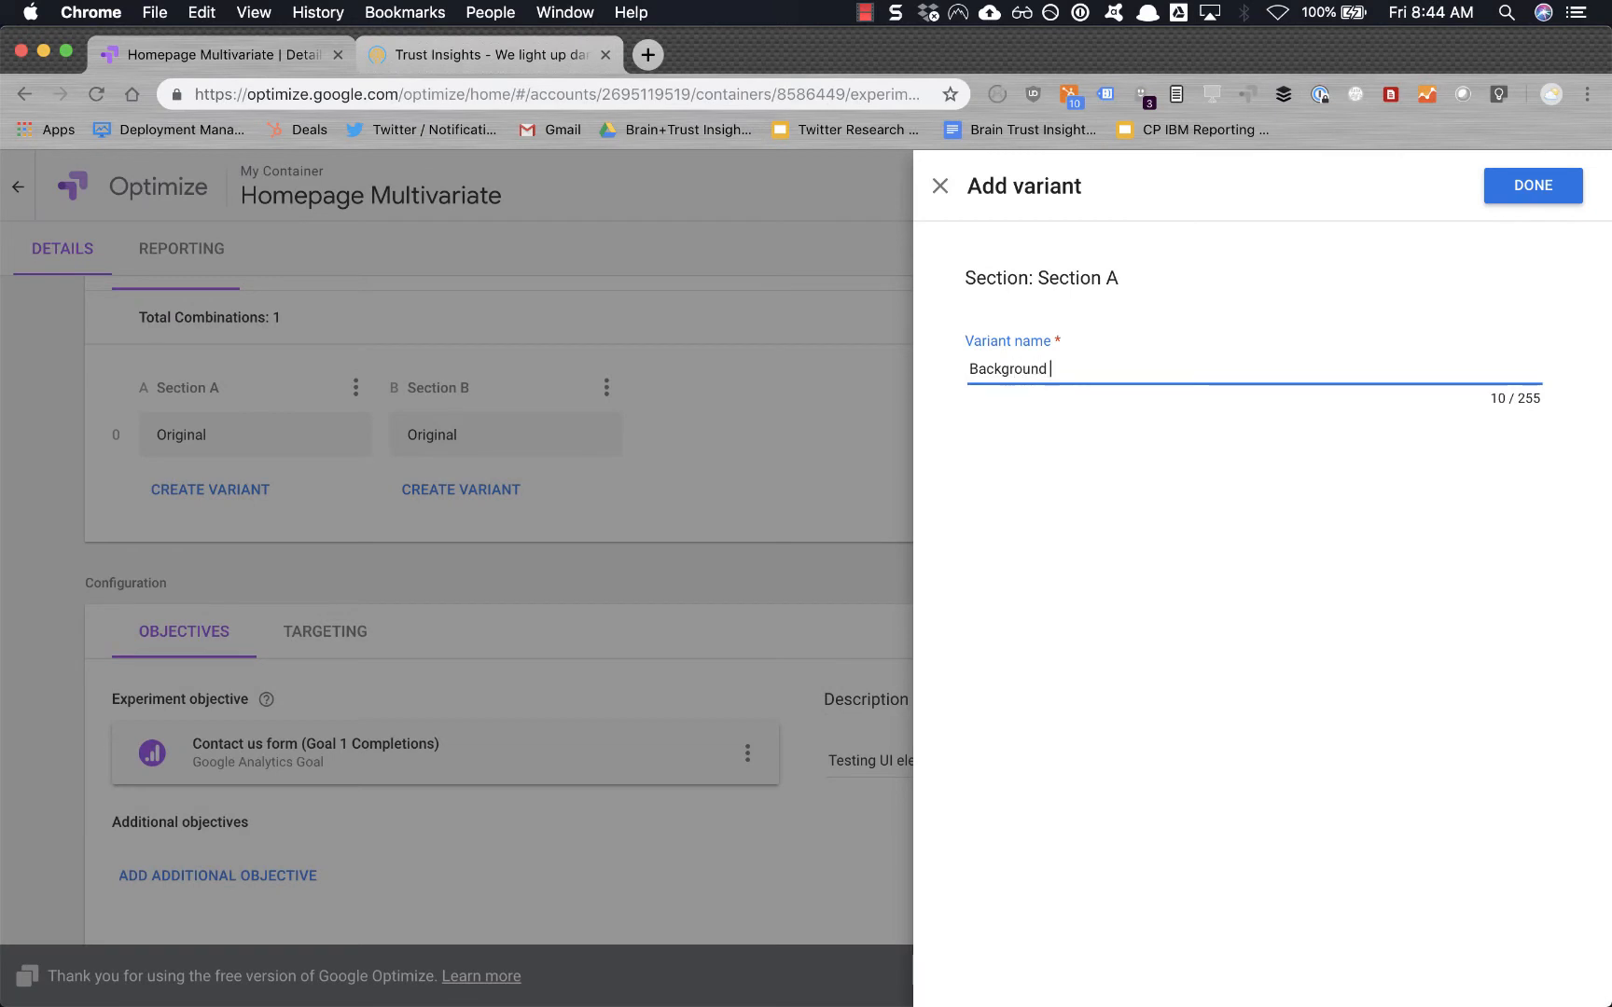
type("box color blue")
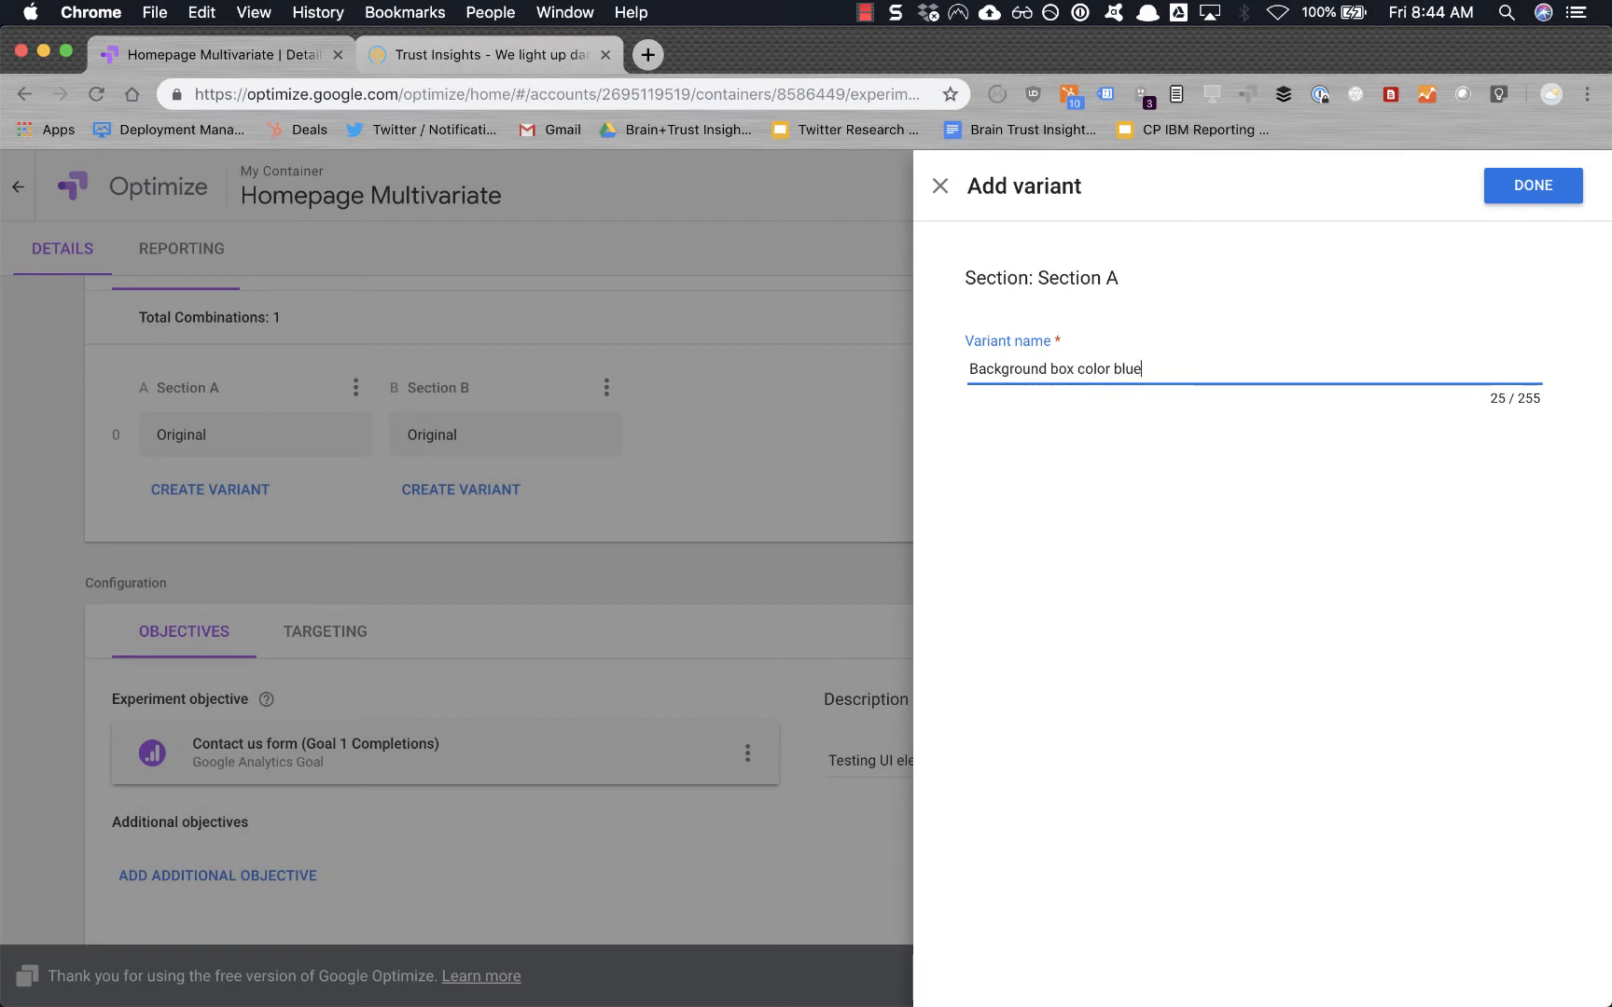
left_click(1530, 186)
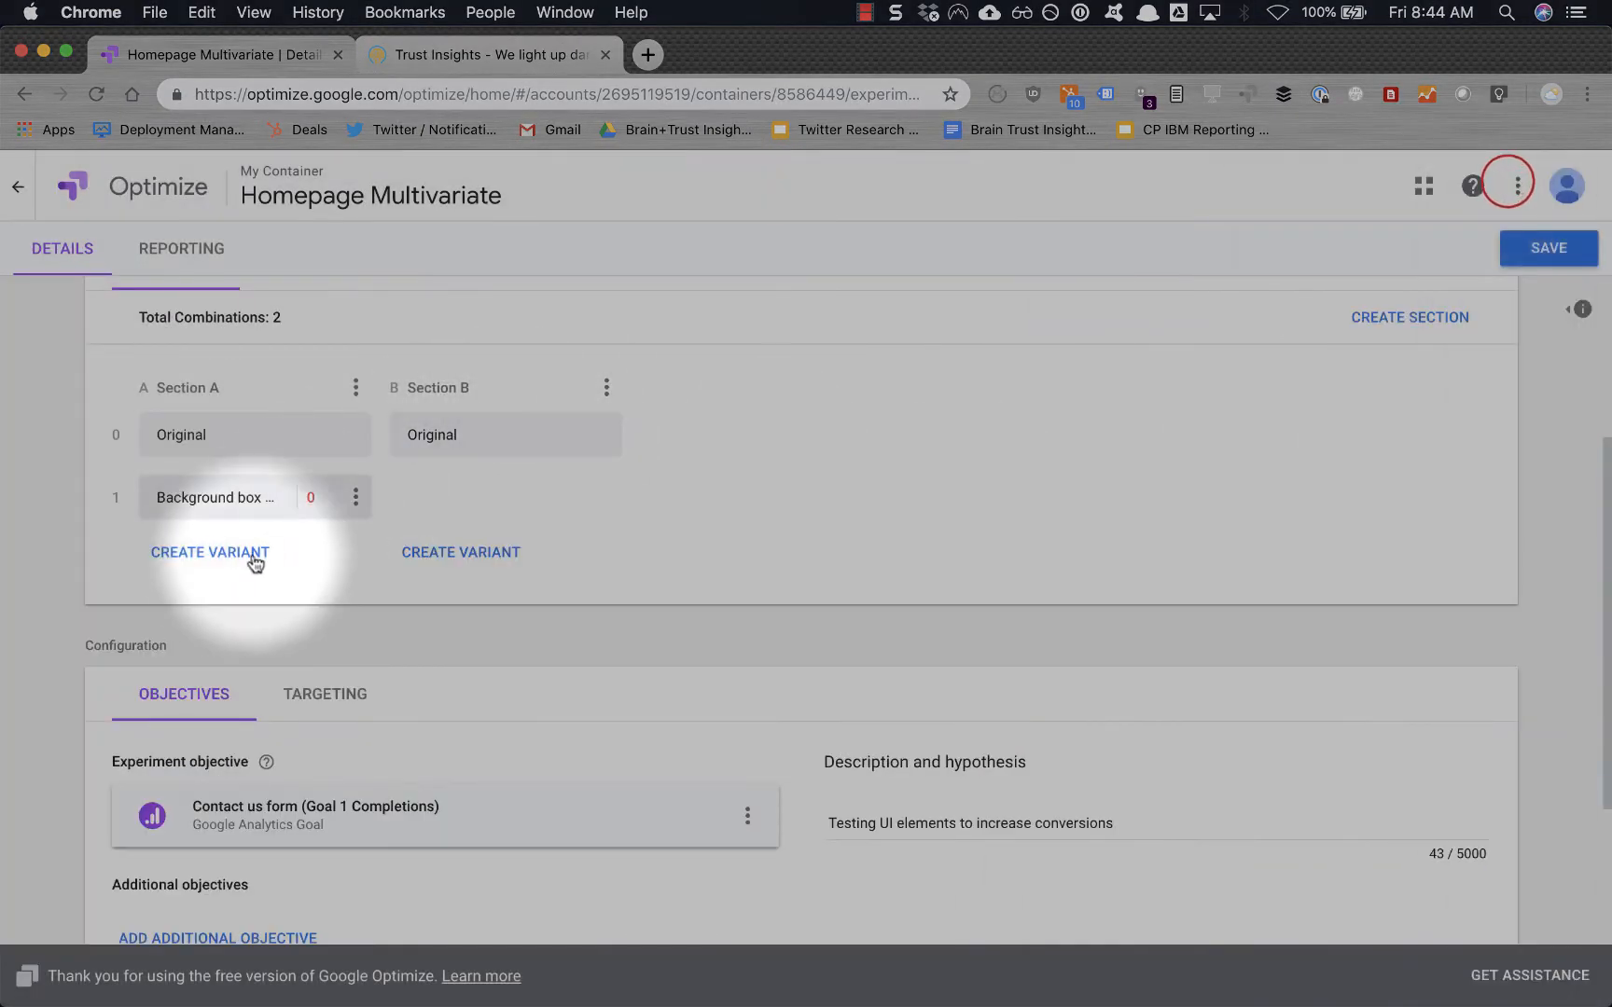
left_click(210, 552)
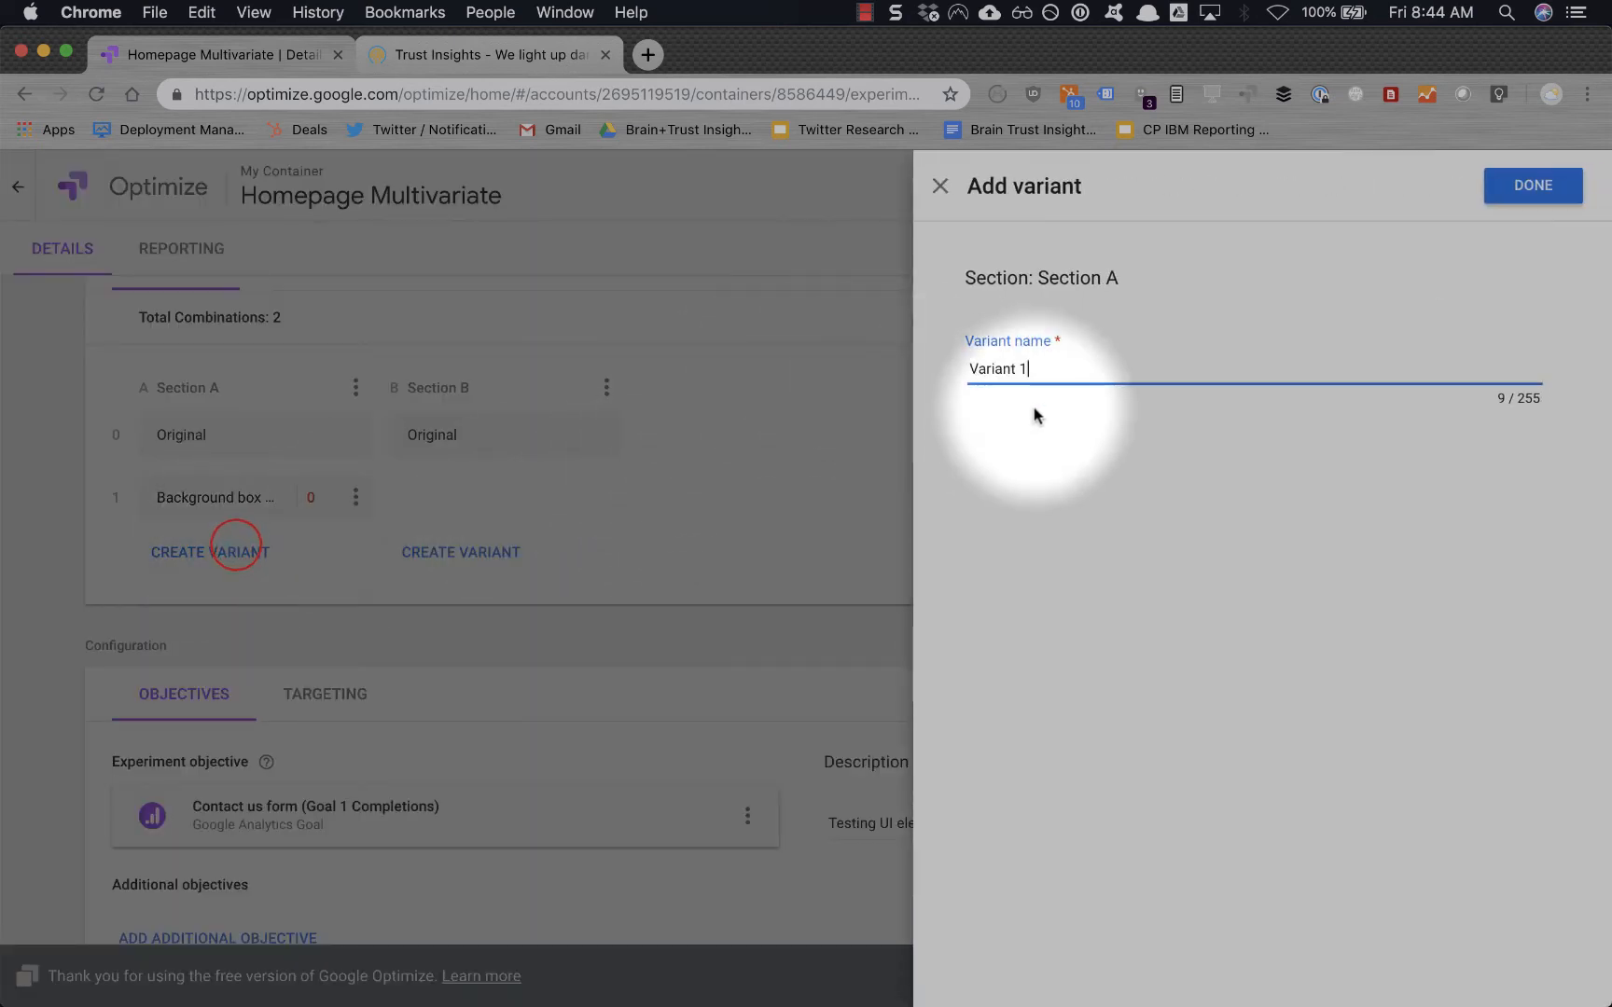
type("Backg")
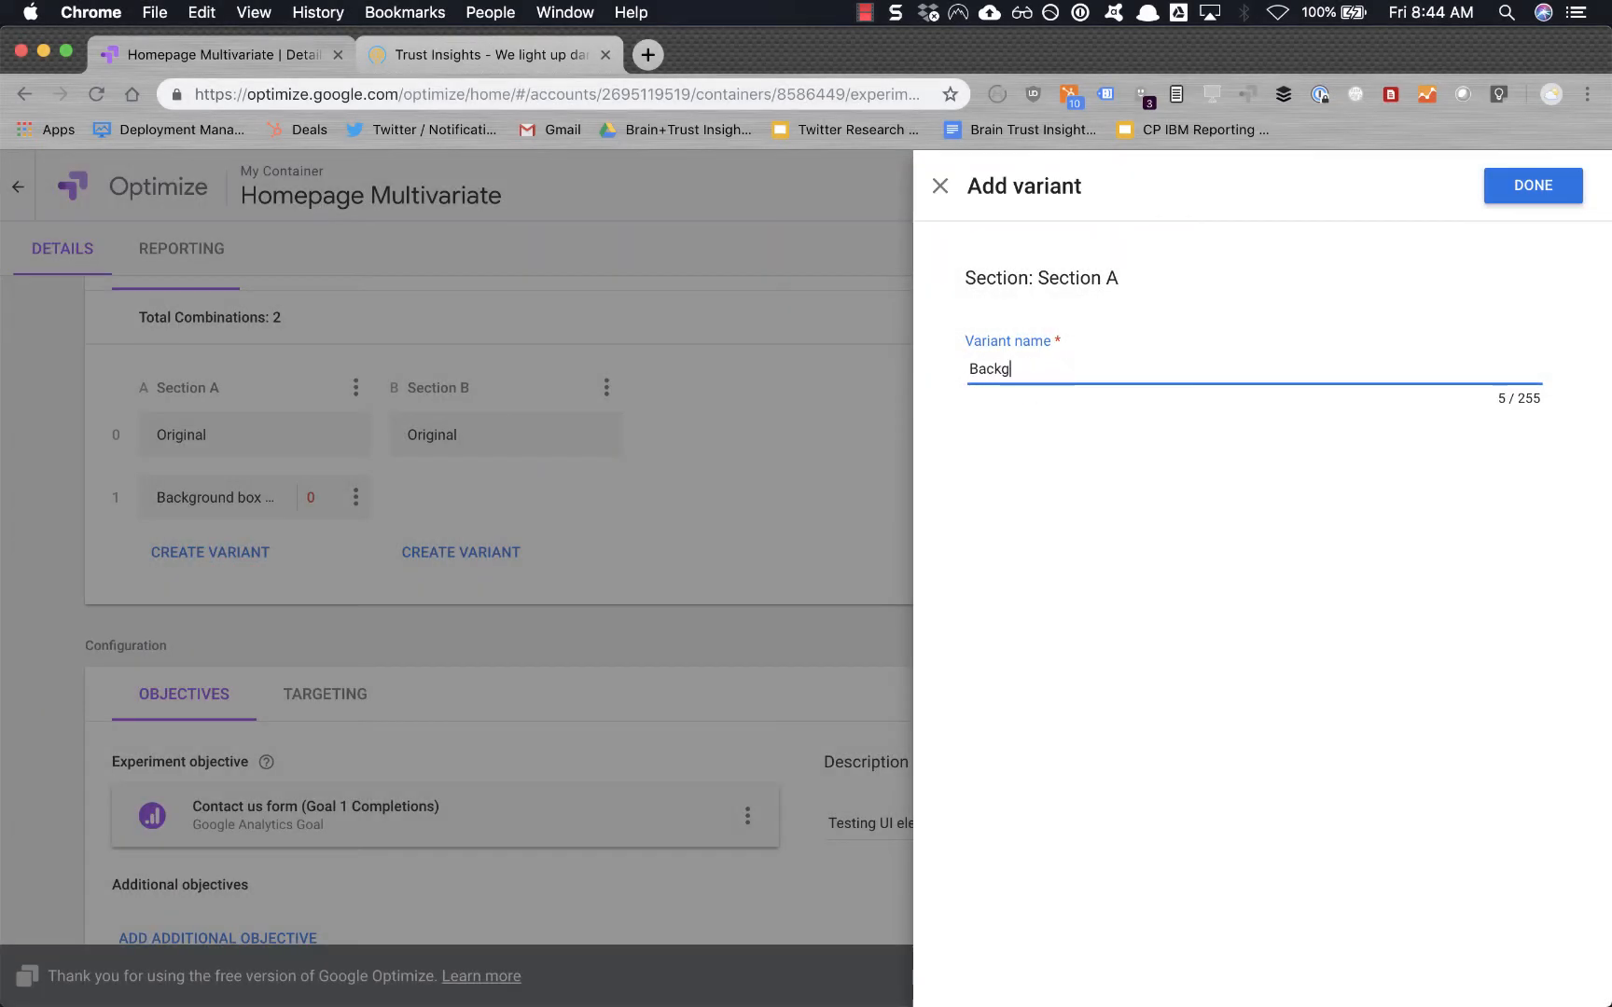
type("round box yell")
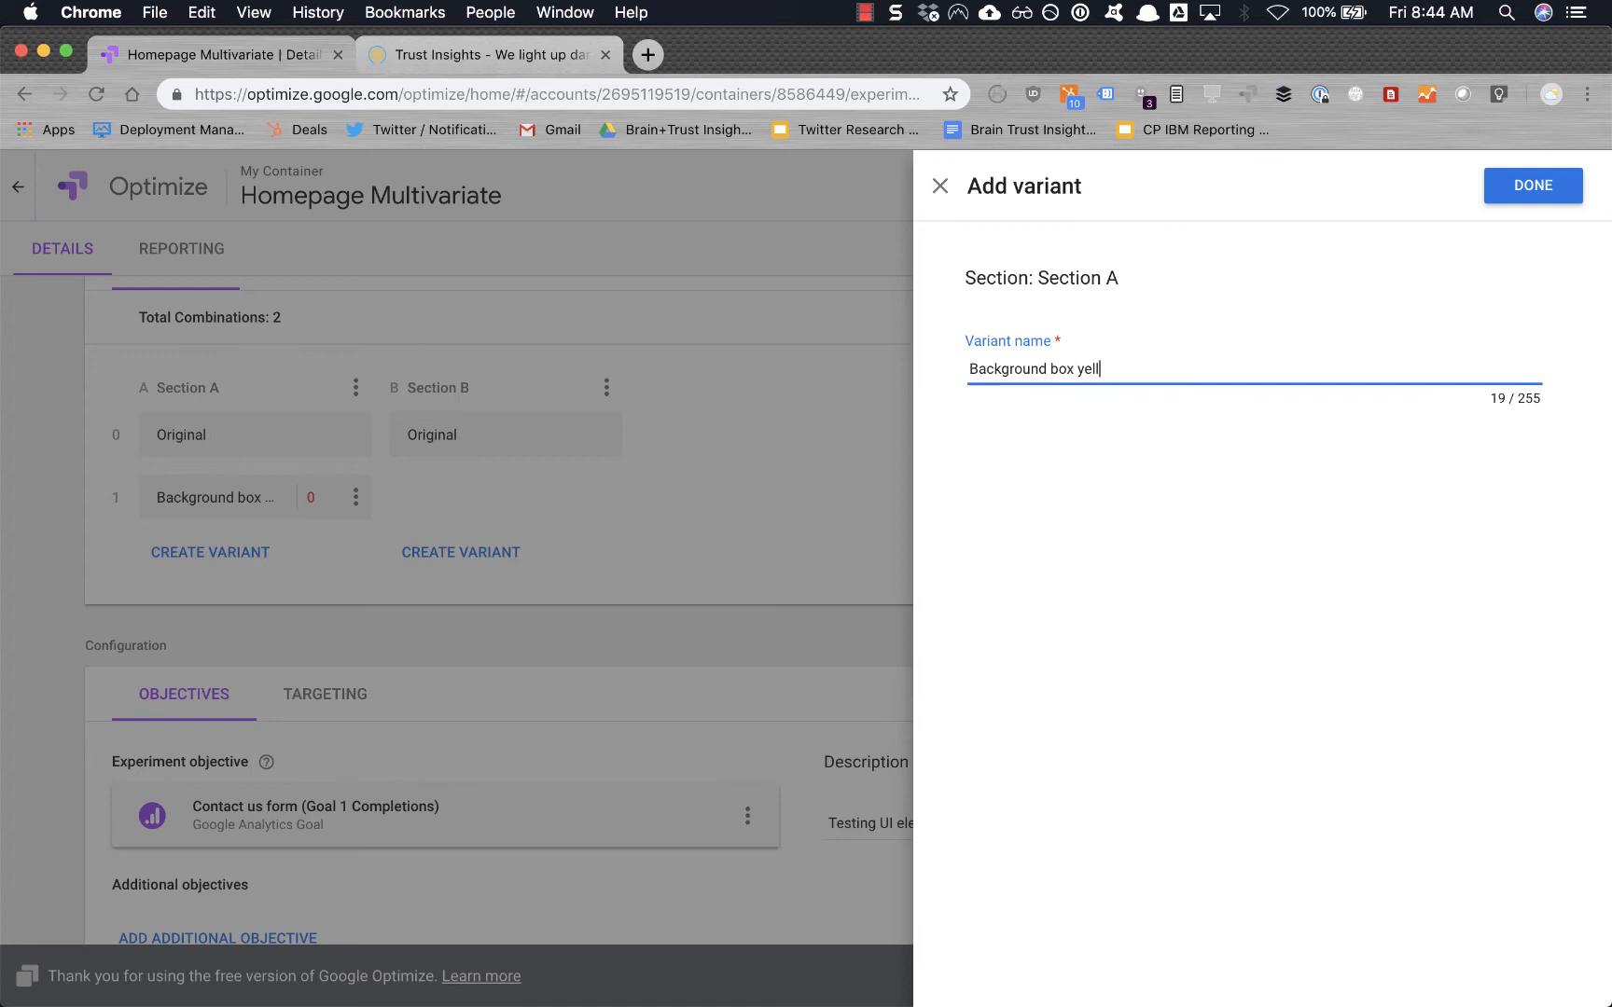
left_click(1531, 186)
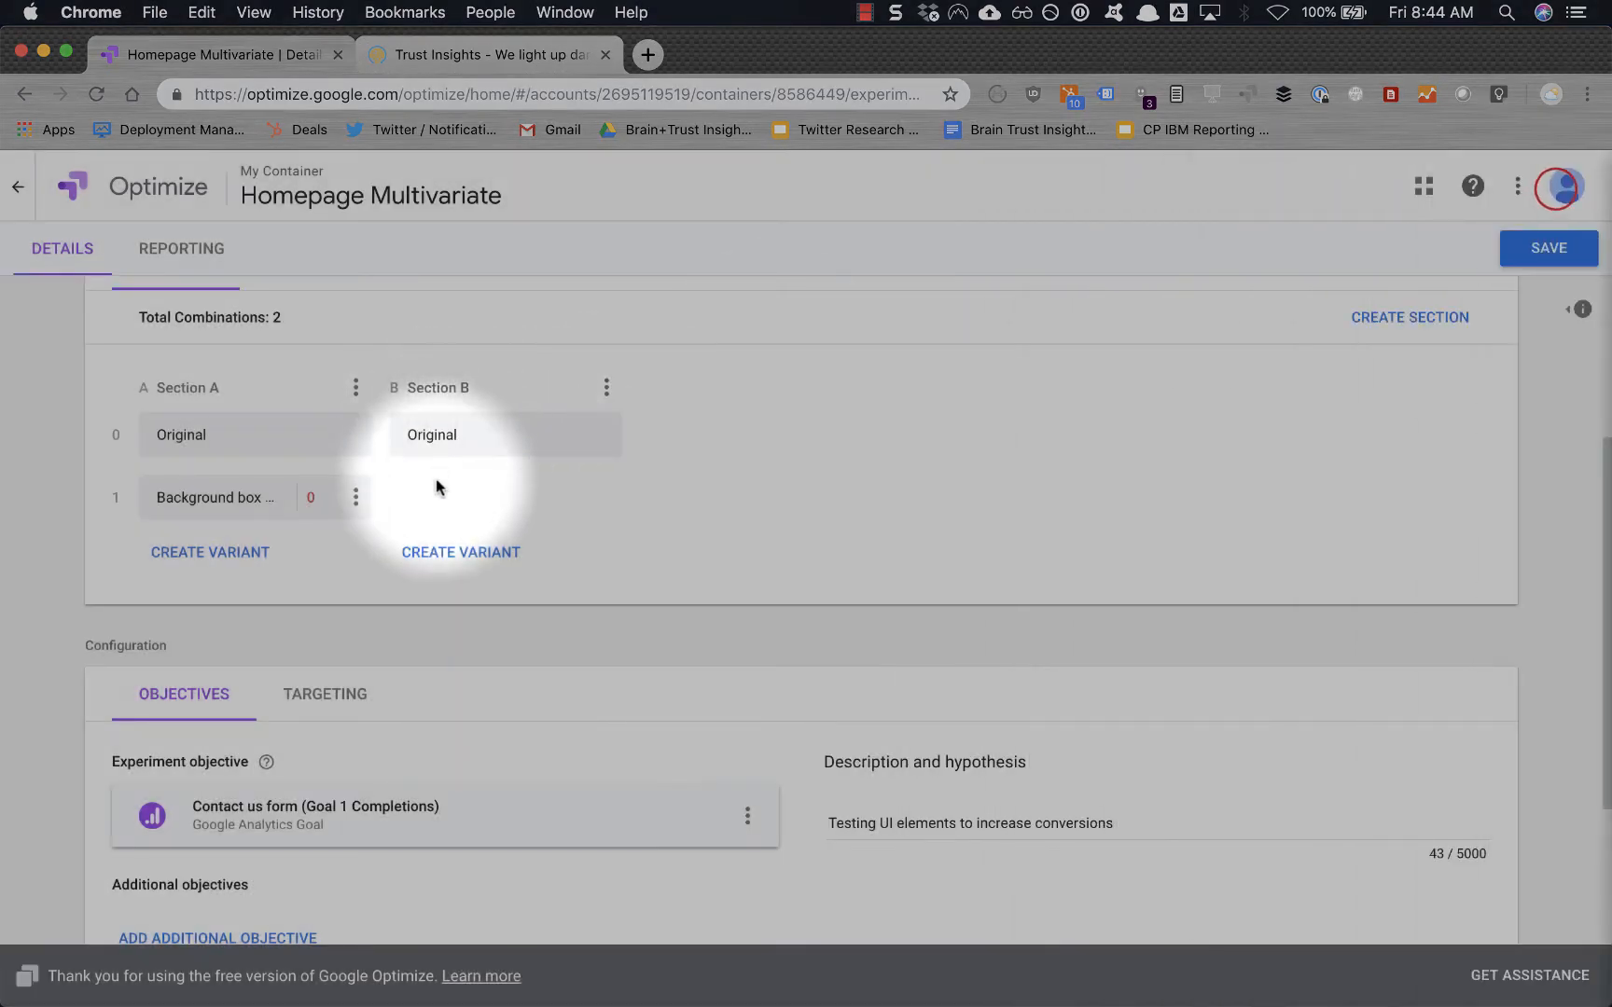
Add 'Button blue' and 'Button yellow' to Section B, then open the blue background variant for editing.
left_click(461, 552)
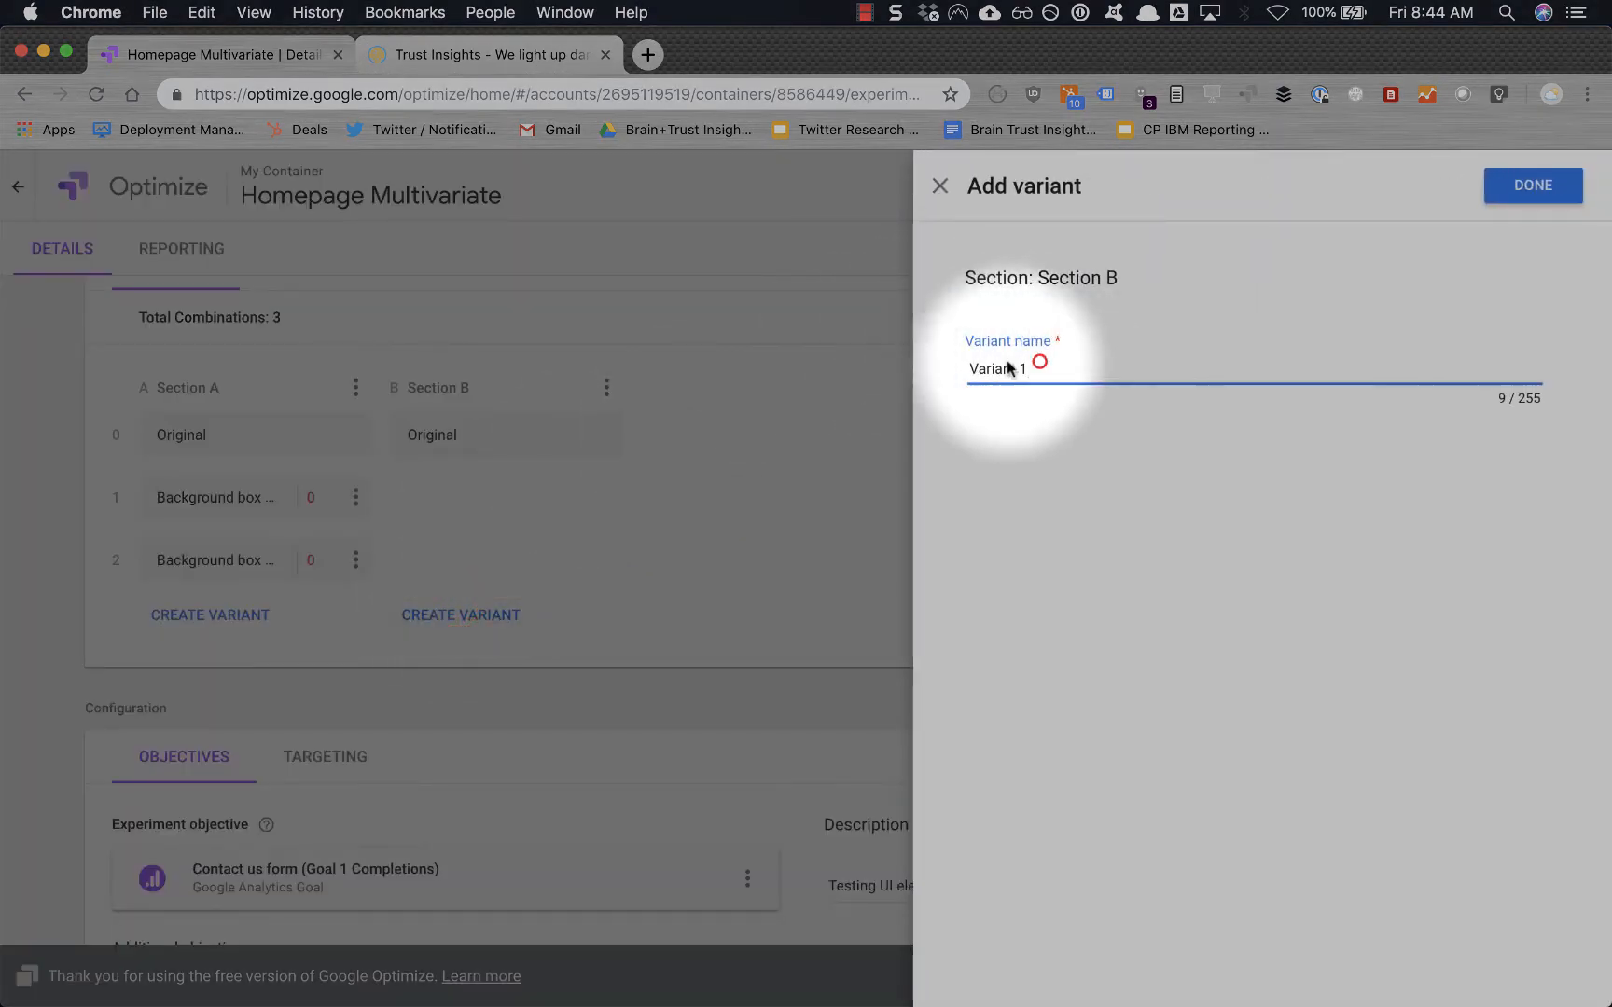
type("Button blue")
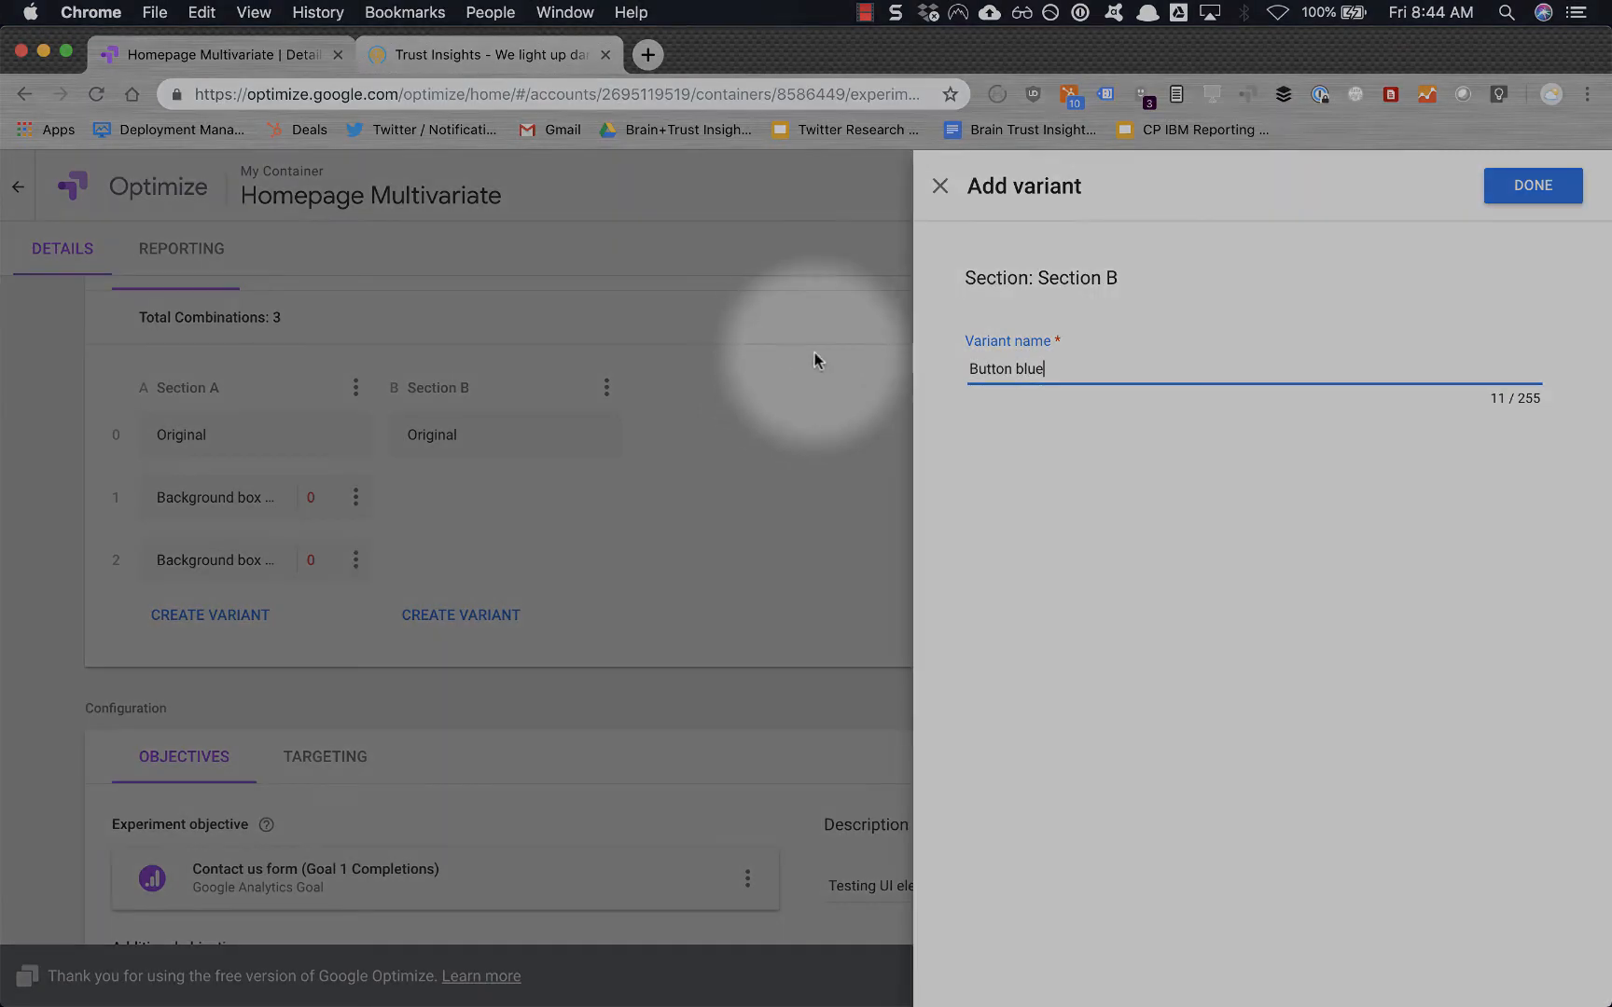
left_click(1532, 185)
type("Bu")
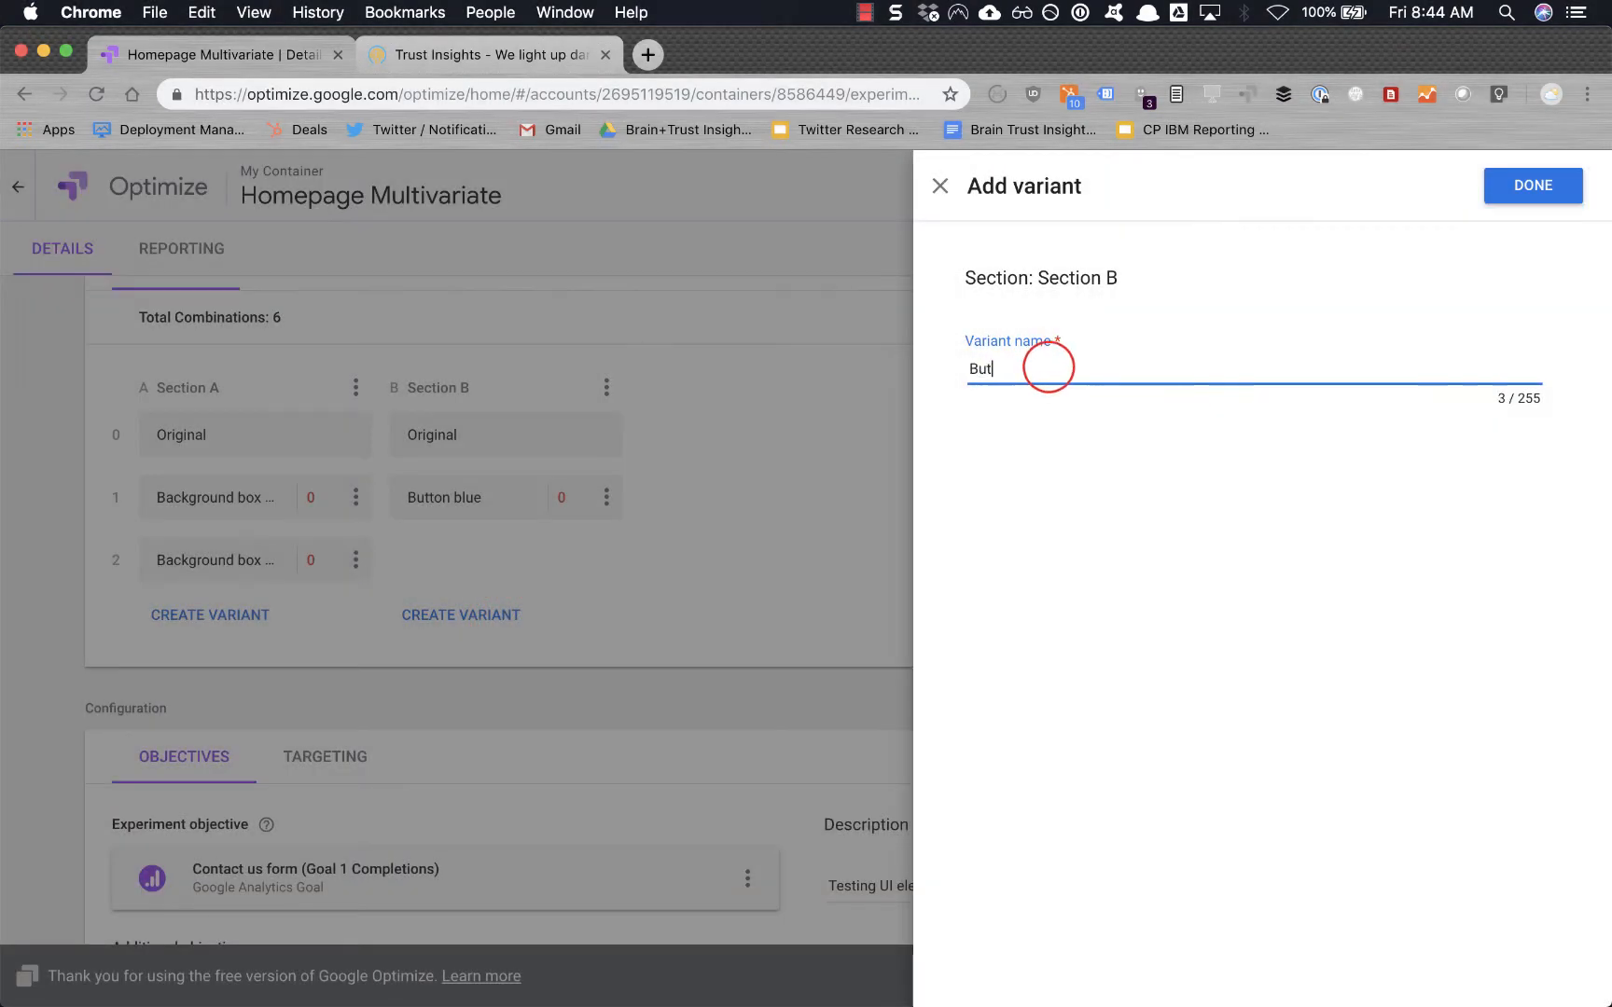
type("ton yellow")
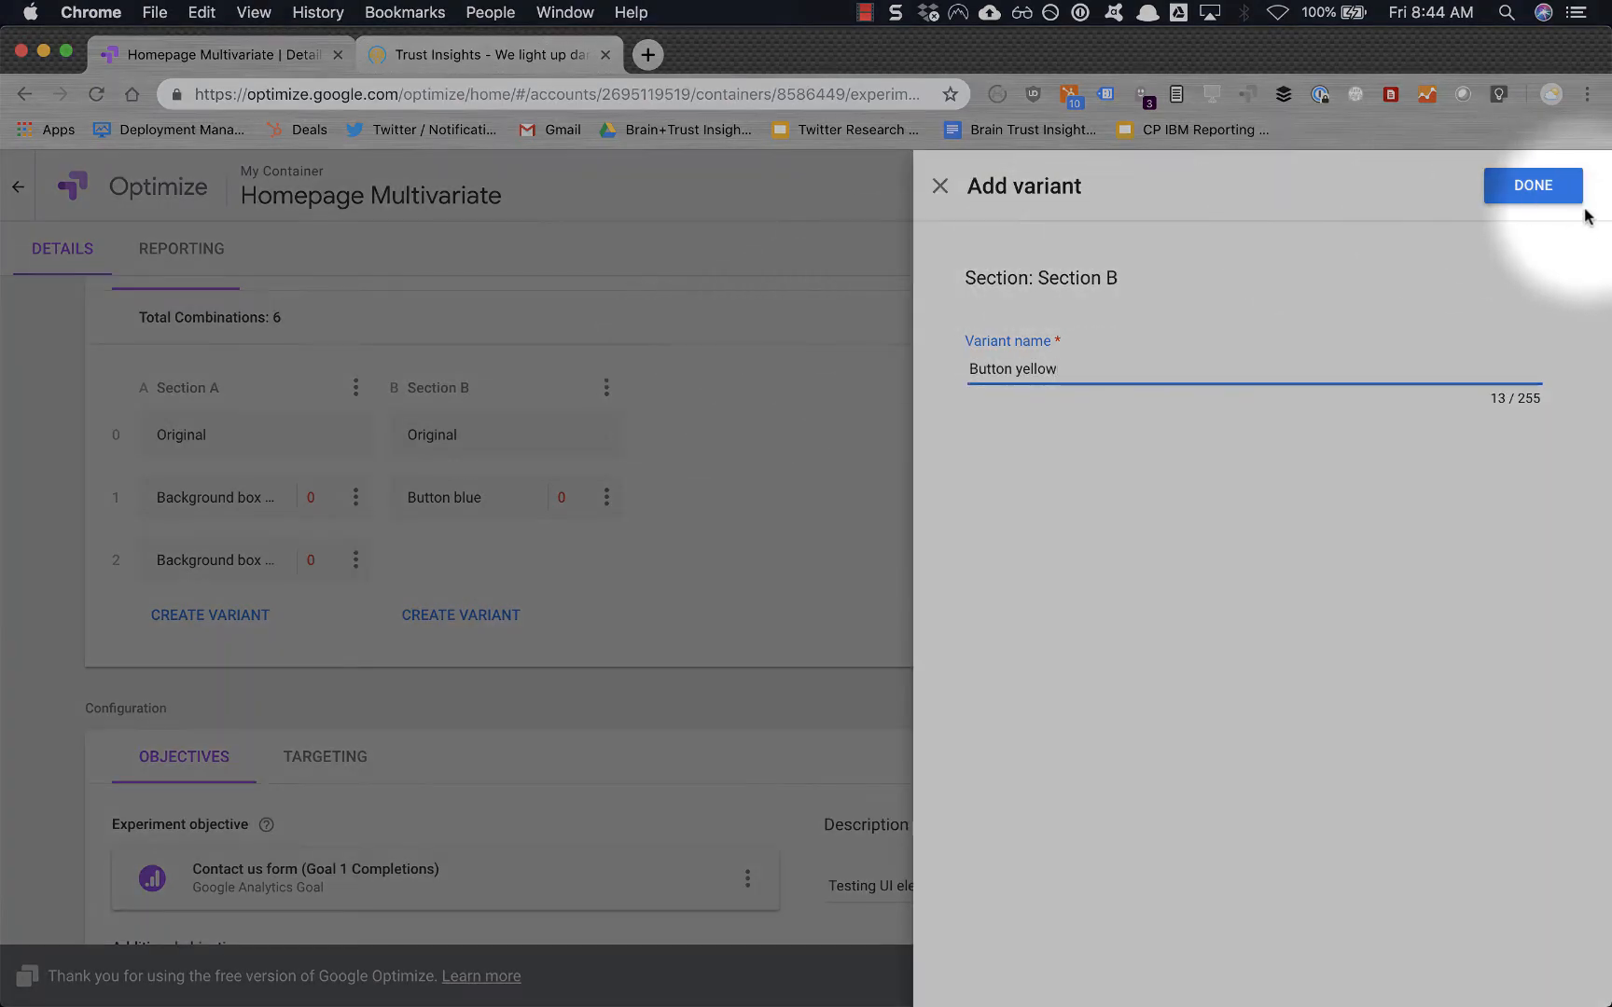
left_click(1531, 184)
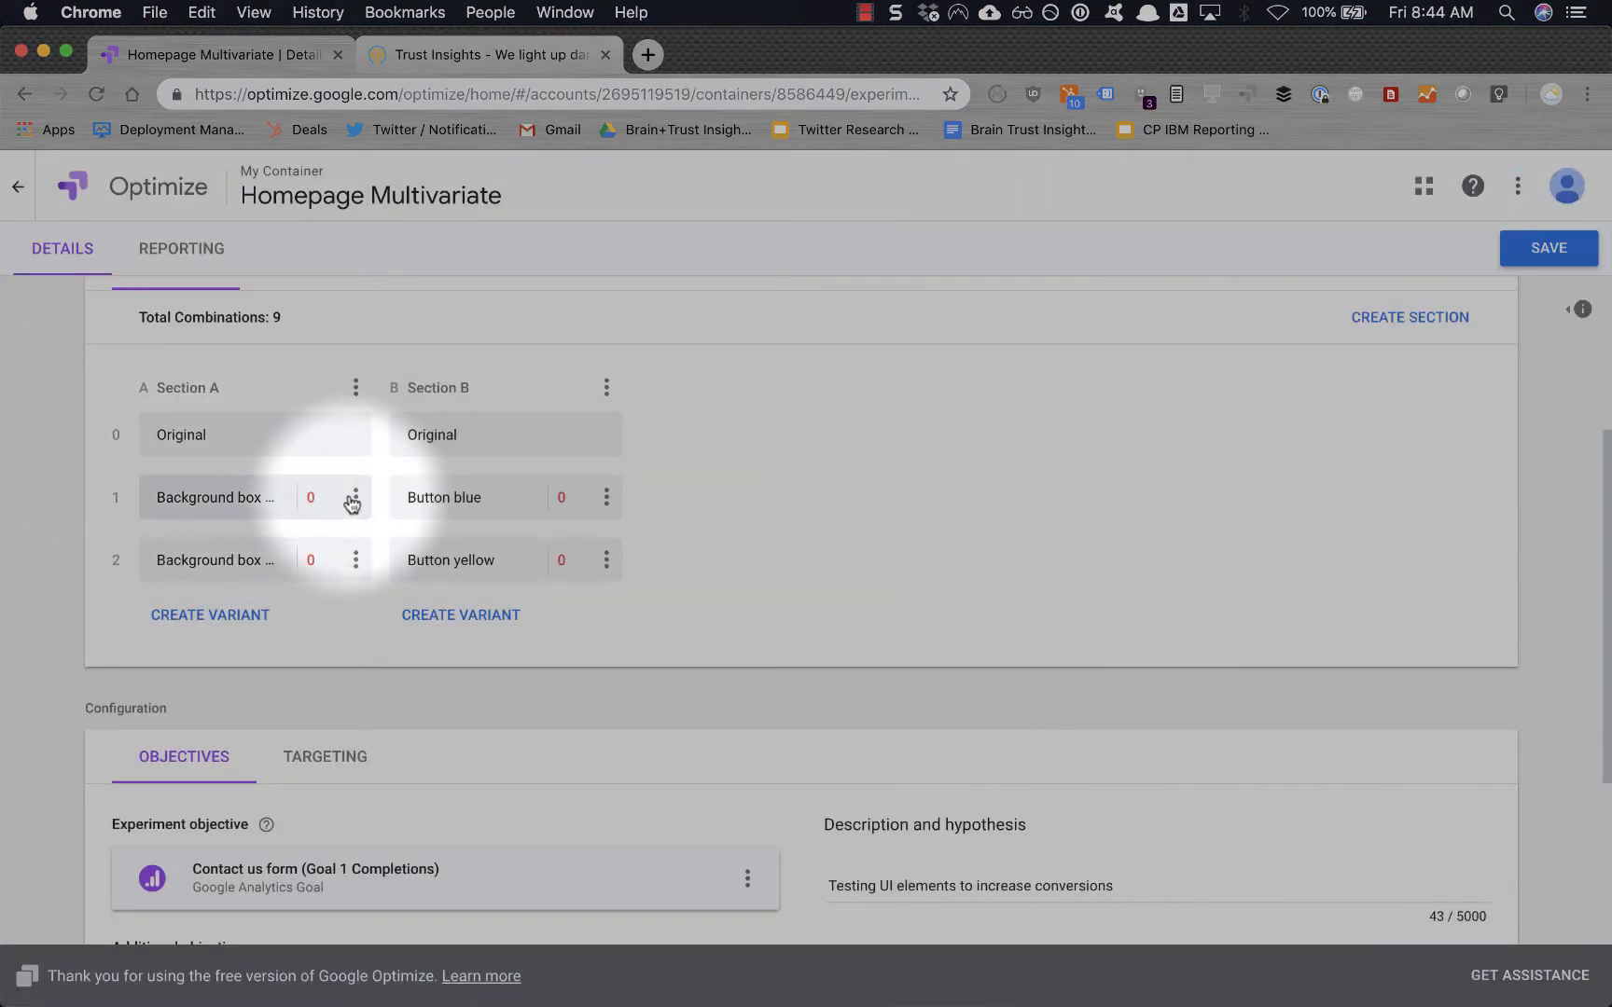
mouse_move(190, 502)
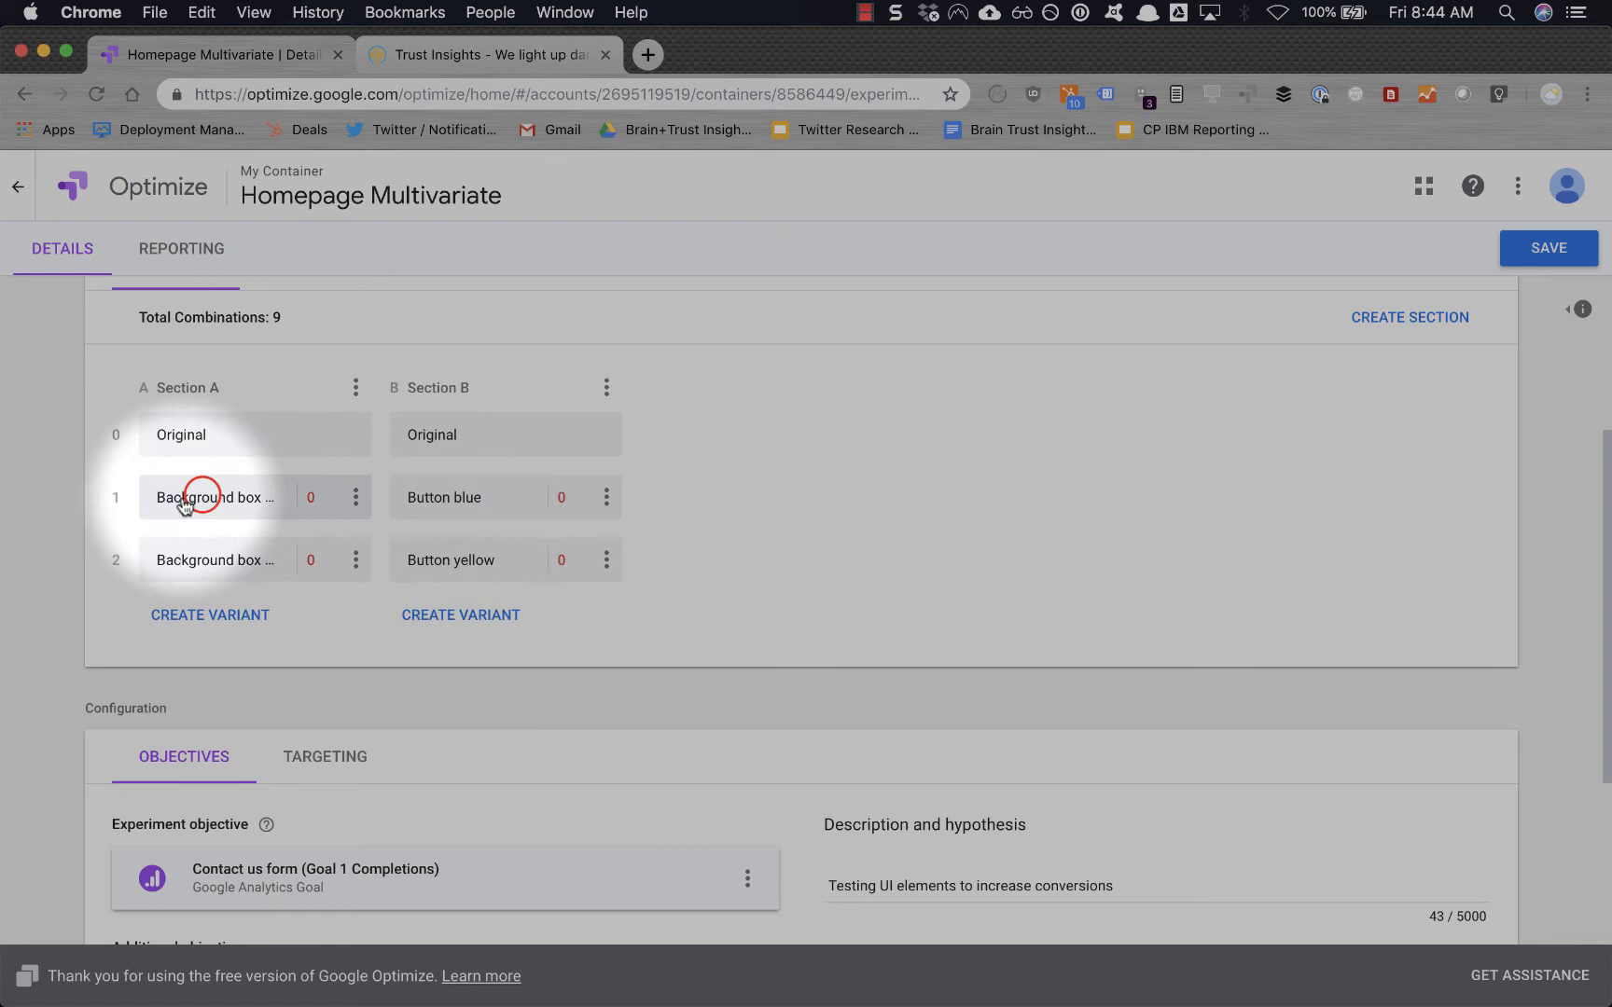
mouse_move(863, 629)
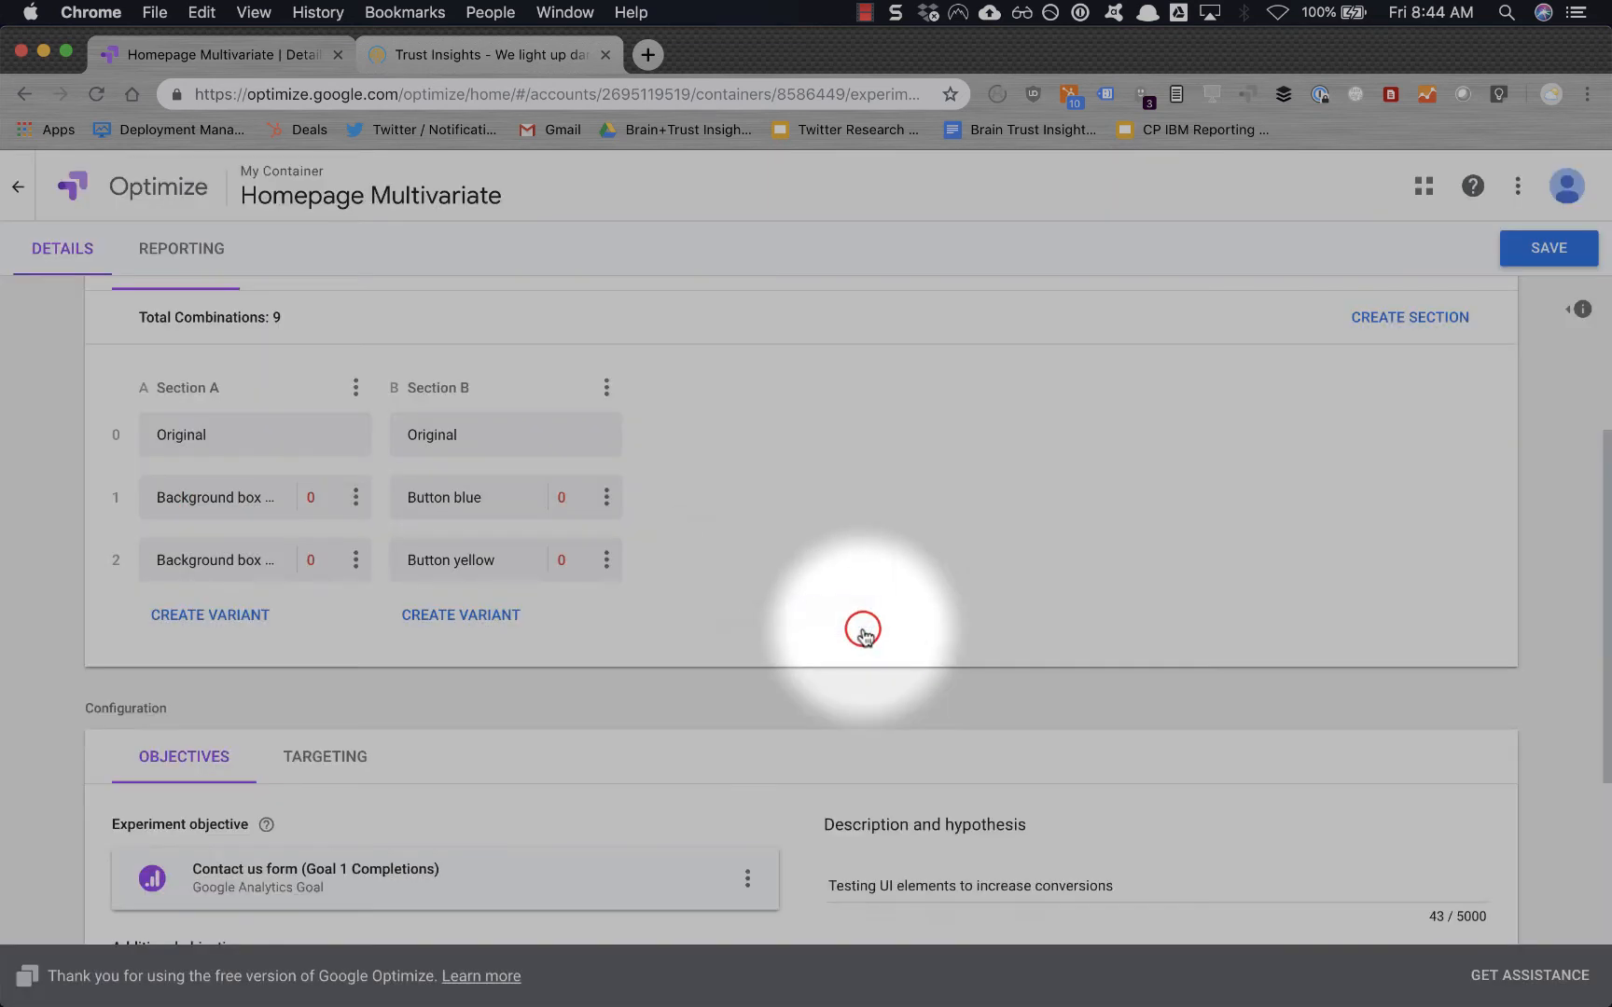
left_click(220, 54)
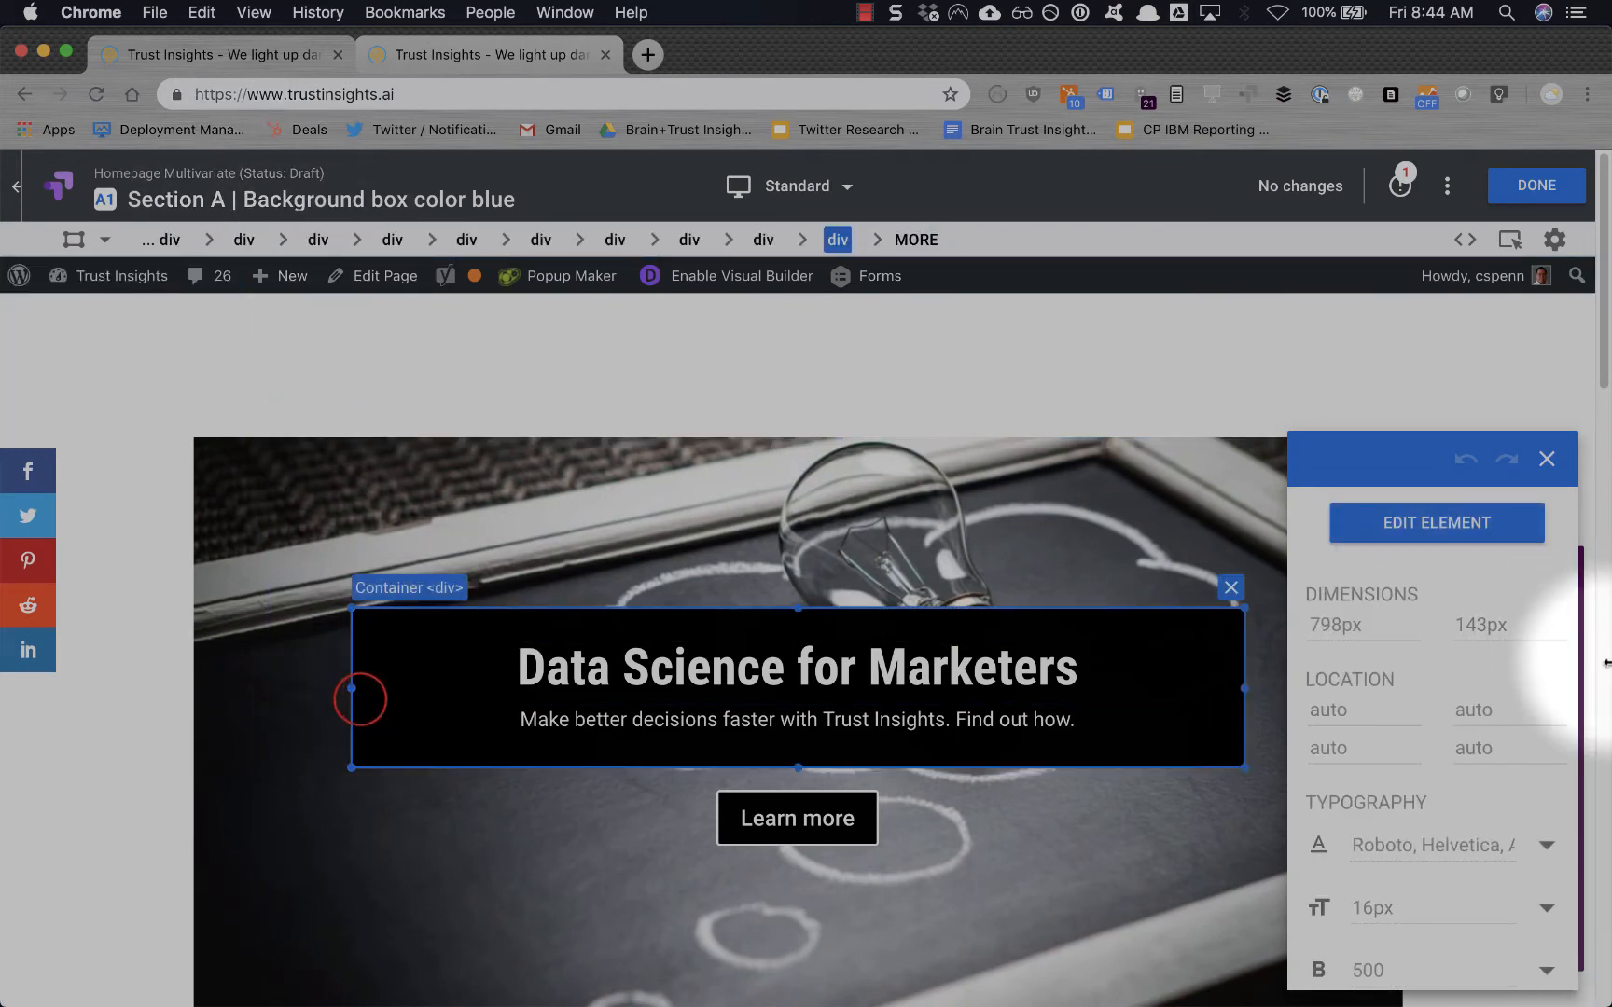
Set the headline box background to dark blue rgb(0, 38, 62) and save the variant.
scroll("down", 3)
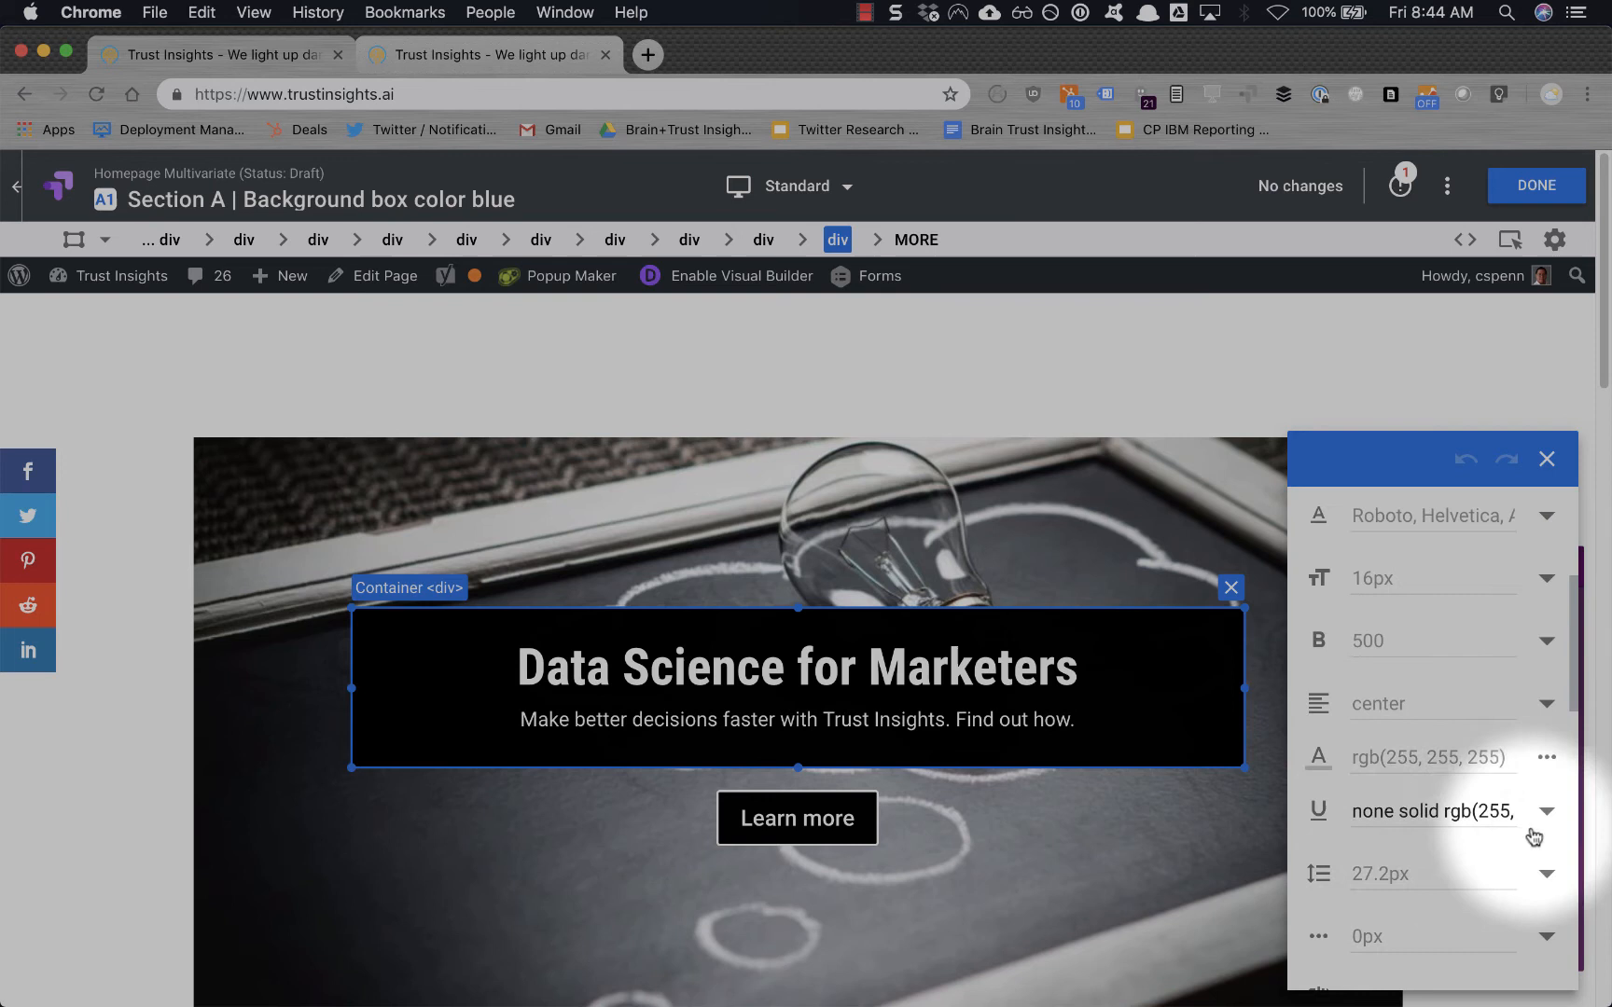
mouse_move(1525, 845)
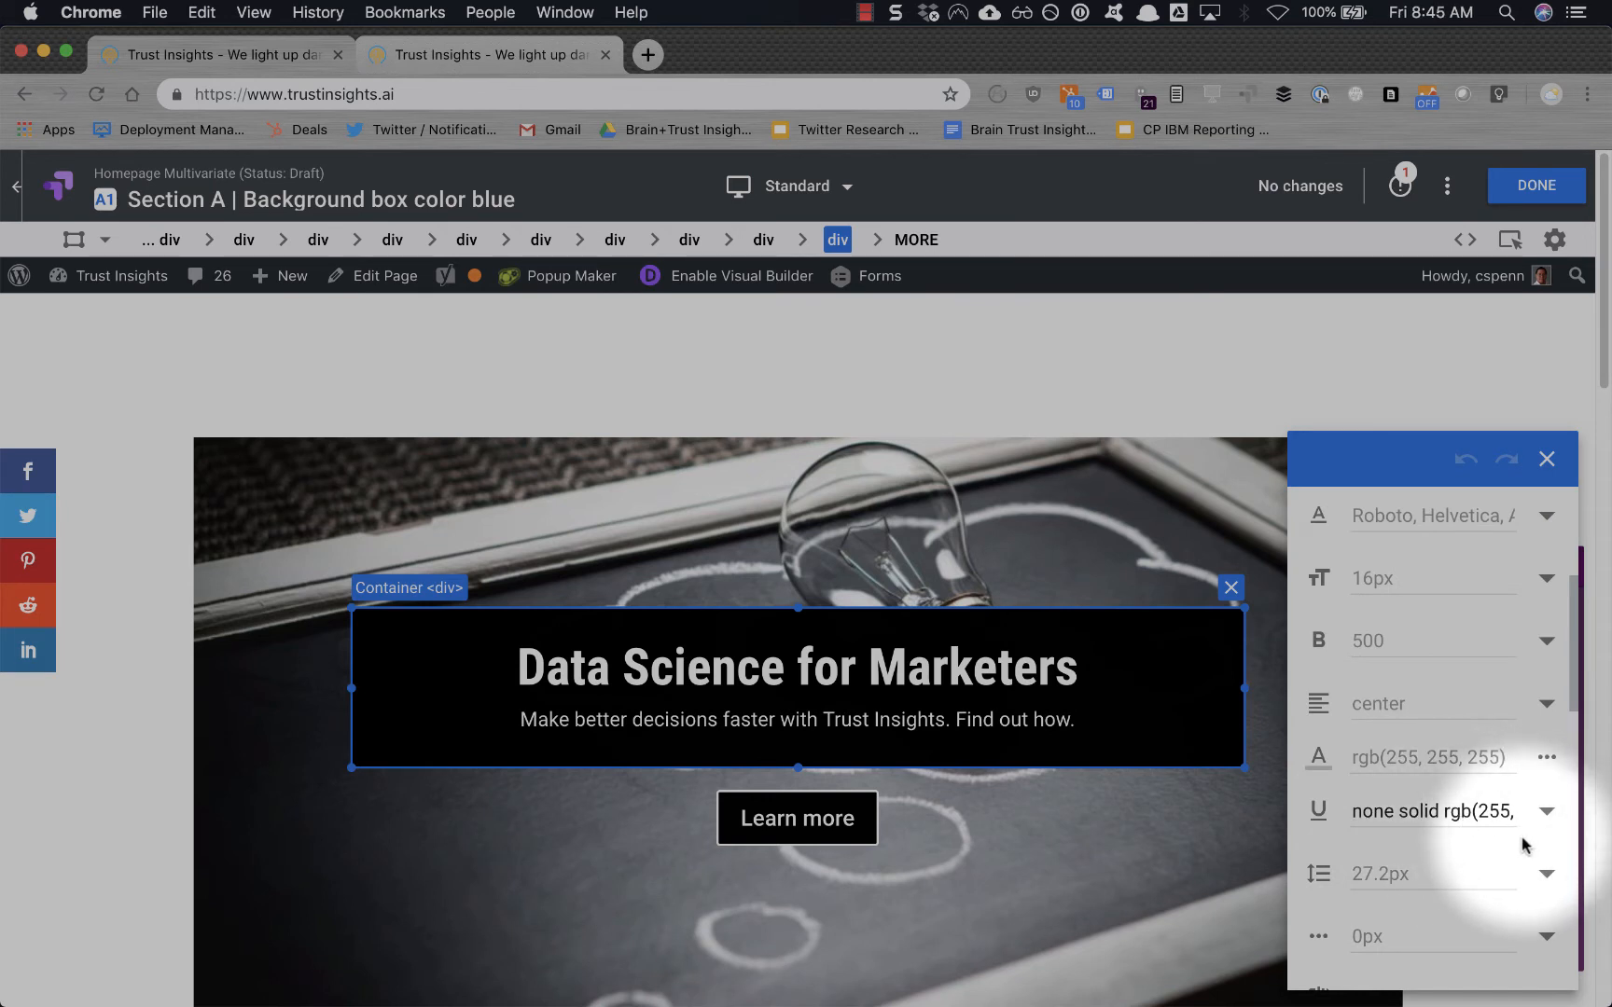
scroll("down", 3)
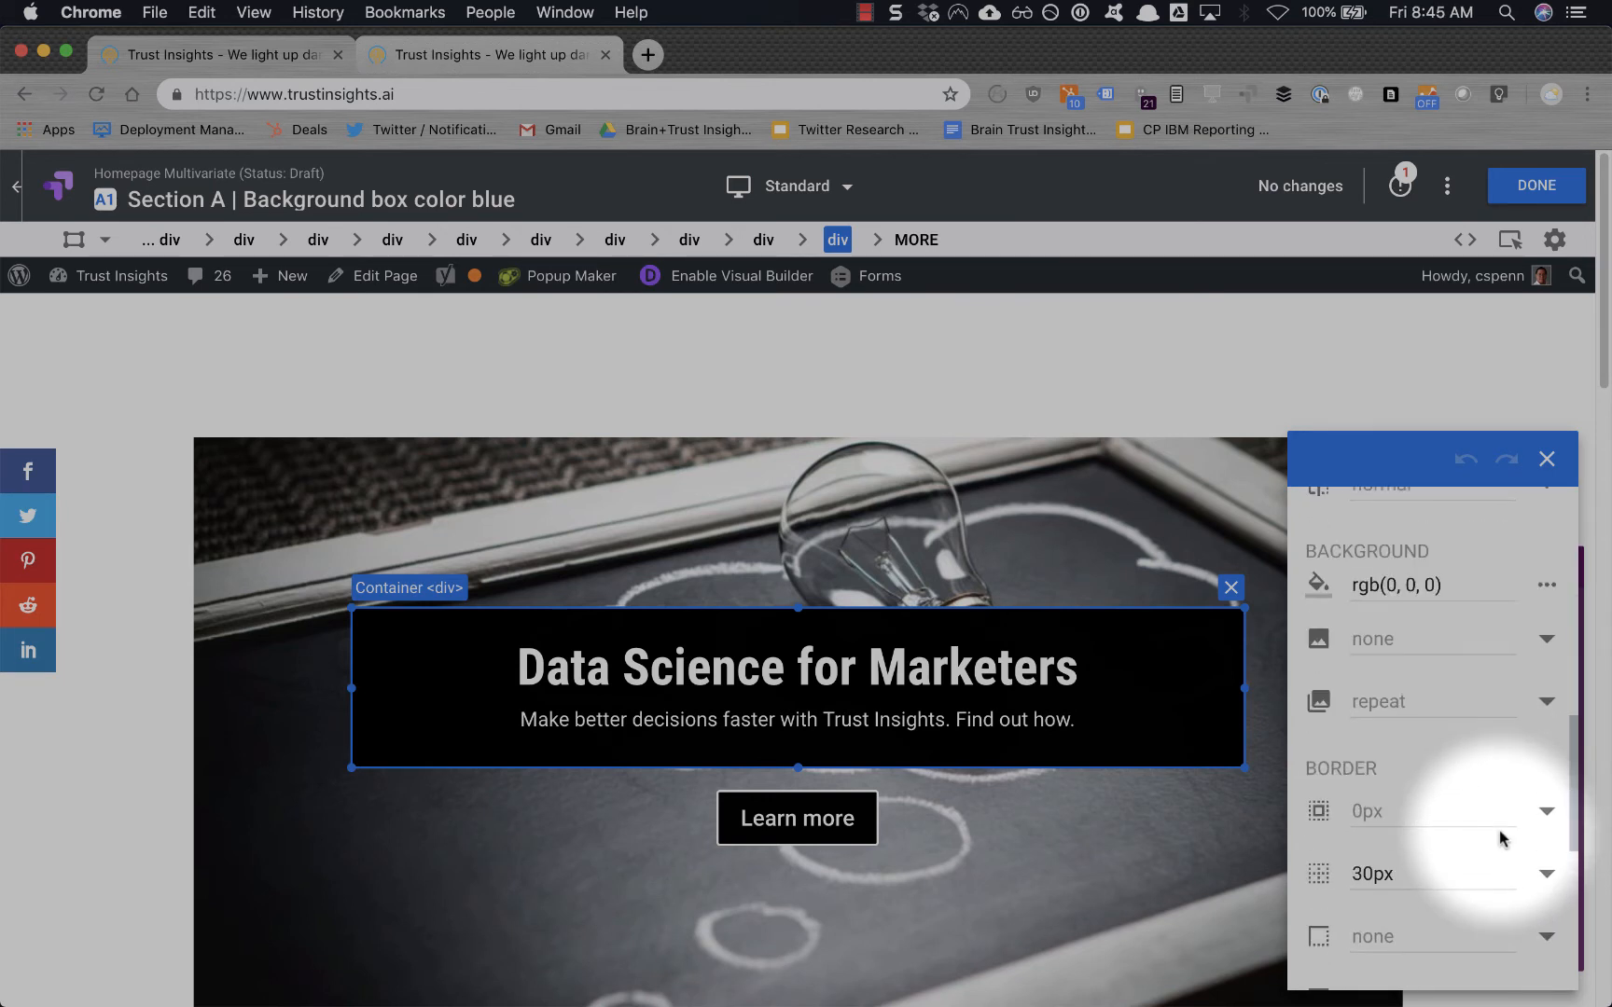
left_click(1418, 584)
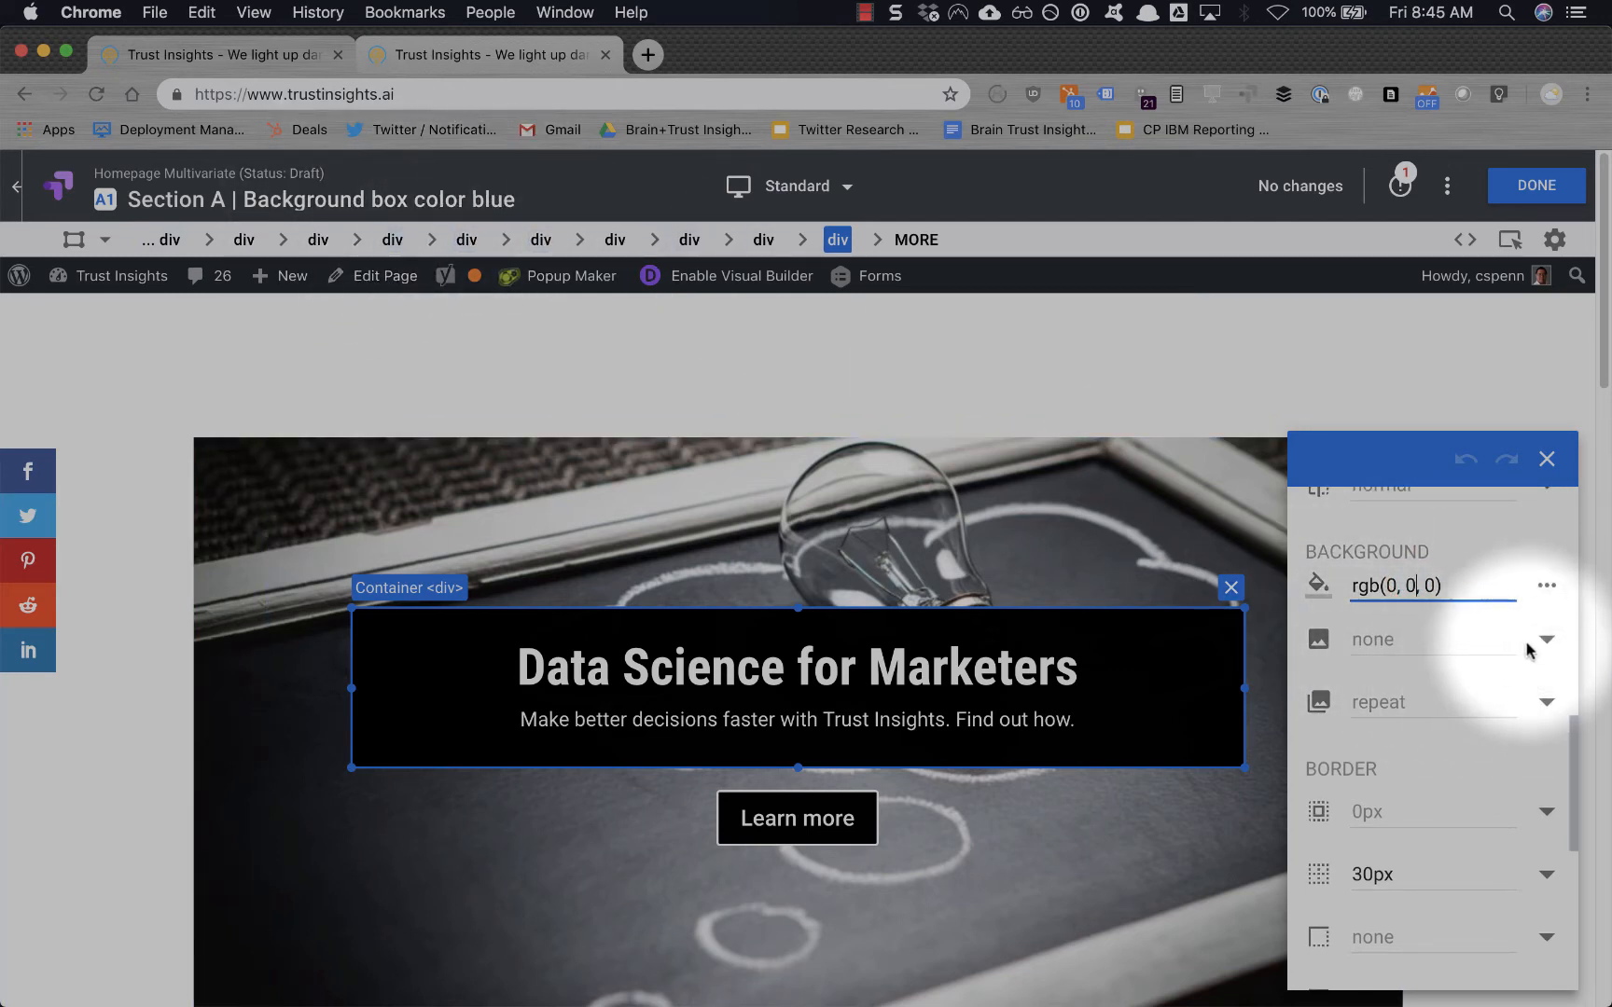
left_click(1319, 585)
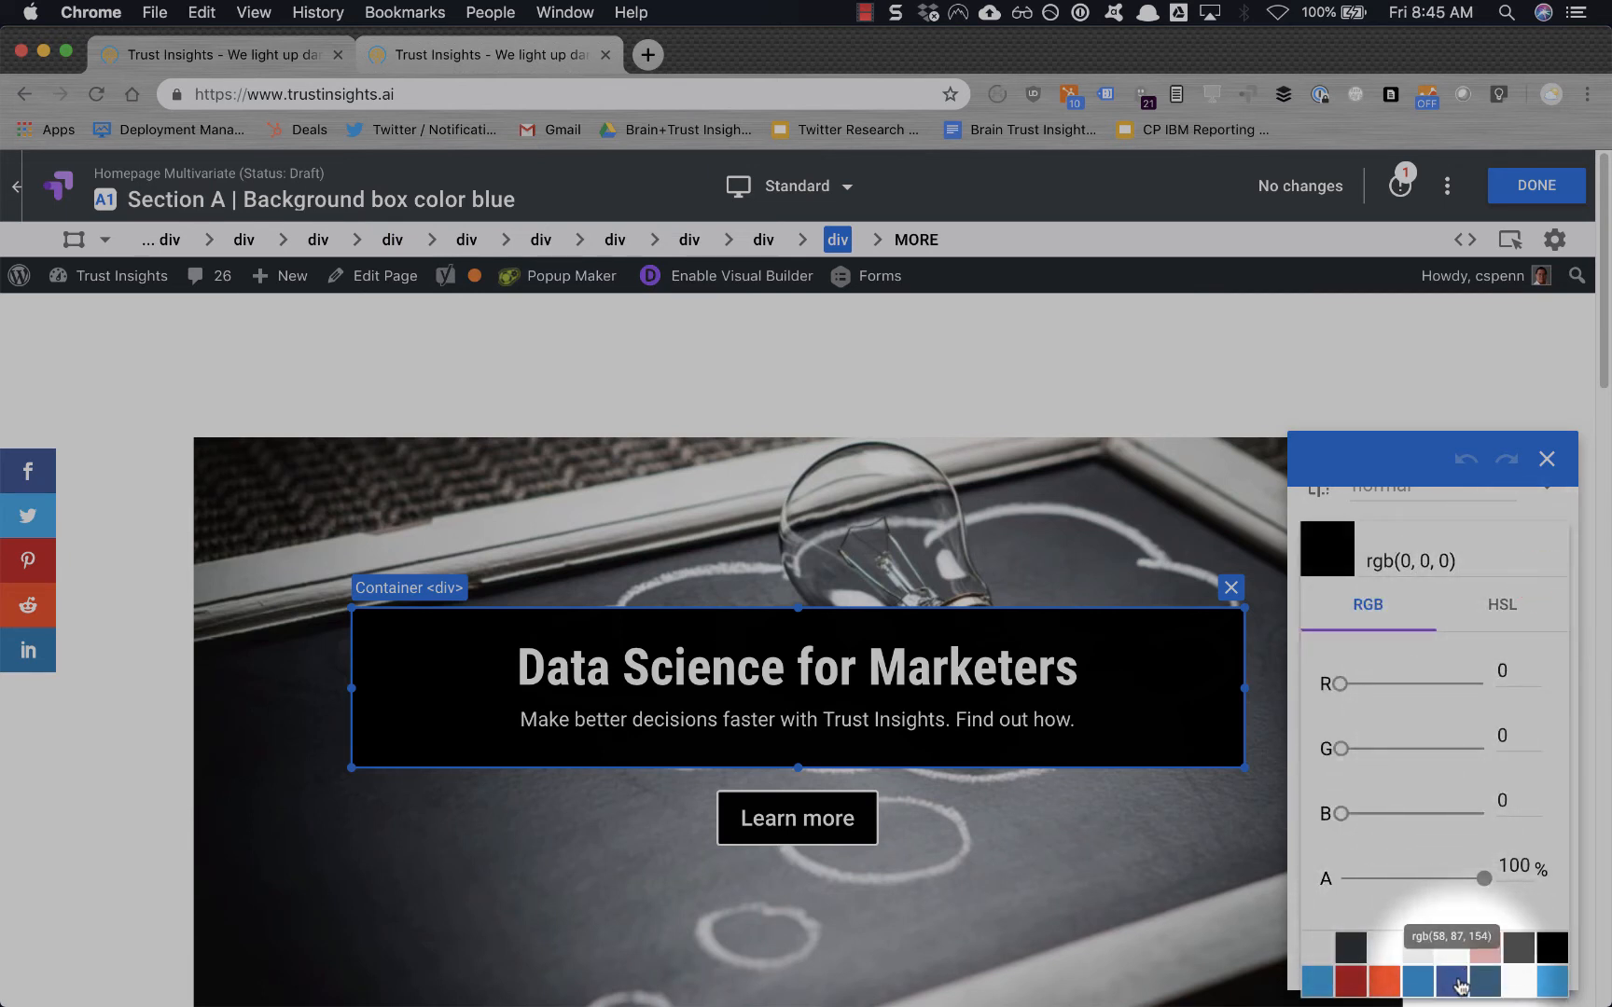
left_click(1479, 981)
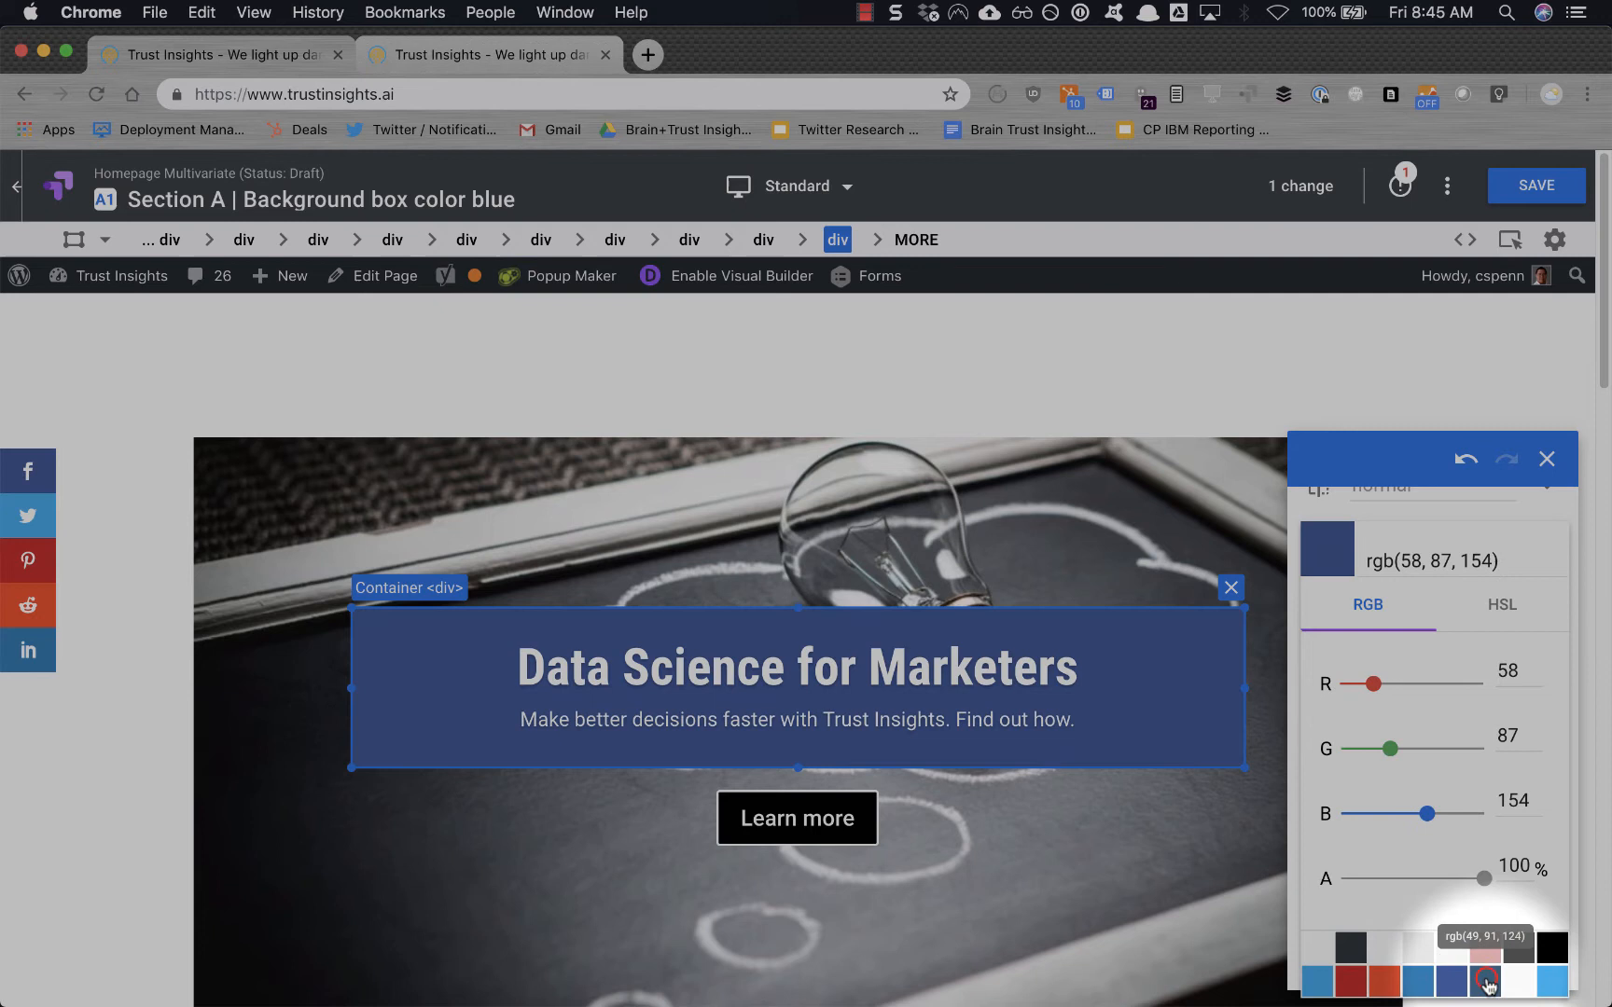
mouse_move(1407, 776)
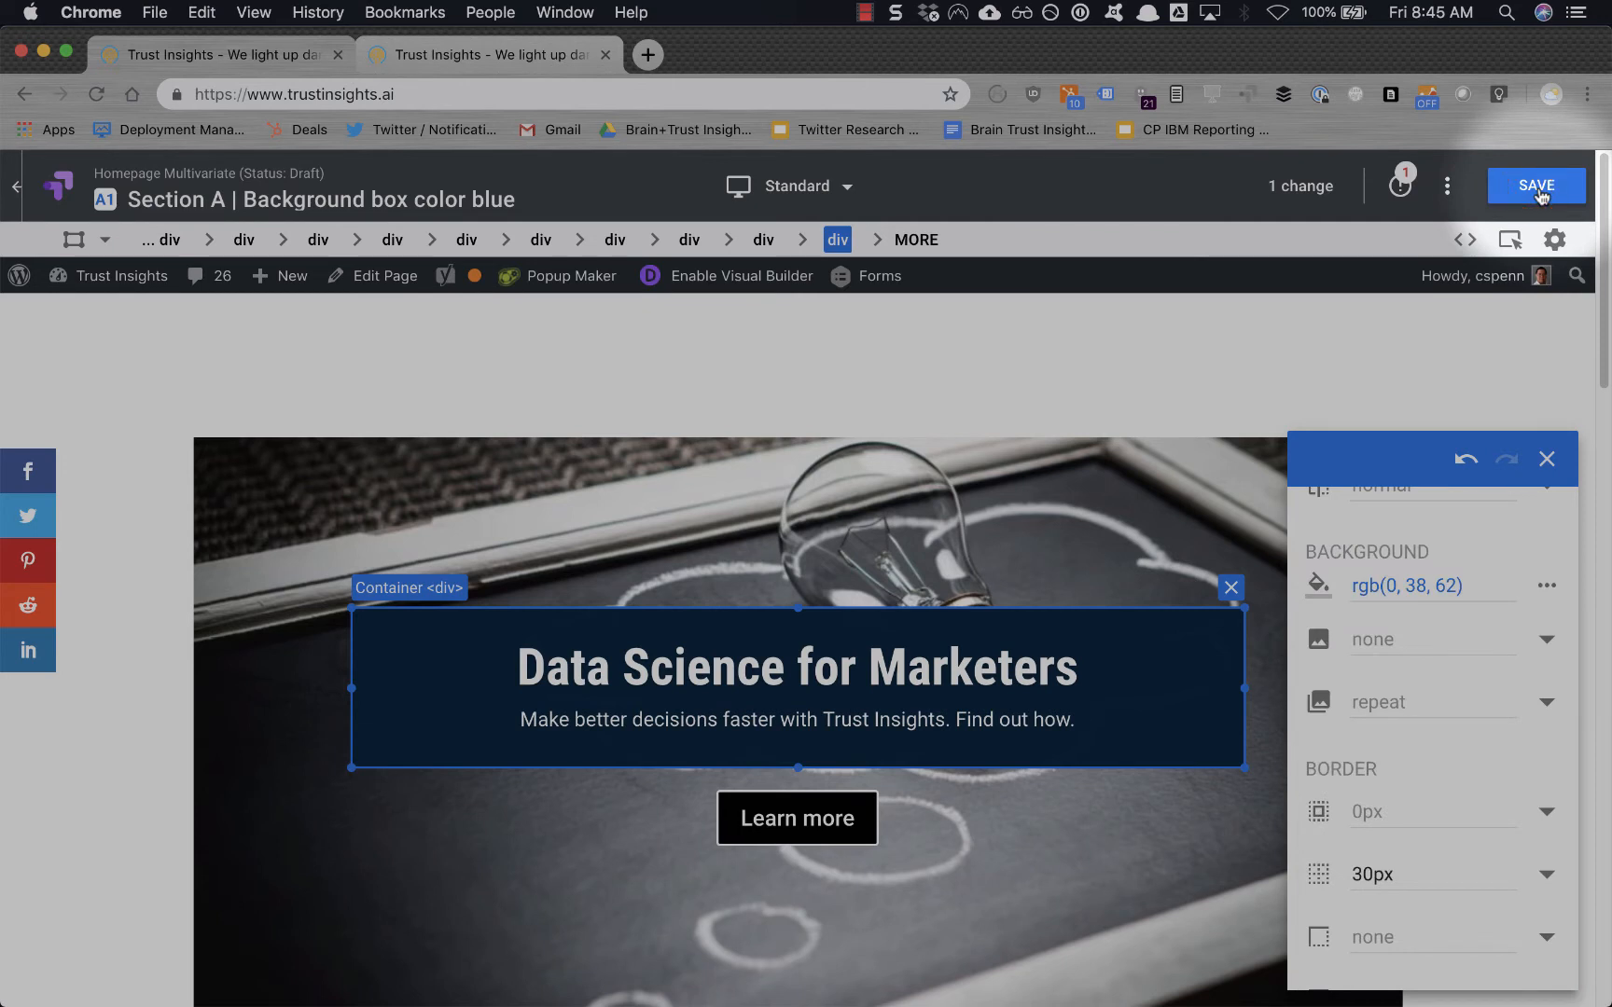
left_click(1535, 186)
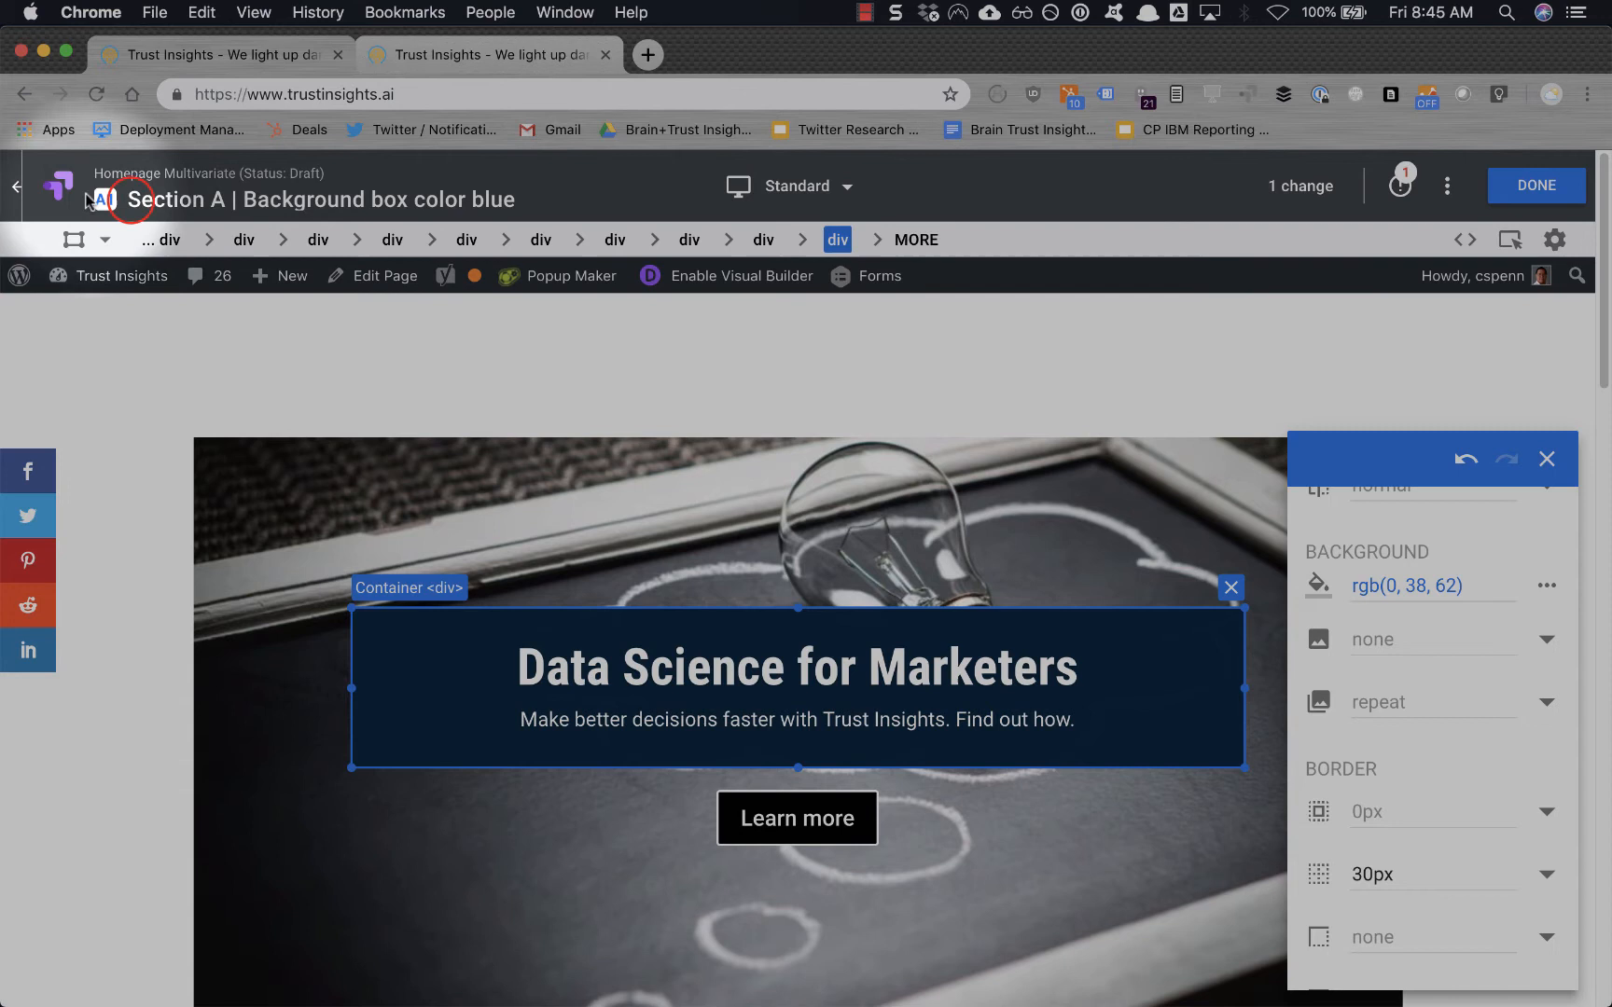
mouse_move(833, 204)
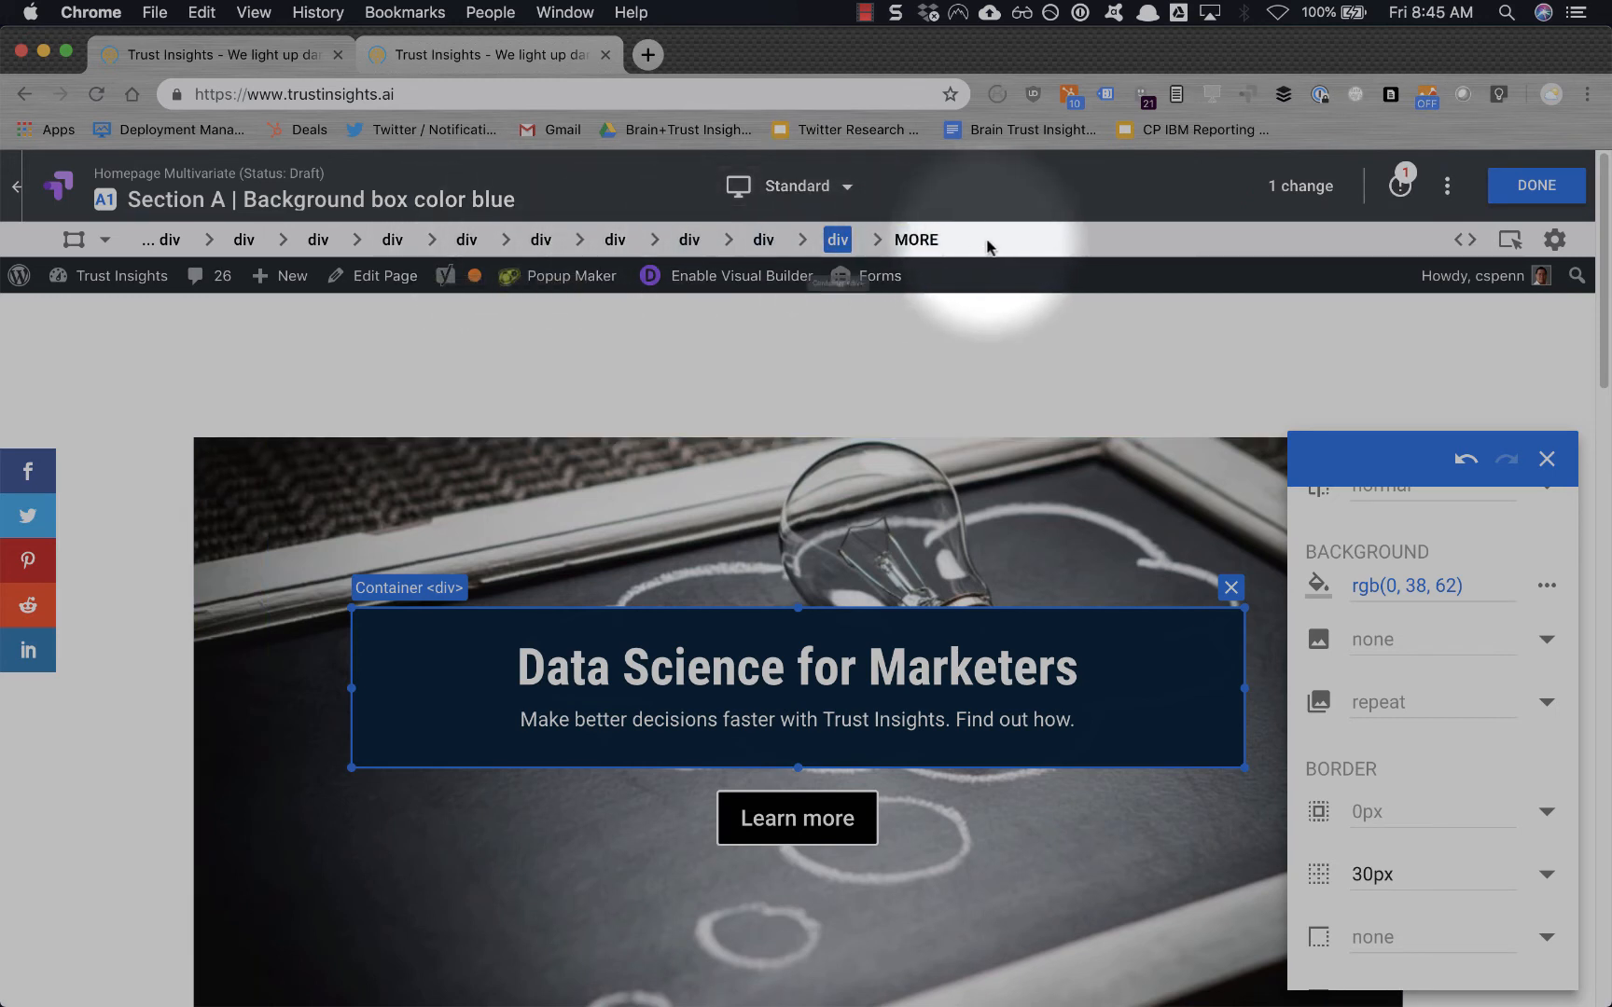
mouse_move(1402, 186)
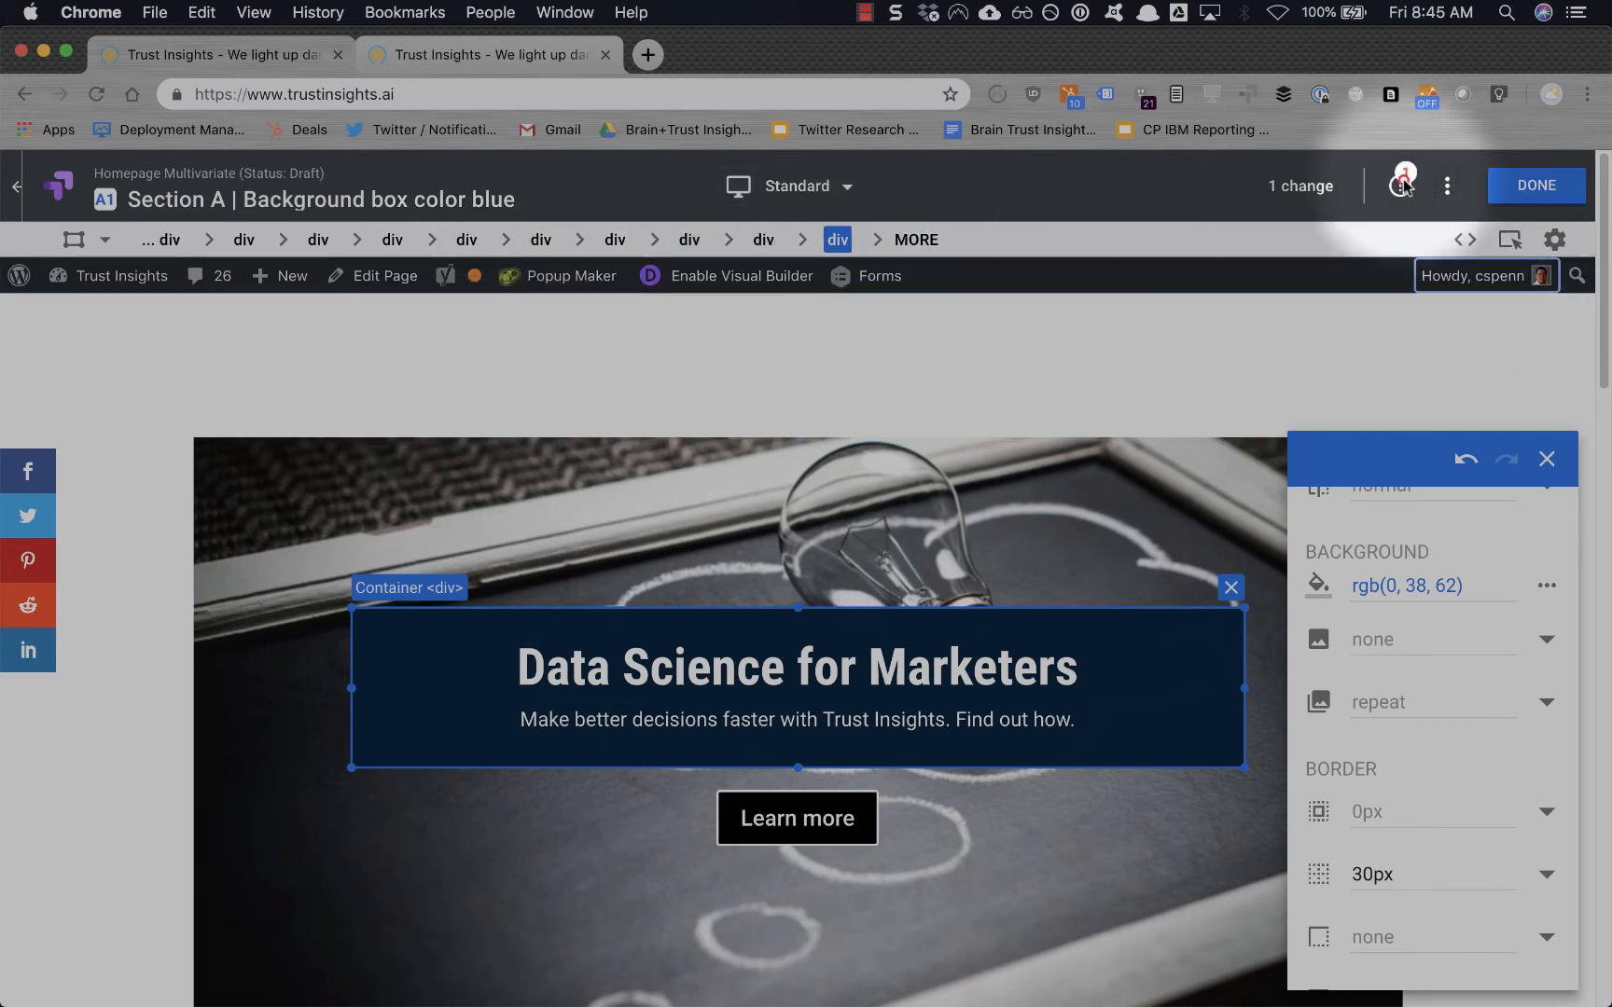
left_click(1401, 185)
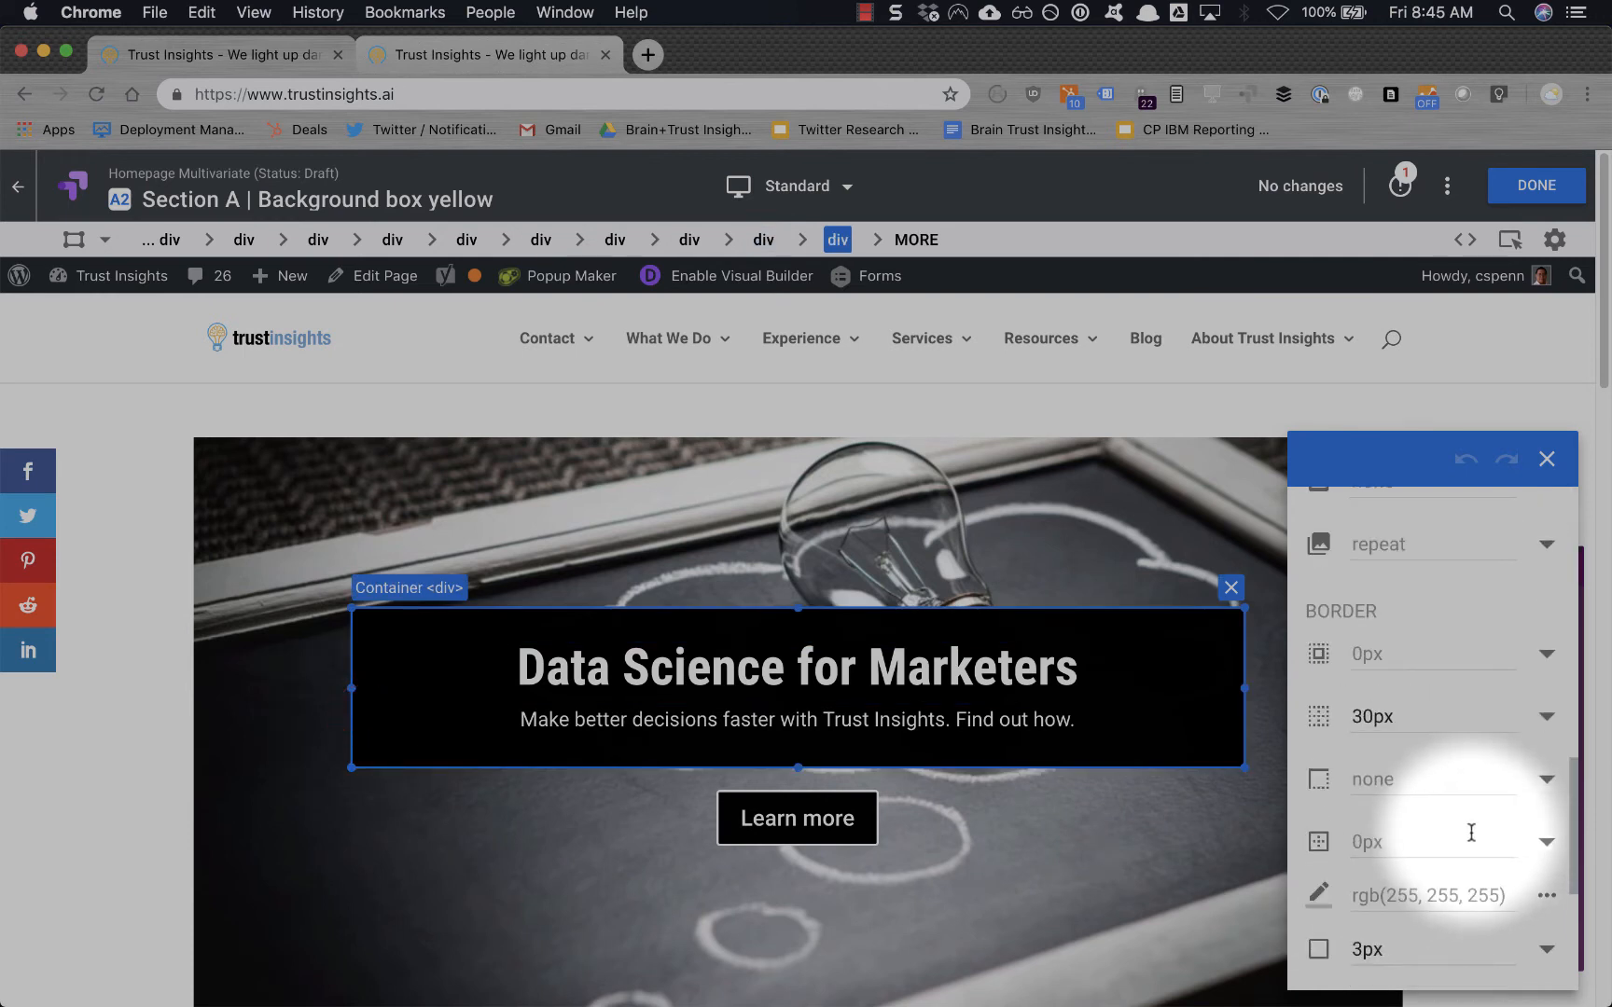
Set the headline box background to mustard yellow rgb(184, 154, 2), save, and exit the editor.
scroll("up", 3)
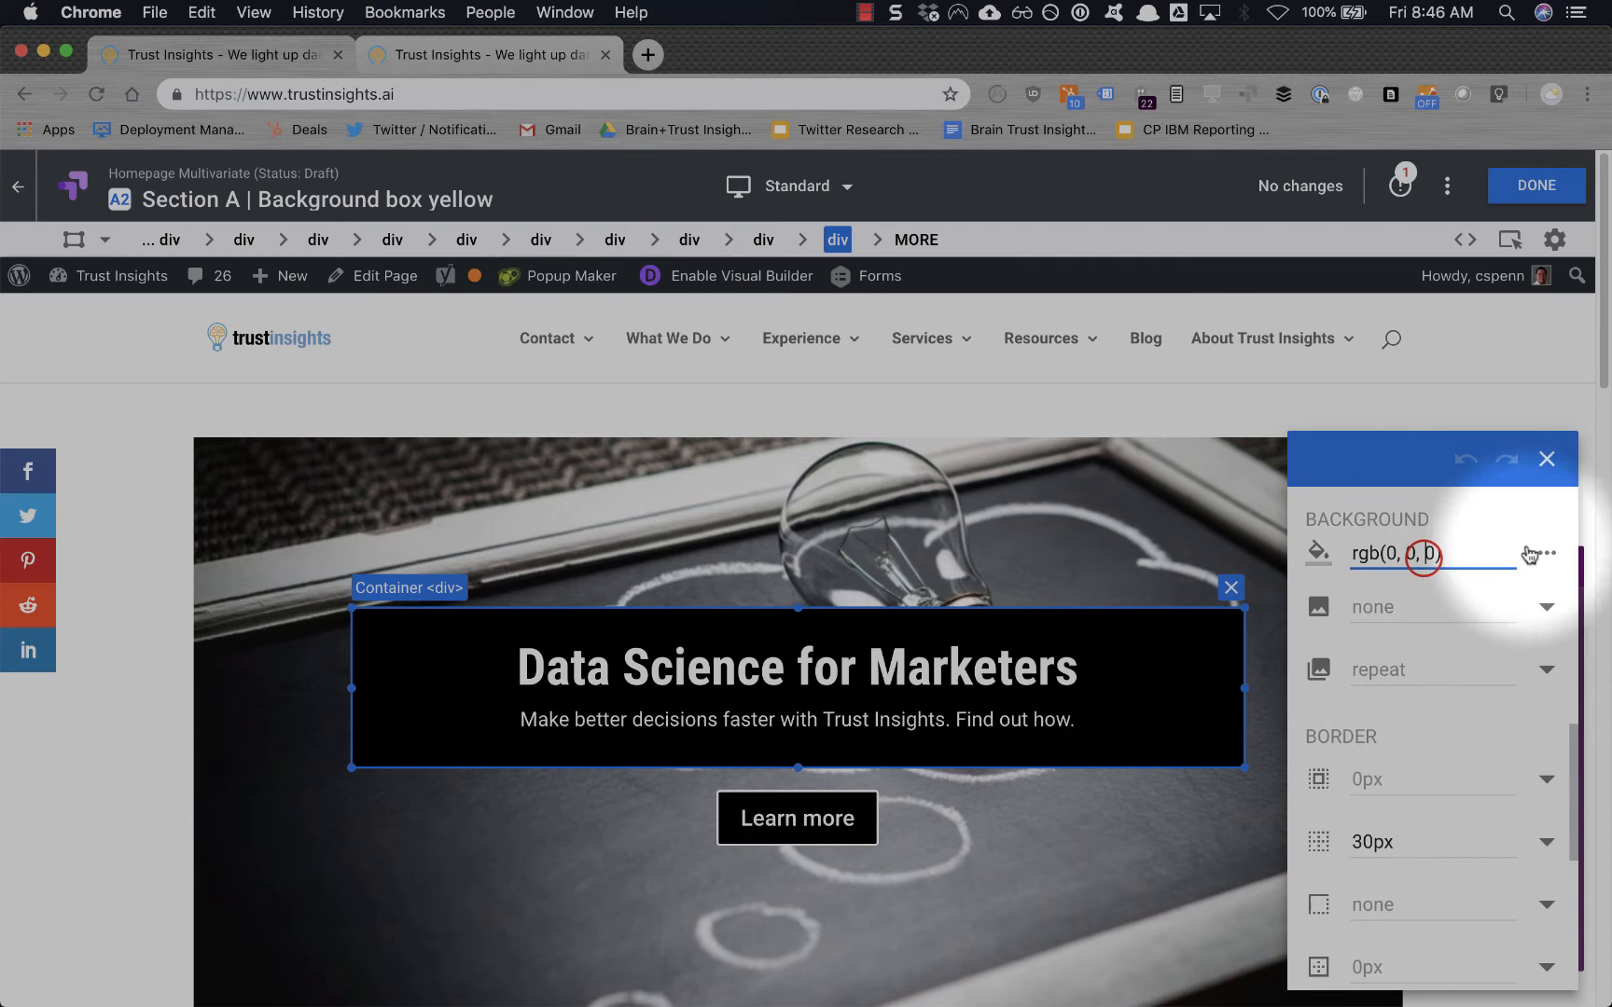
left_click(1318, 553)
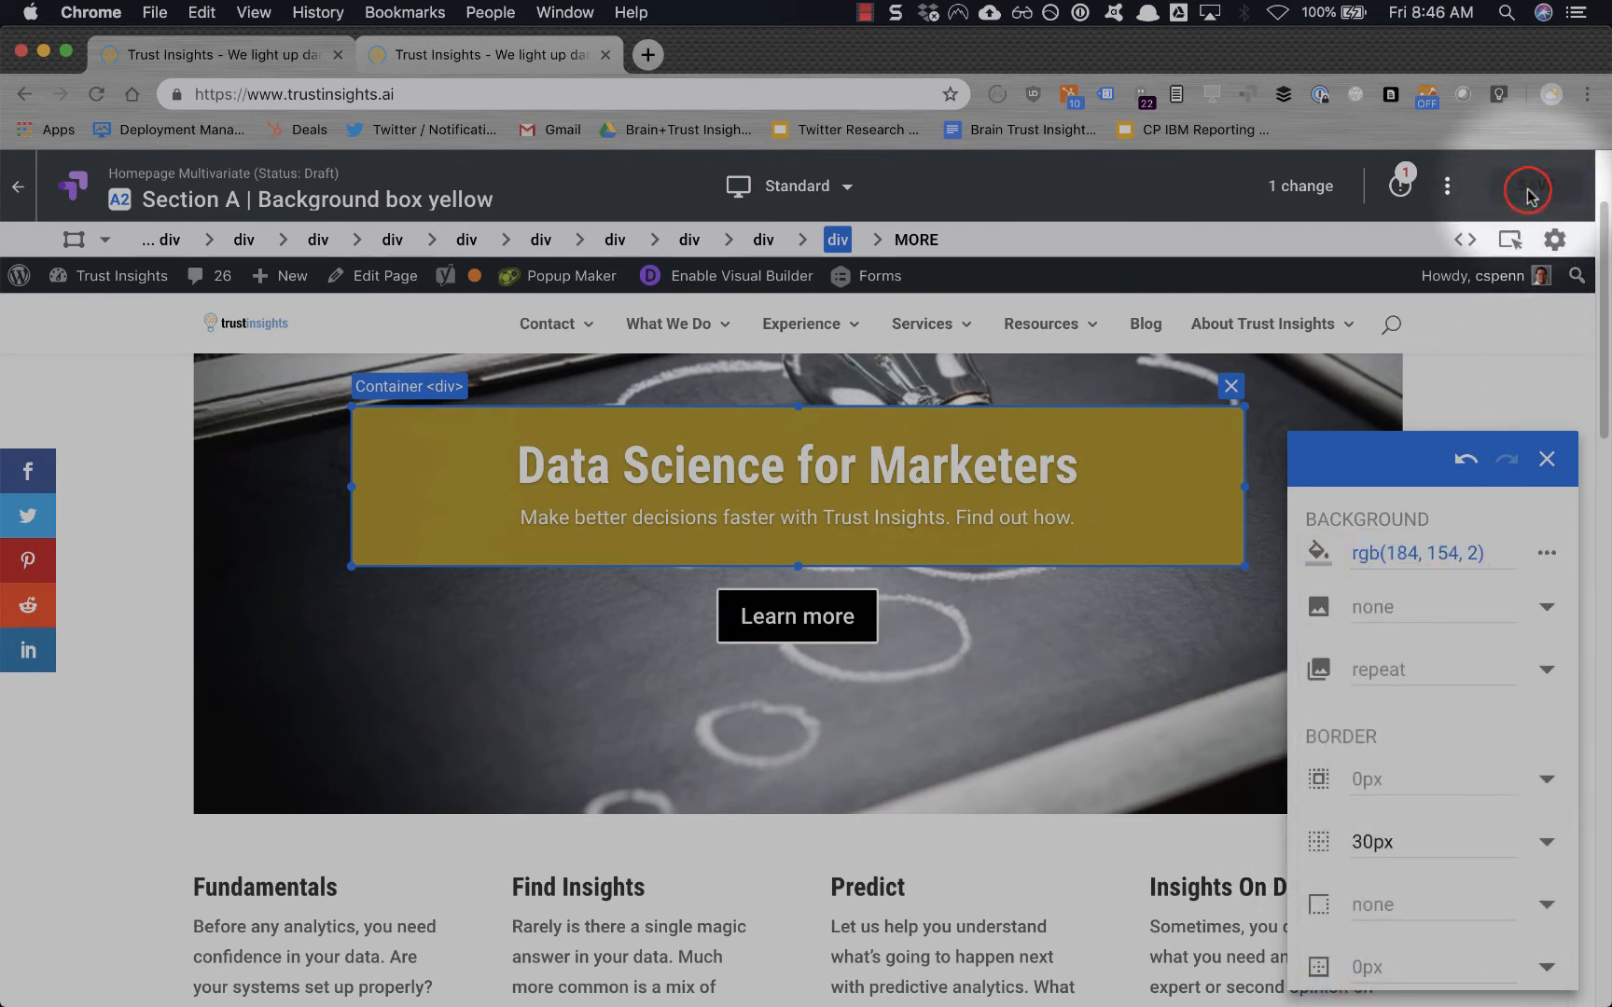
left_click(1530, 185)
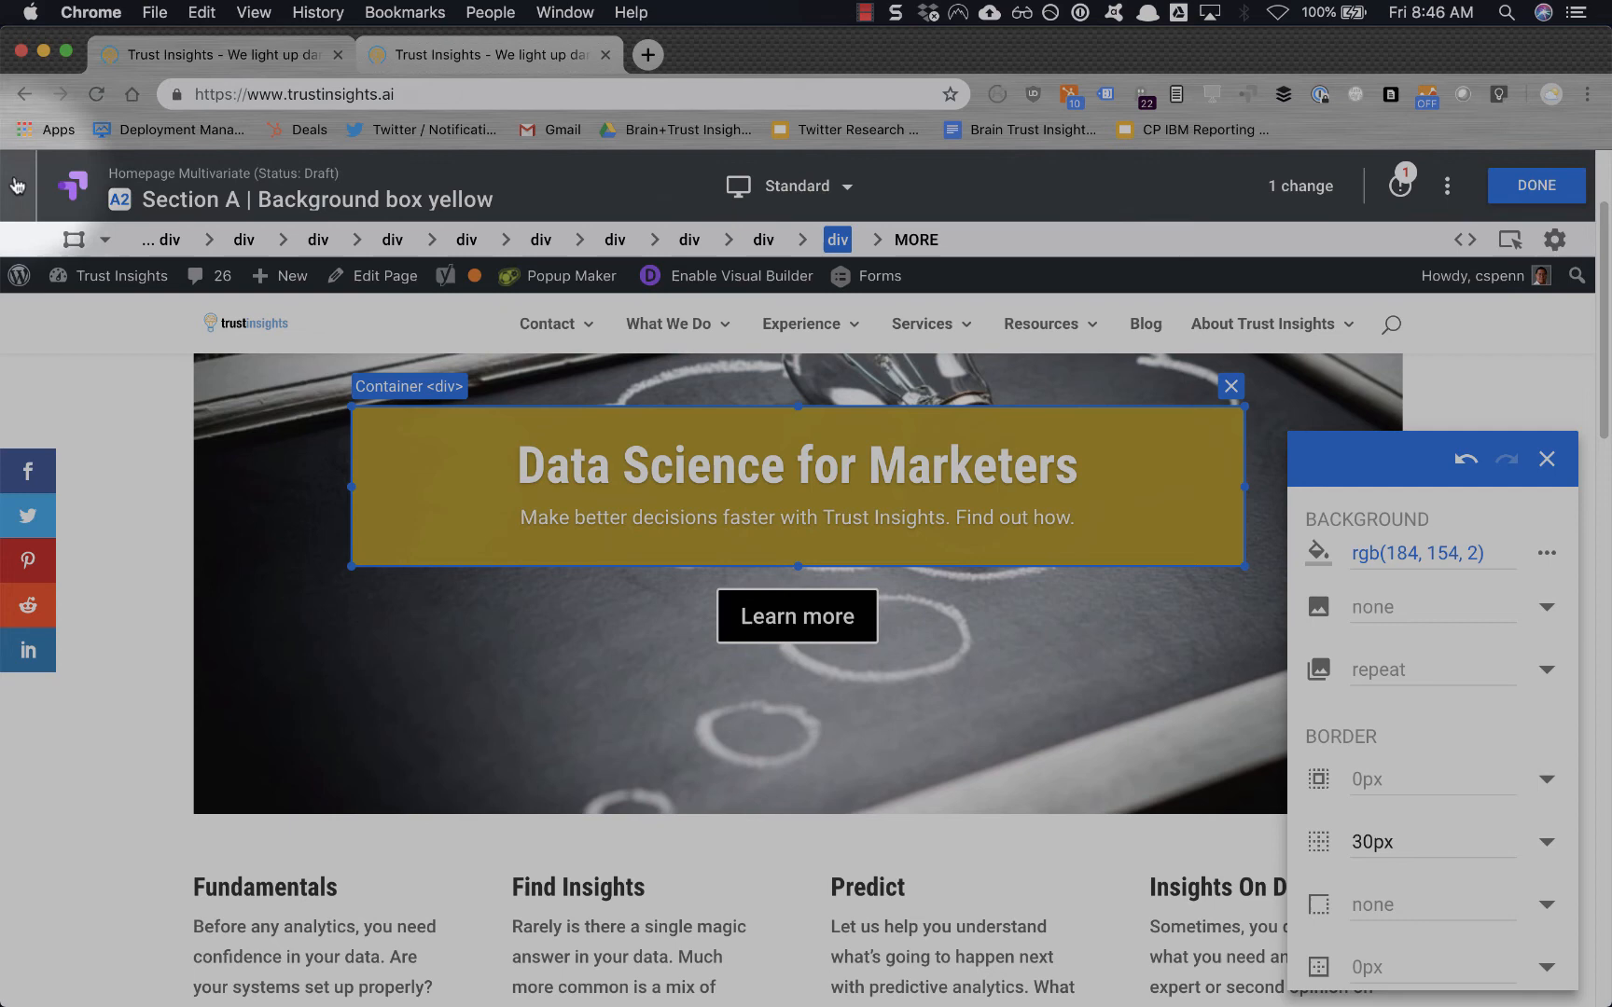
left_click(1535, 185)
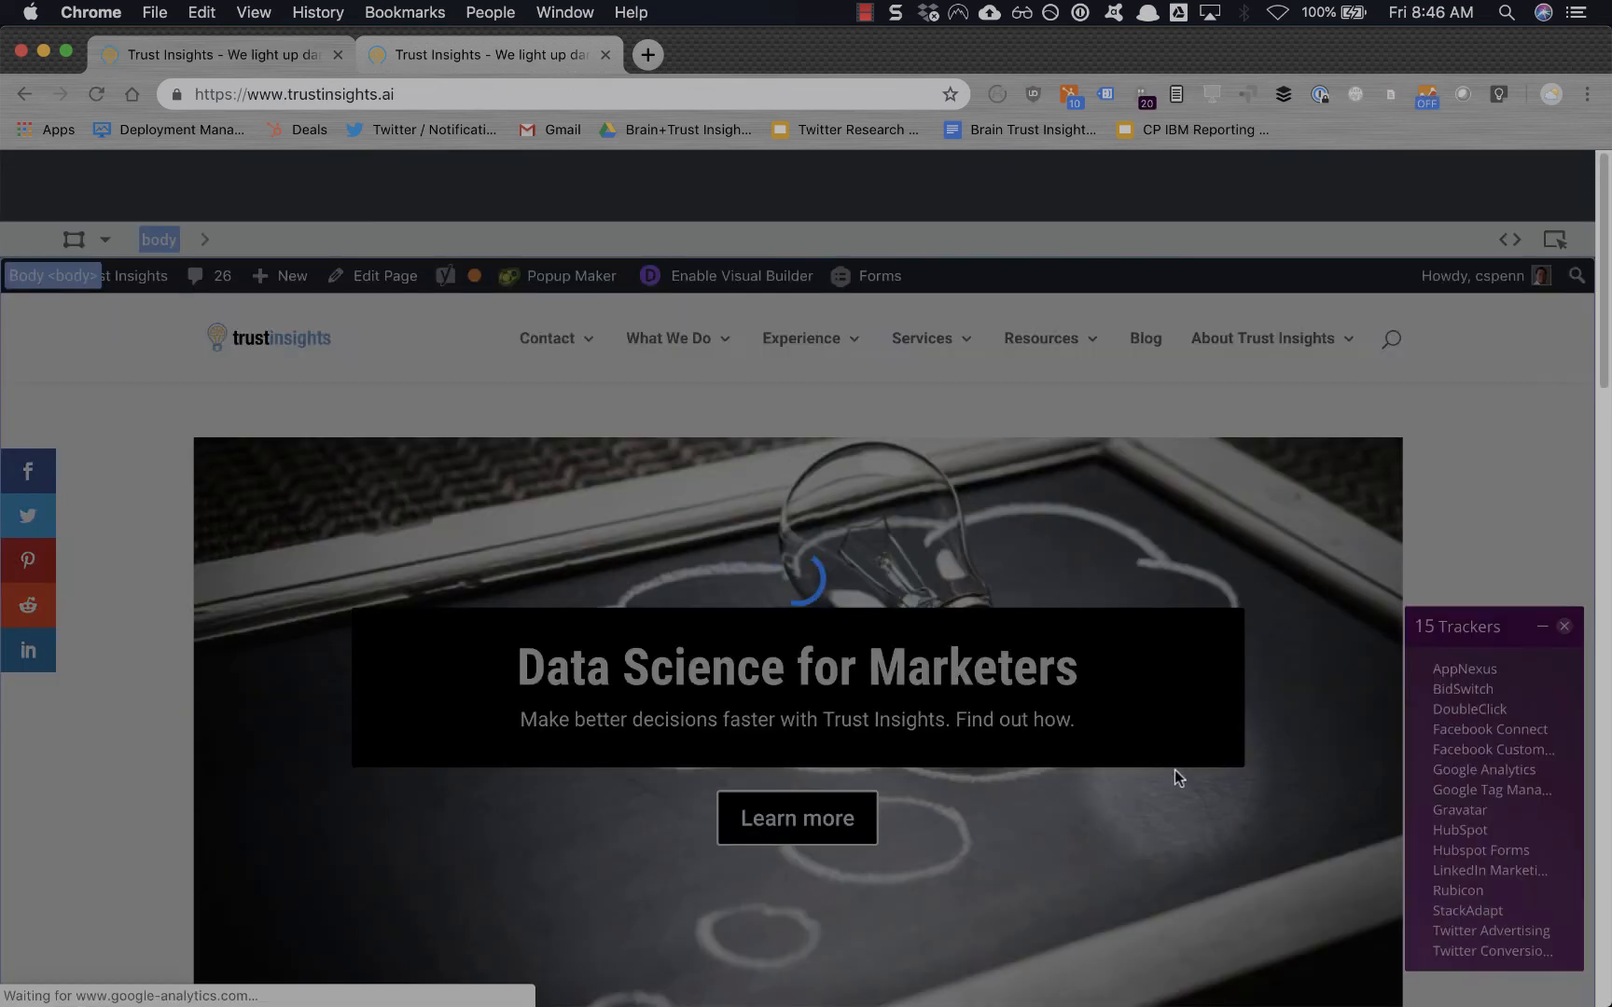
Give the Learn more button a blue rgb(58, 87, 154) background and save.
left_click(796, 818)
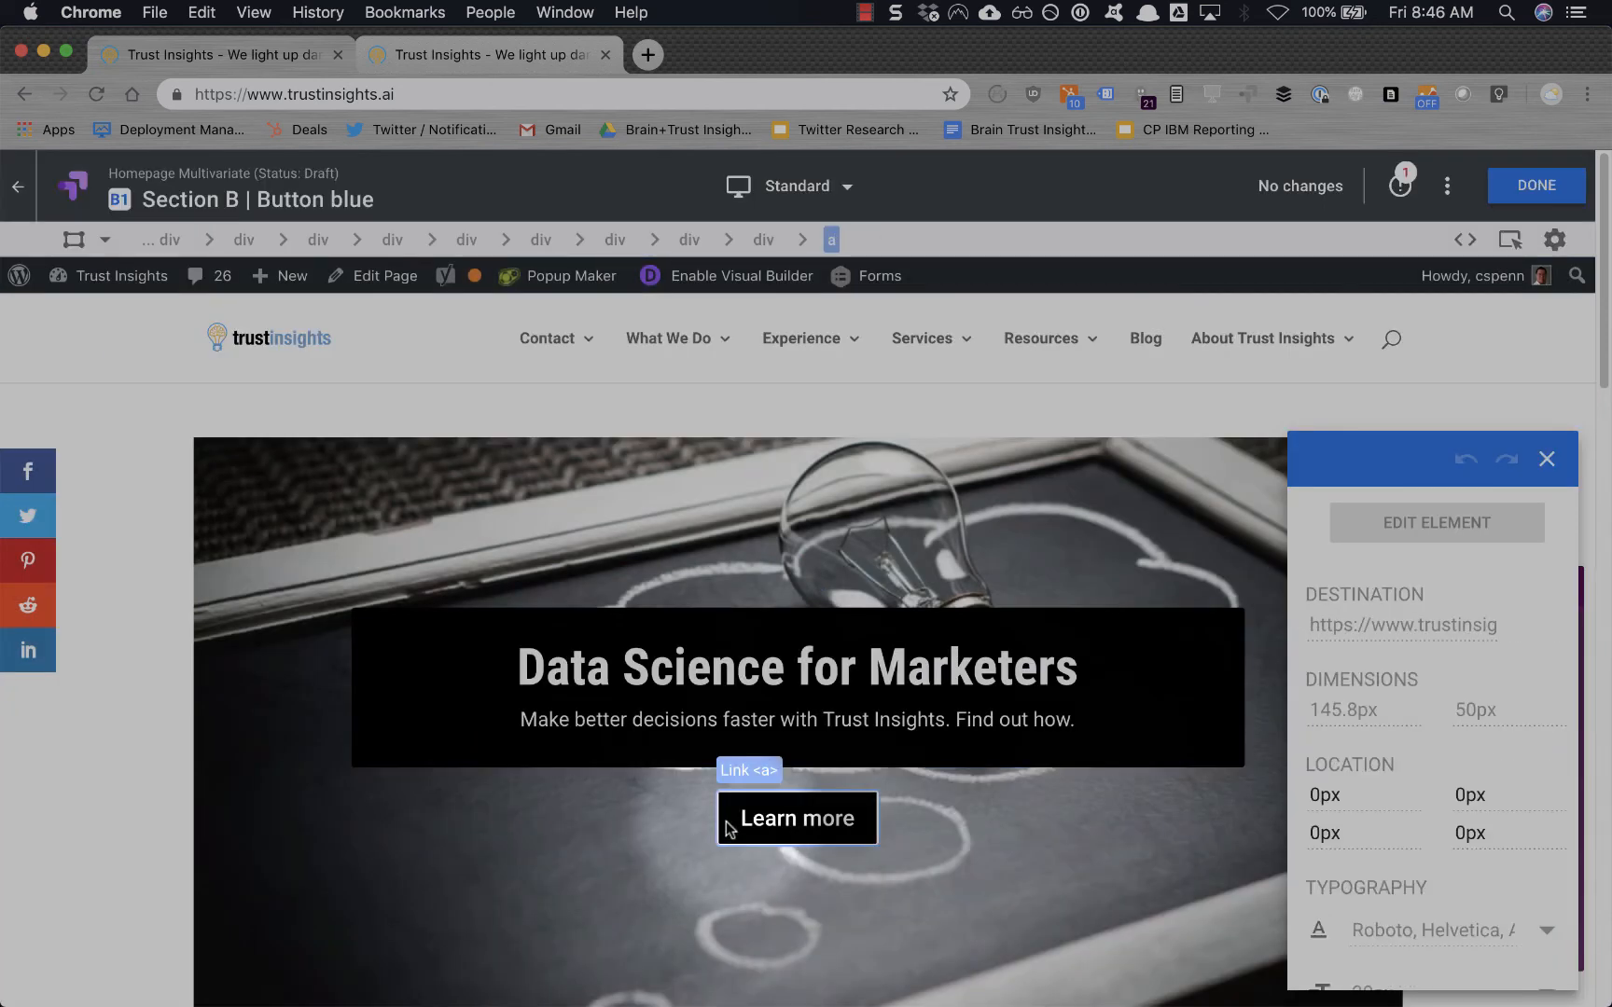
scroll("down", 3)
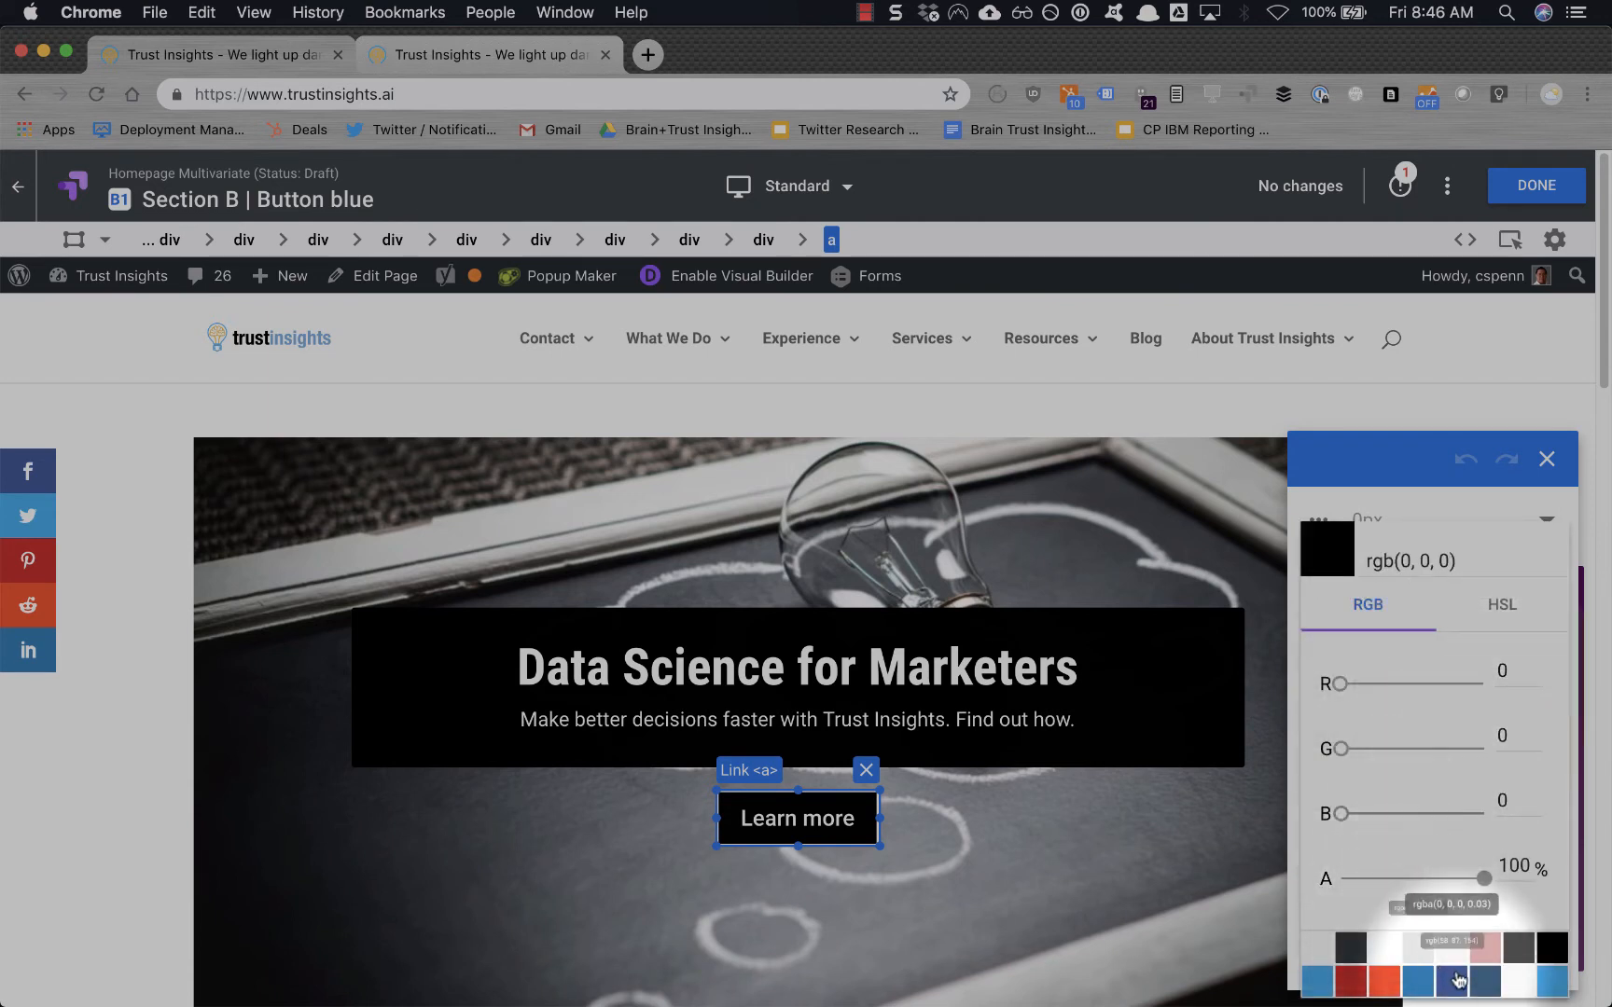
left_click(1442, 975)
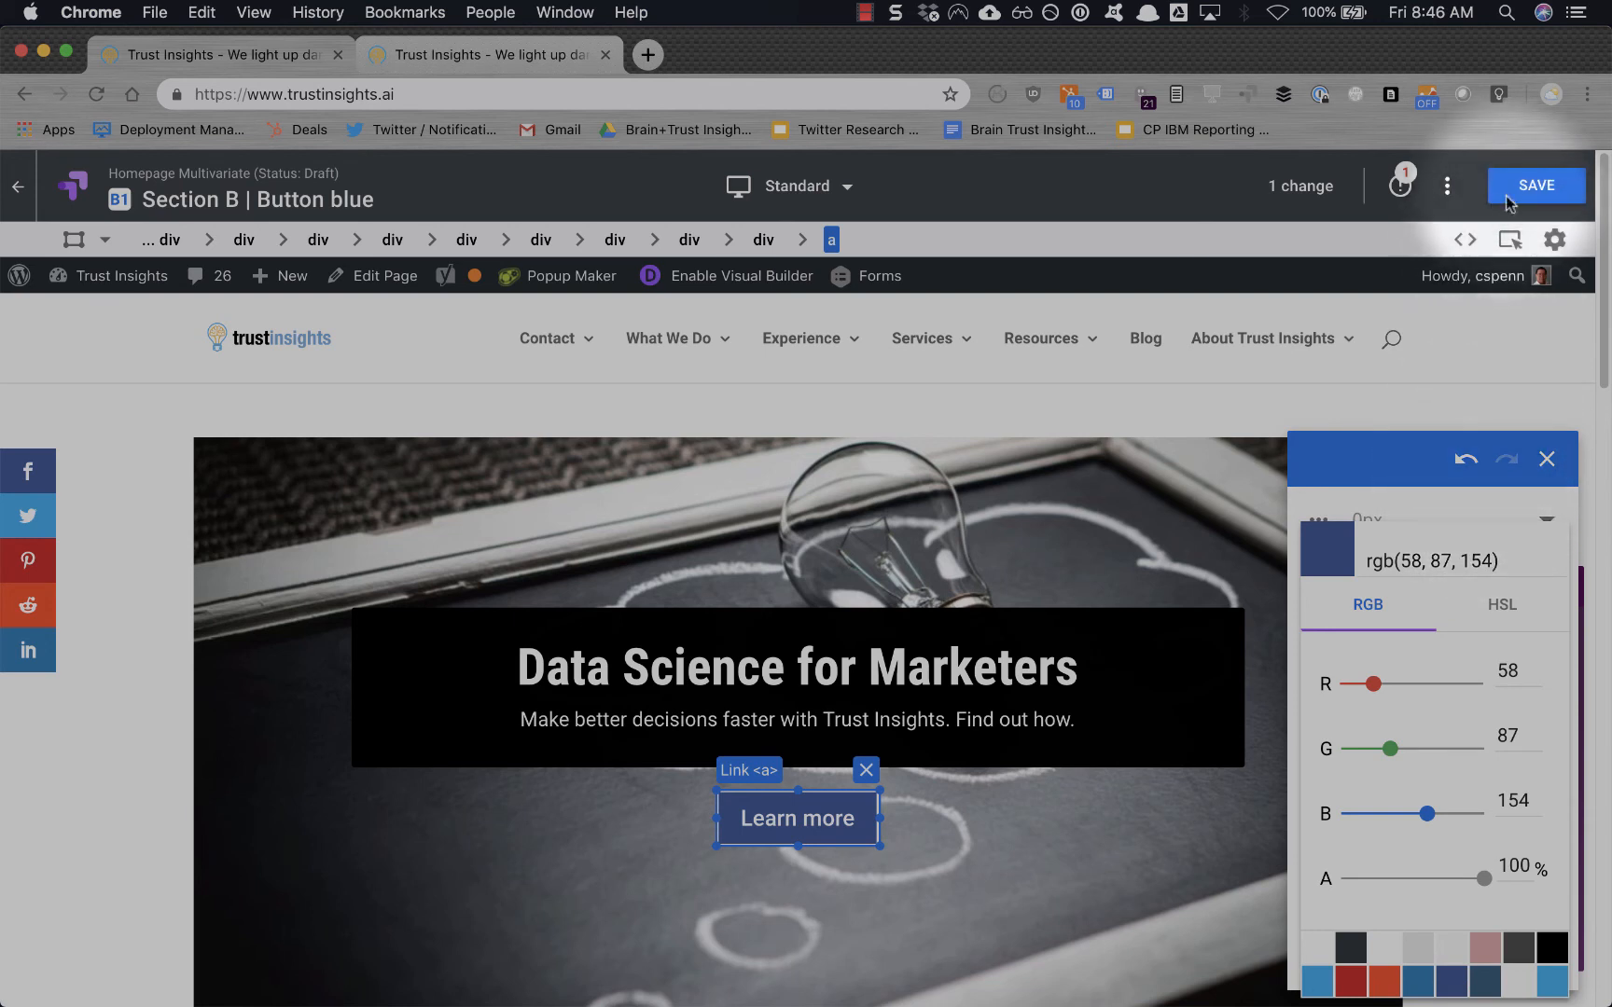
left_click(1535, 186)
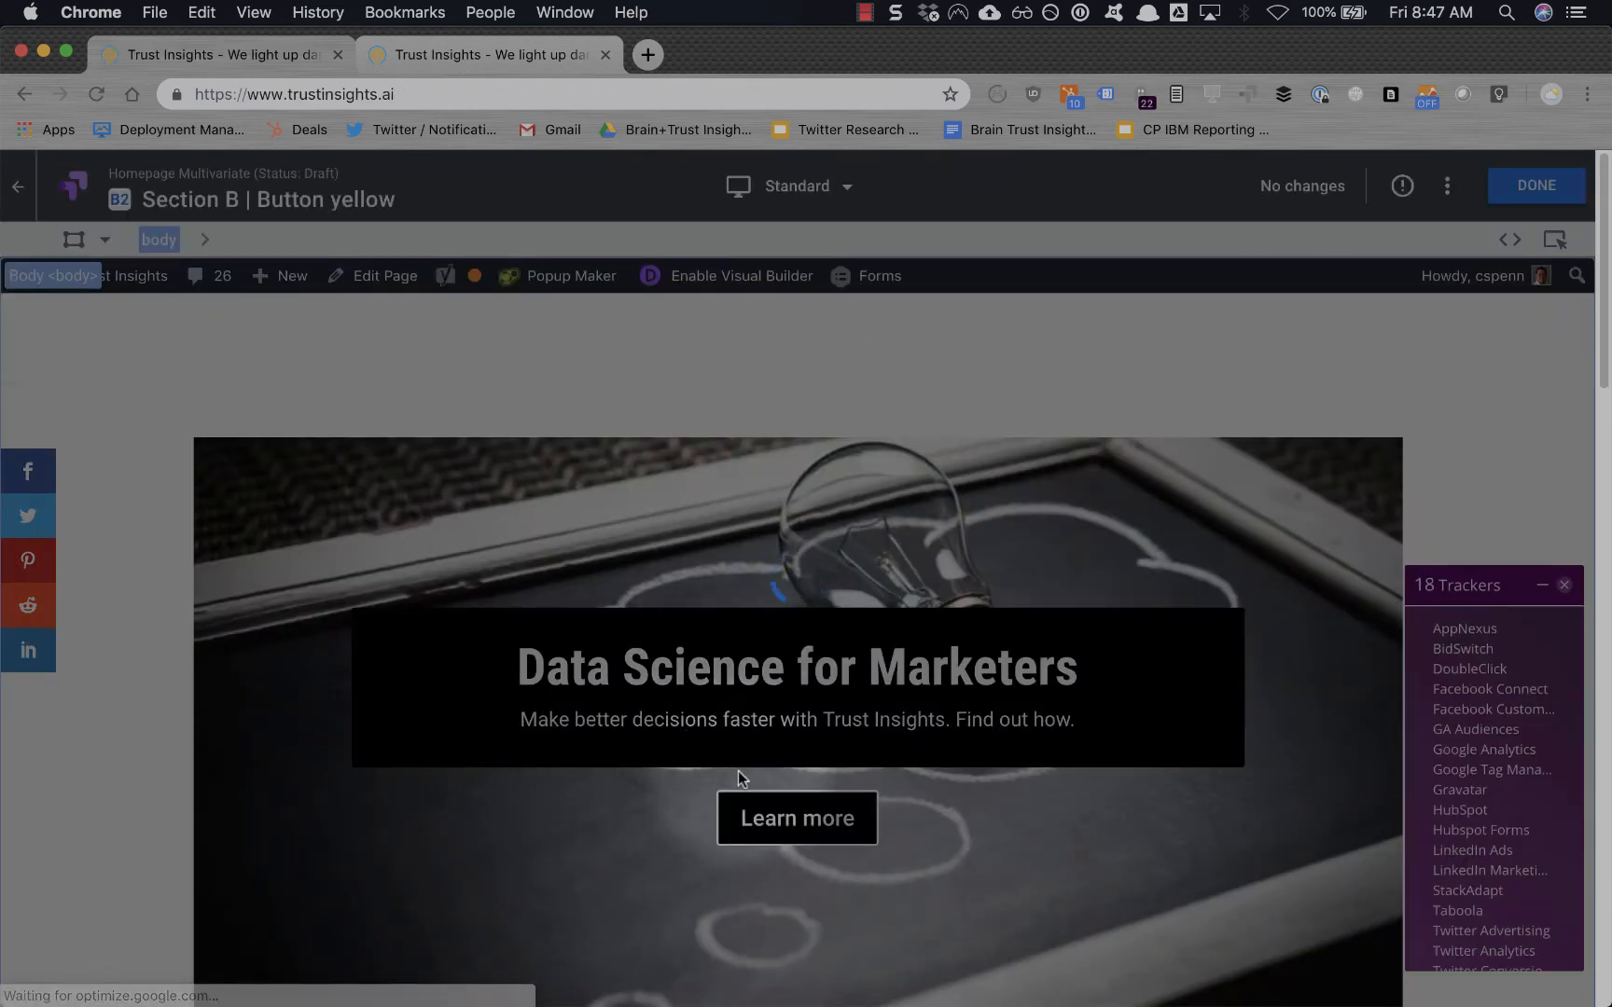
Give the Learn more button a yellow rgb(194, 171, 20) background, save, and return to the experiment.
left_click(796, 818)
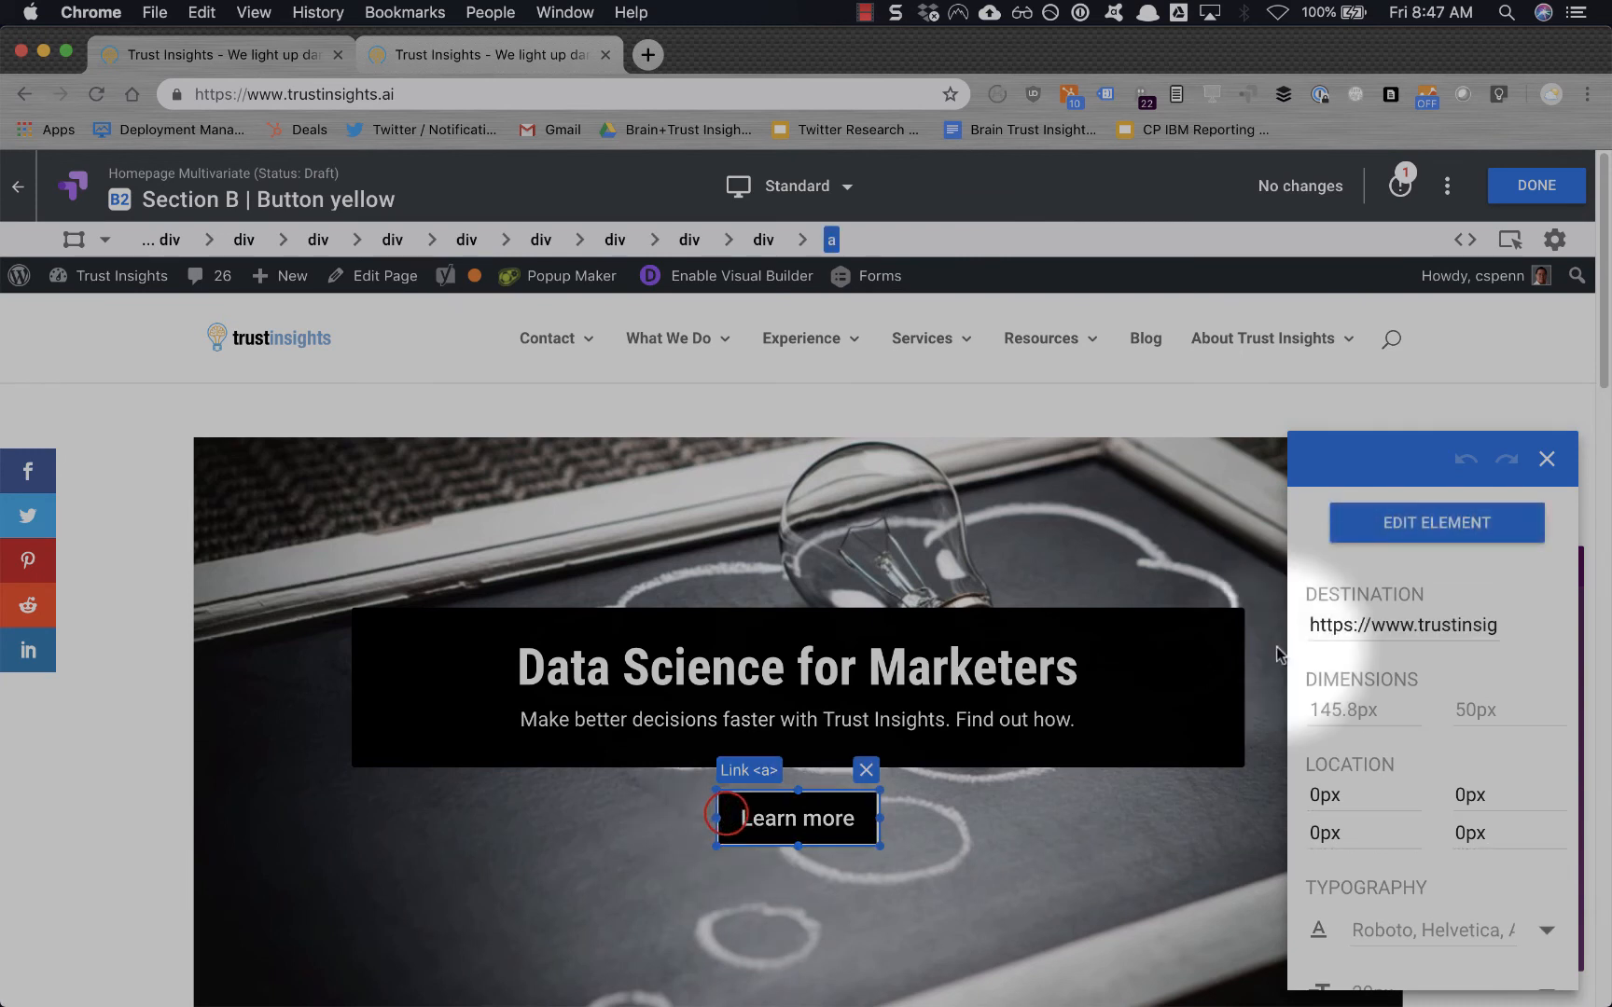
scroll("down", 3)
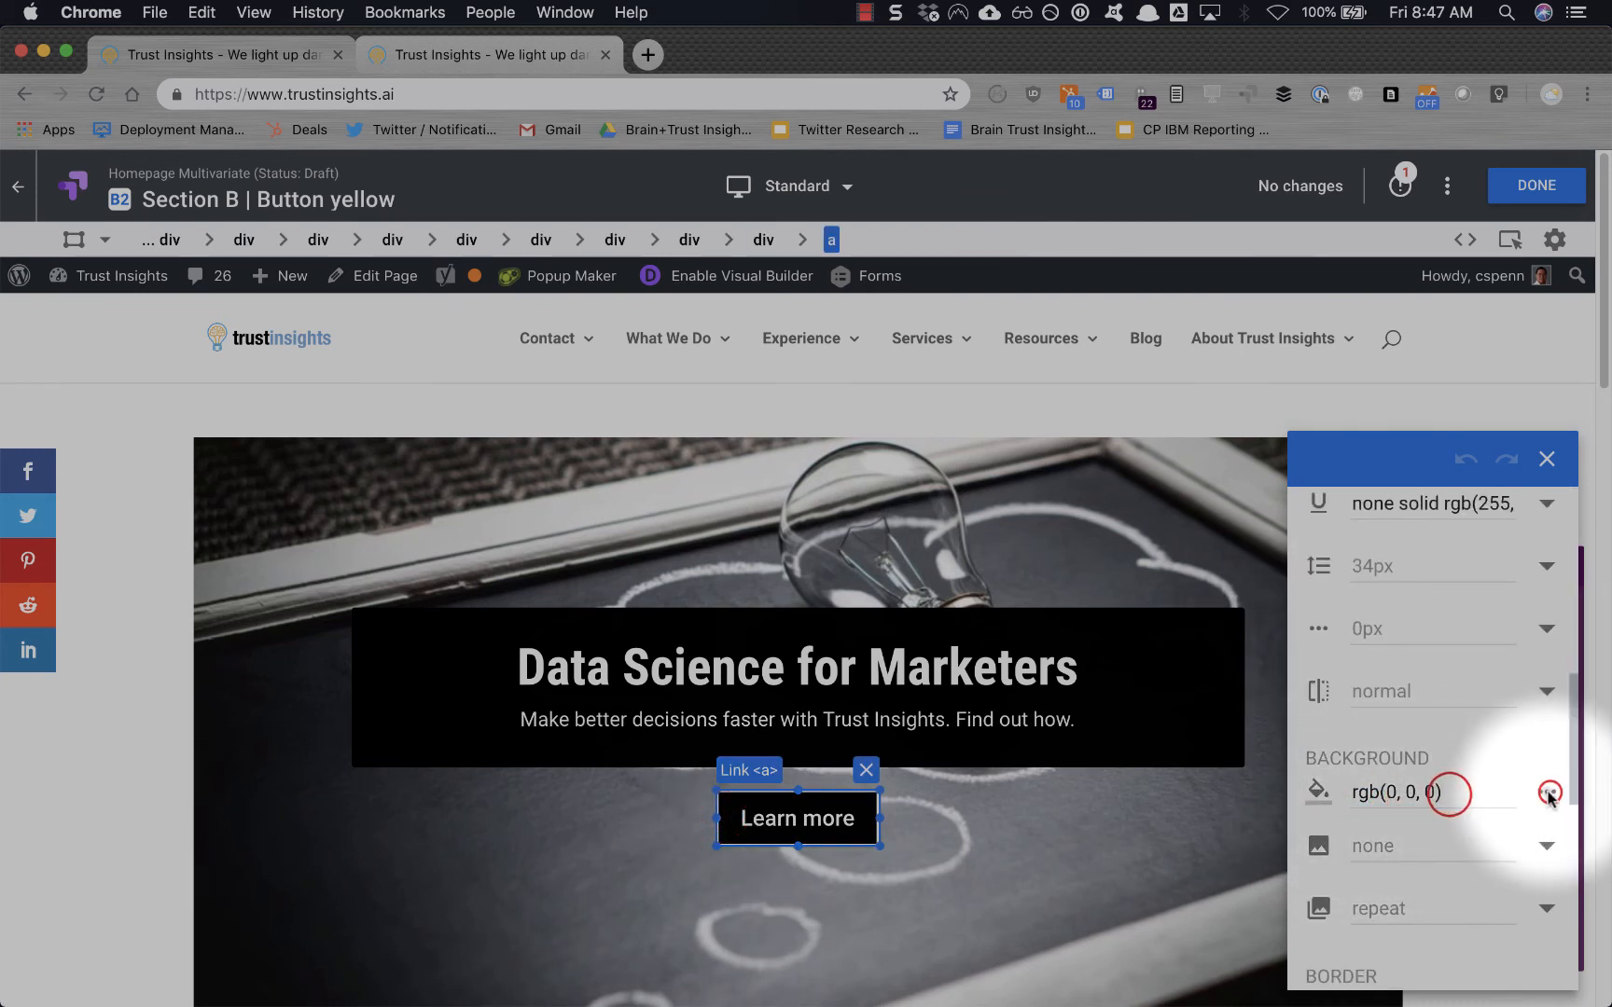
left_click(1549, 792)
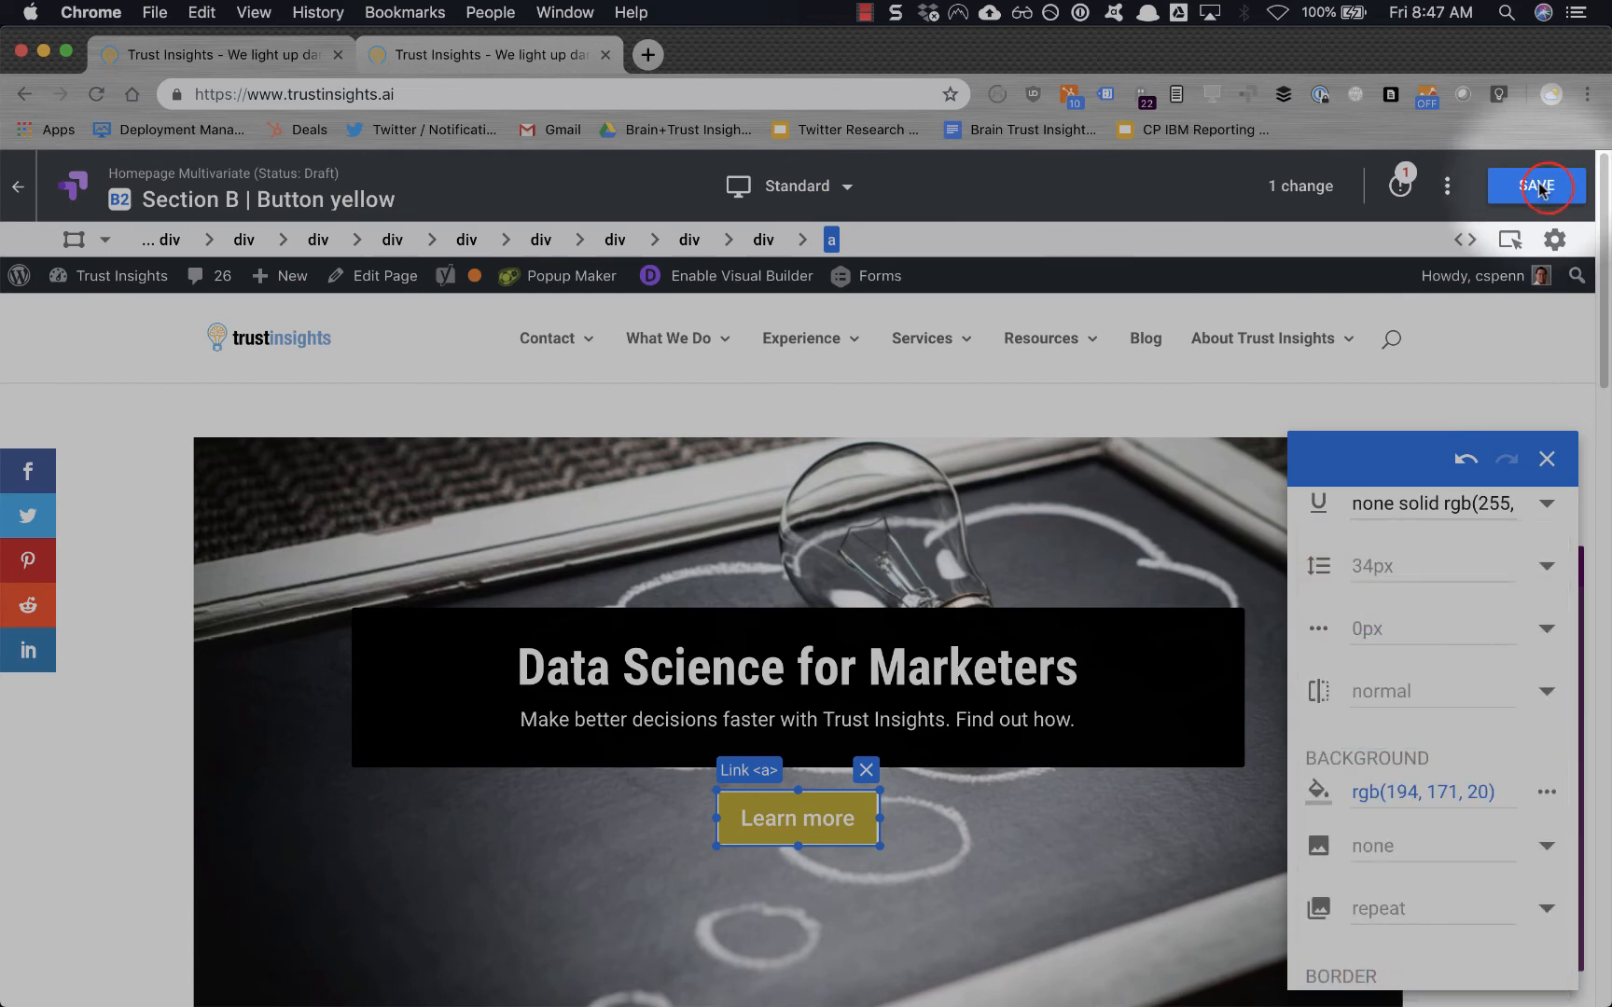
left_click(1535, 186)
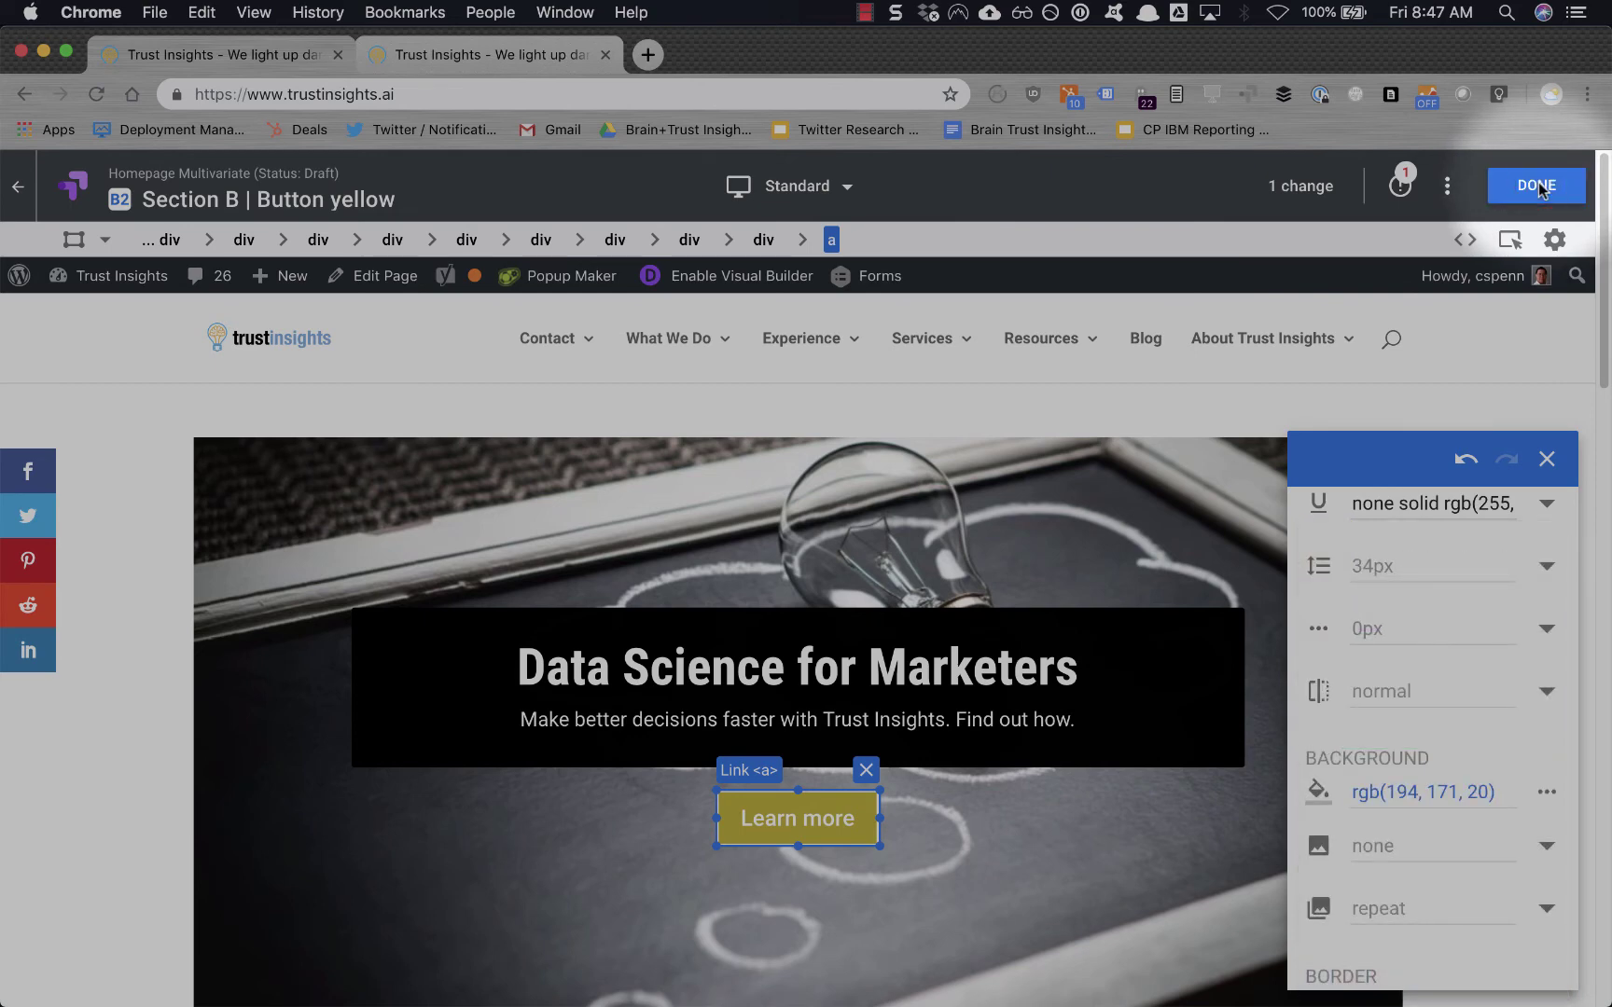
left_click(1535, 186)
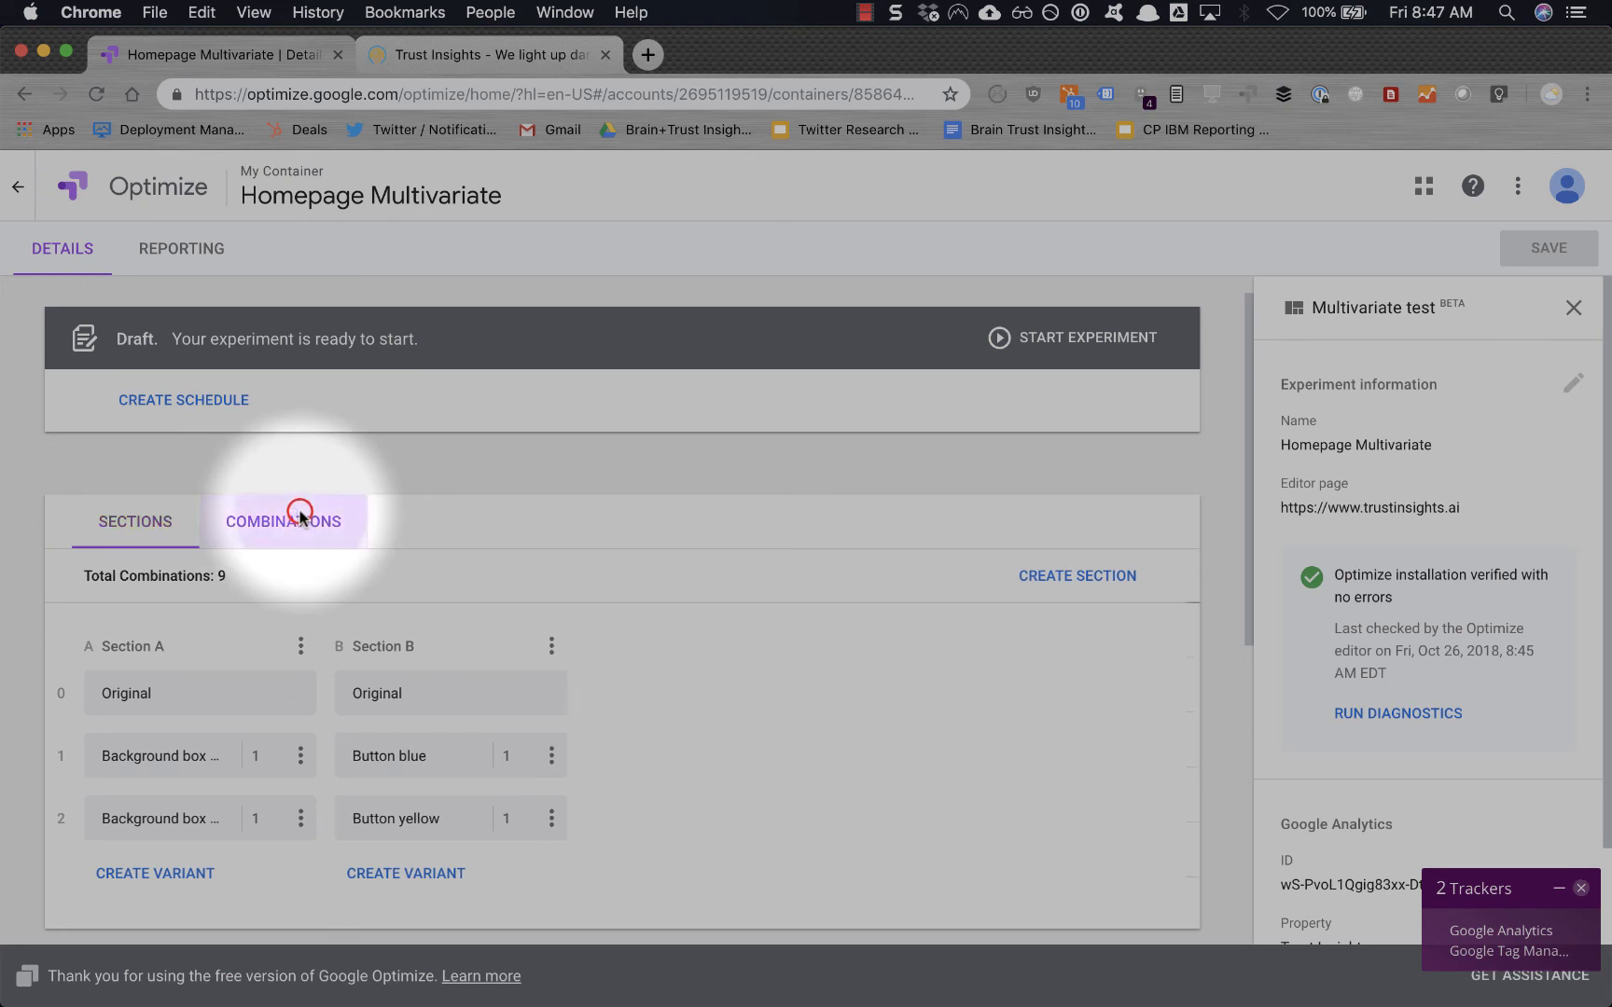
left_click(282, 521)
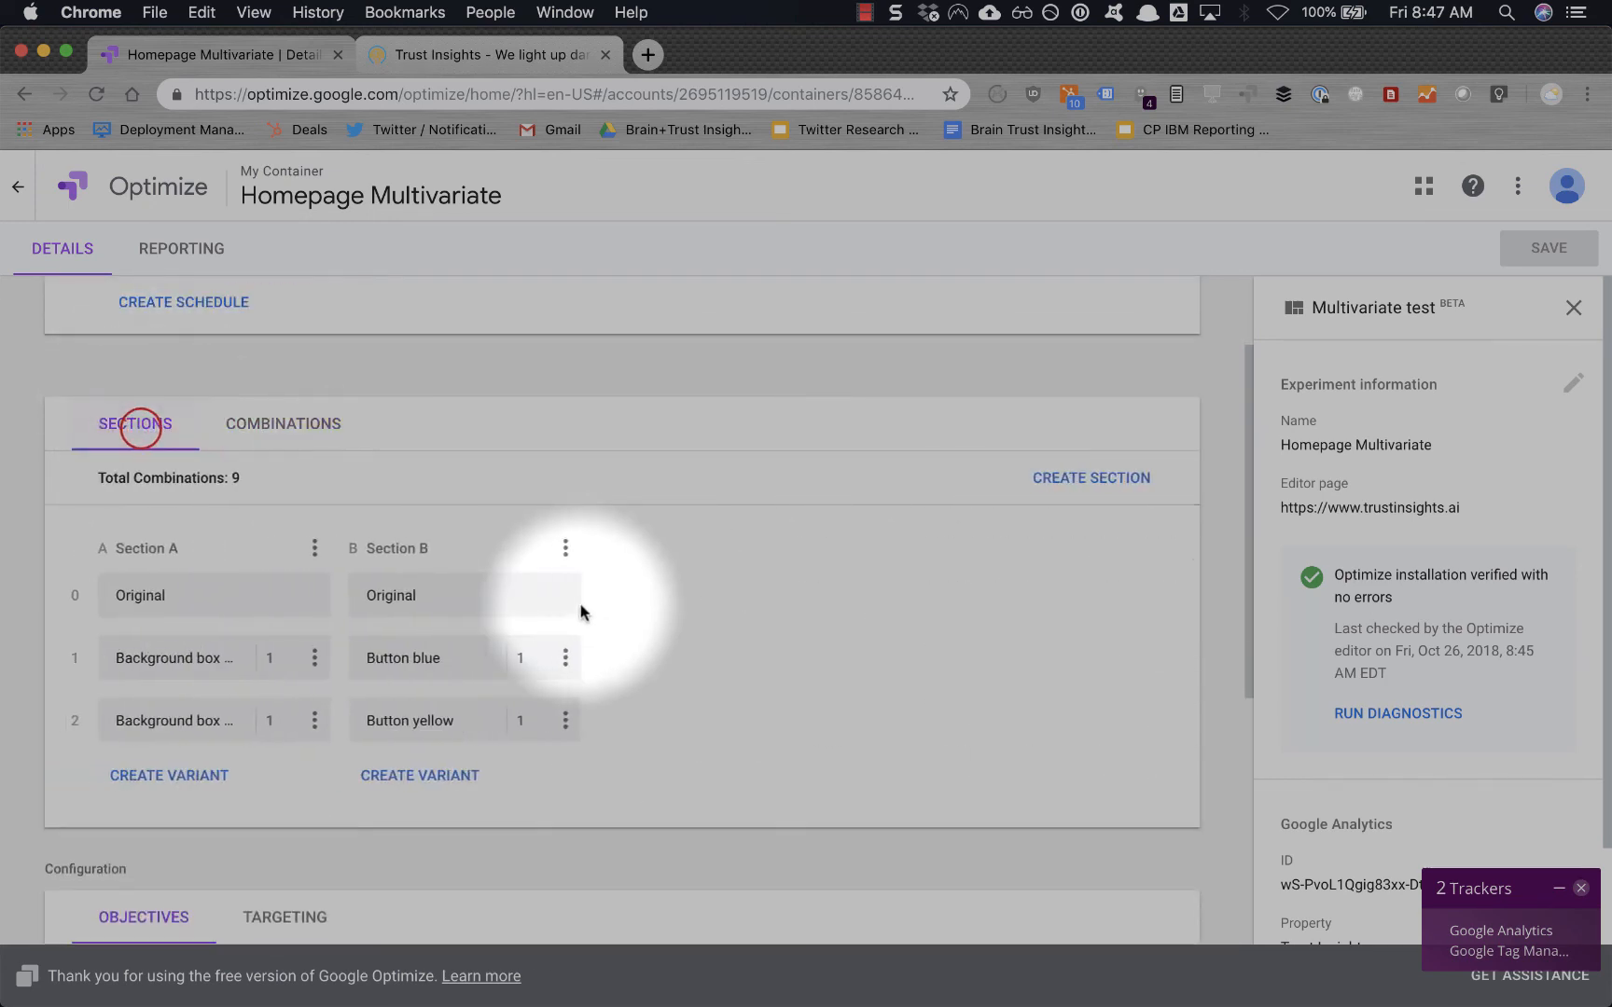
scroll("down", 3)
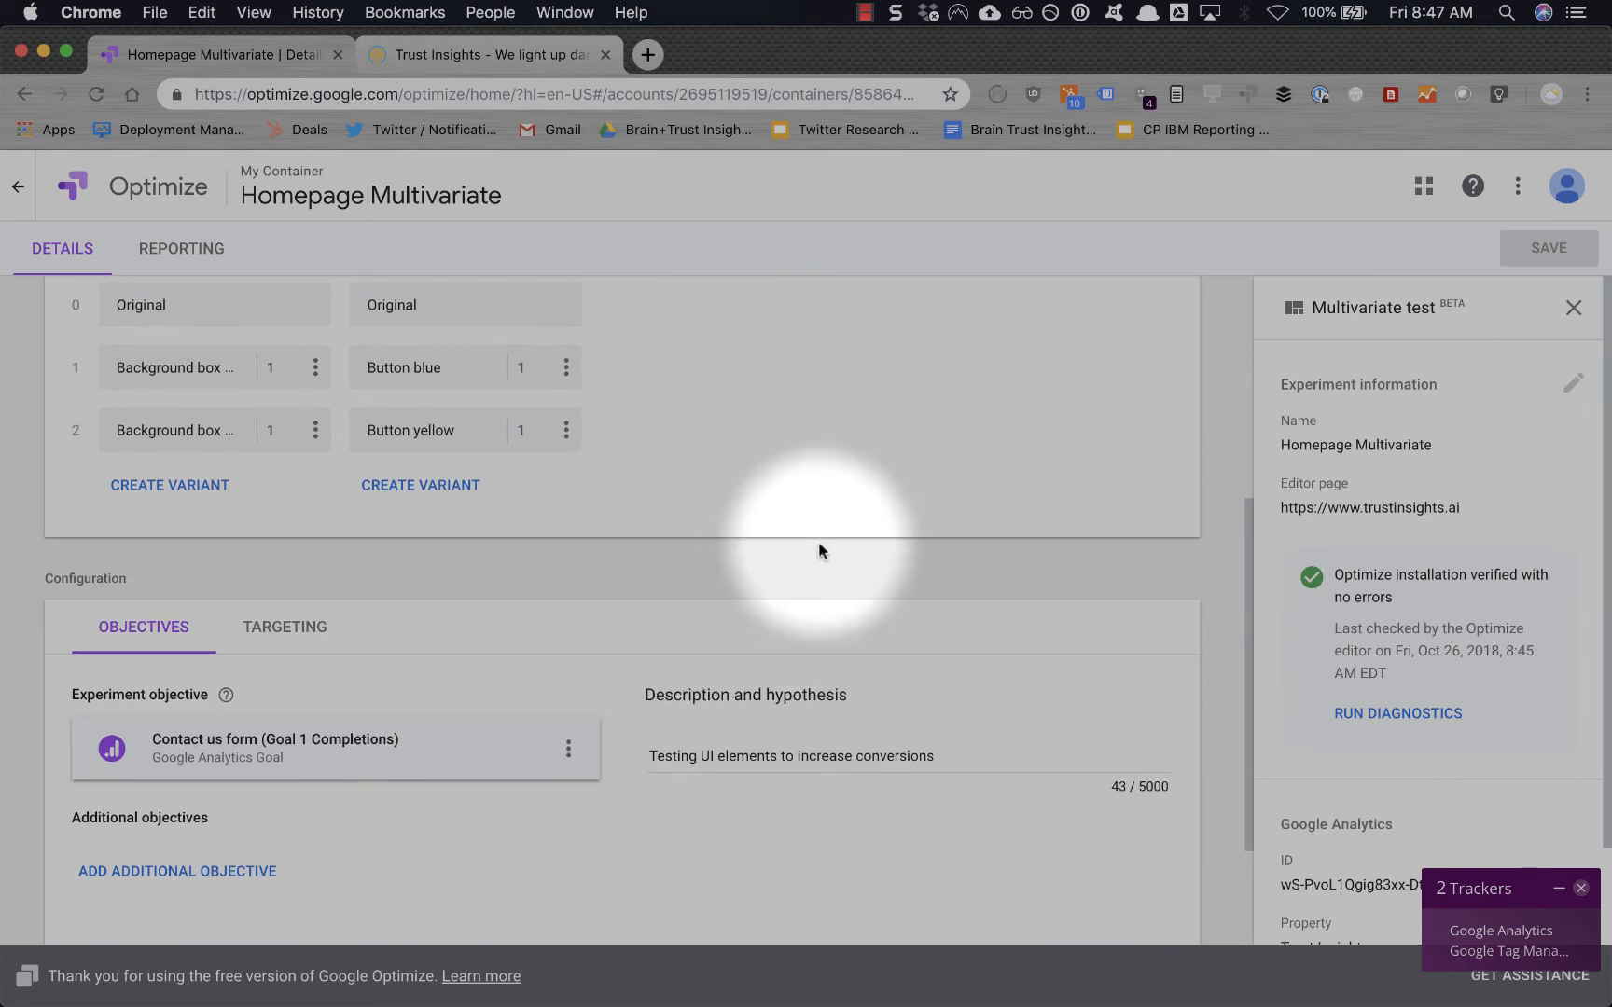
scroll("down", 3)
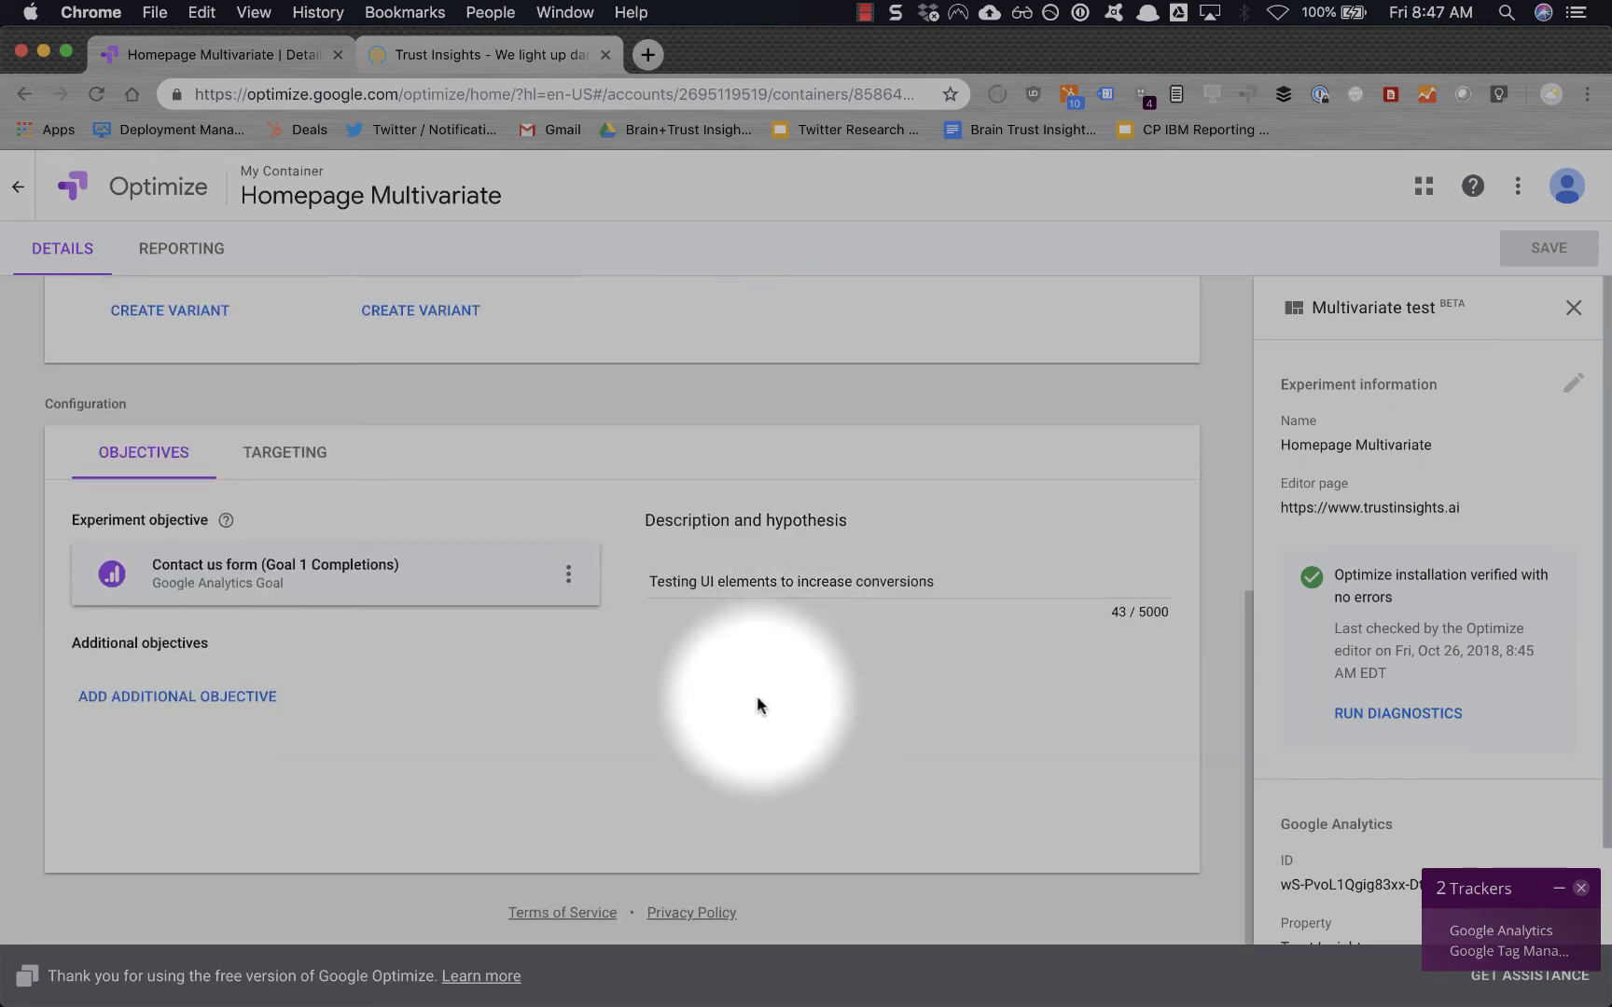
mouse_move(840, 459)
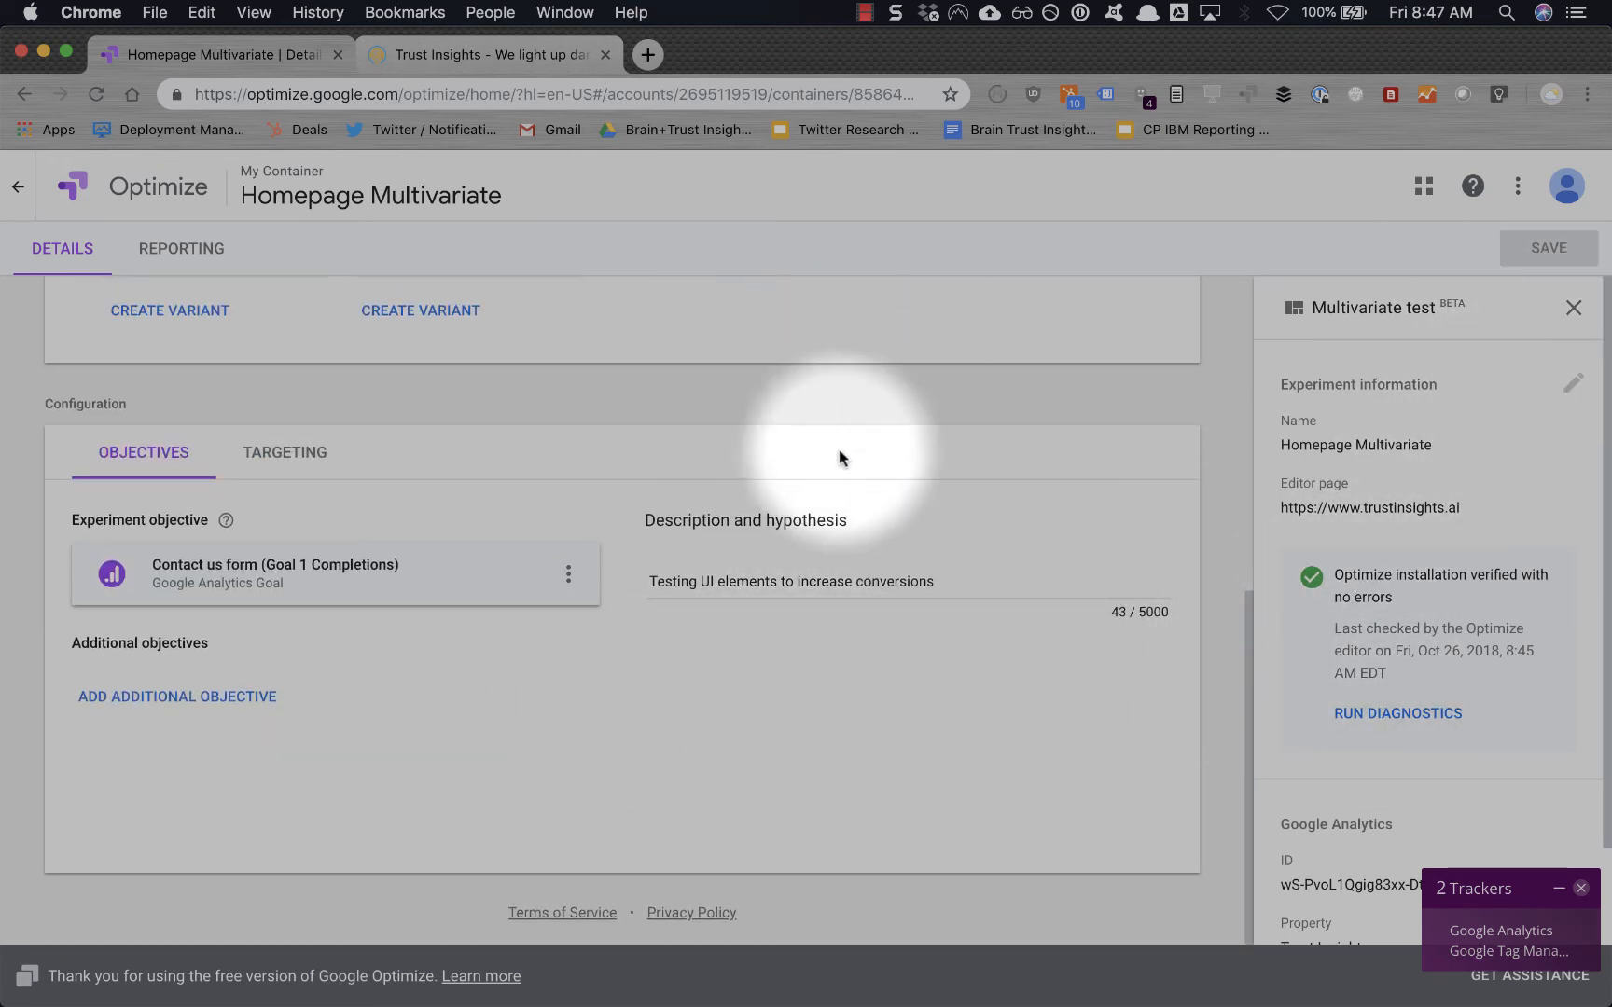
scroll("up", 3)
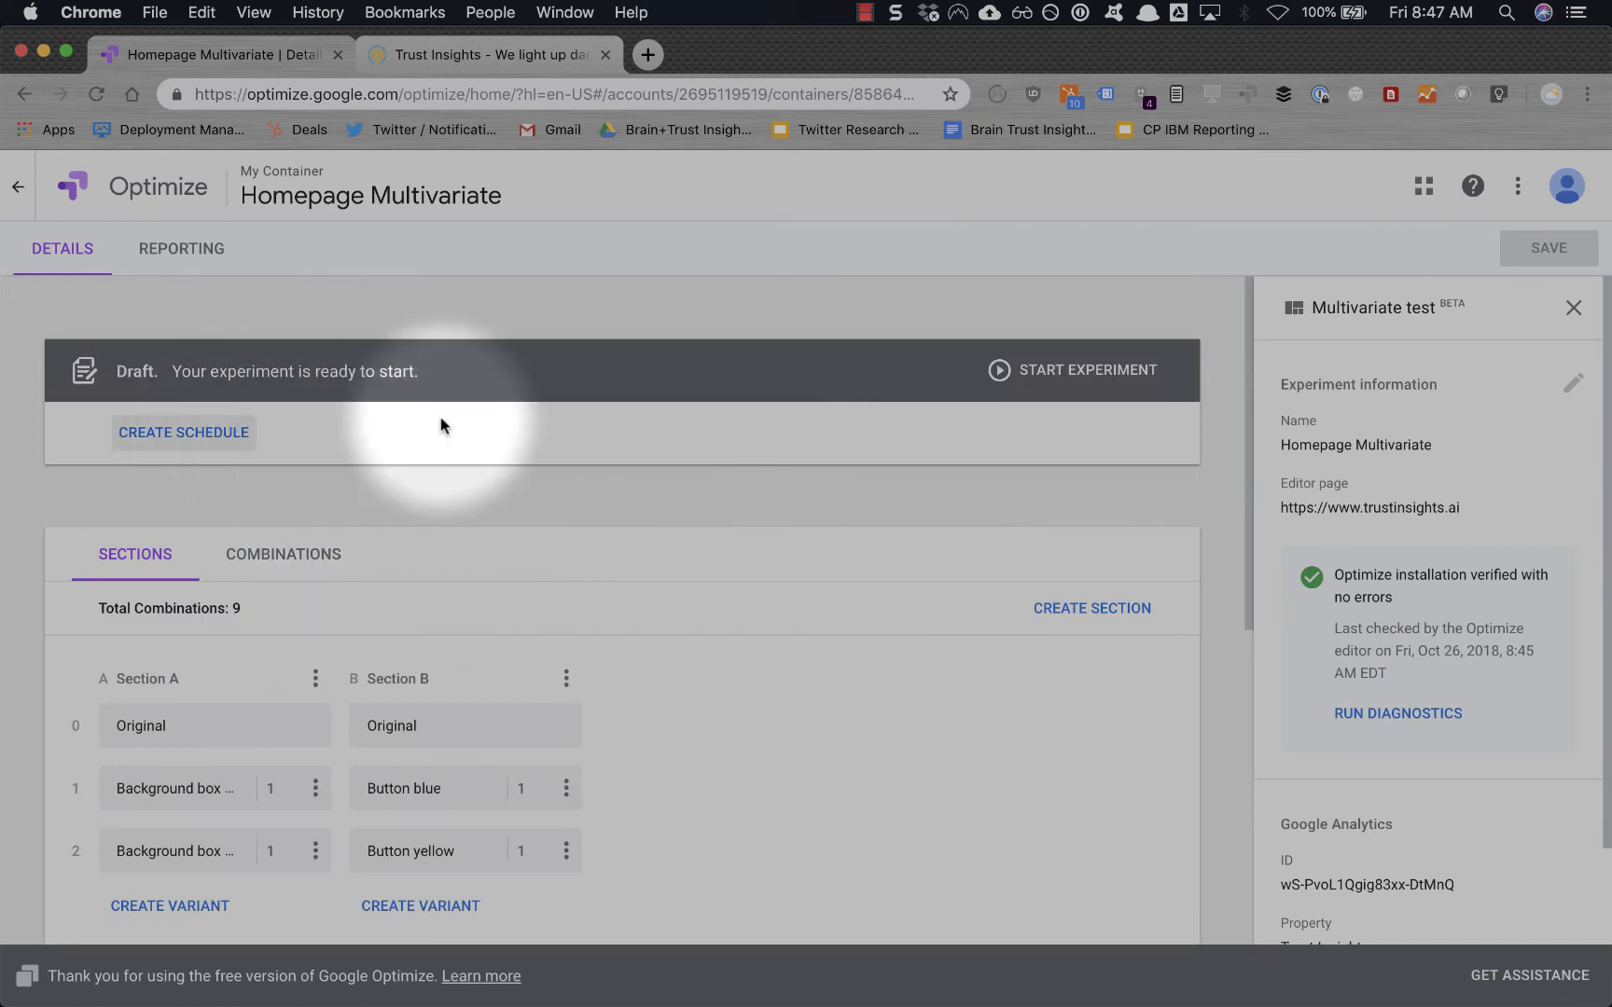
mouse_move(610, 664)
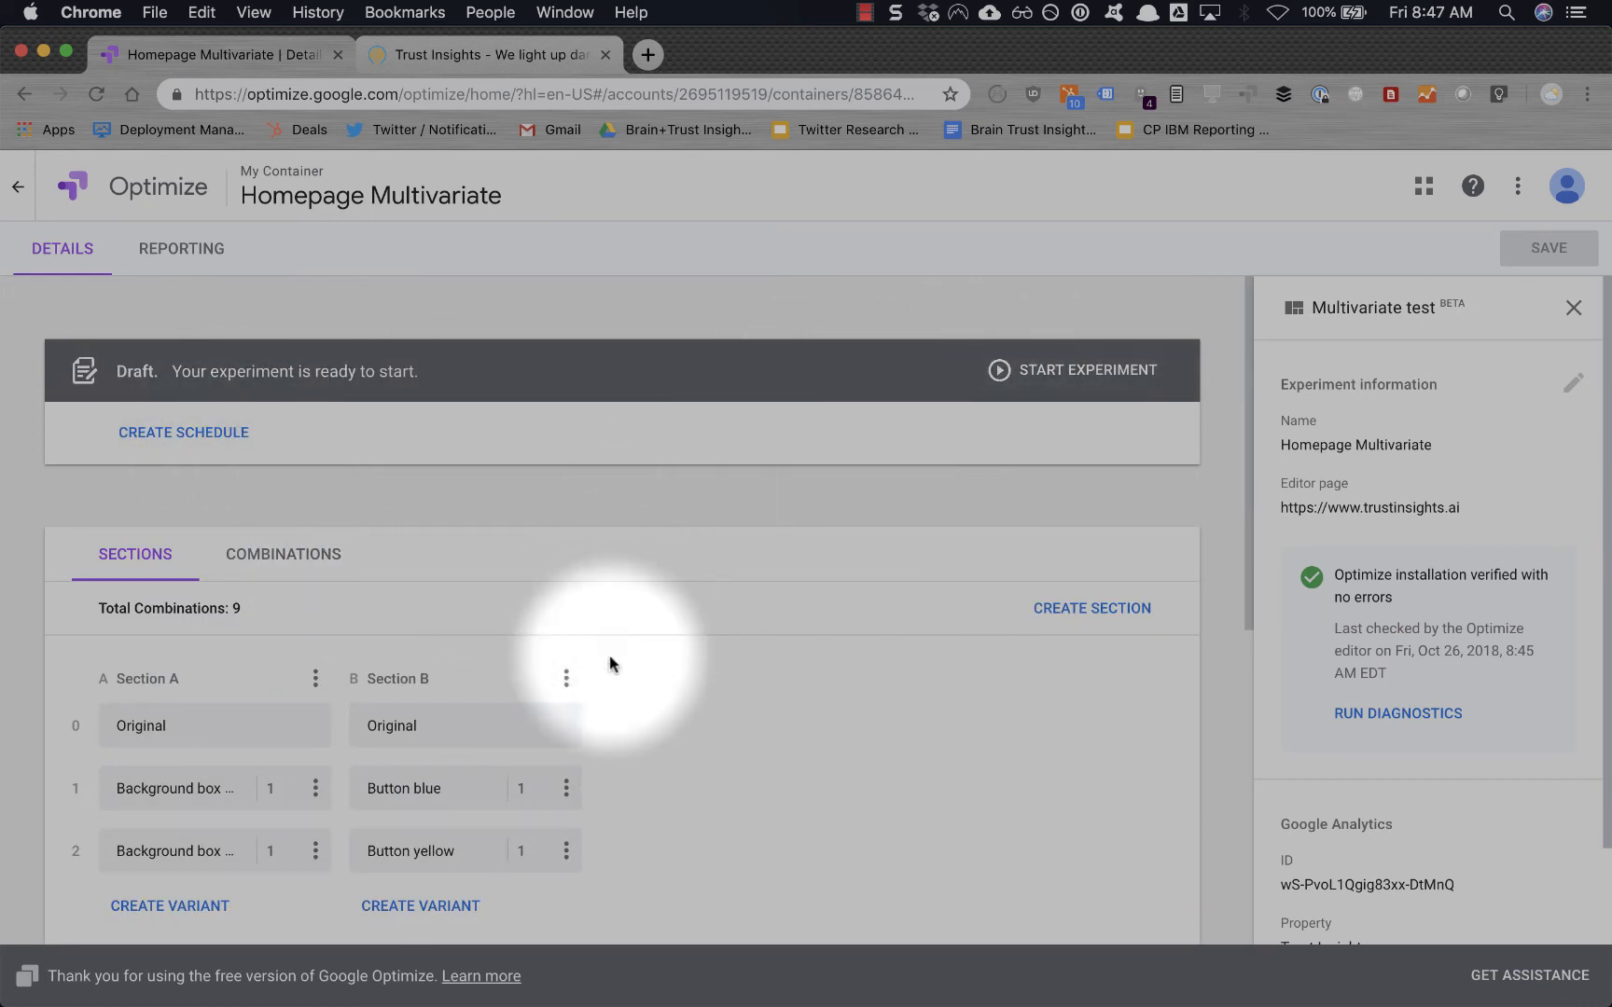
mouse_move(1119, 377)
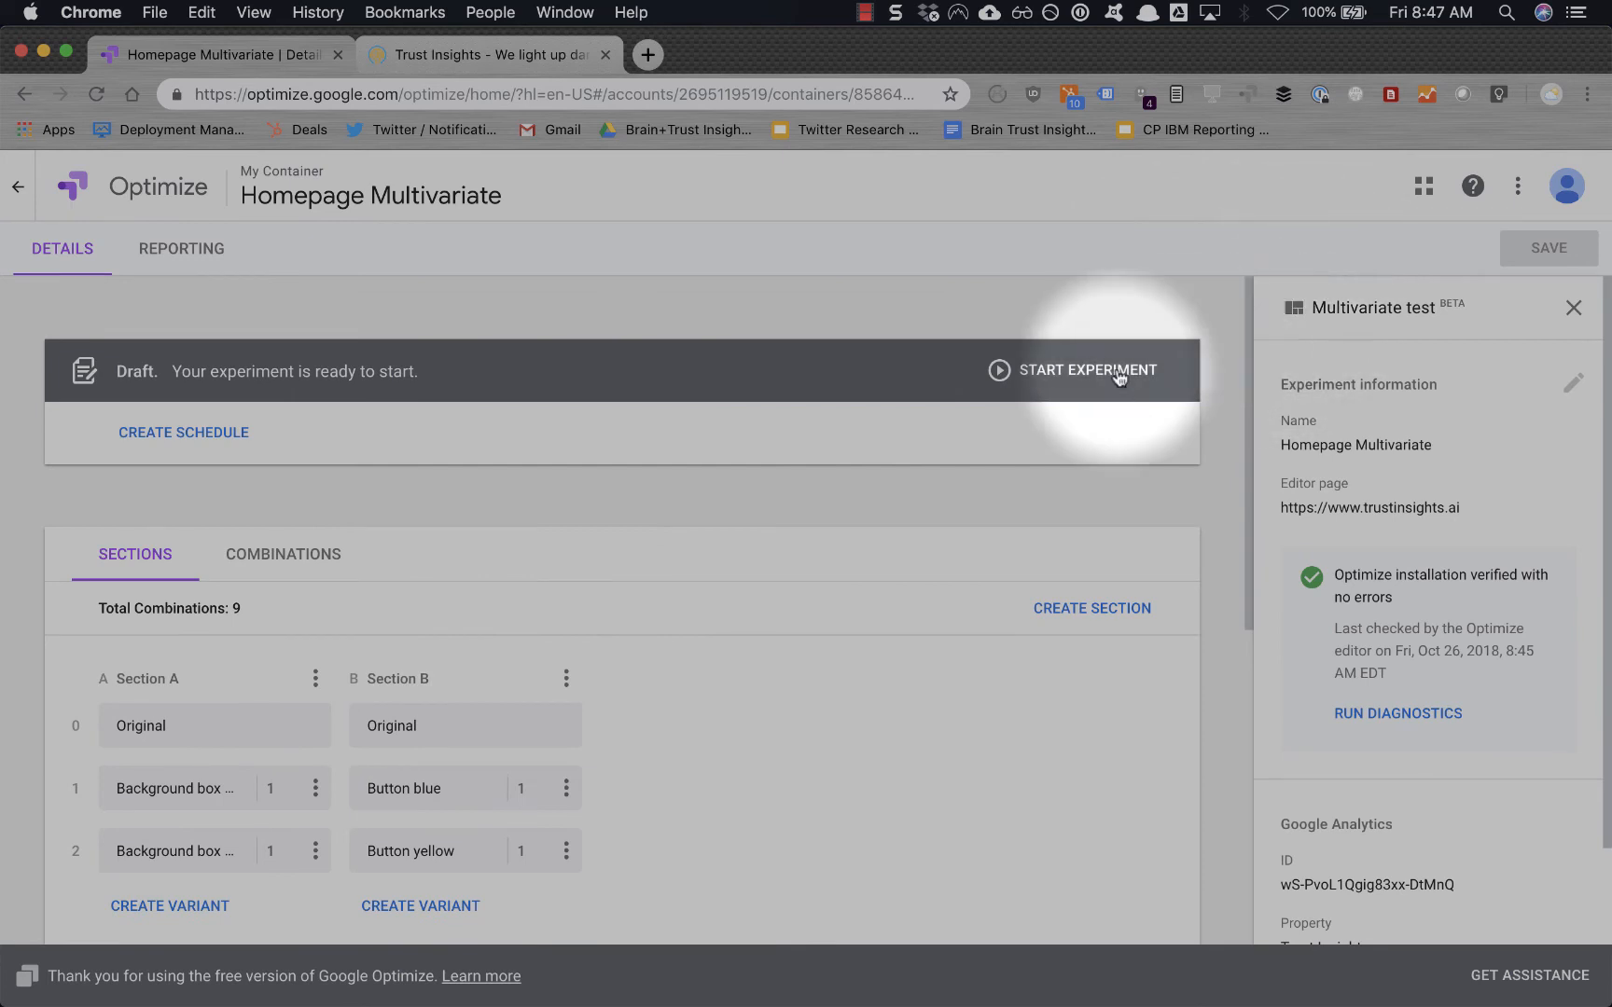
Start the Homepage Multivariate experiment and confirm the launch dialog.
left_click(1087, 370)
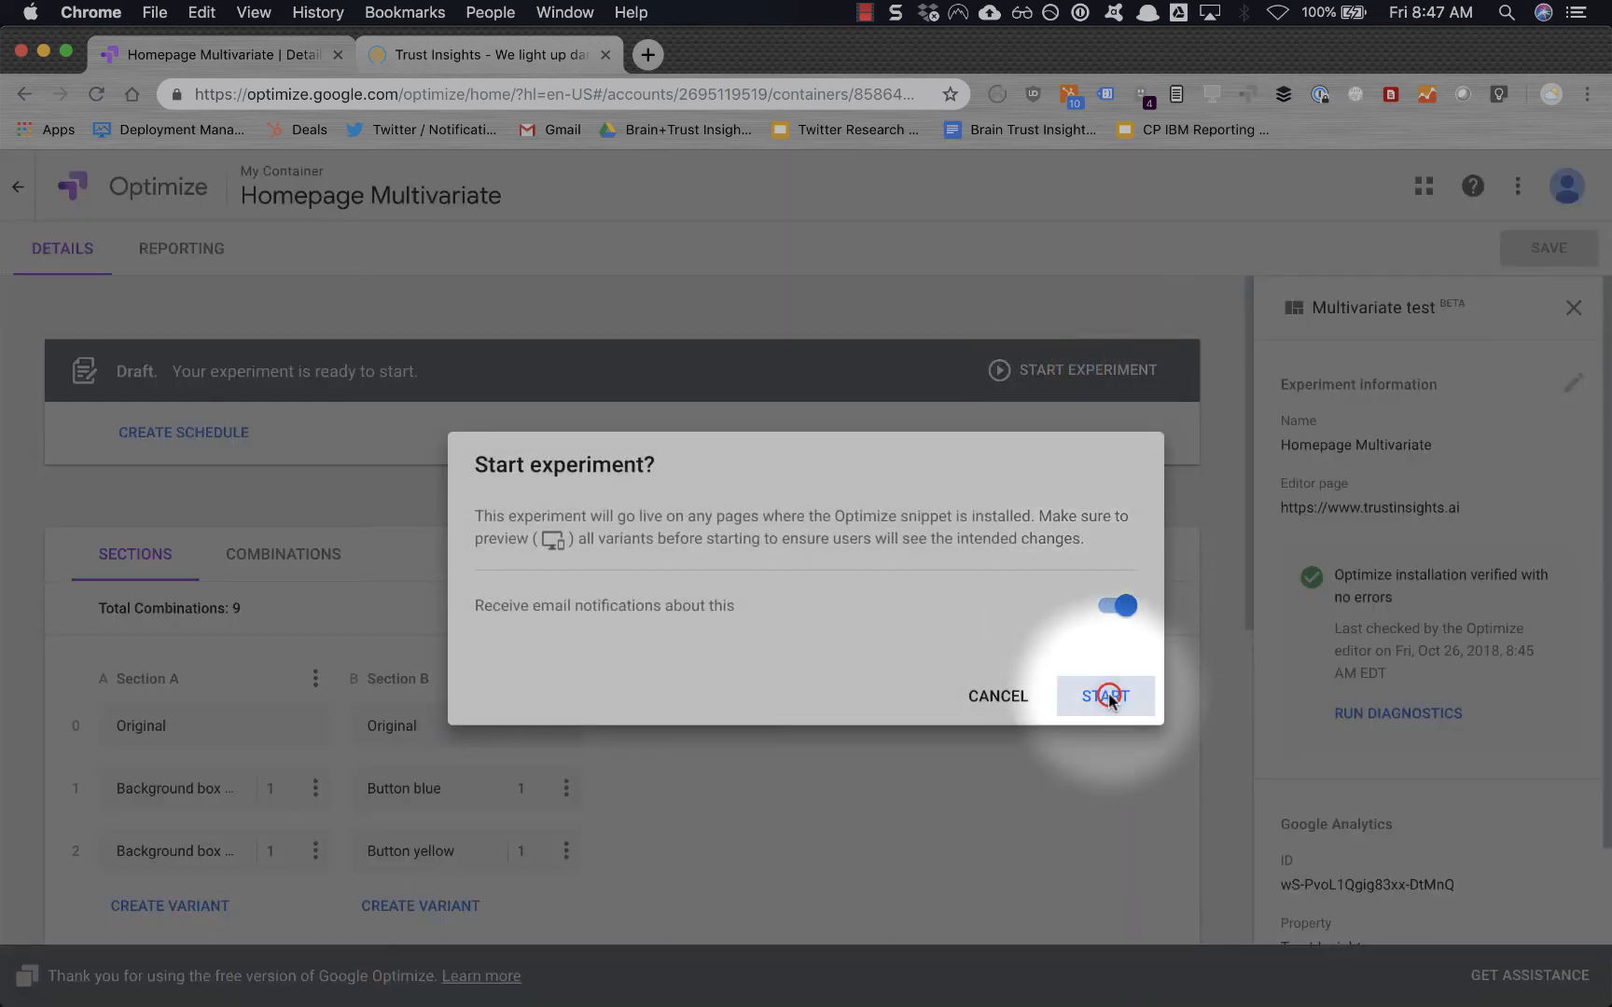
left_click(1105, 695)
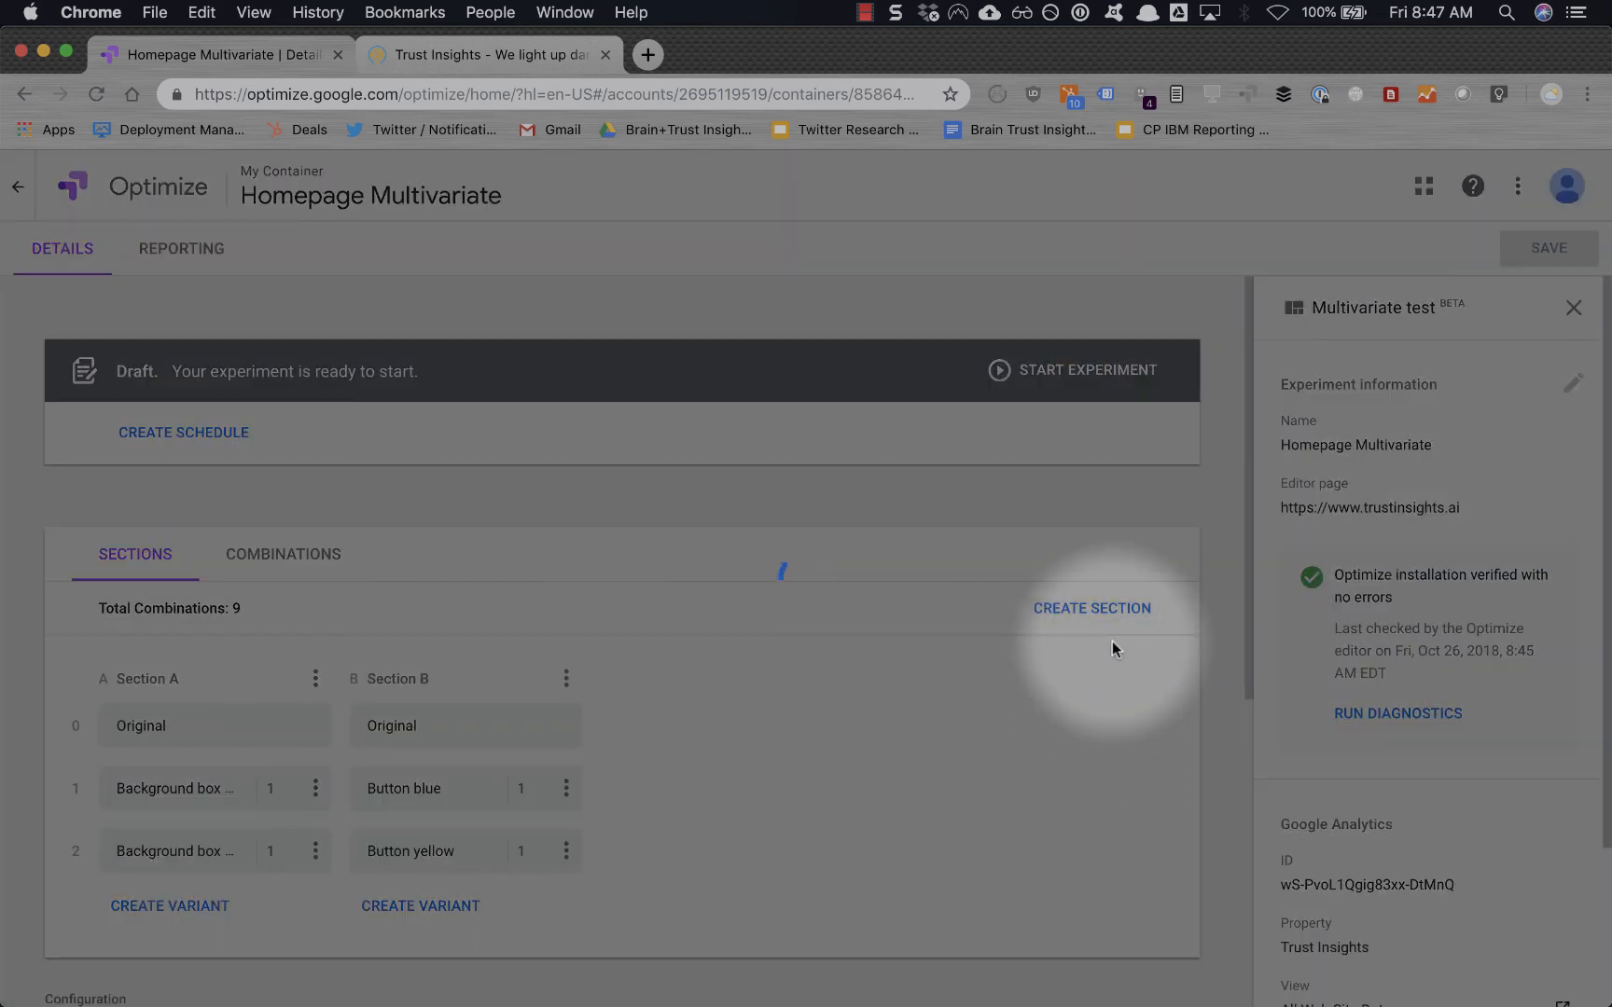
left_click(1070, 370)
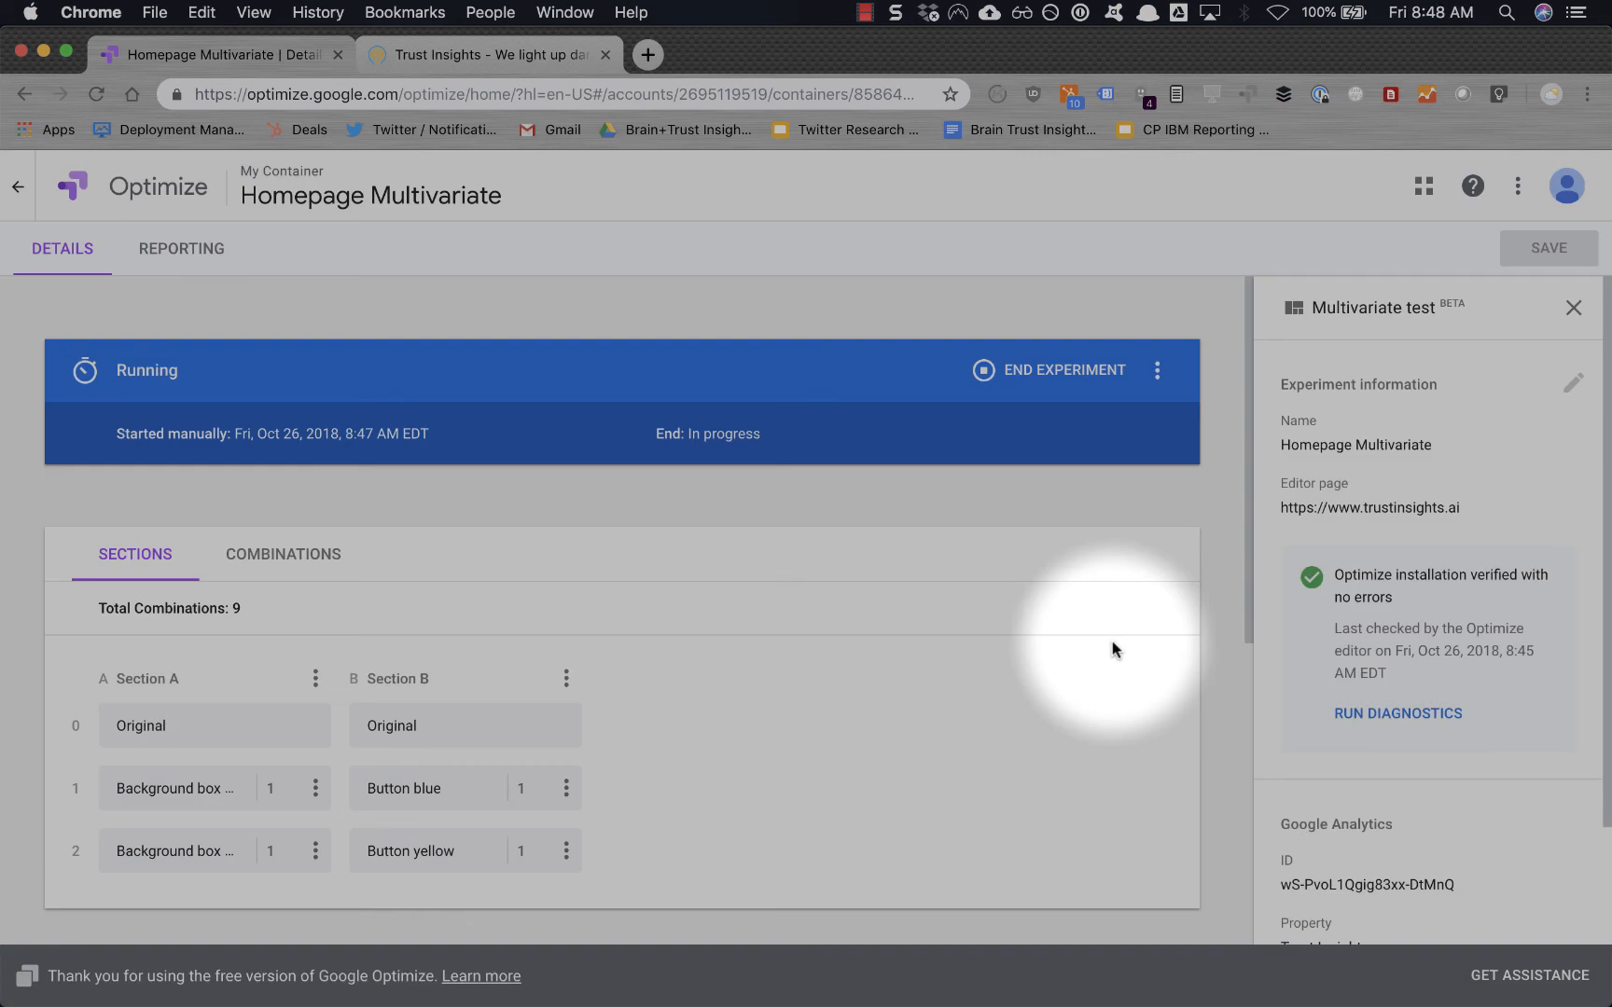
mouse_move(704, 568)
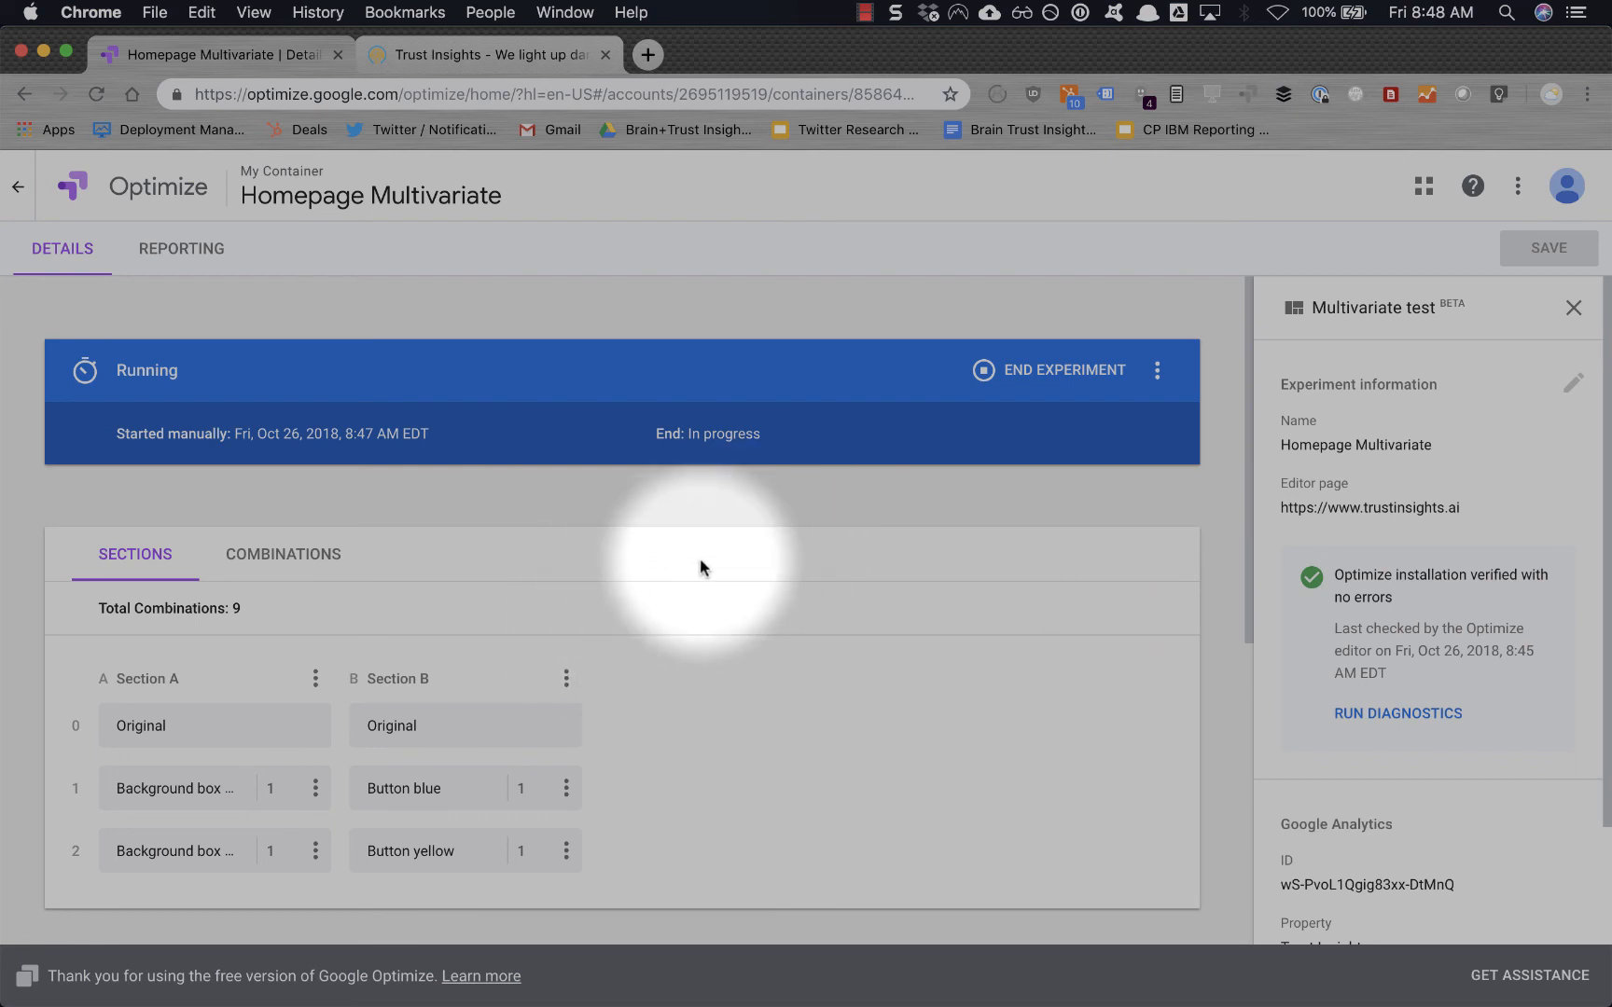
left_click(483, 54)
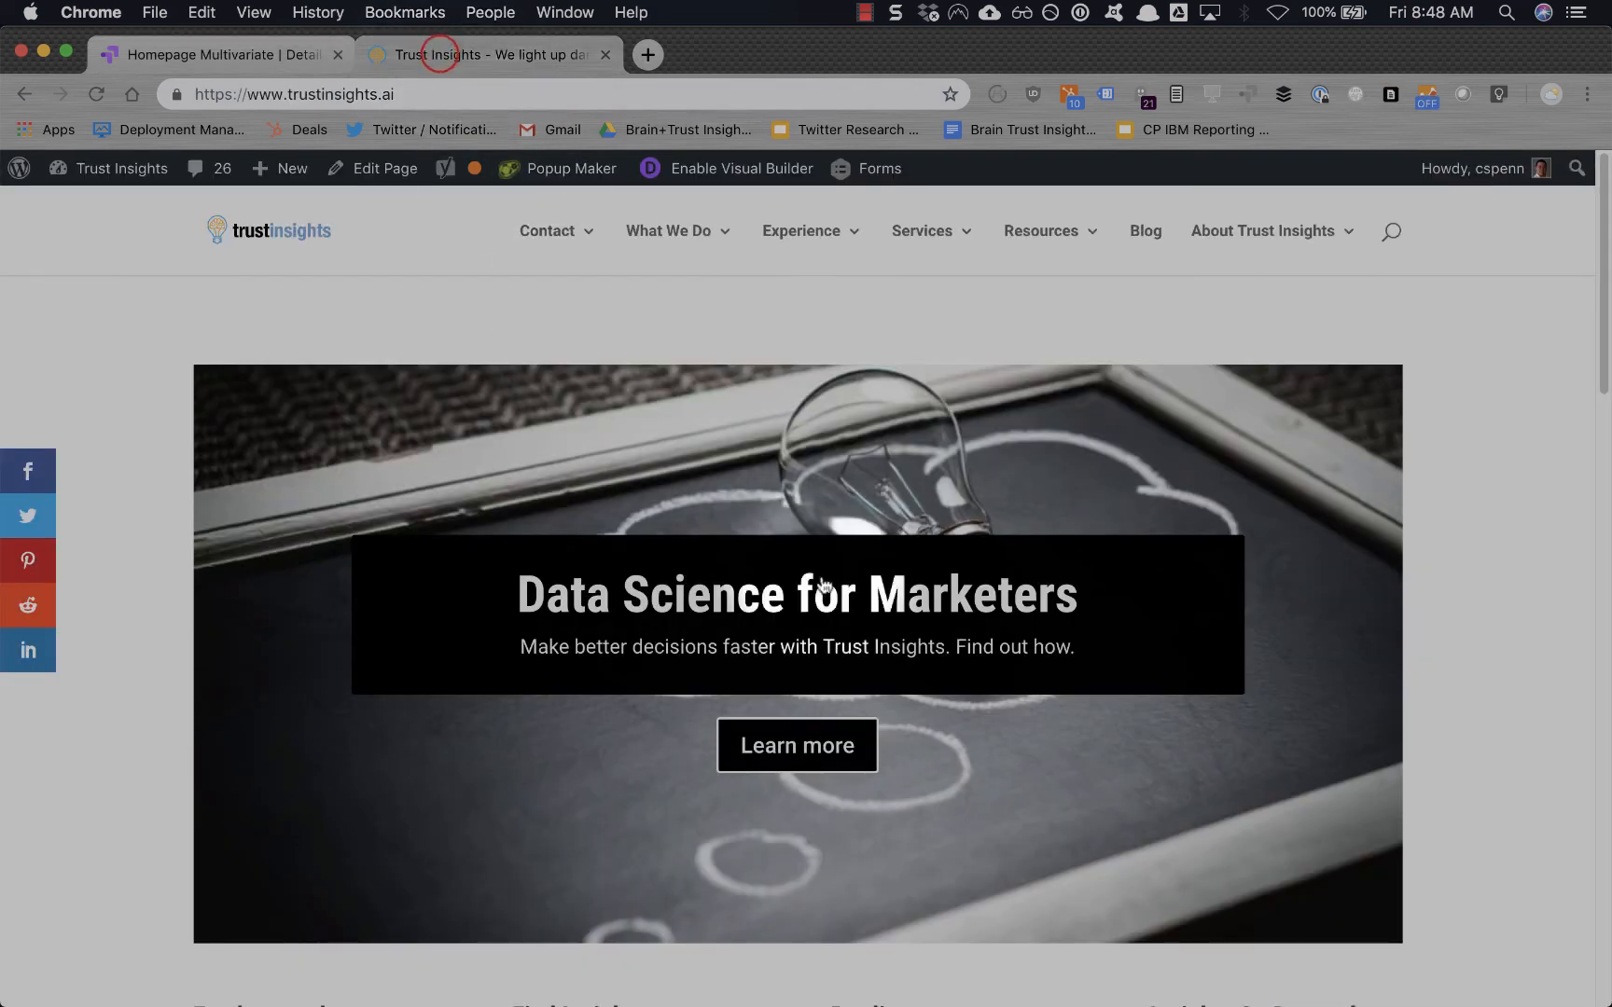
left_click(1144, 230)
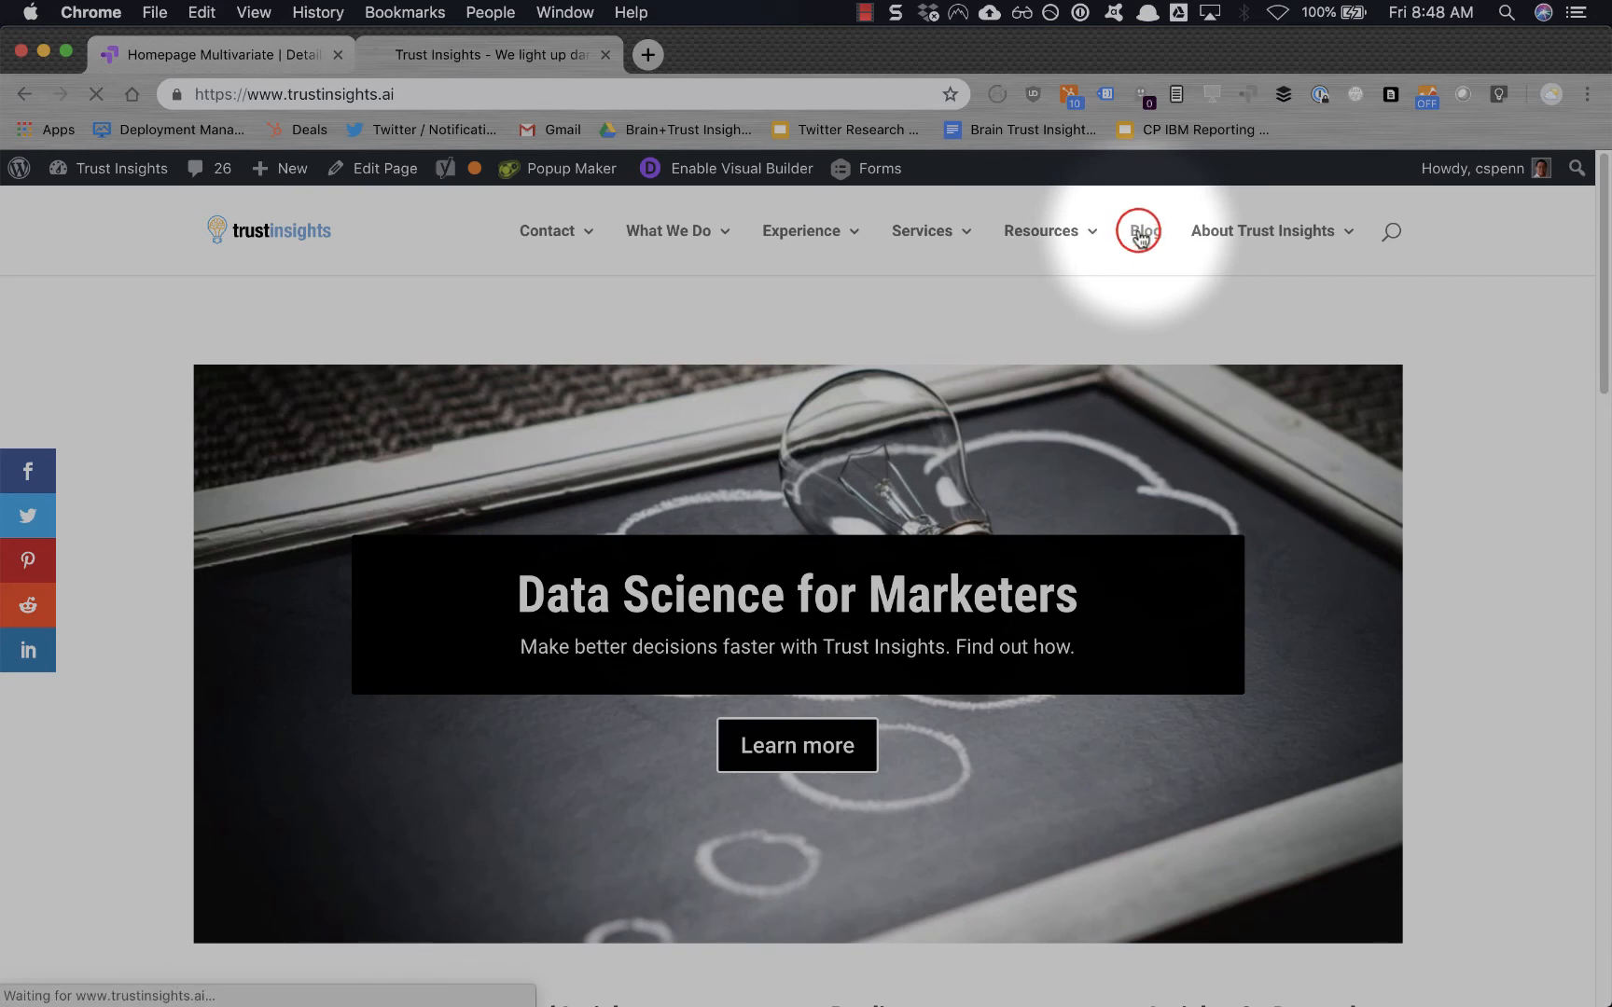
left_click(1143, 231)
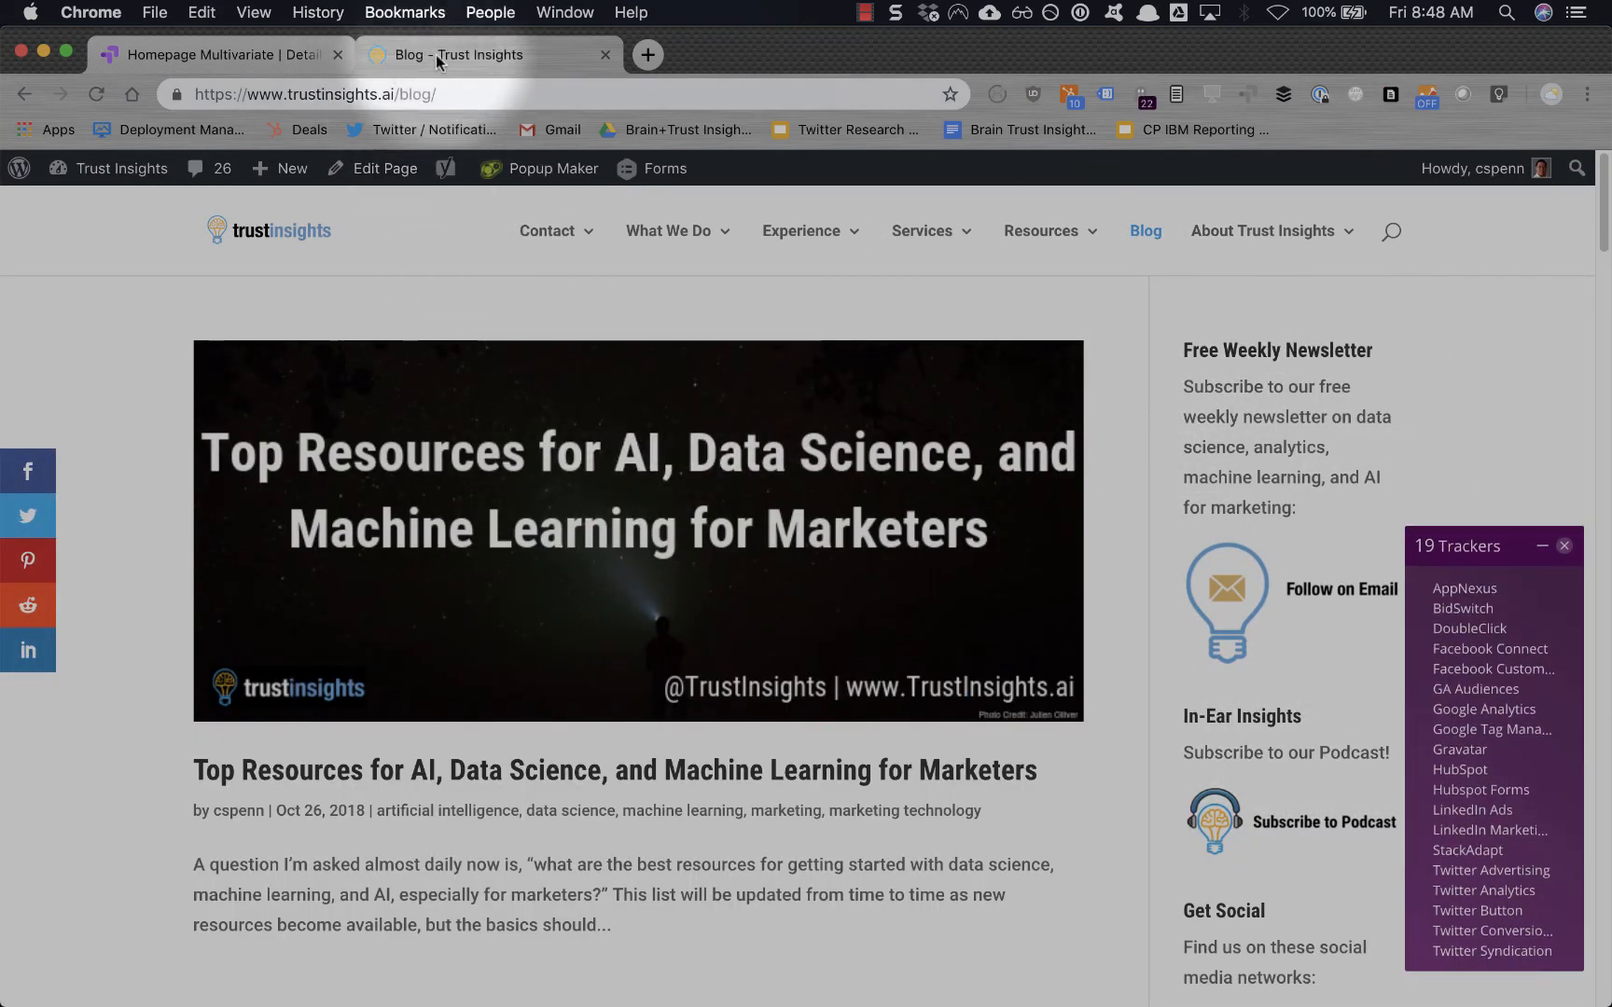
left_click(205, 54)
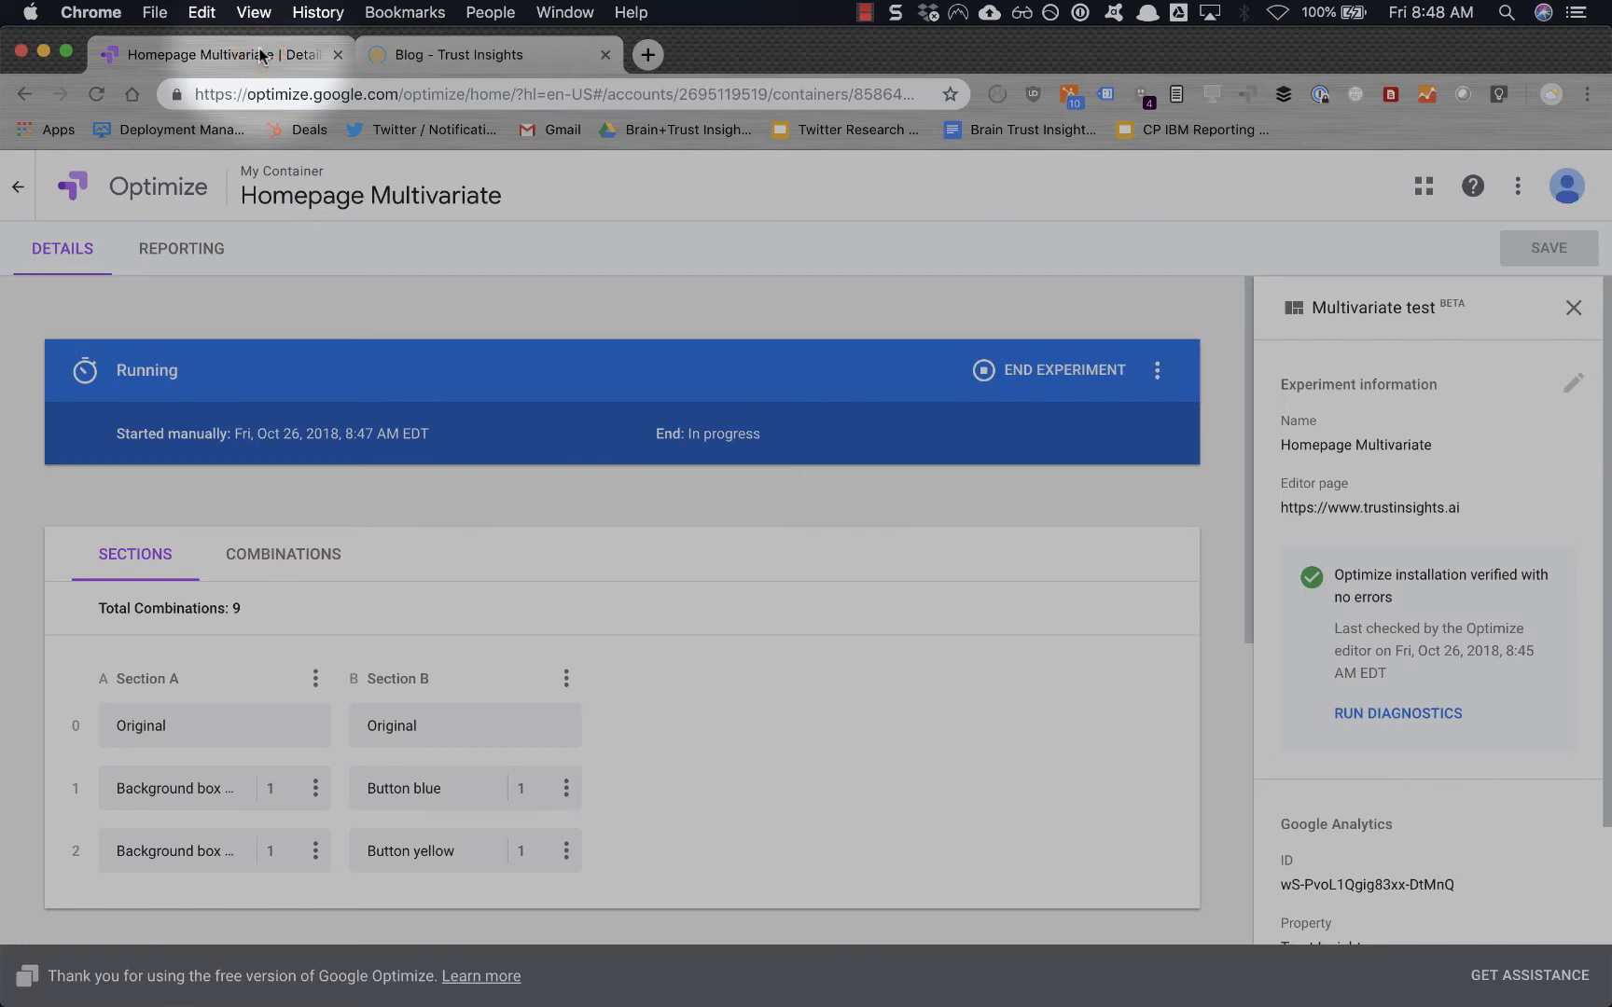